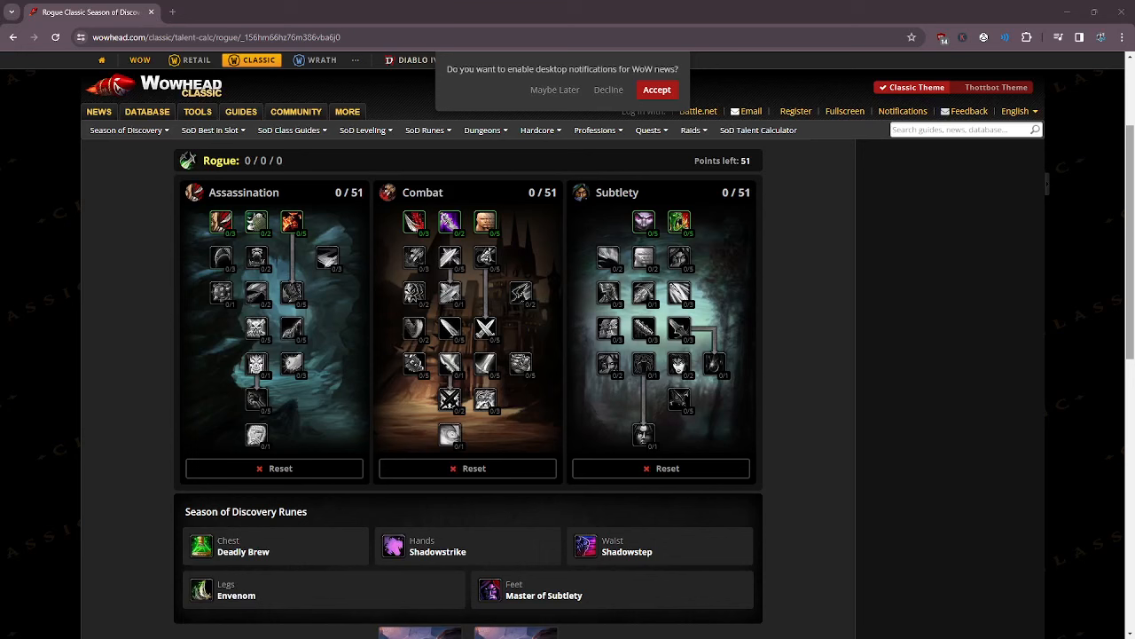
pyautogui.moveTo(847, 331)
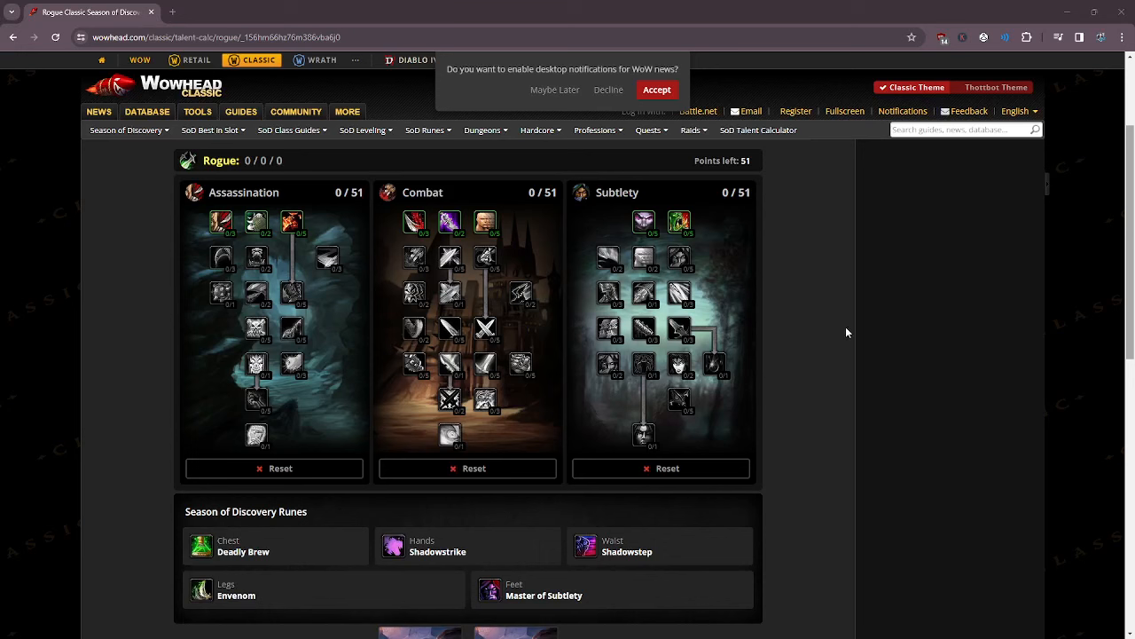
pyautogui.moveTo(805, 324)
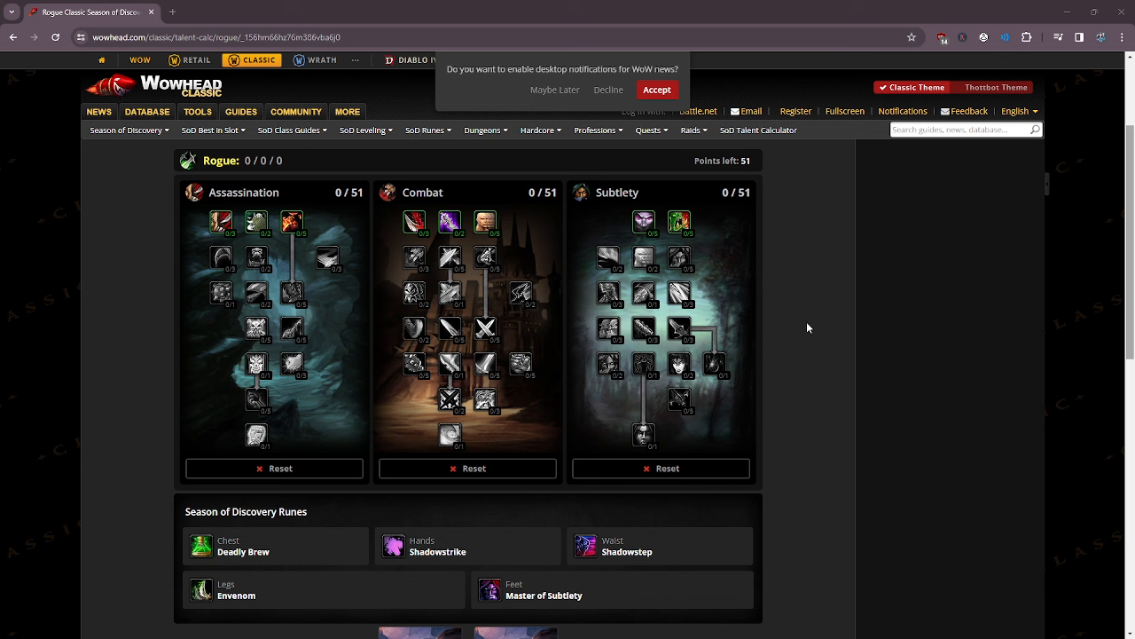
pyautogui.moveTo(824, 305)
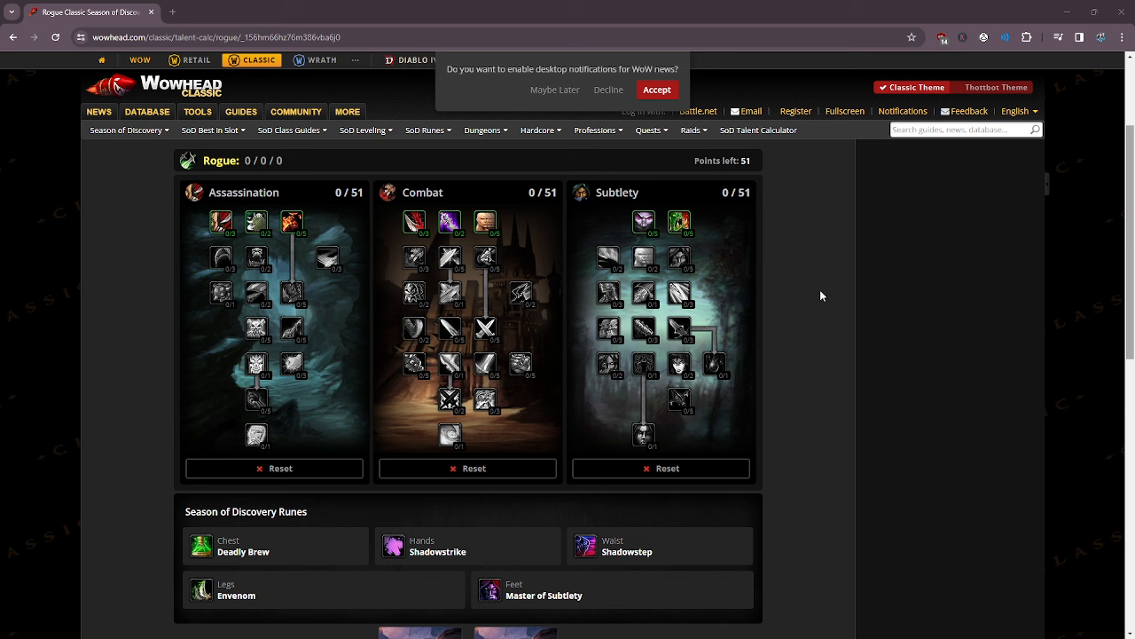
pyautogui.moveTo(799, 301)
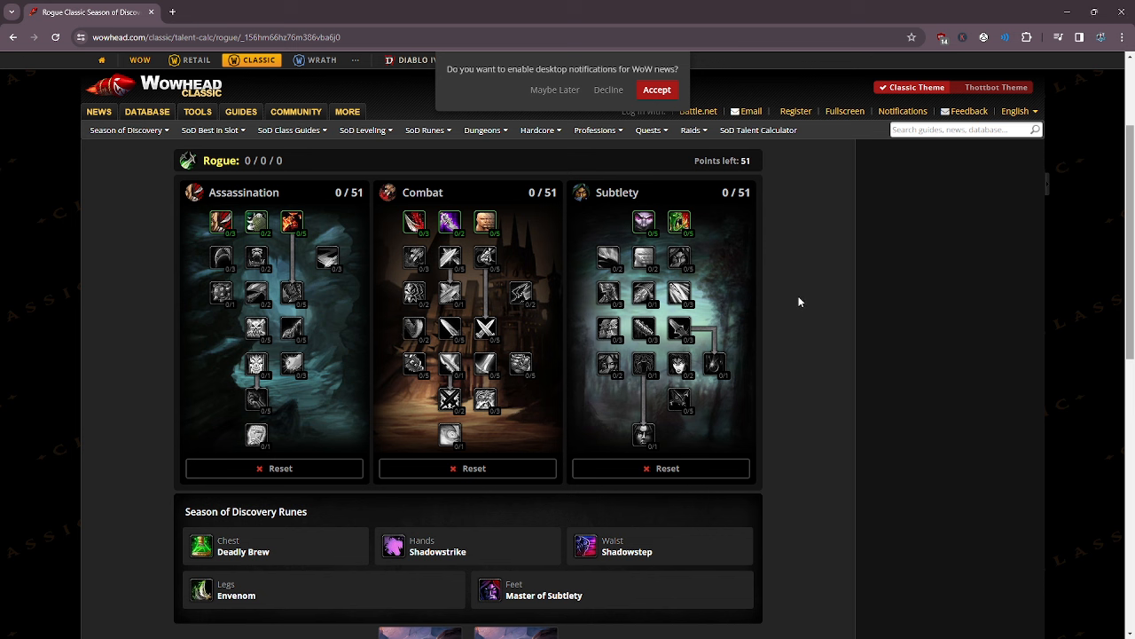
pyautogui.moveTo(808, 318)
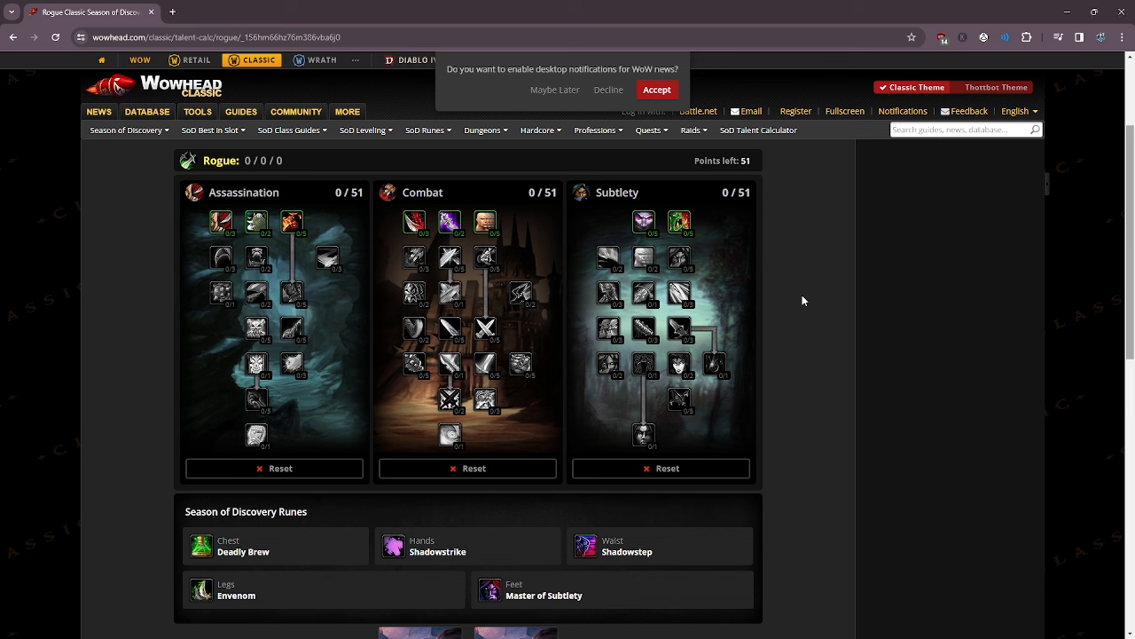
pyautogui.moveTo(809, 352)
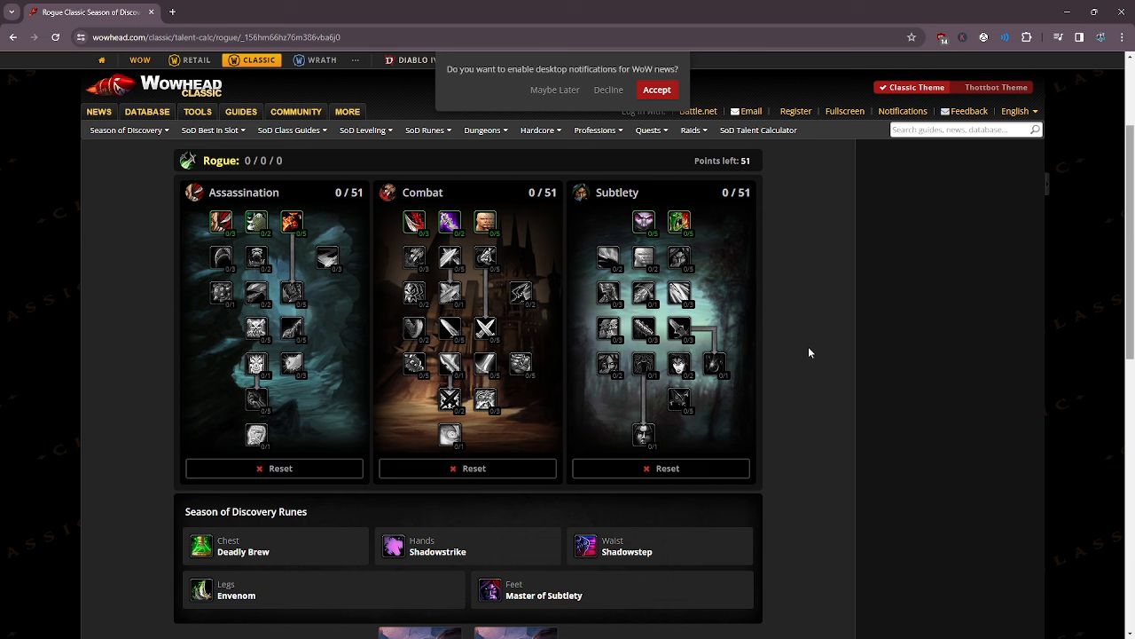
pyautogui.moveTo(801, 353)
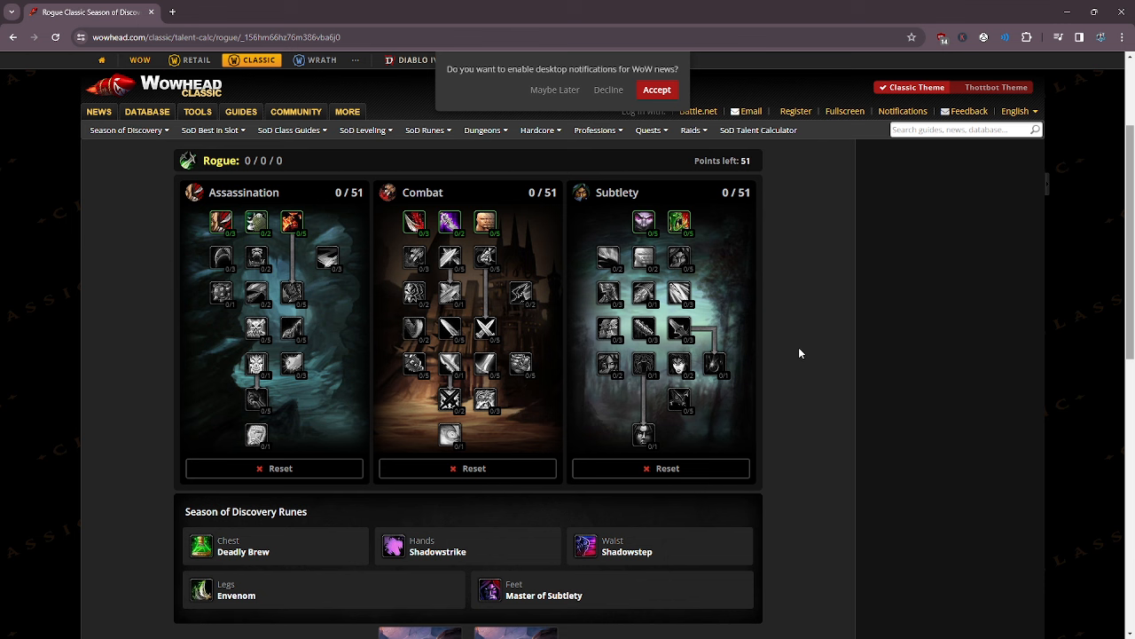
pyautogui.moveTo(726, 372)
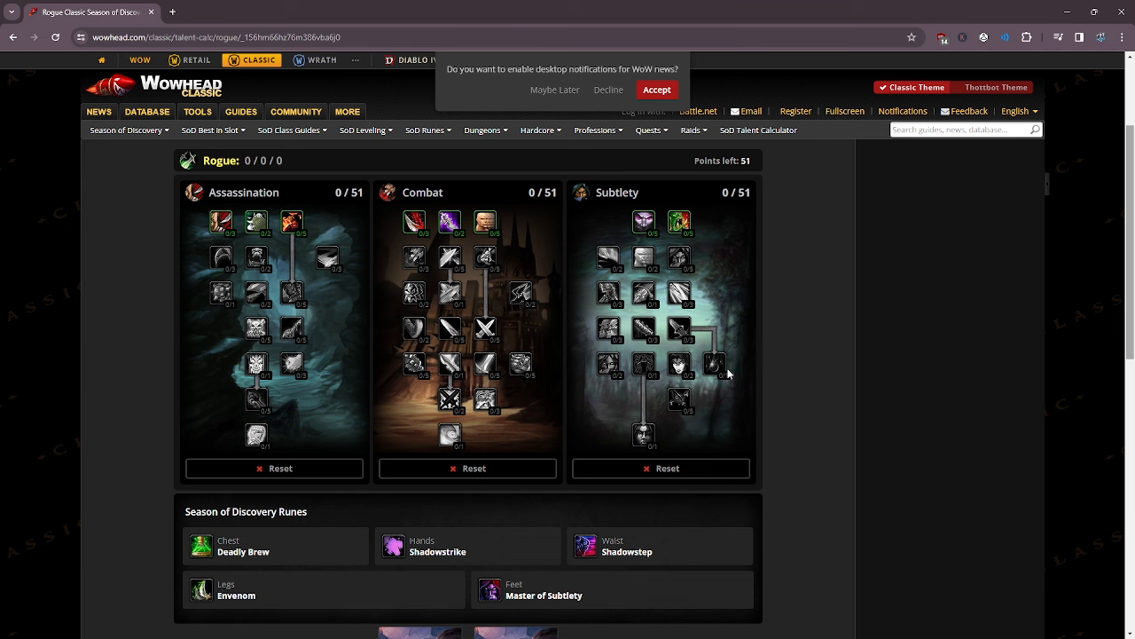
pyautogui.moveTo(888, 364)
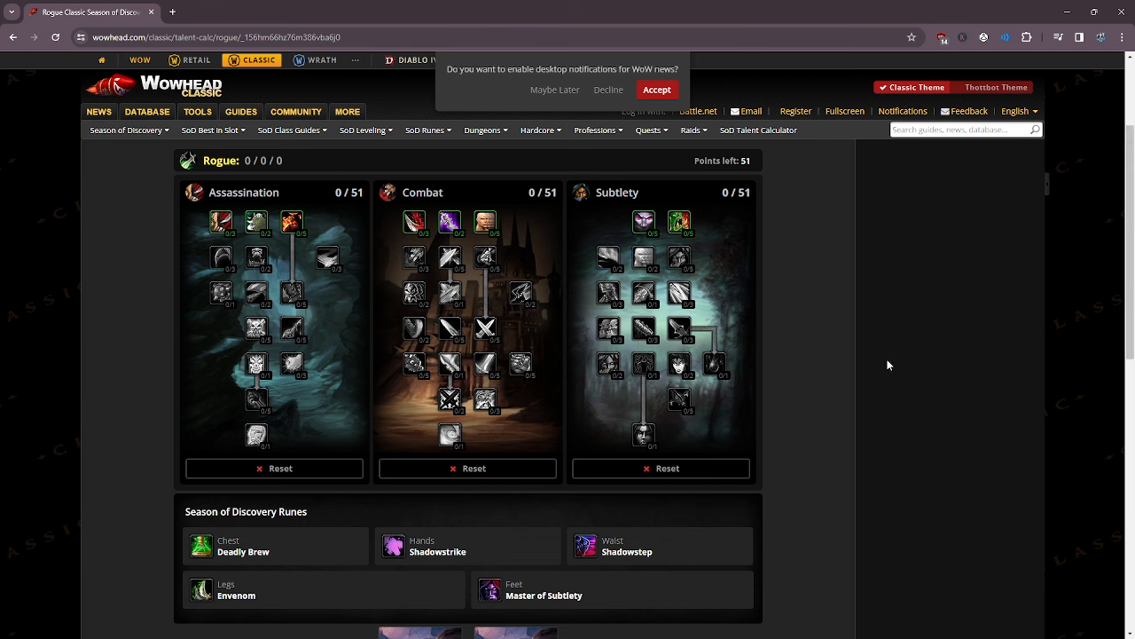
pyautogui.moveTo(858, 346)
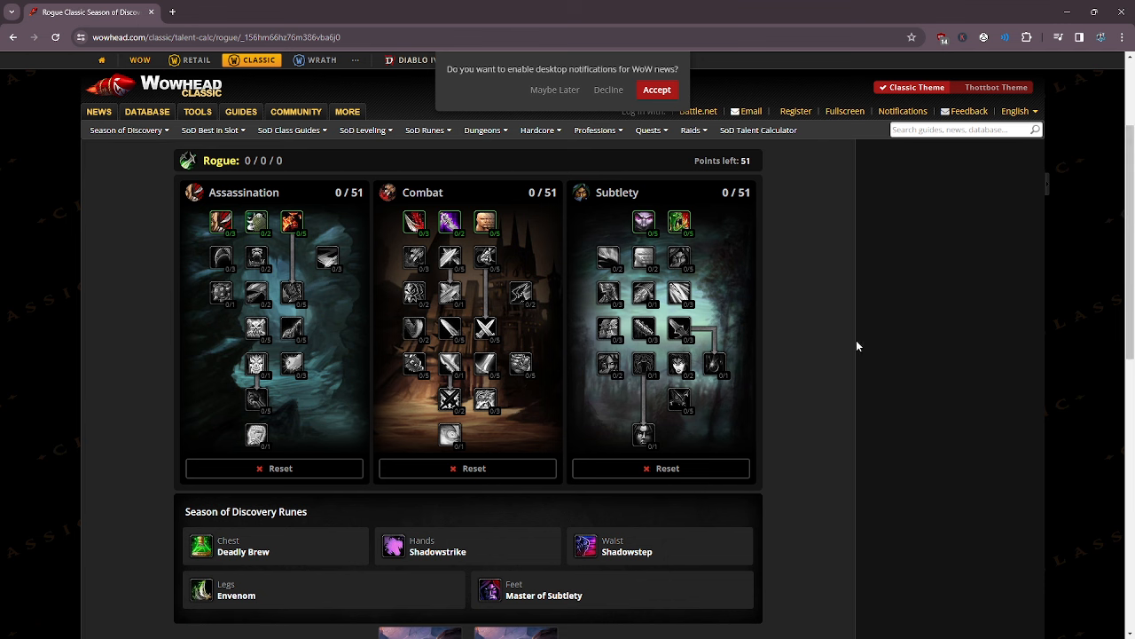
pyautogui.moveTo(841, 288)
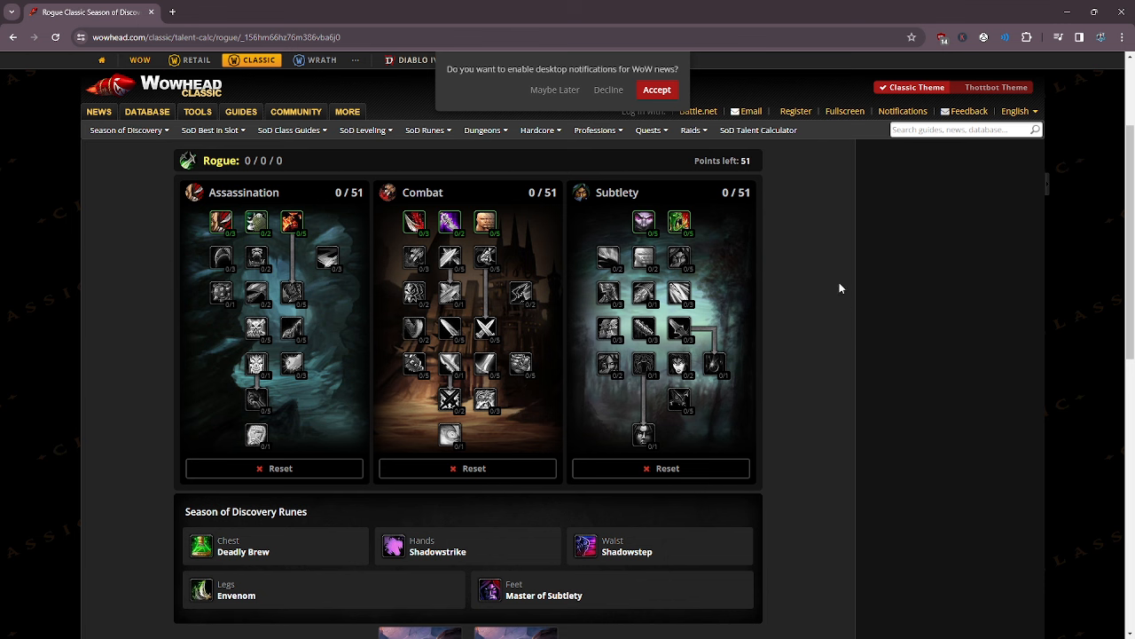
pyautogui.moveTo(543, 346)
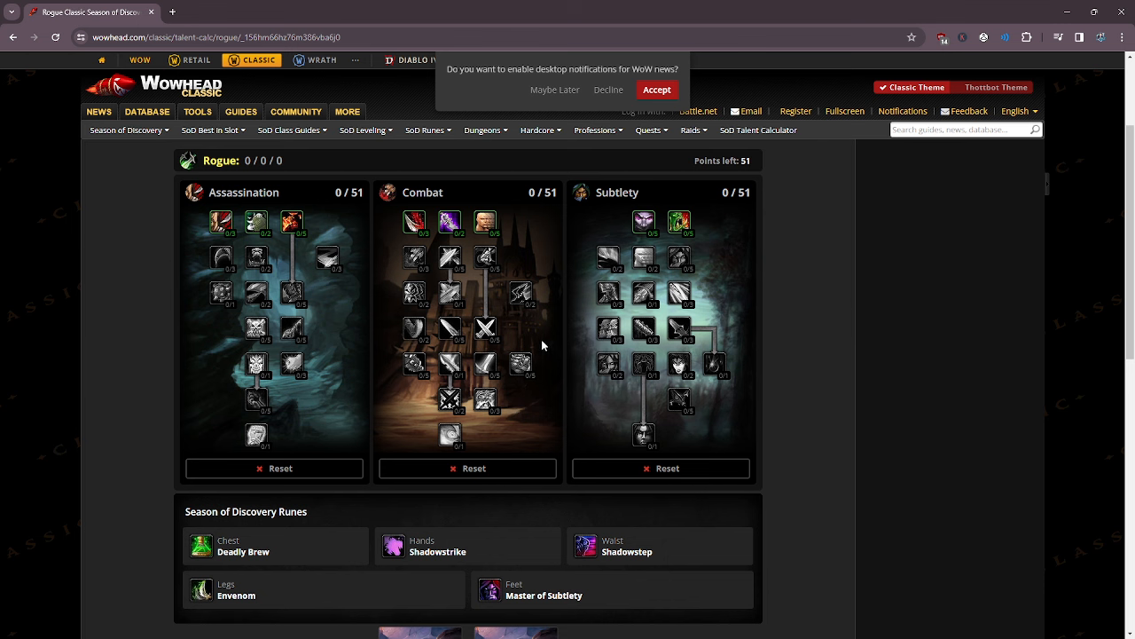
pyautogui.moveTo(449, 222)
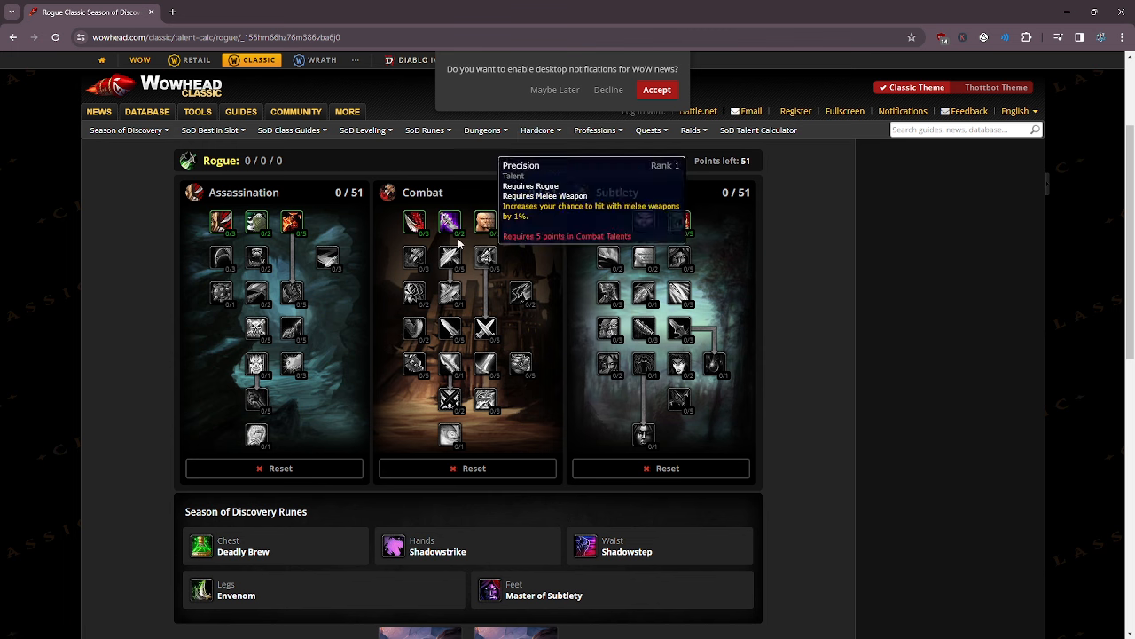
# Try a few Combat talent points, then reset the Combat tree.
pyautogui.click(448, 221)
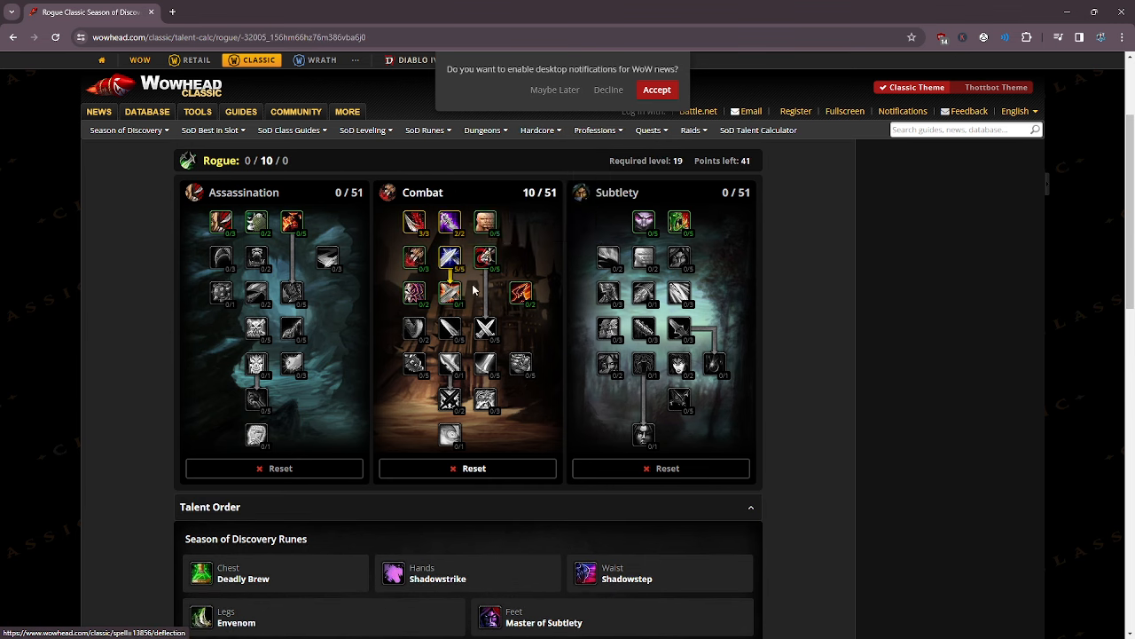
pyautogui.click(521, 292)
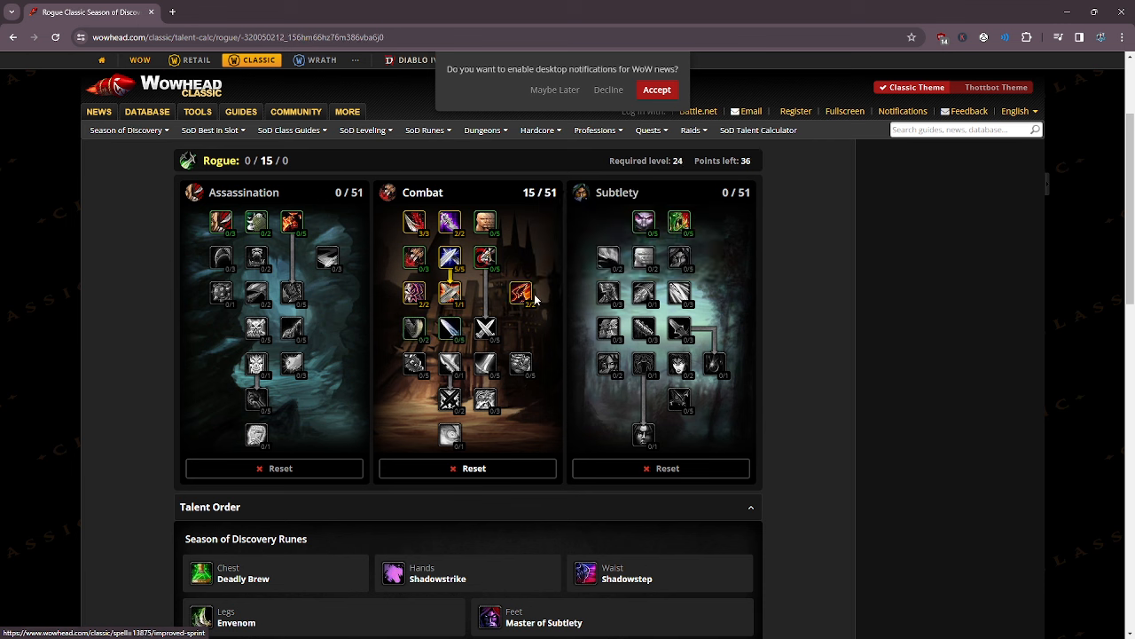
pyautogui.moveTo(485, 257)
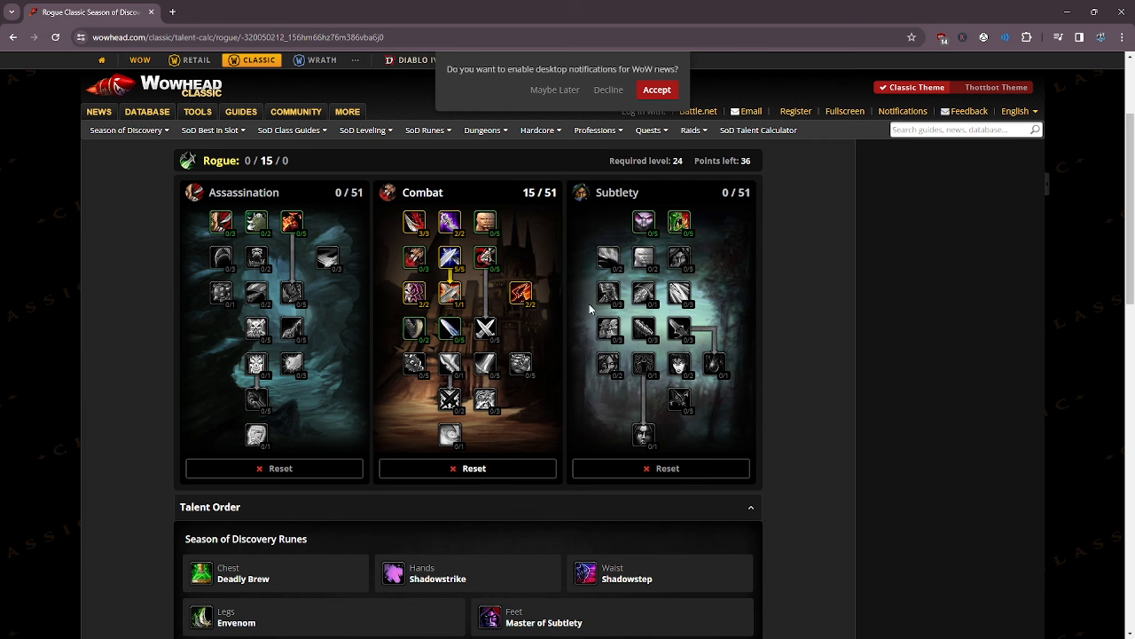
pyautogui.click(451, 269)
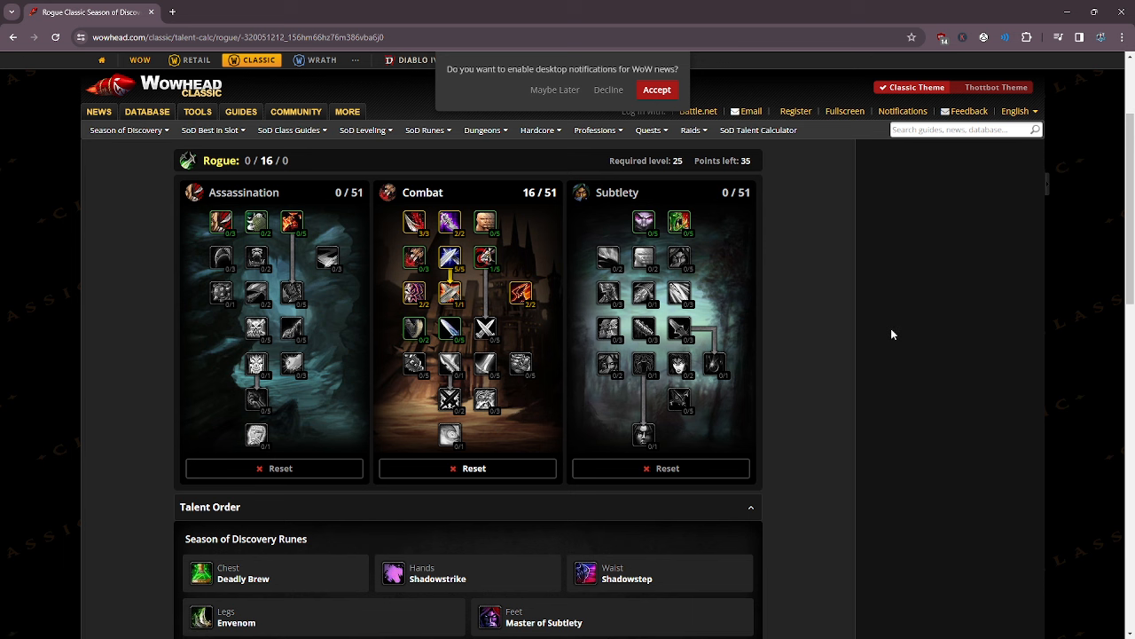
pyautogui.moveTo(881, 372)
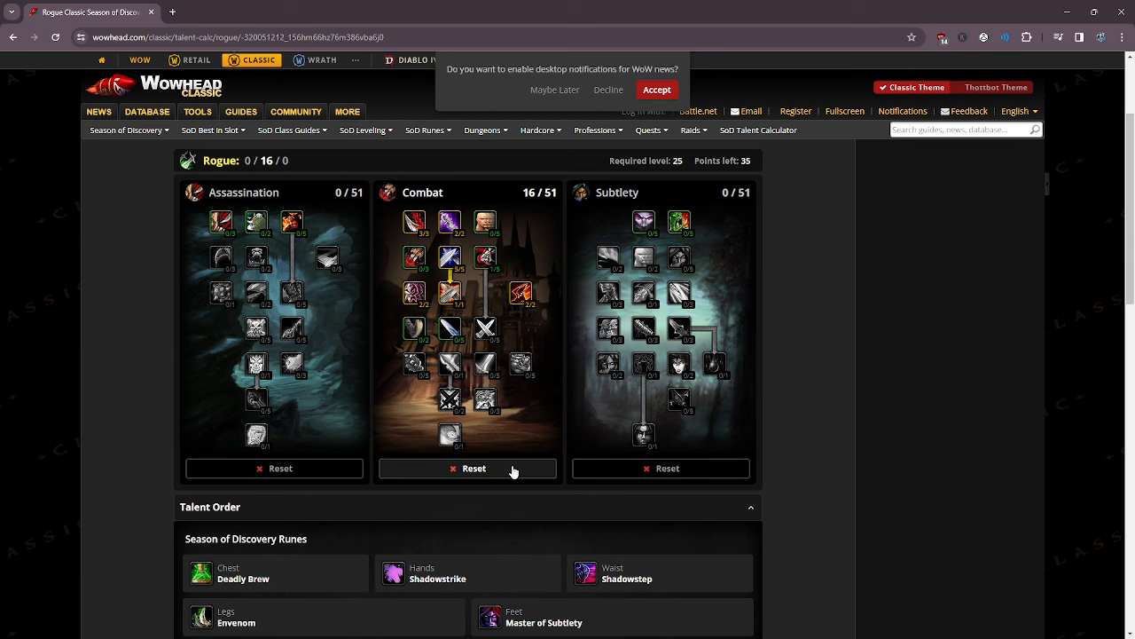
pyautogui.click(467, 469)
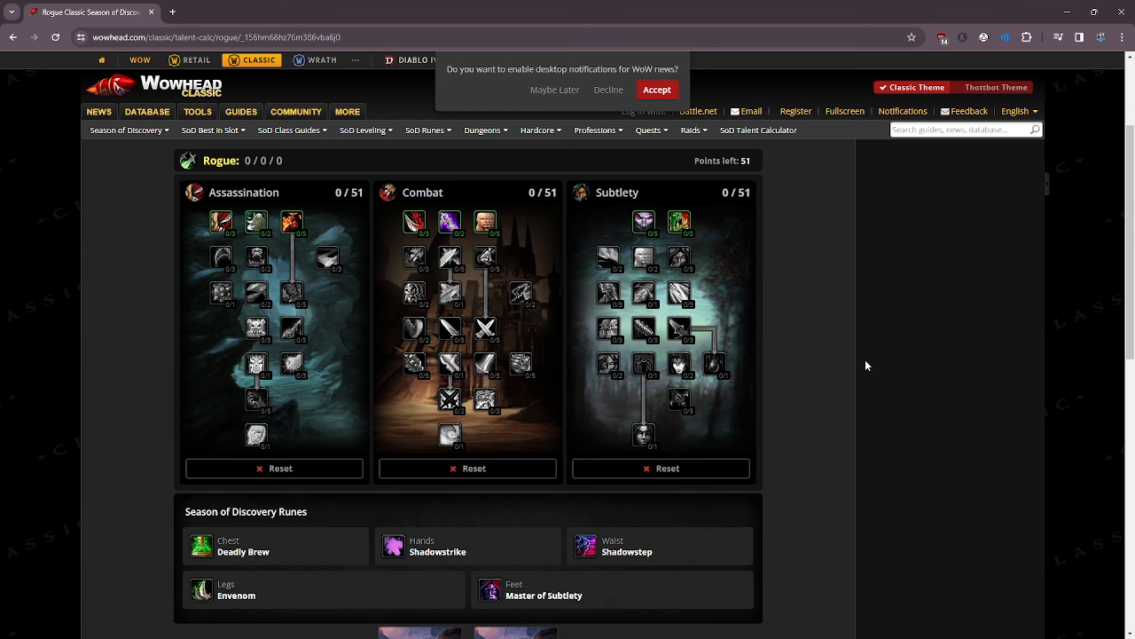
pyautogui.moveTo(868, 365)
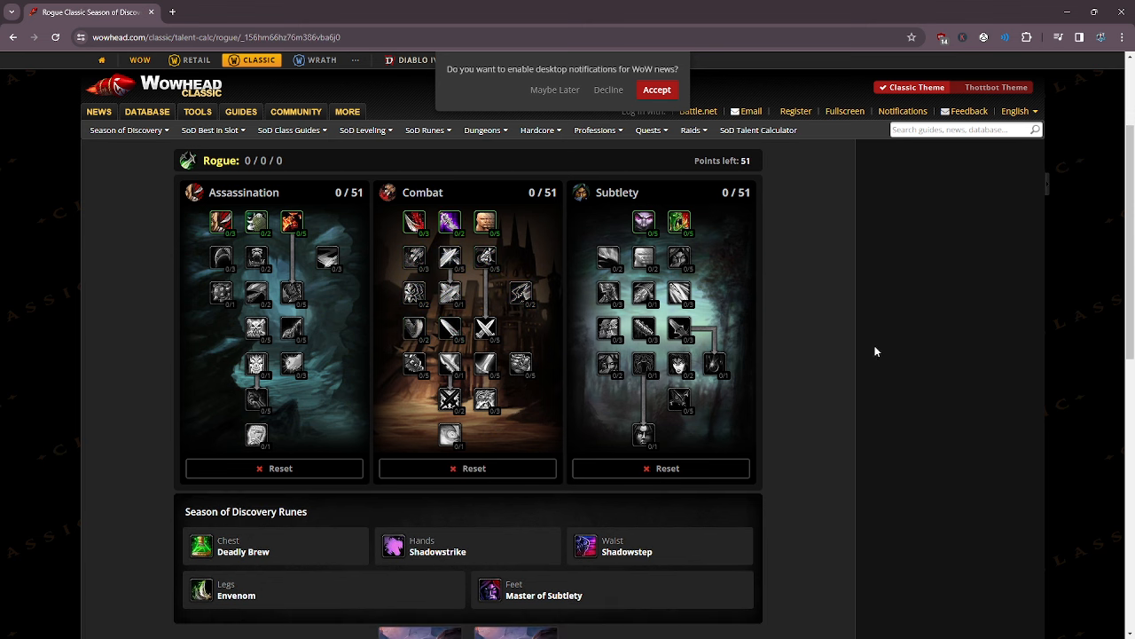
pyautogui.moveTo(841, 295)
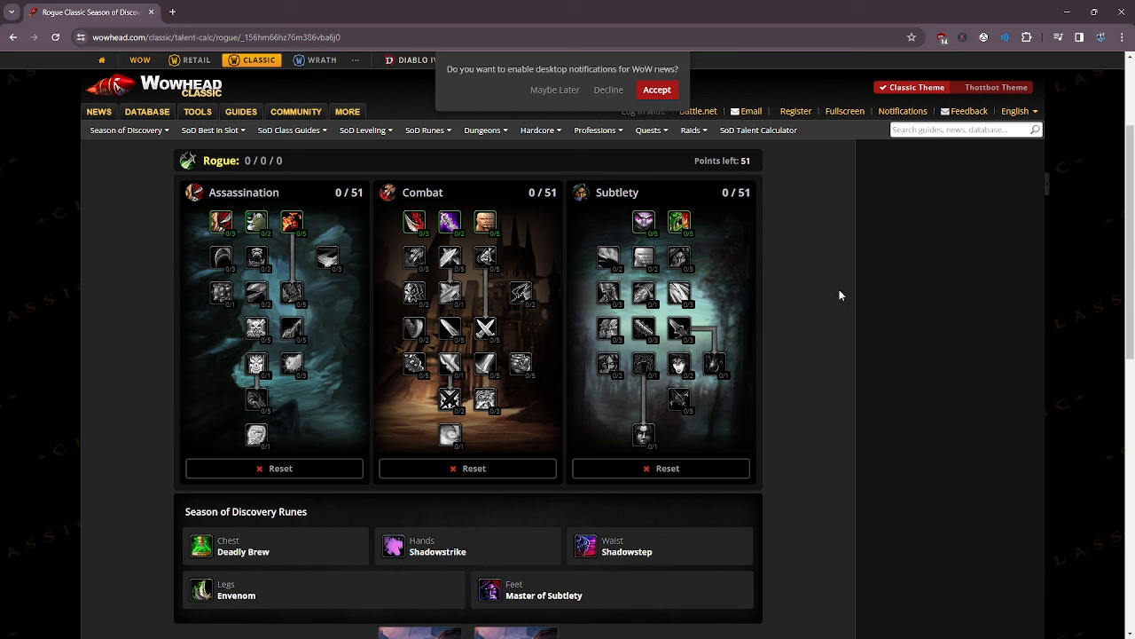
pyautogui.moveTo(789, 277)
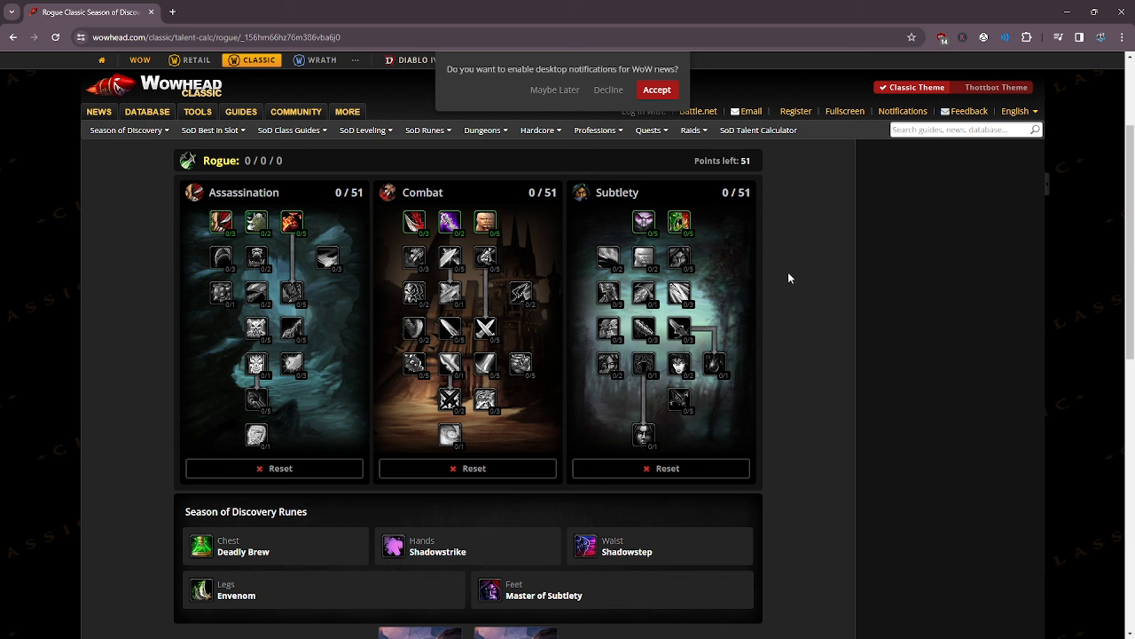
pyautogui.moveTo(834, 323)
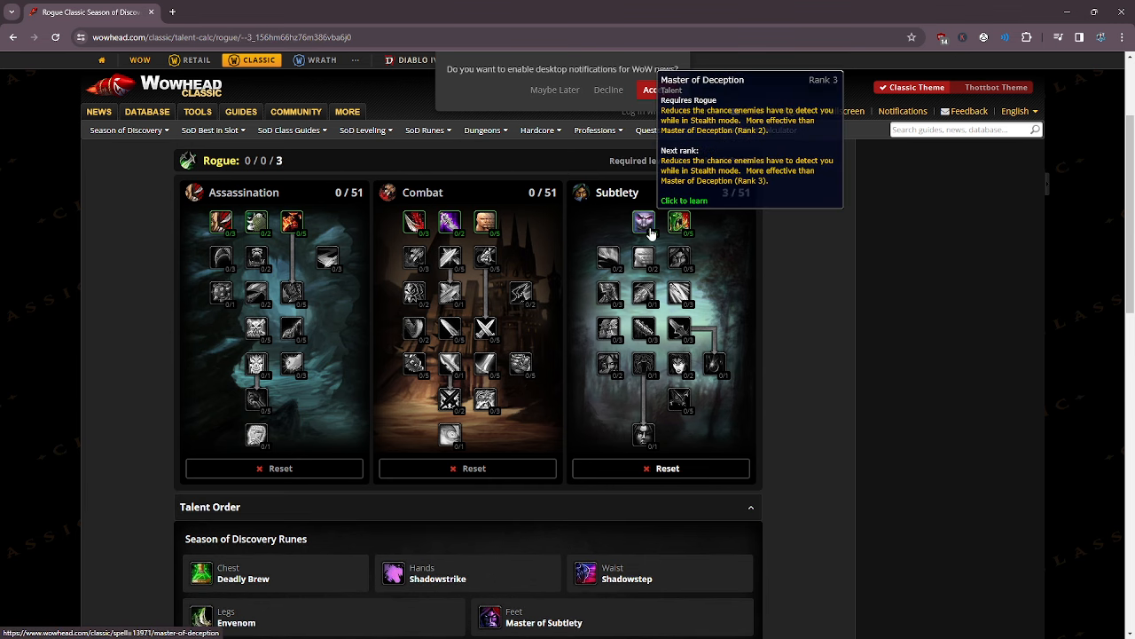
# Try Master of Deception and Opportunity in Subtlety, then reset Subtlety twice.
pyautogui.click(643, 221)
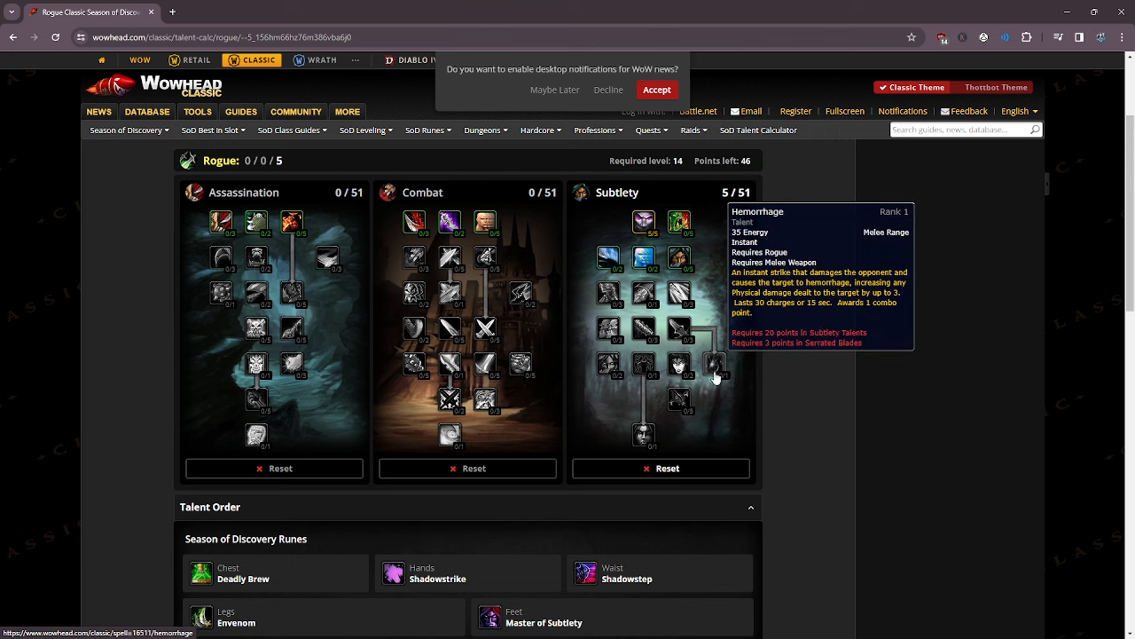
pyautogui.moveTo(837, 350)
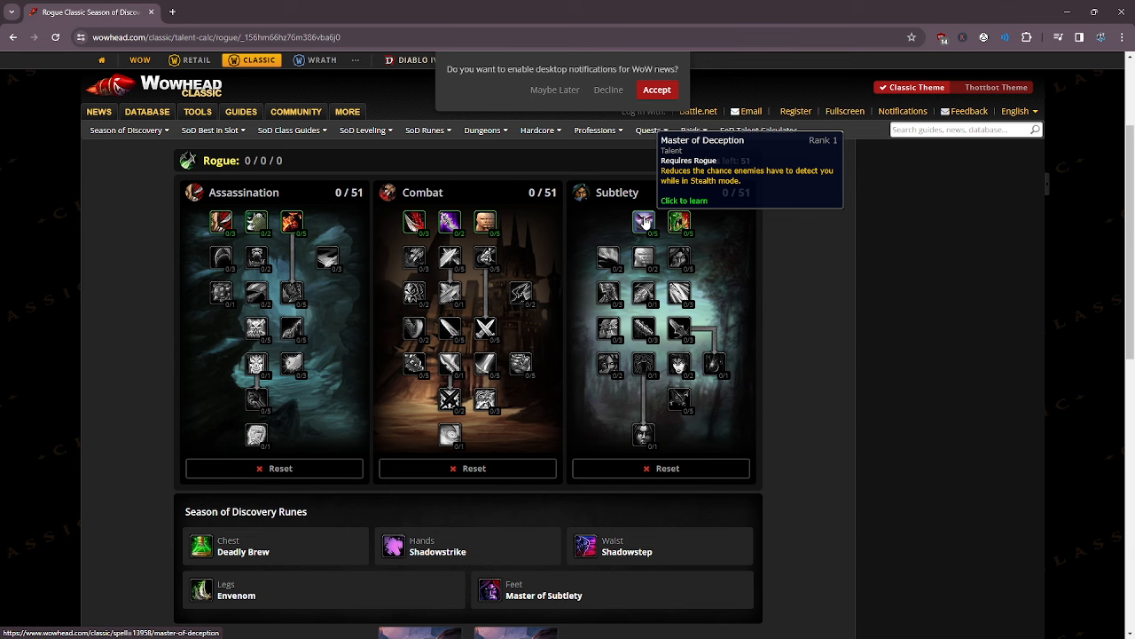
pyautogui.moveTo(757, 263)
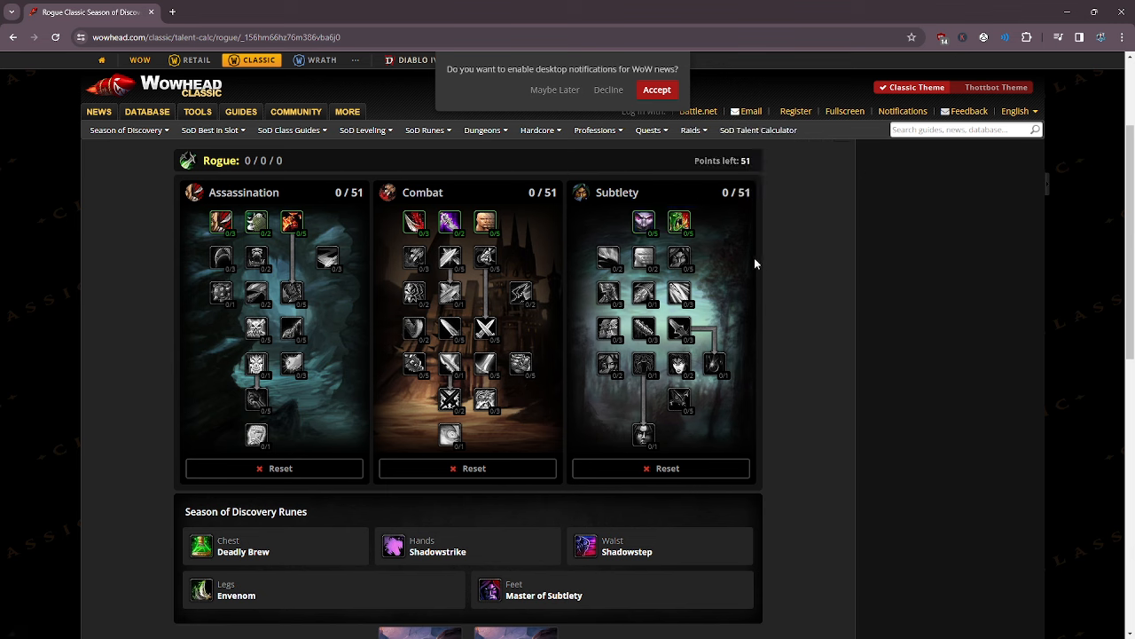
pyautogui.moveTo(679, 221)
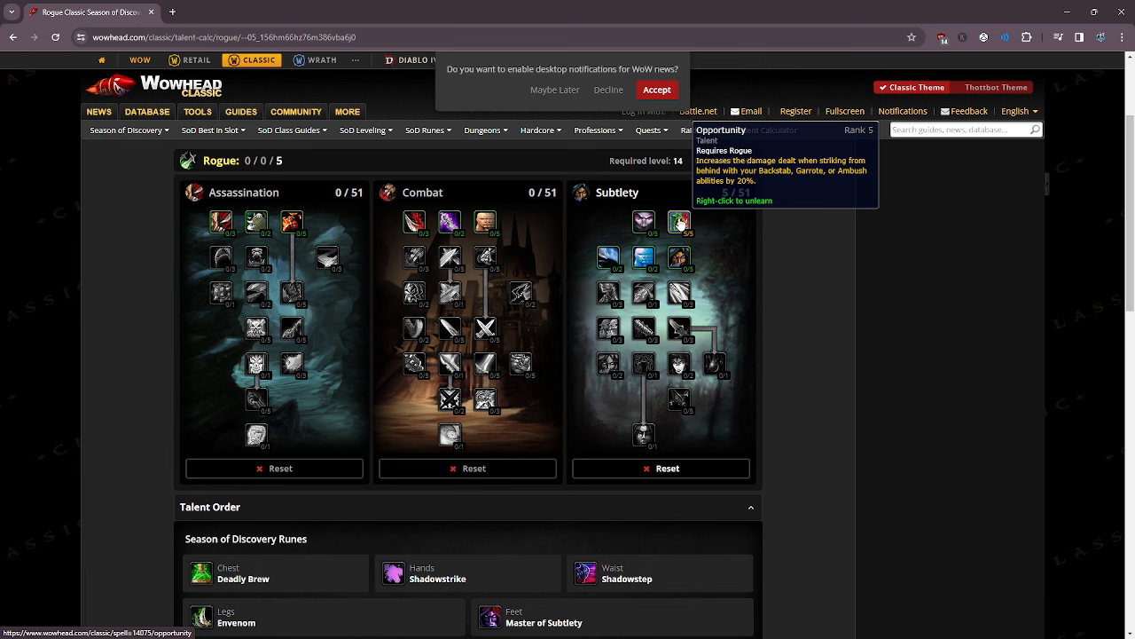
pyautogui.click(678, 221)
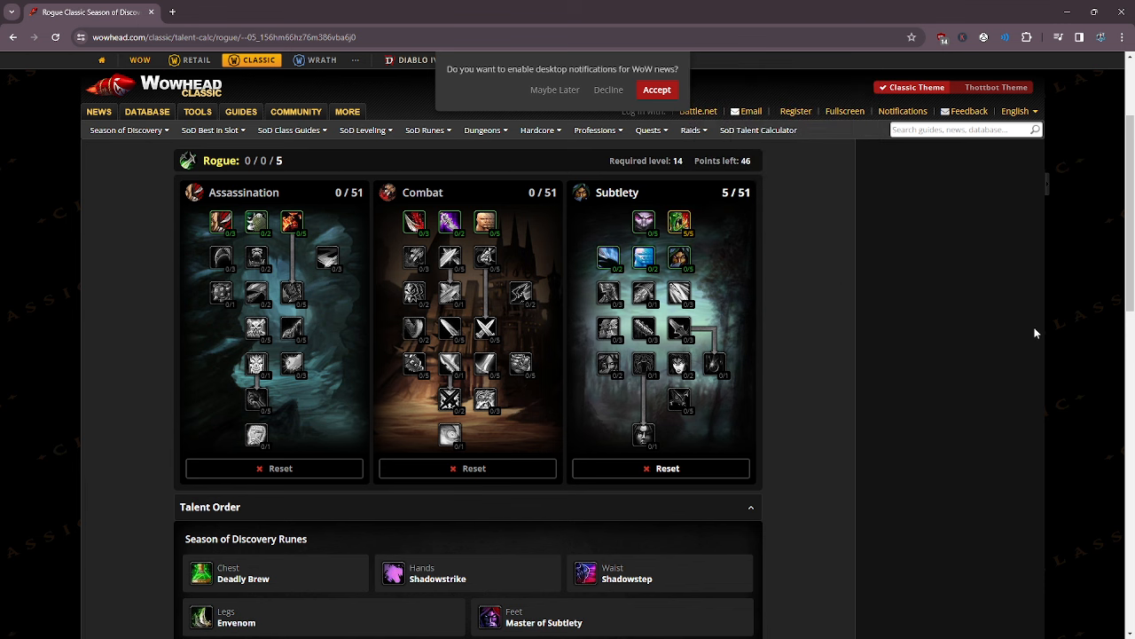
pyautogui.moveTo(709, 473)
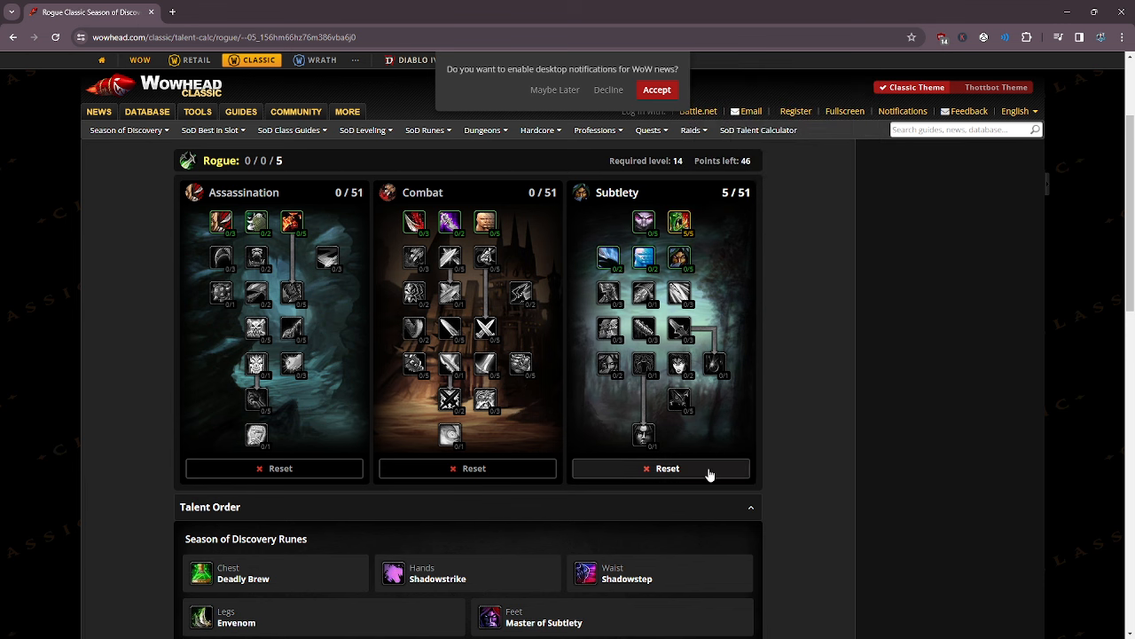
pyautogui.click(661, 468)
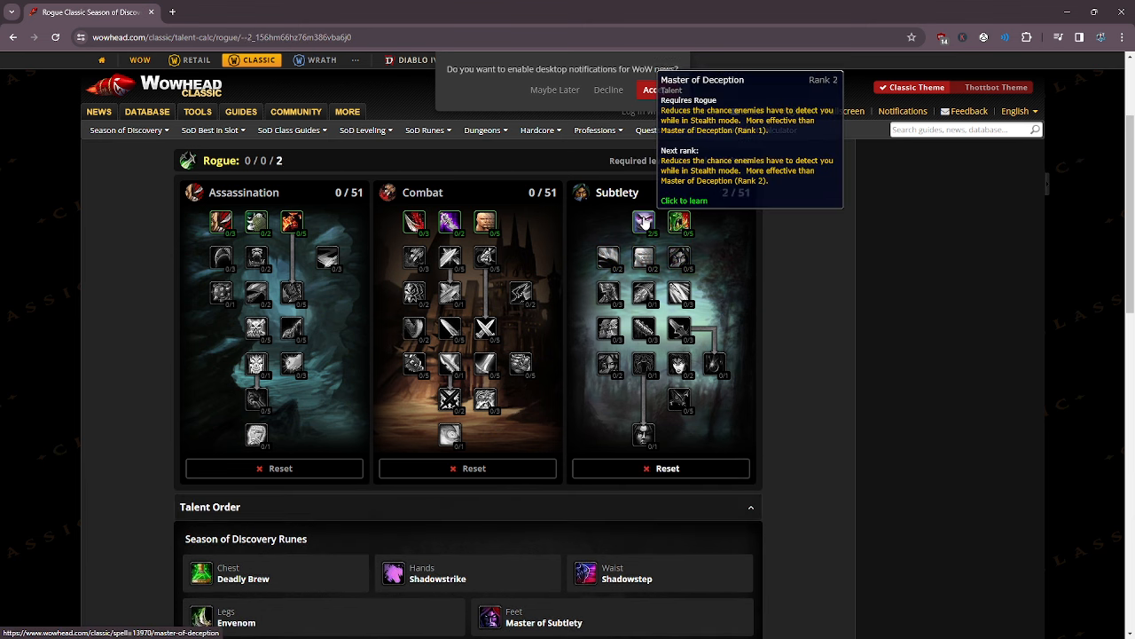
pyautogui.click(643, 221)
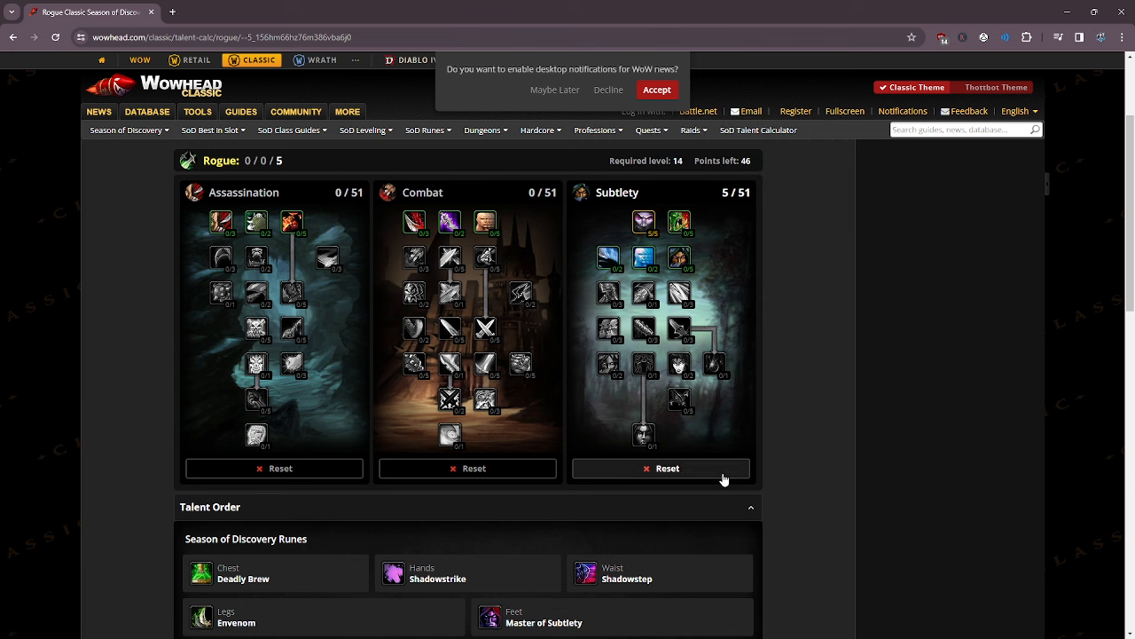
pyautogui.click(661, 468)
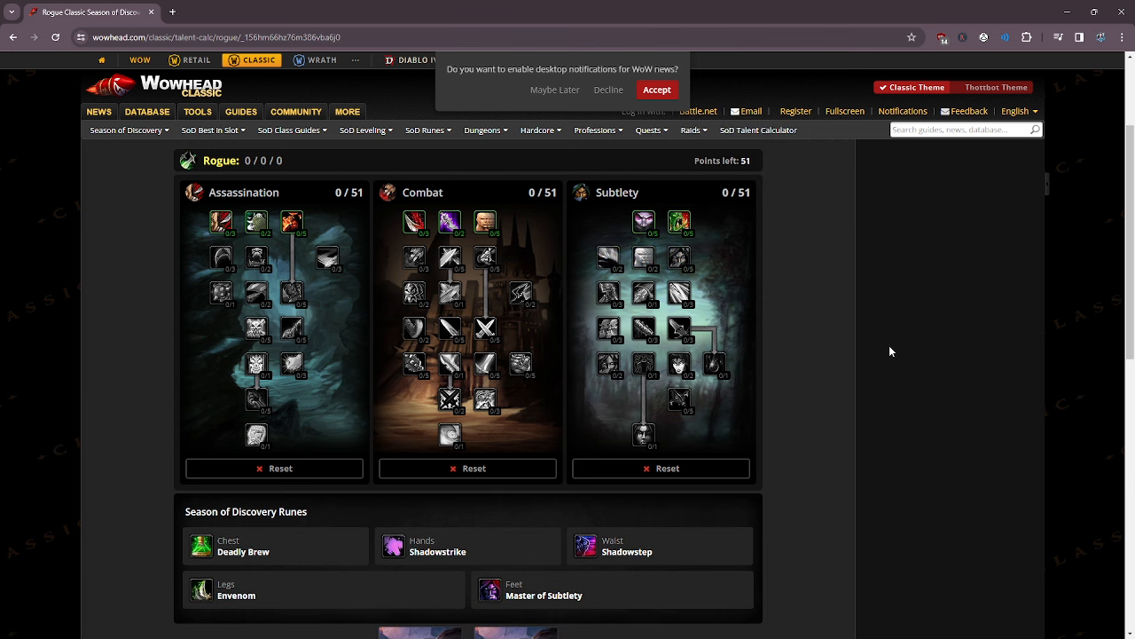
pyautogui.moveTo(905, 290)
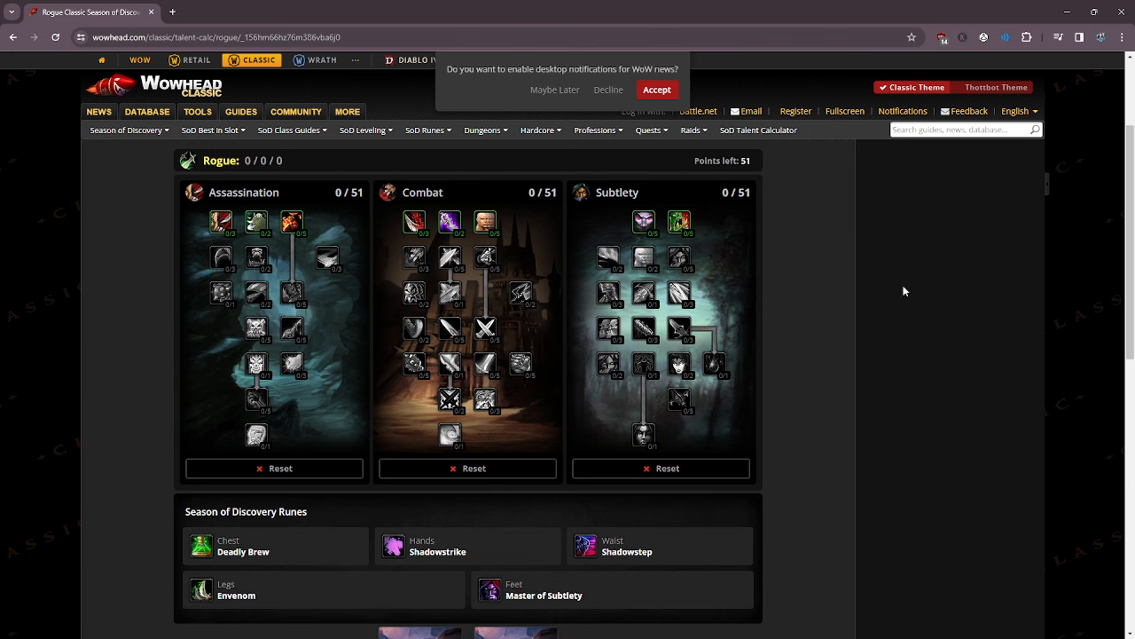
pyautogui.moveTo(680, 221)
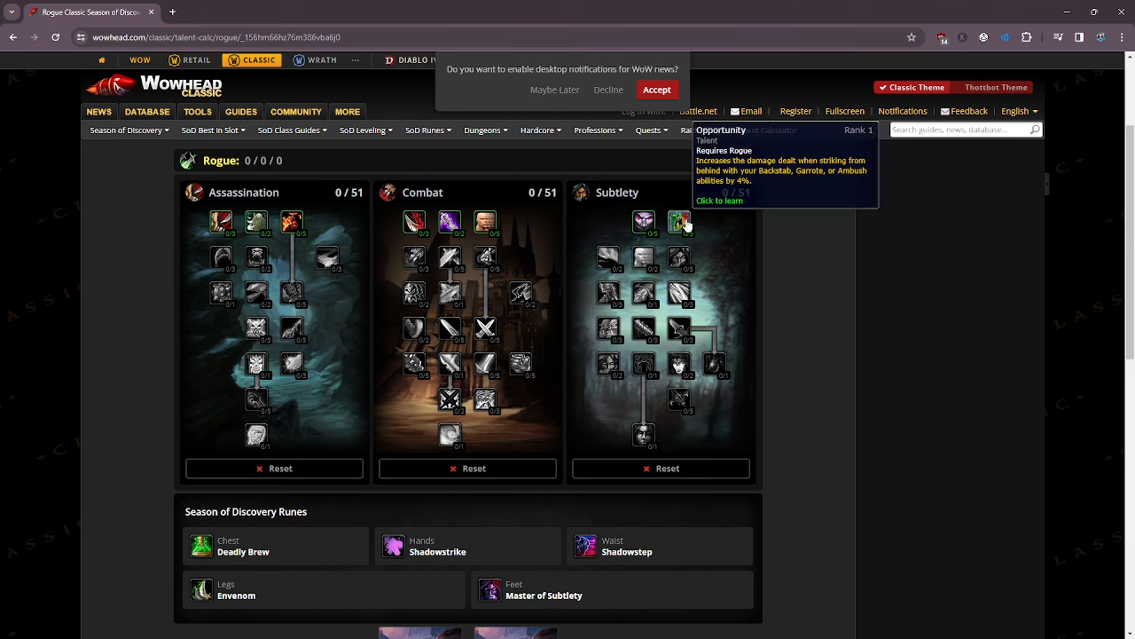
# Fill Opportunity to 5/5 and Camouflage to 5/5 in the Subtlety tree.
pyautogui.click(680, 221)
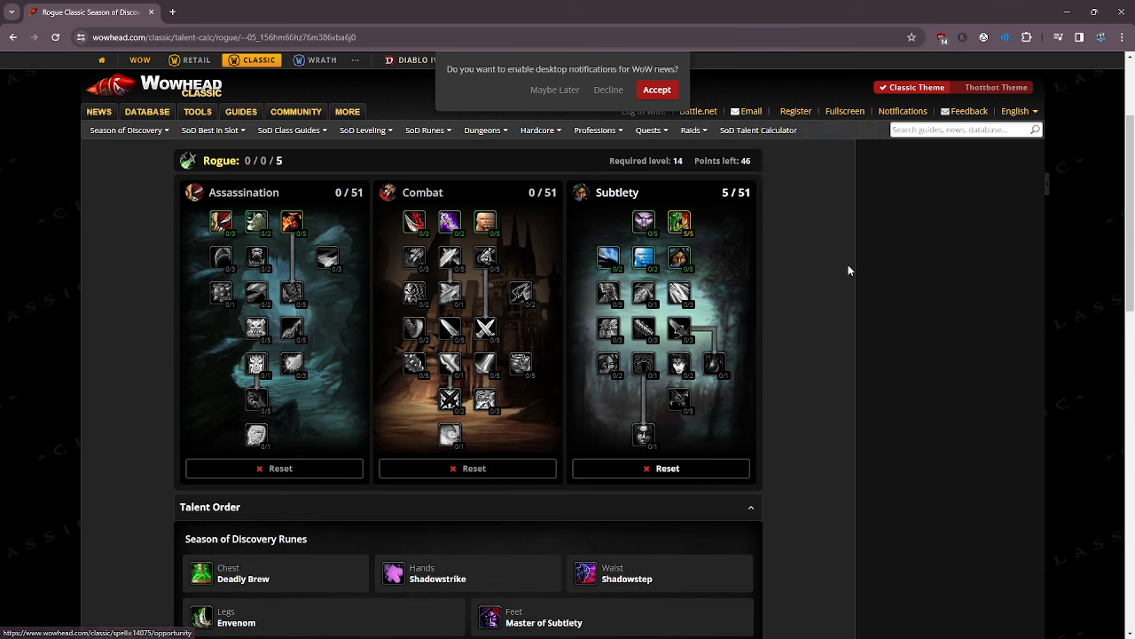
pyautogui.moveTo(942, 315)
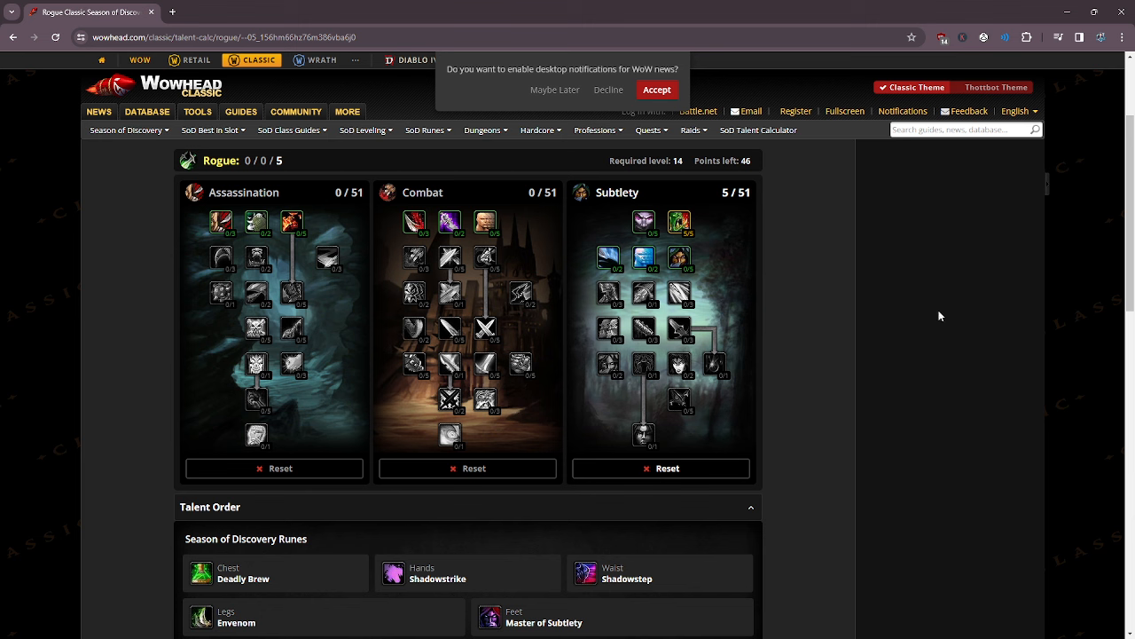
pyautogui.moveTo(679, 257)
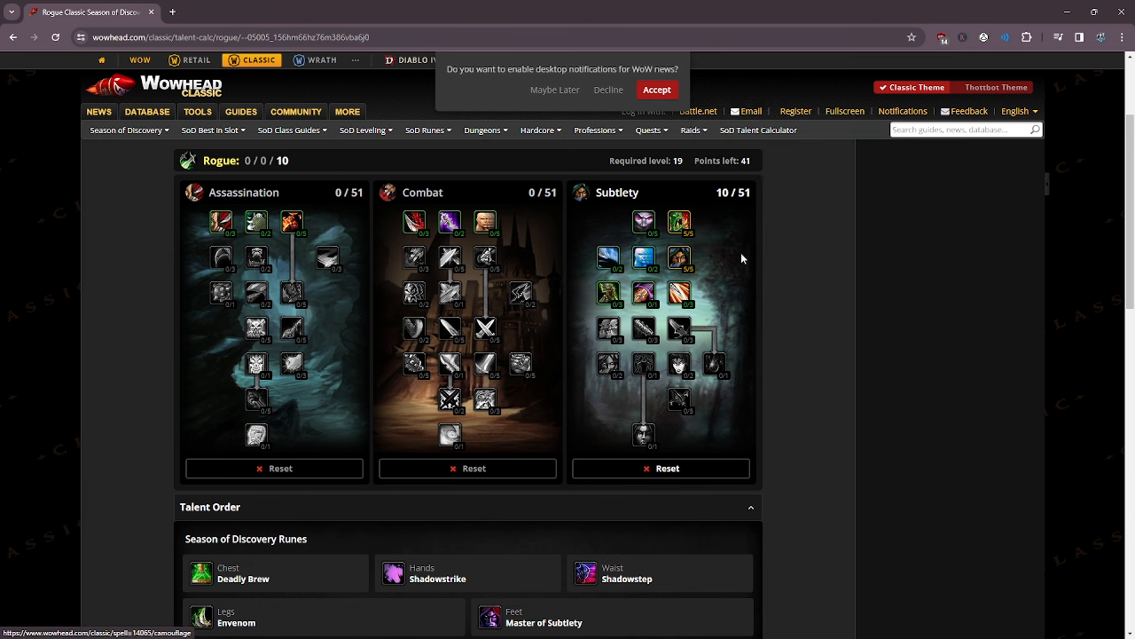
pyautogui.moveTo(679, 257)
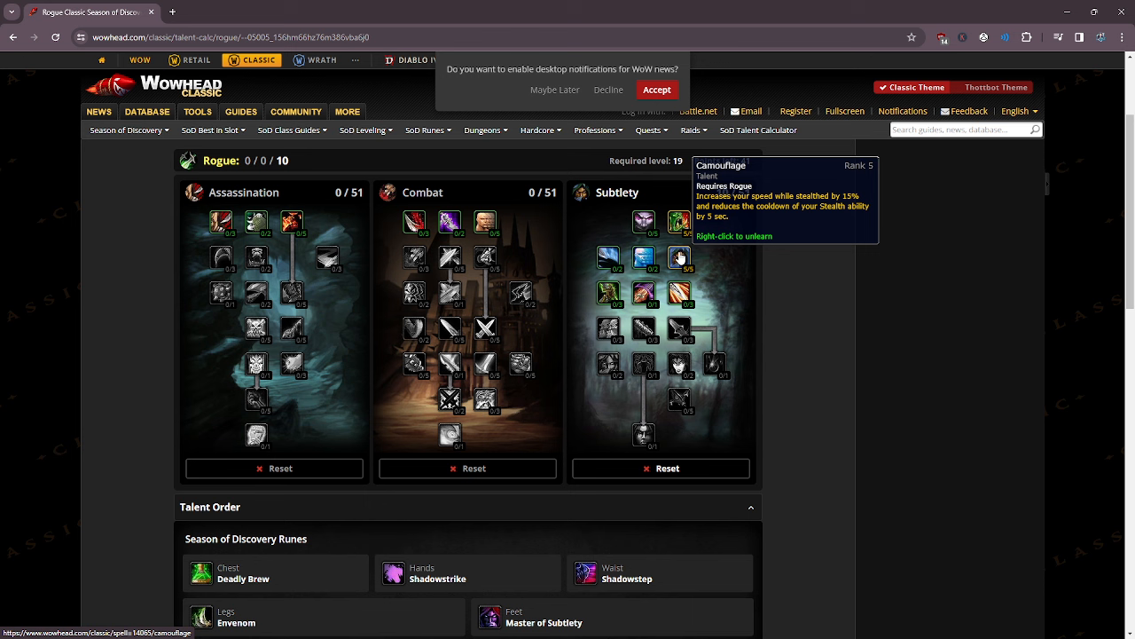
pyautogui.click(679, 257)
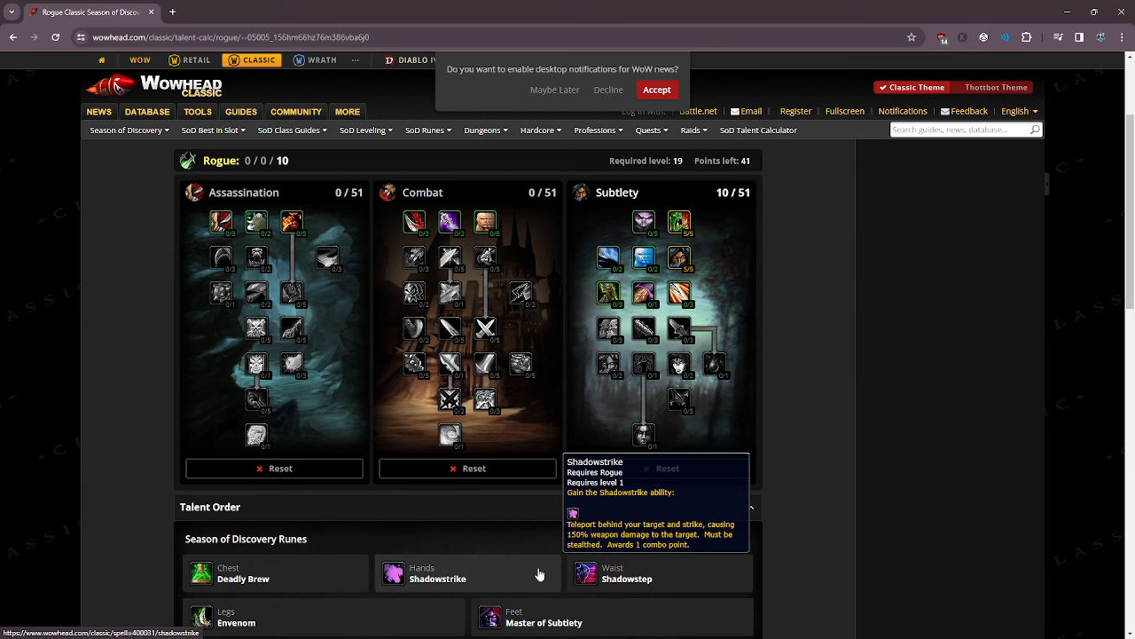
pyautogui.moveTo(632, 579)
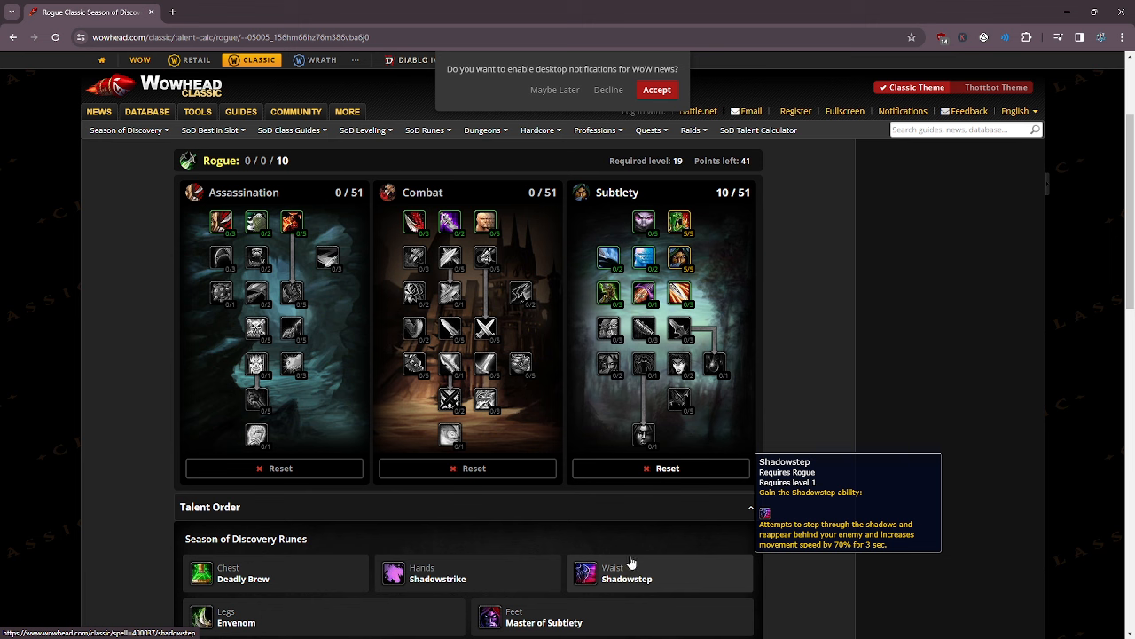
pyautogui.moveTo(683, 561)
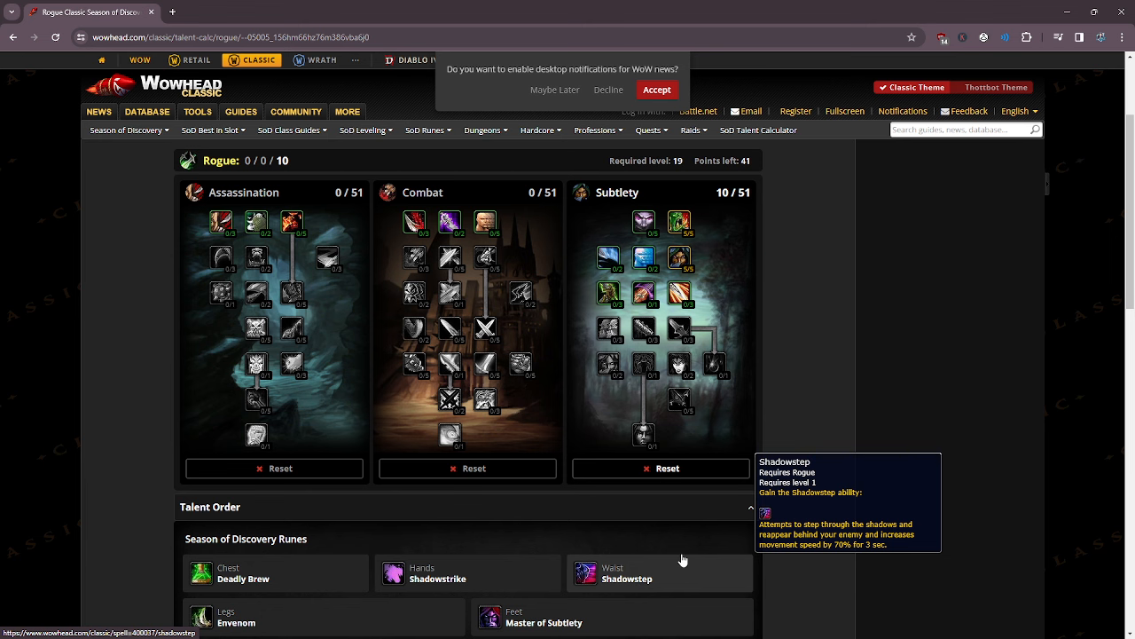
pyautogui.moveTo(724, 539)
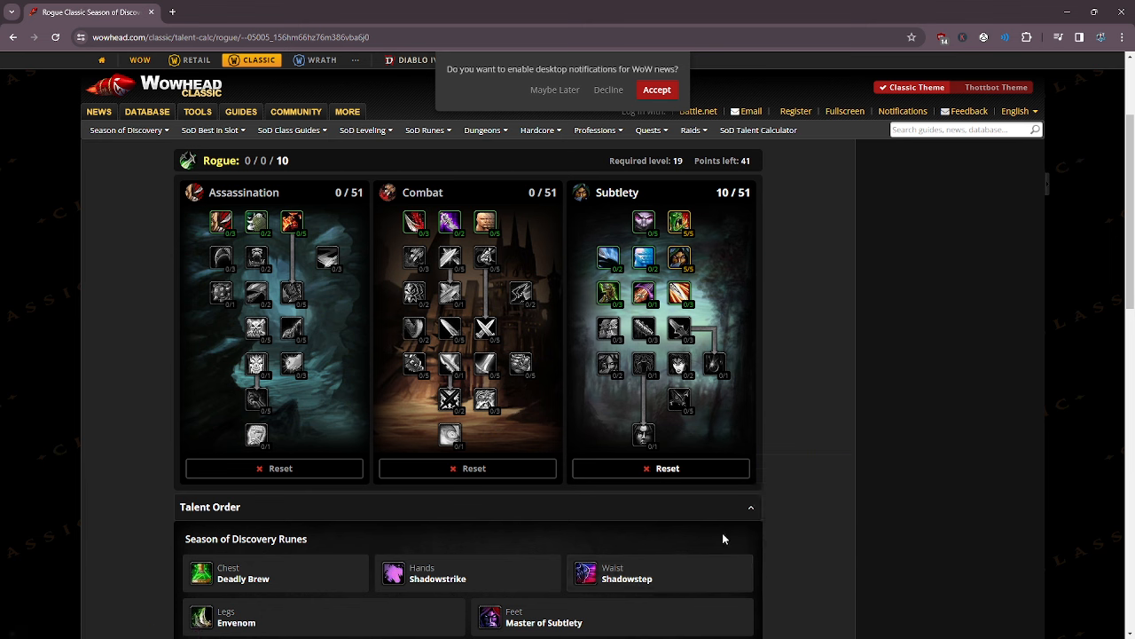
pyautogui.moveTo(517, 581)
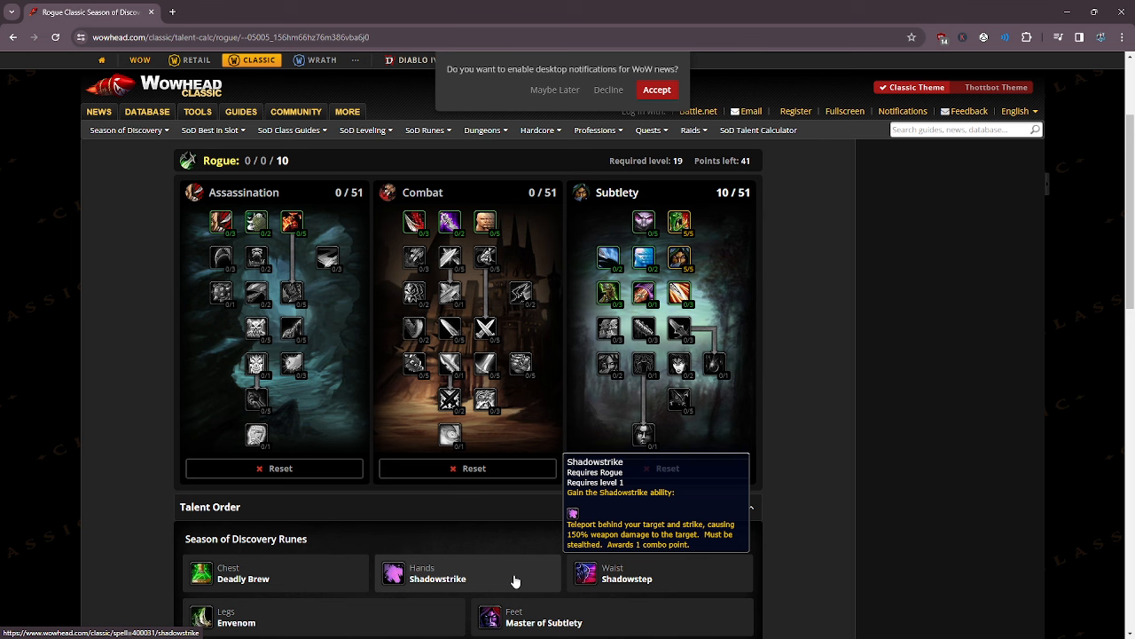
pyautogui.moveTo(630, 579)
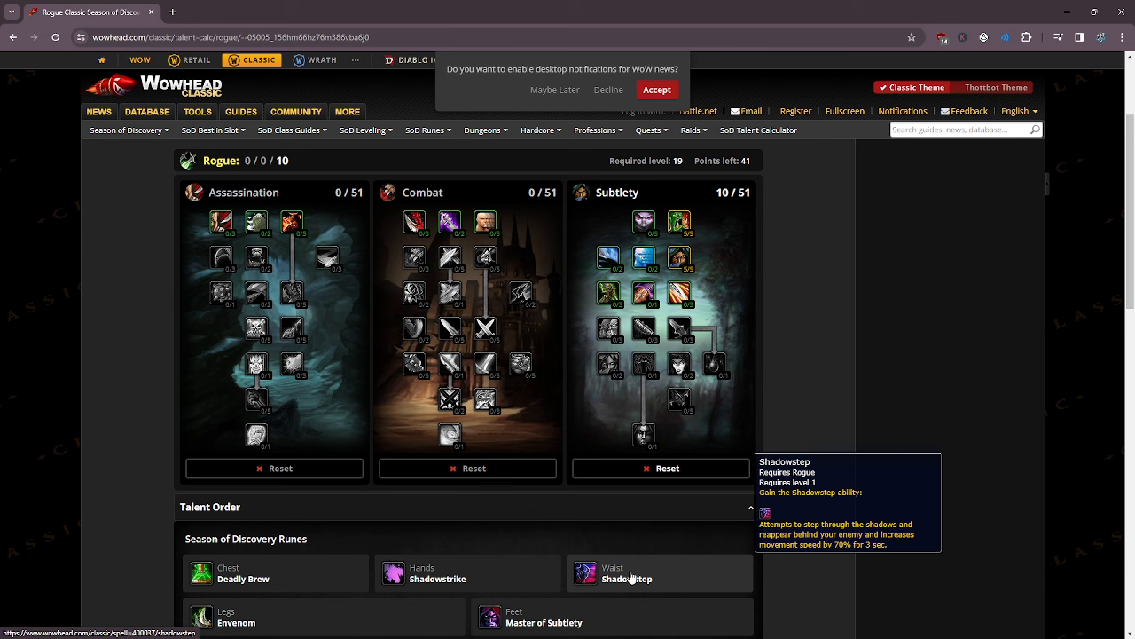
pyautogui.moveTo(851, 519)
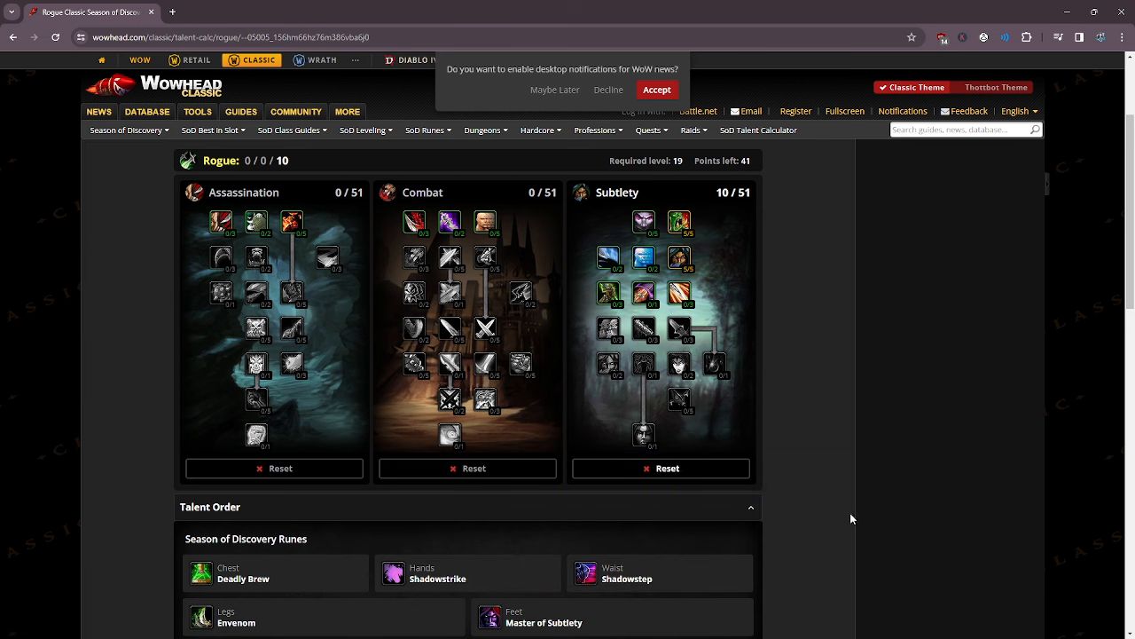
pyautogui.moveTo(844, 587)
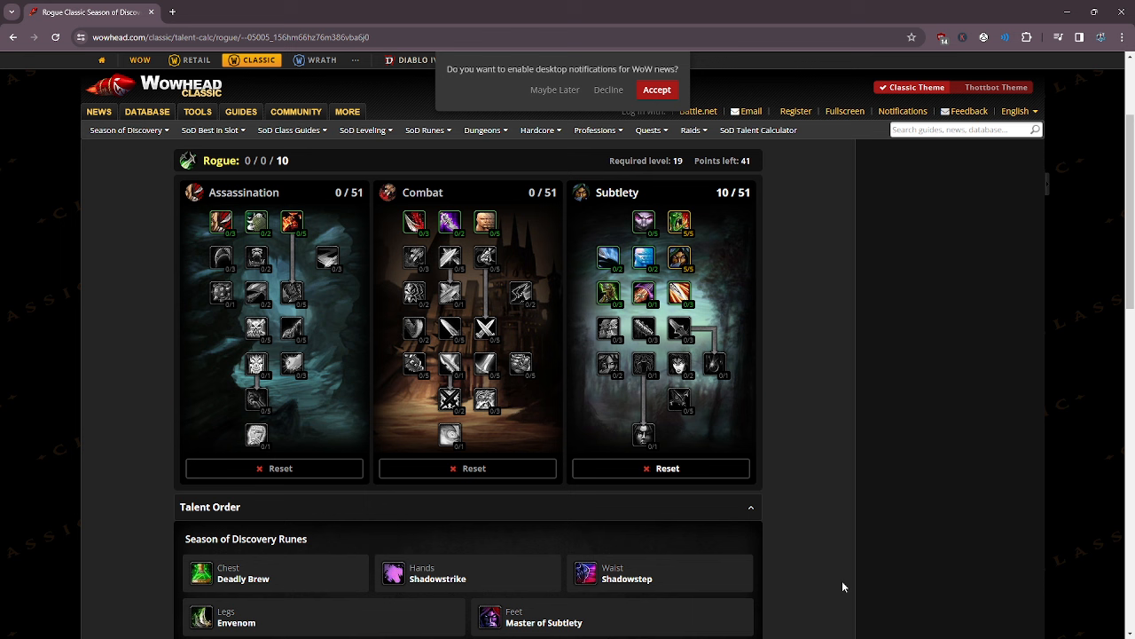
pyautogui.moveTo(855, 322)
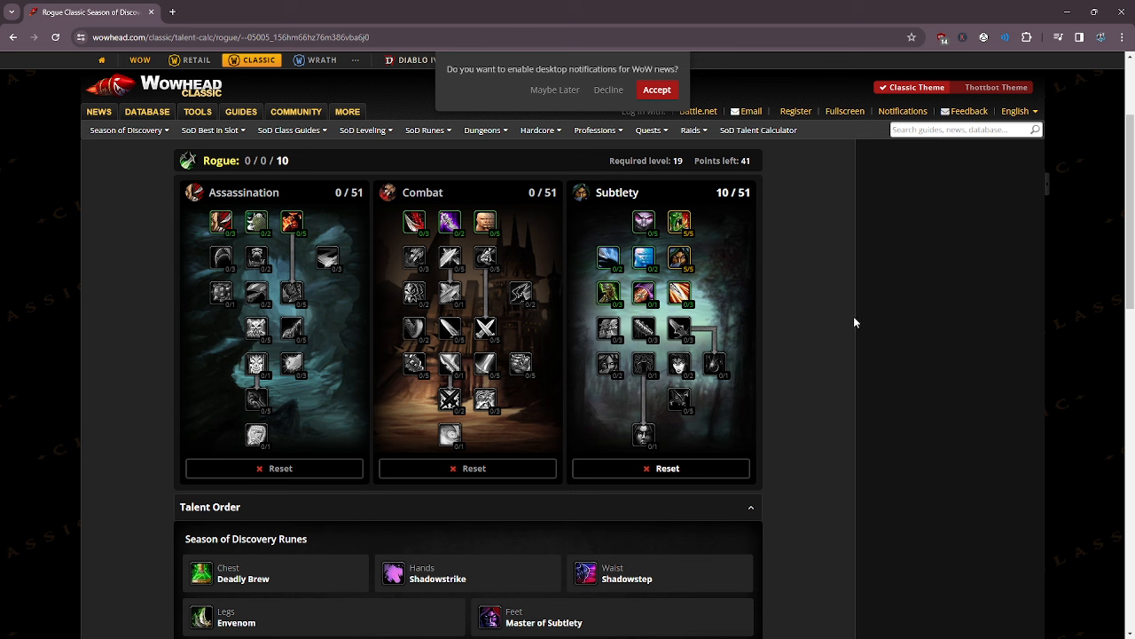
pyautogui.moveTo(679, 257)
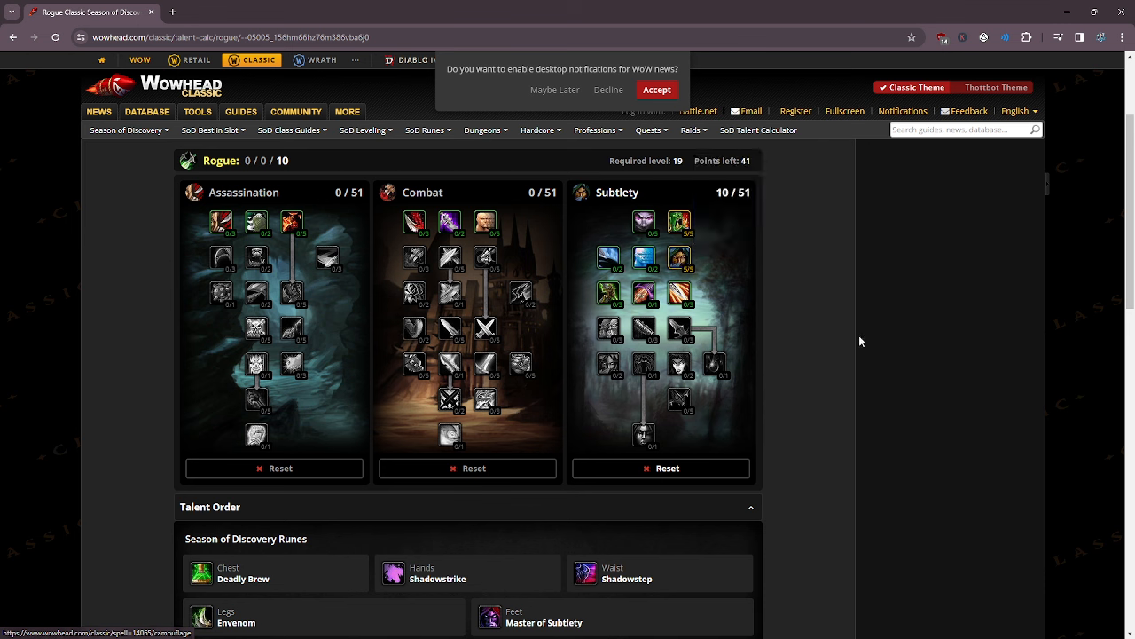
pyautogui.moveTo(485, 578)
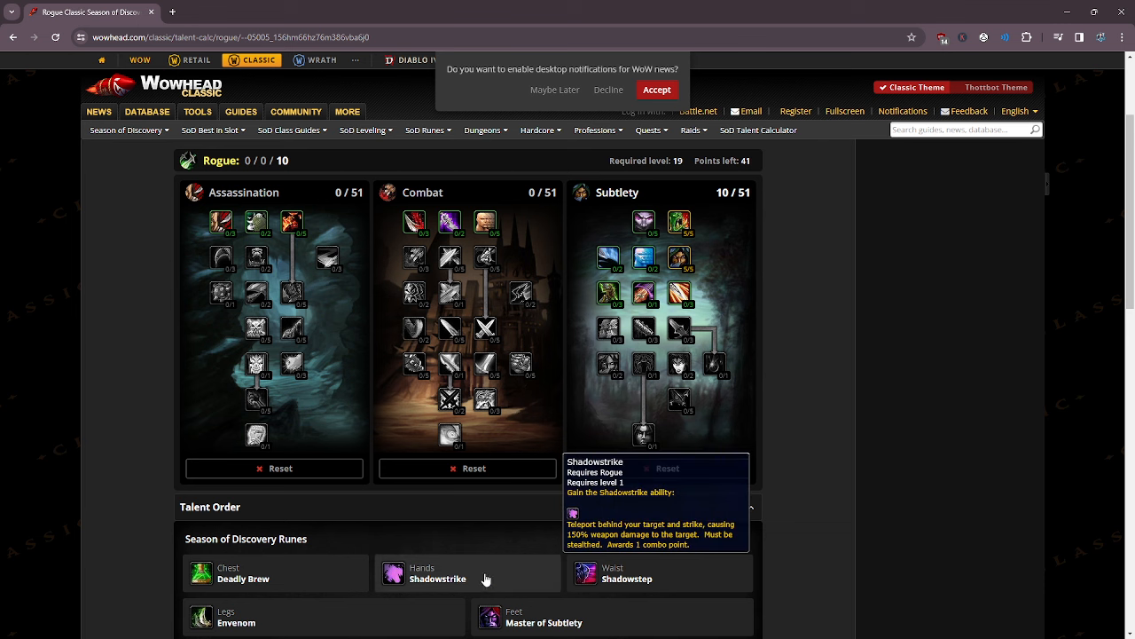
pyautogui.moveTo(858, 412)
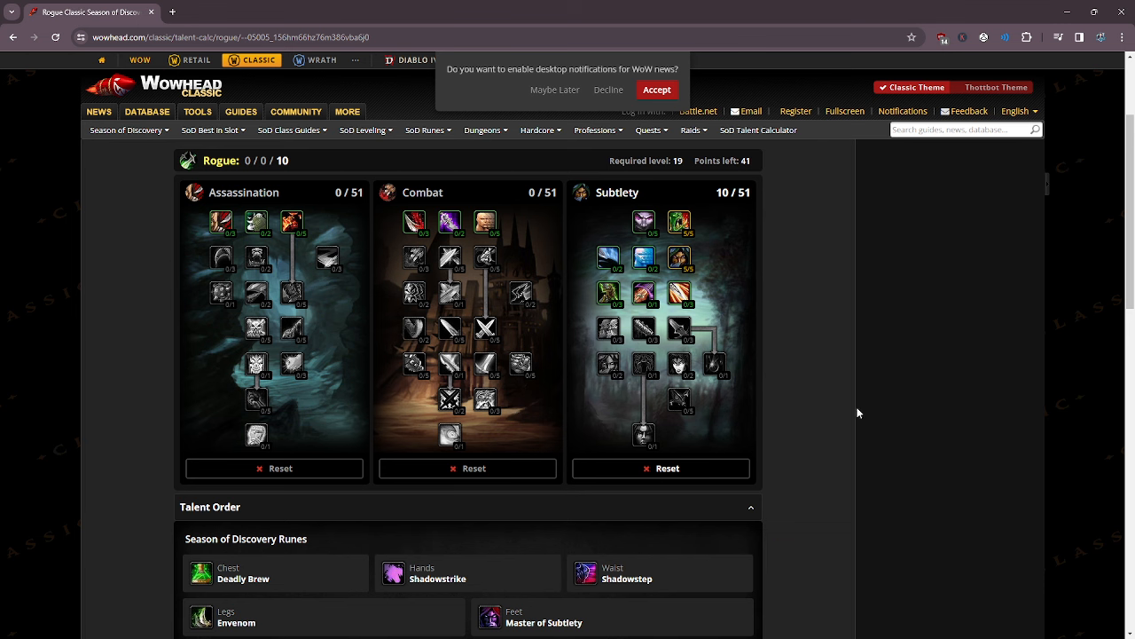
pyautogui.moveTo(871, 412)
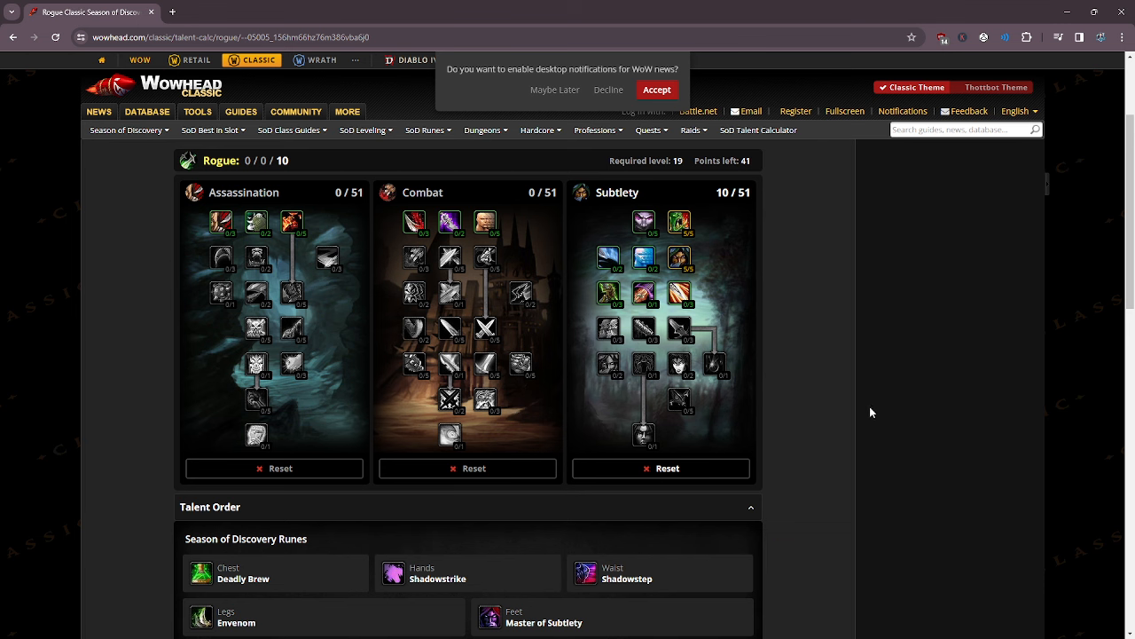
pyautogui.moveTo(817, 414)
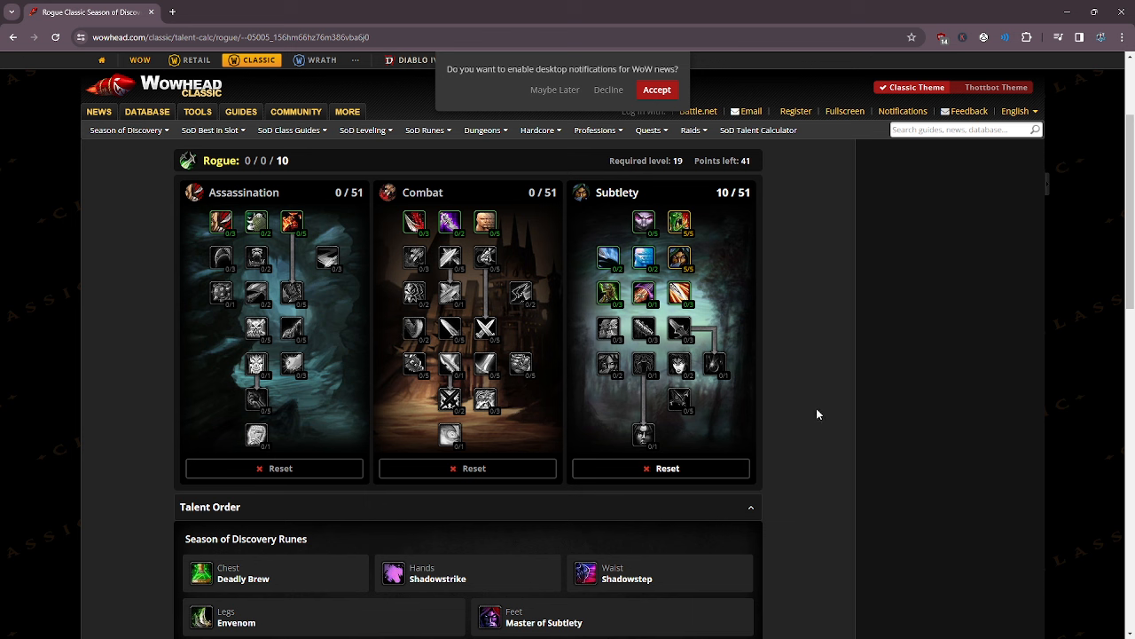
pyautogui.moveTo(833, 438)
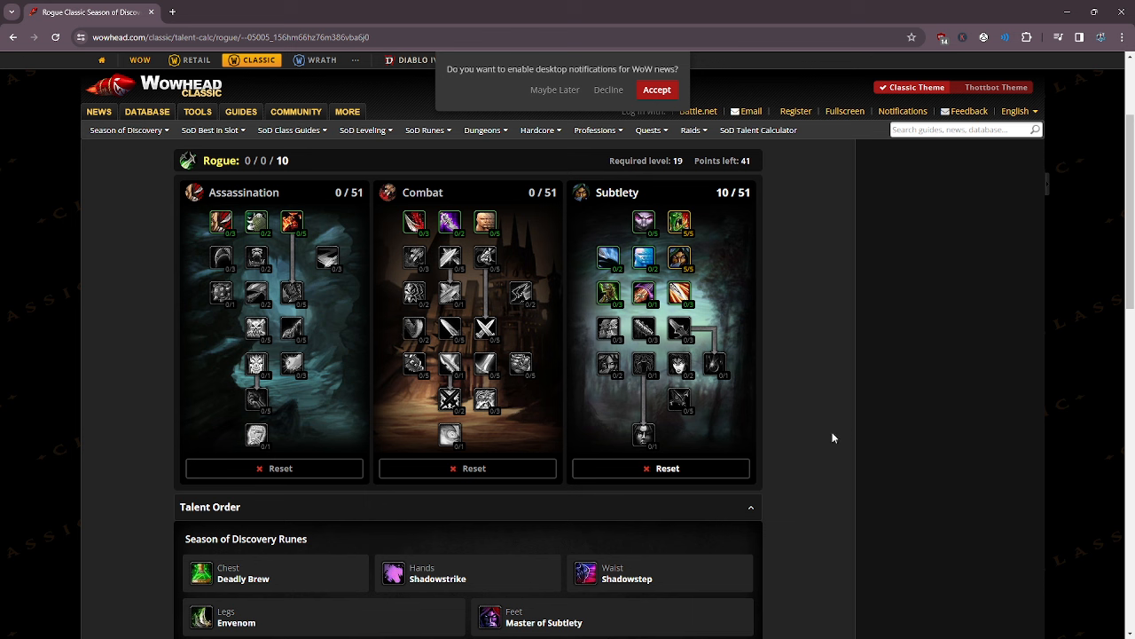
pyautogui.moveTo(777, 457)
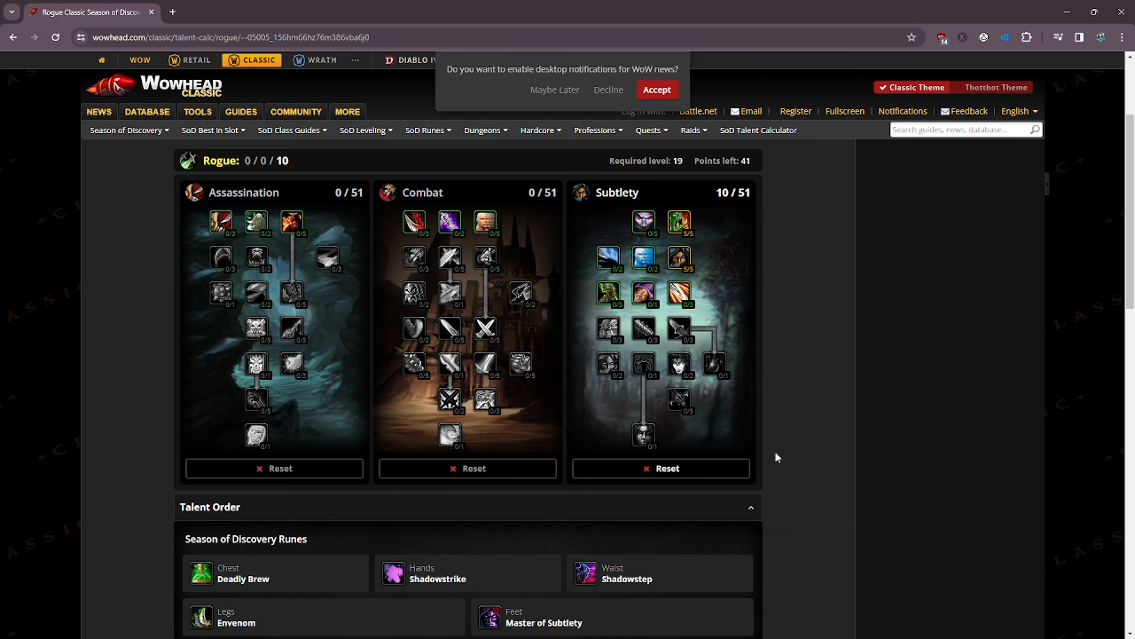
pyautogui.moveTo(703, 258)
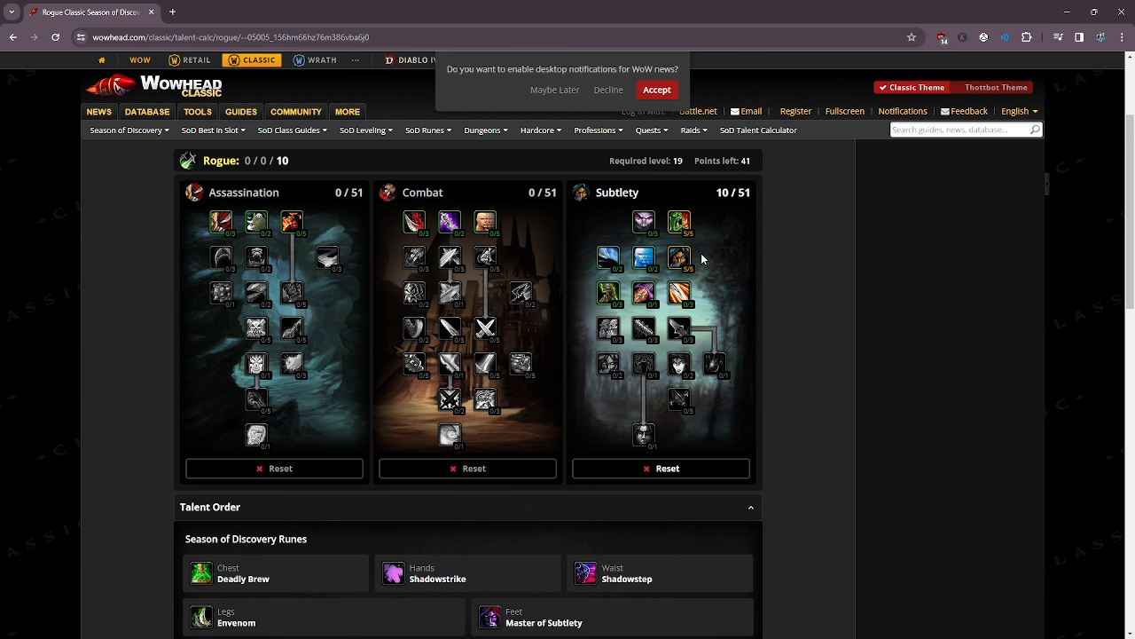
pyautogui.moveTo(882, 327)
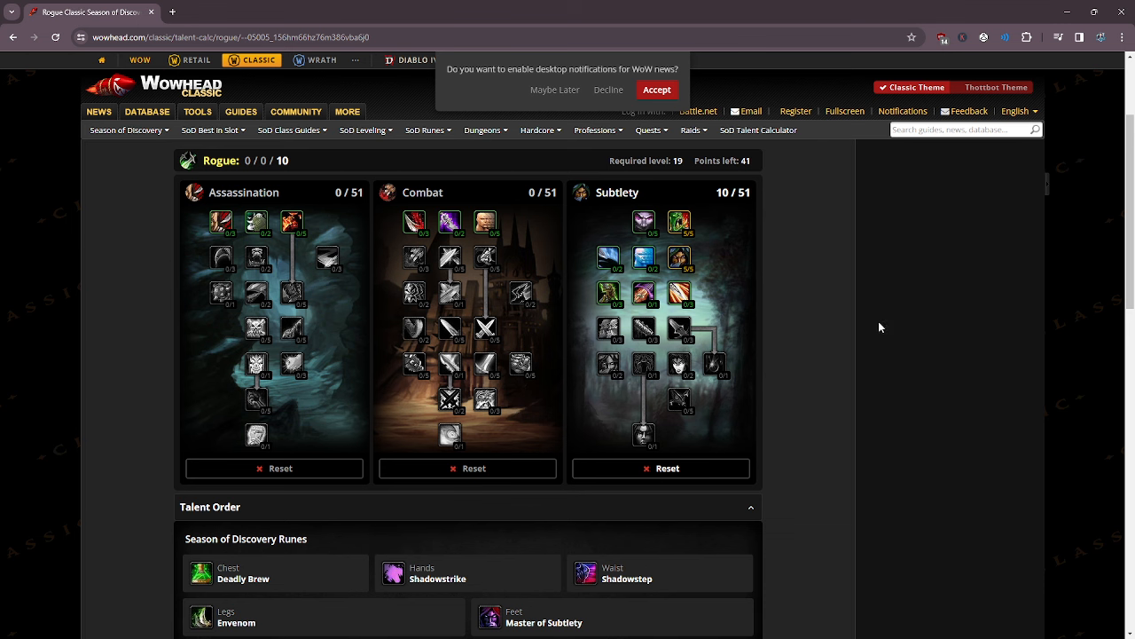
pyautogui.click(608, 294)
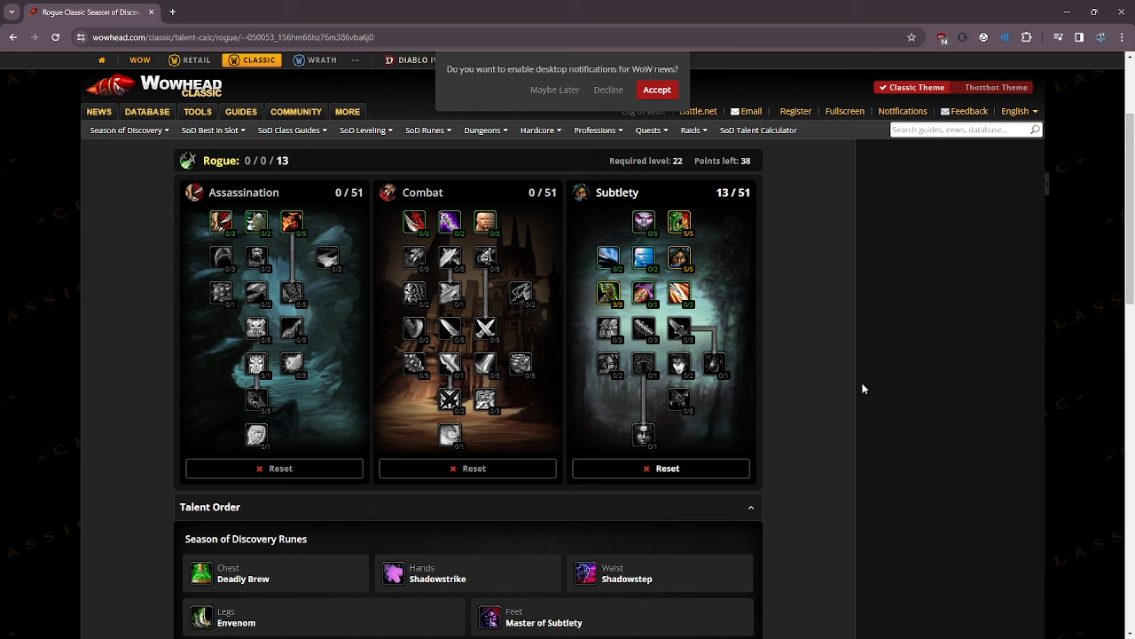
pyautogui.moveTo(831, 396)
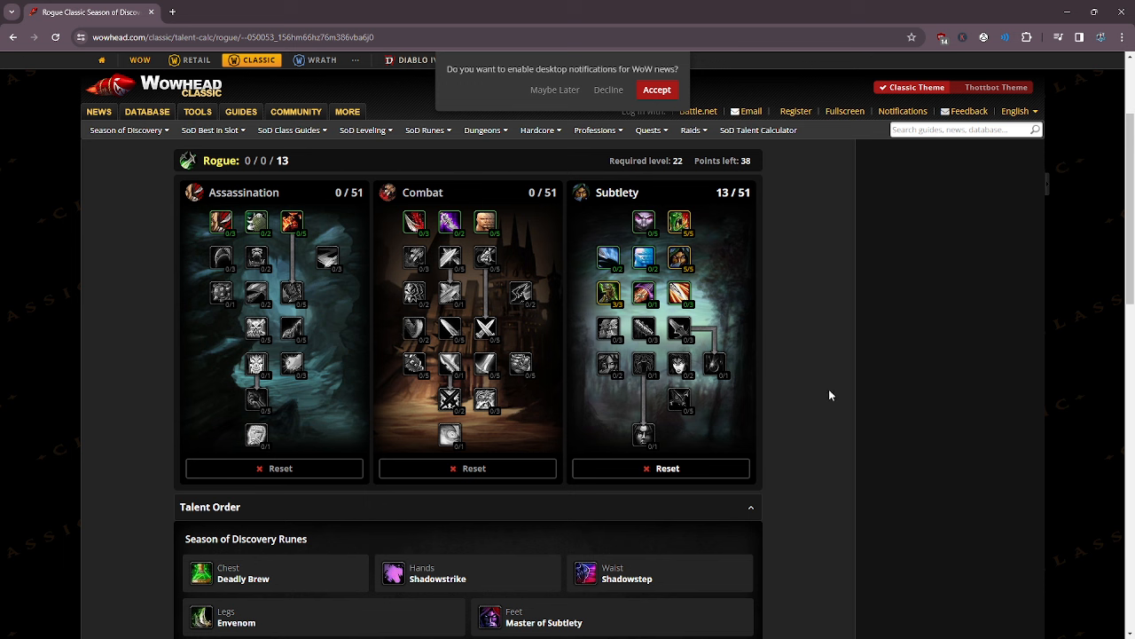
pyautogui.moveTo(803, 377)
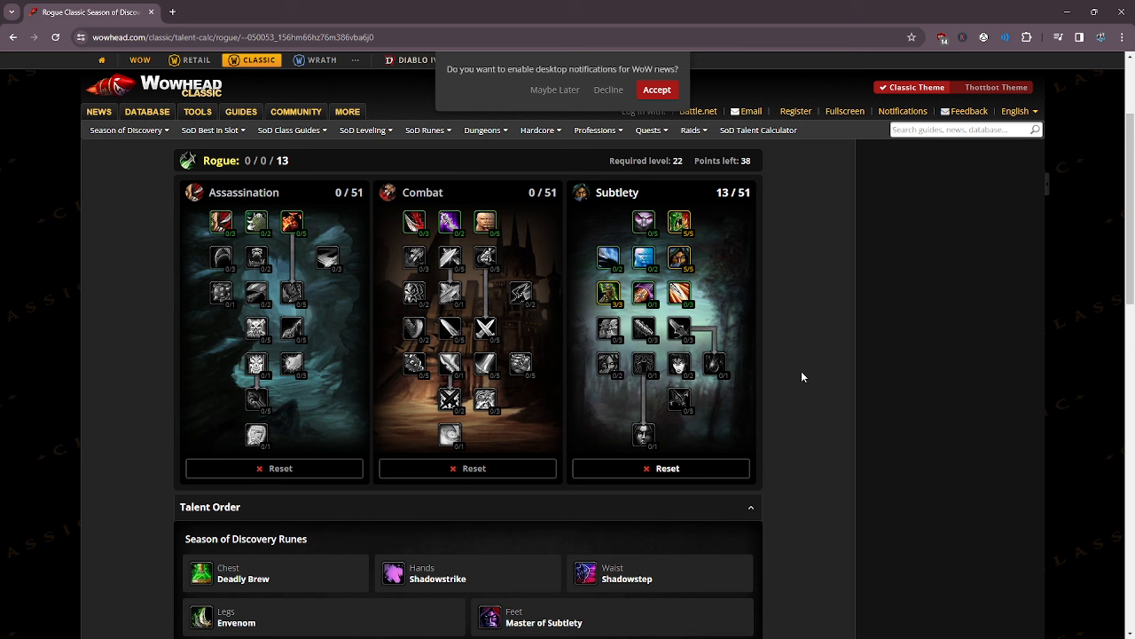
pyautogui.moveTo(847, 396)
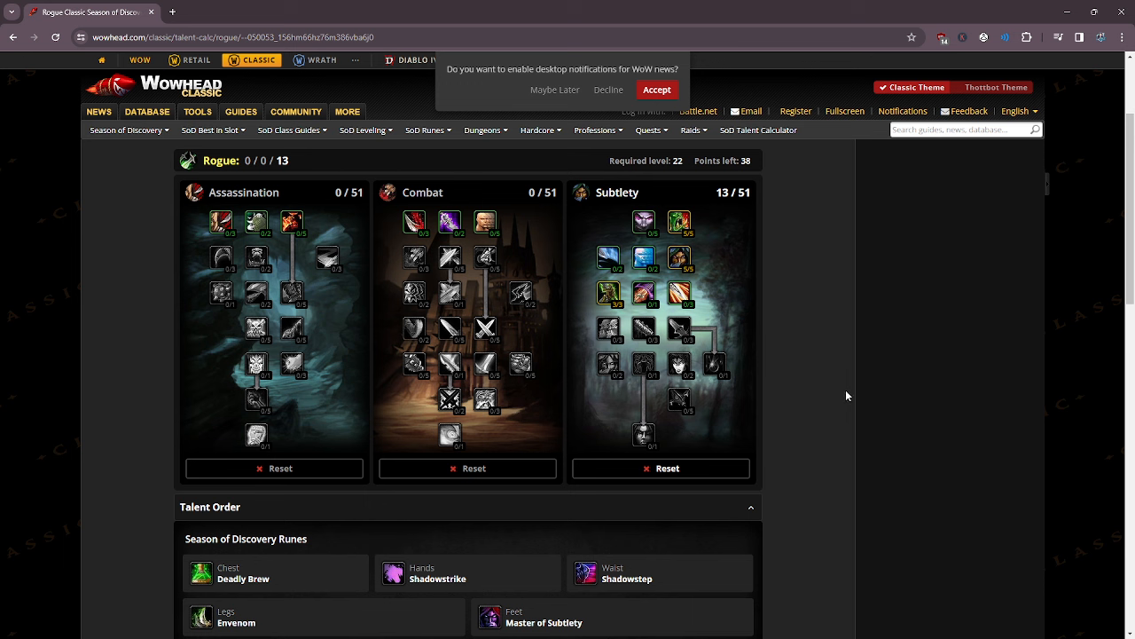
pyautogui.moveTo(837, 400)
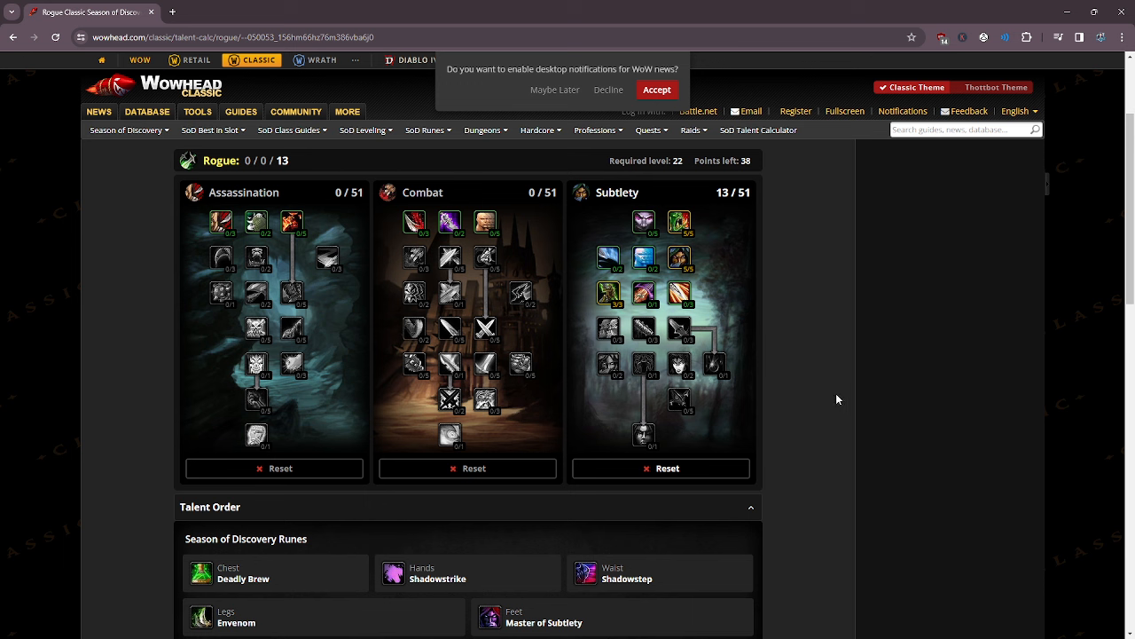
pyautogui.moveTo(823, 393)
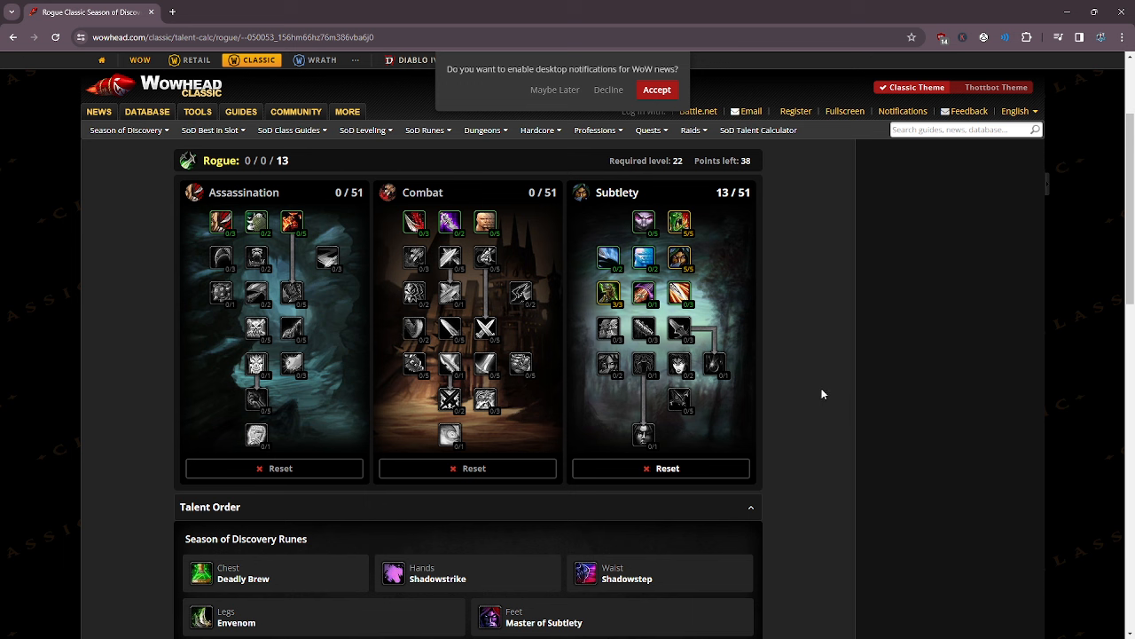
pyautogui.moveTo(816, 376)
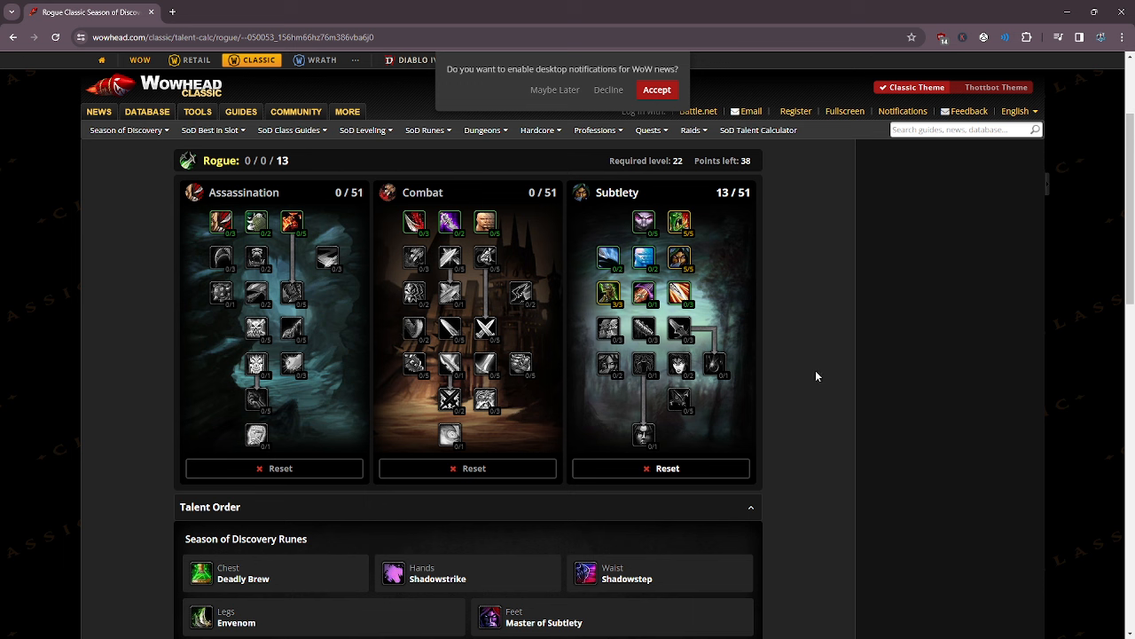
pyautogui.moveTo(842, 387)
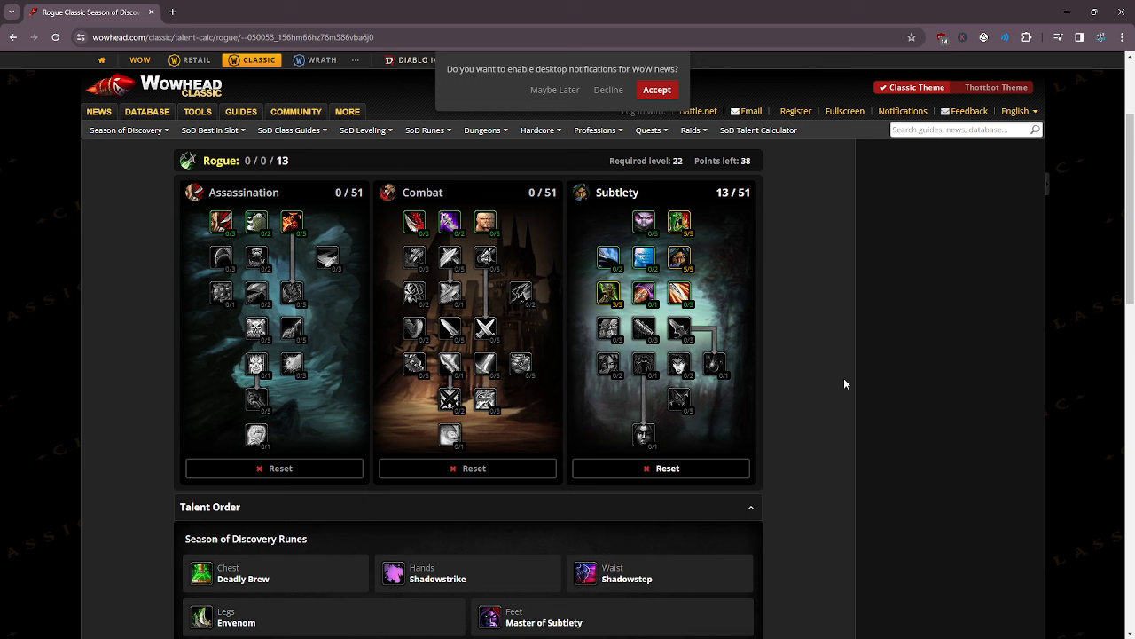
pyautogui.moveTo(858, 387)
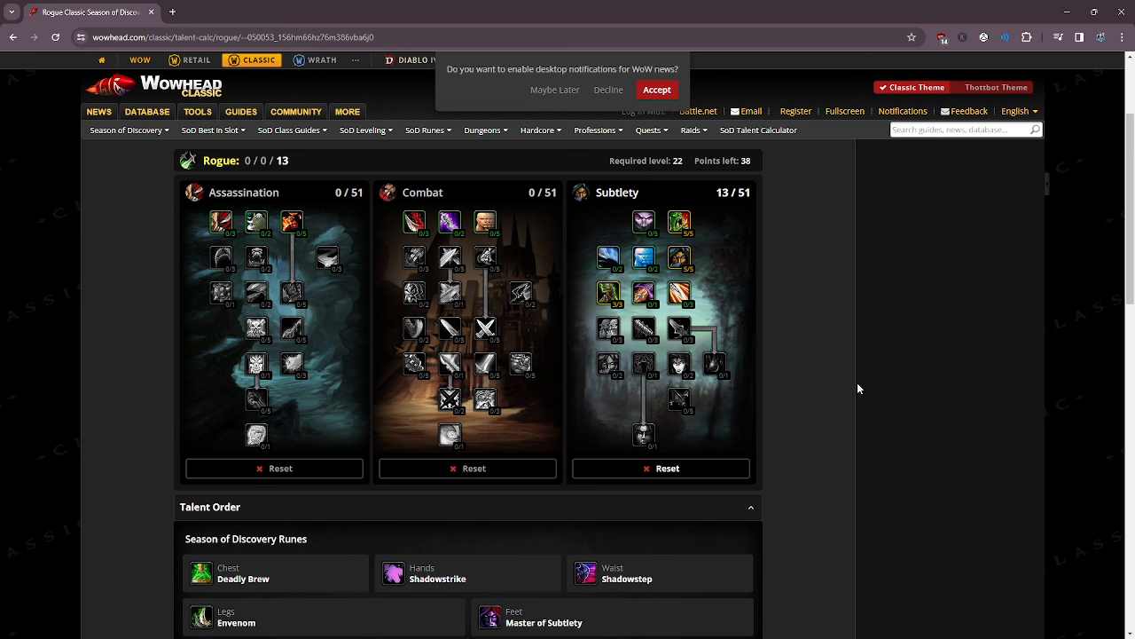
pyautogui.moveTo(852, 311)
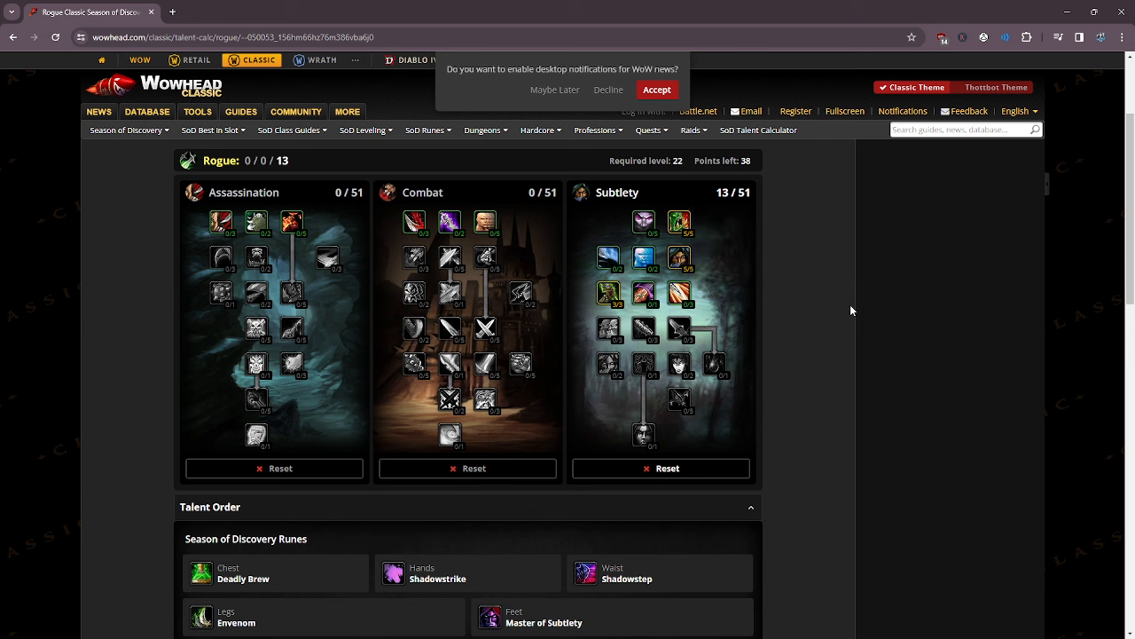
pyautogui.moveTo(856, 368)
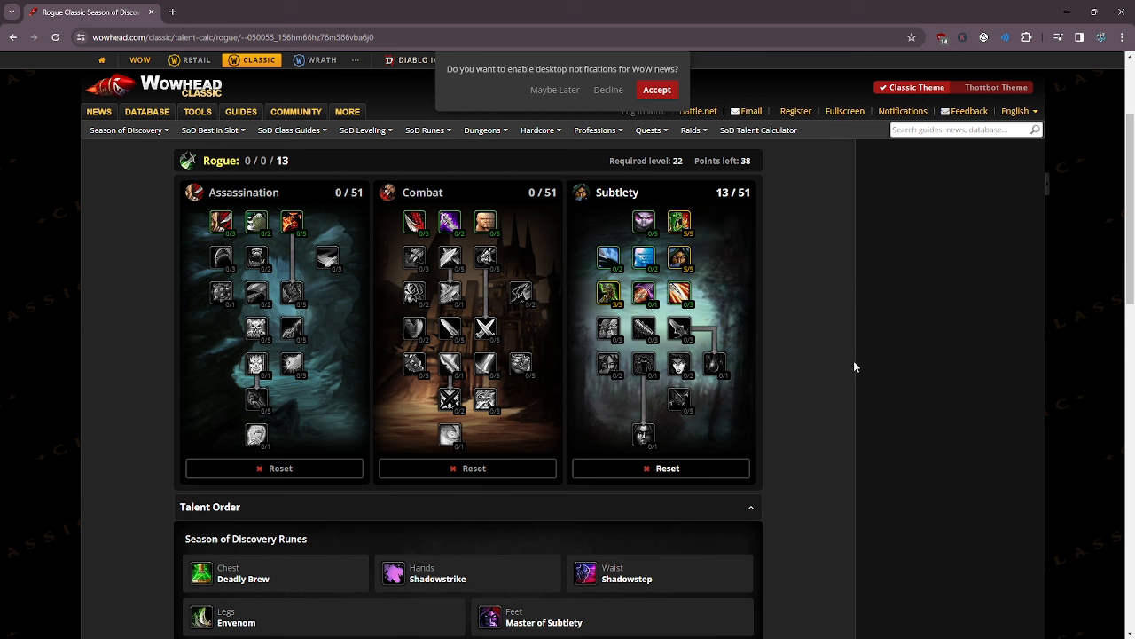
pyautogui.moveTo(866, 363)
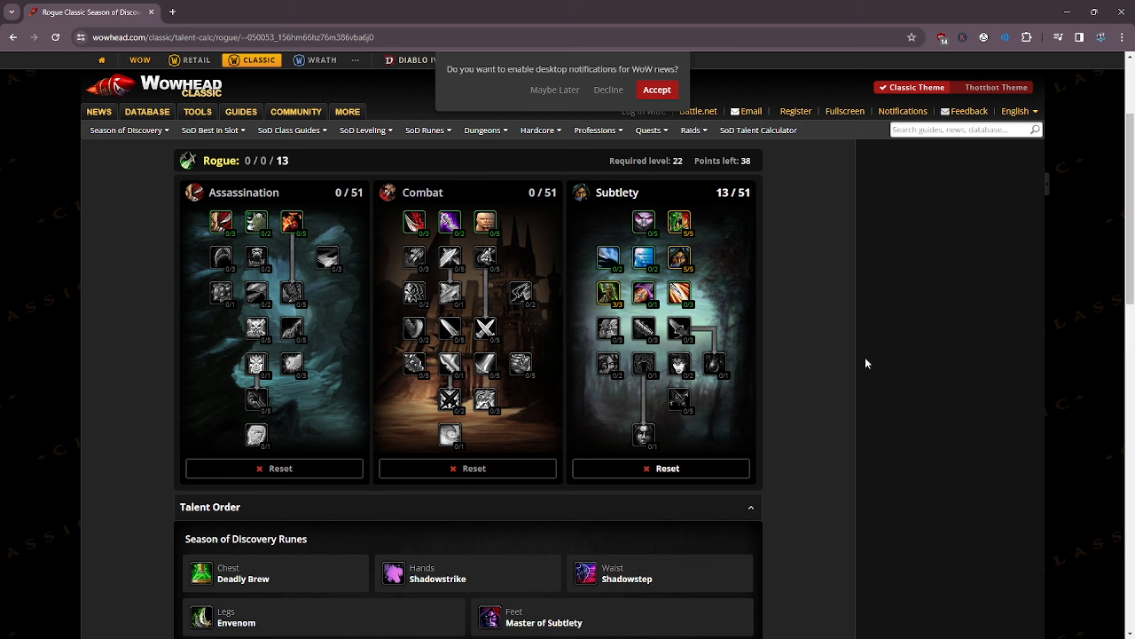
pyautogui.moveTo(825, 345)
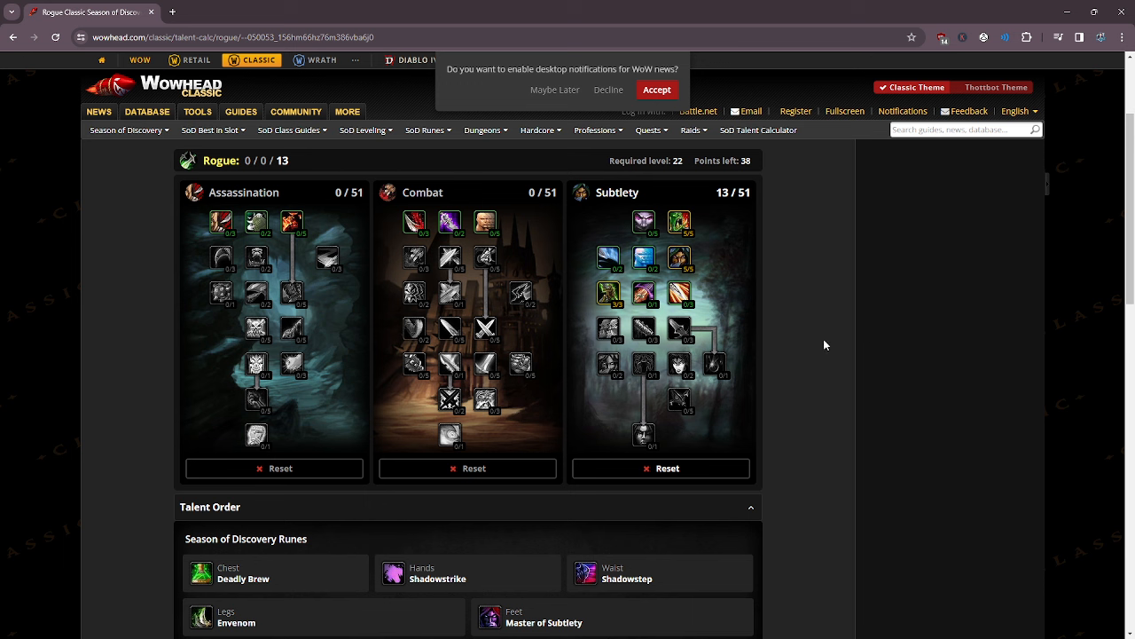
pyautogui.moveTo(906, 377)
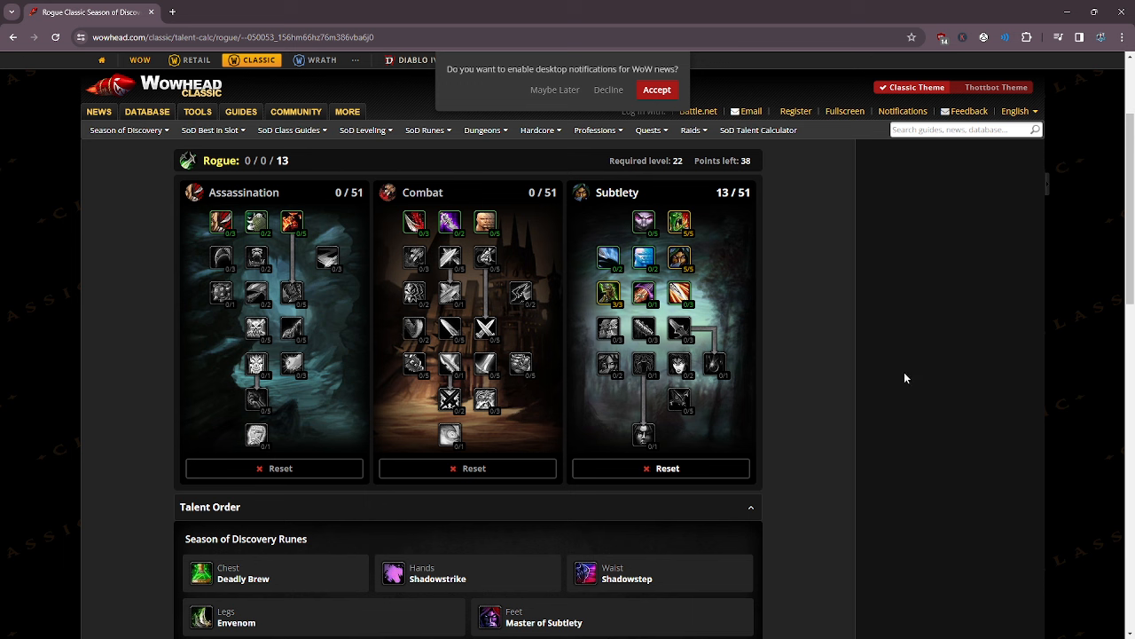
pyautogui.moveTo(852, 363)
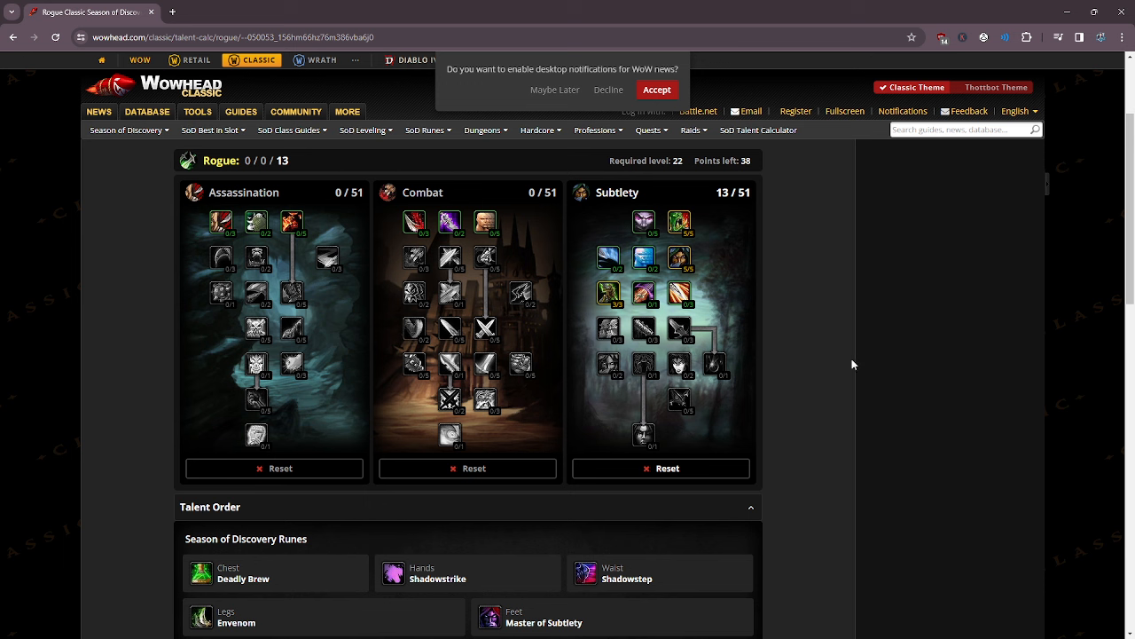
pyautogui.moveTo(678, 292)
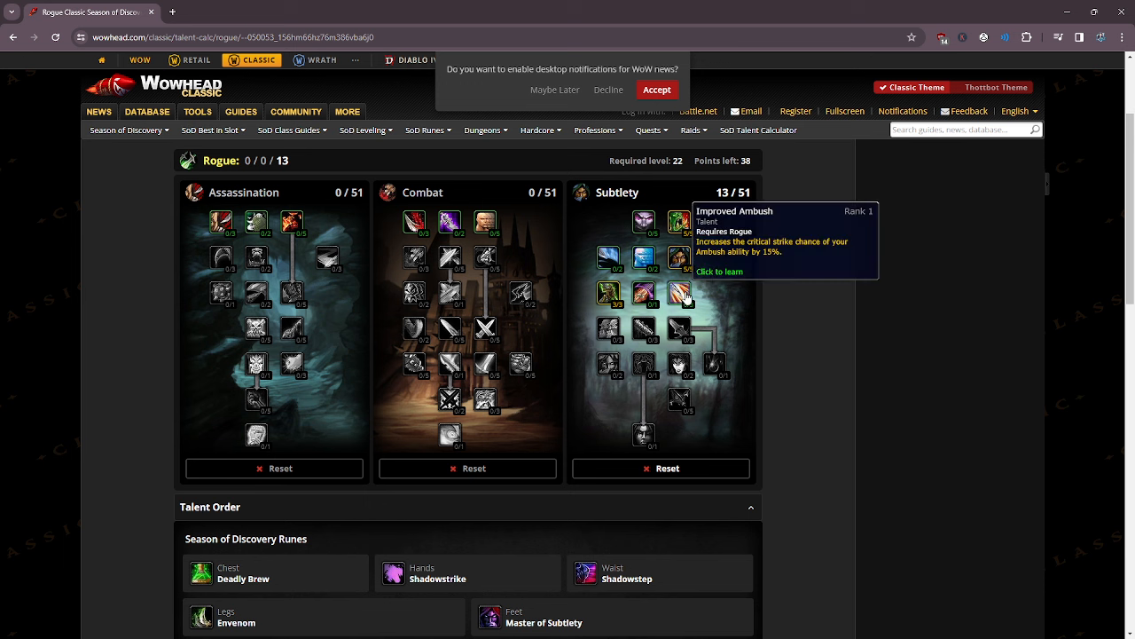
pyautogui.moveTo(678, 295)
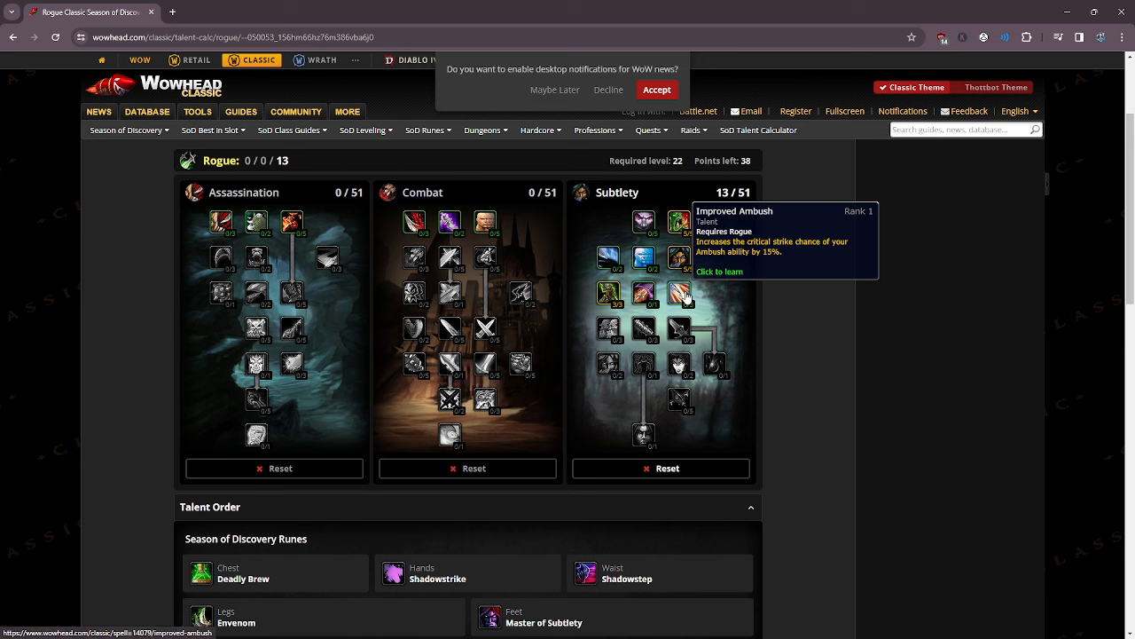
pyautogui.moveTo(678, 293)
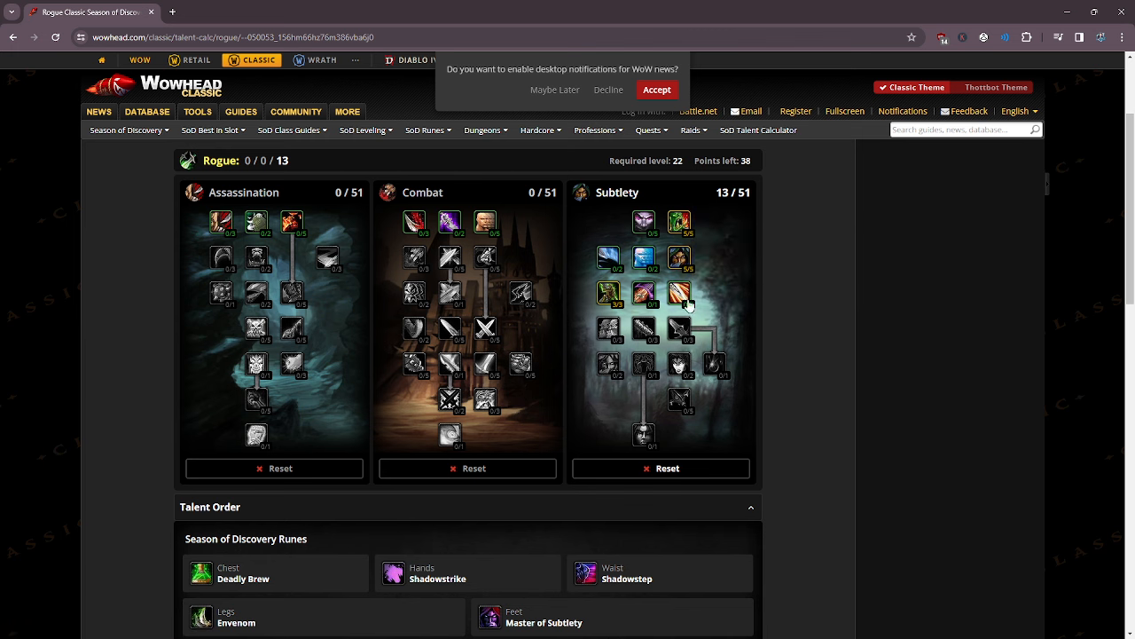
pyautogui.moveTo(644, 258)
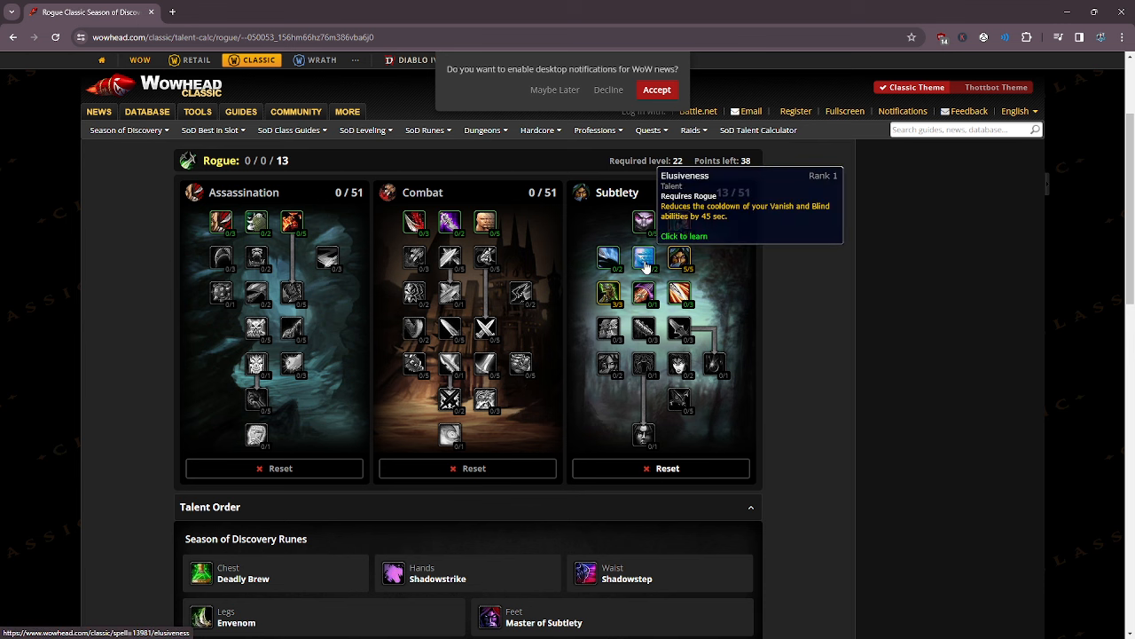
# Raise Elusiveness in Subtlety's second row to 2/2.
pyautogui.click(643, 257)
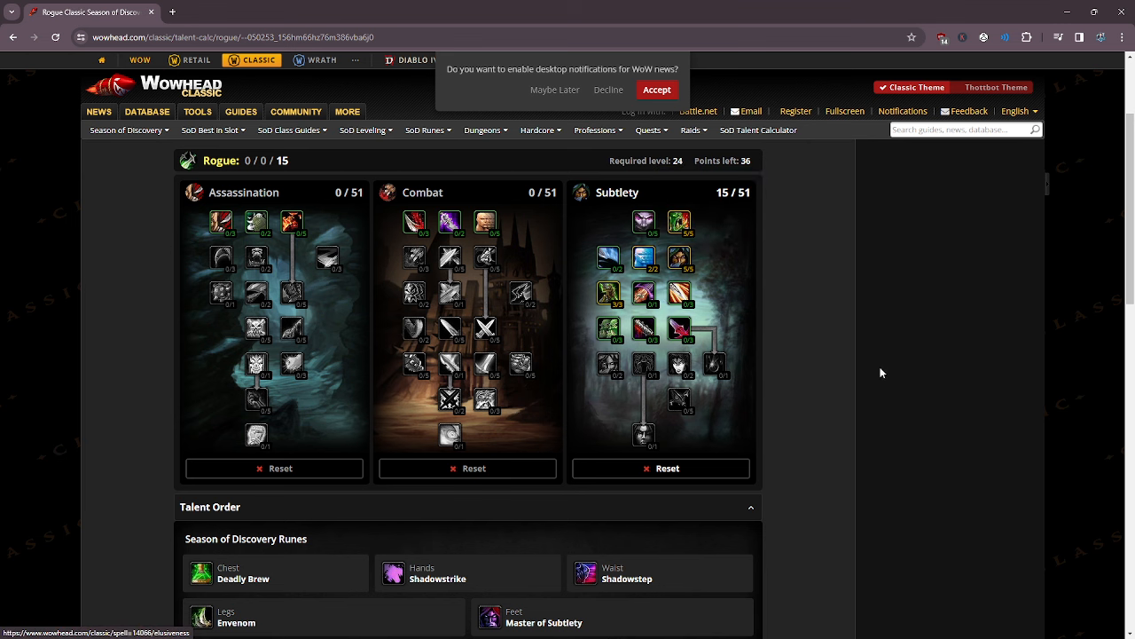
pyautogui.moveTo(864, 375)
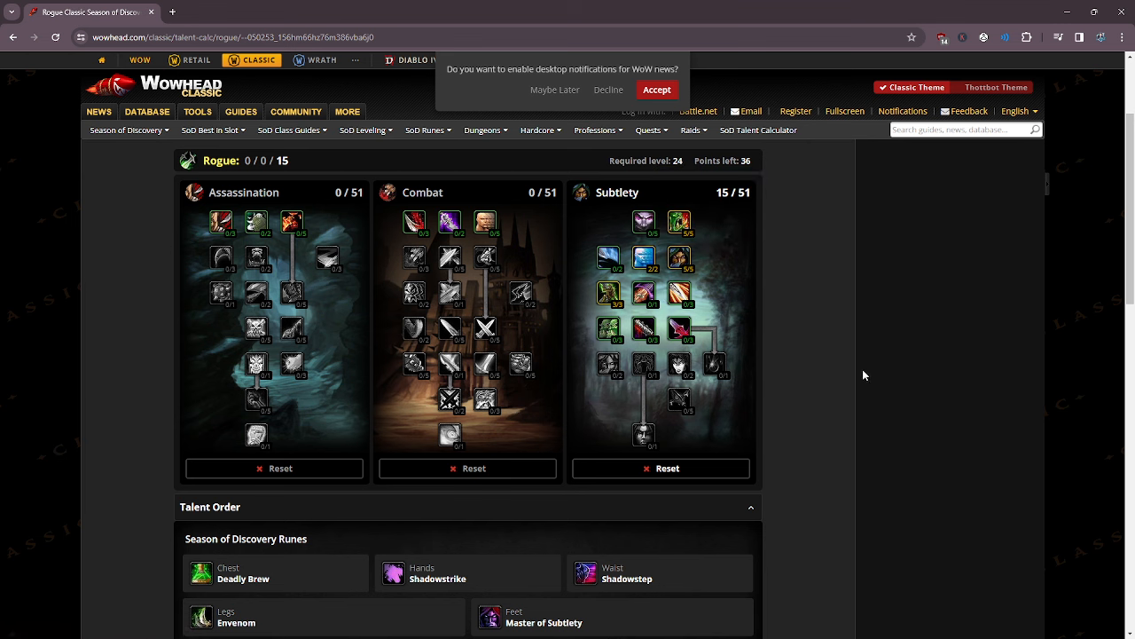
pyautogui.moveTo(798, 391)
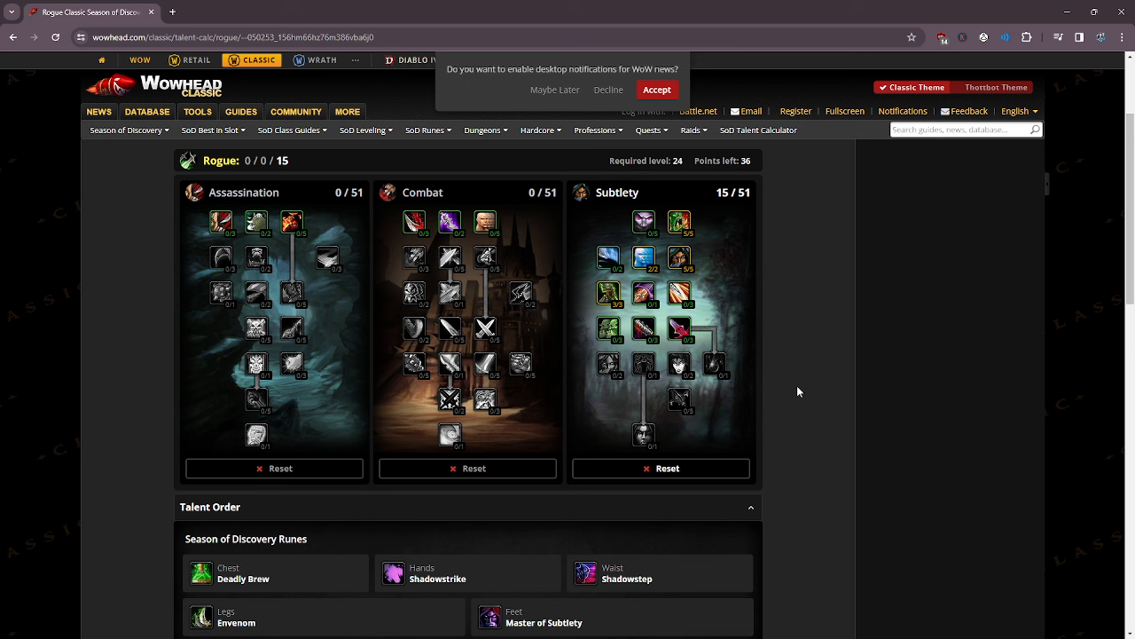
pyautogui.moveTo(843, 331)
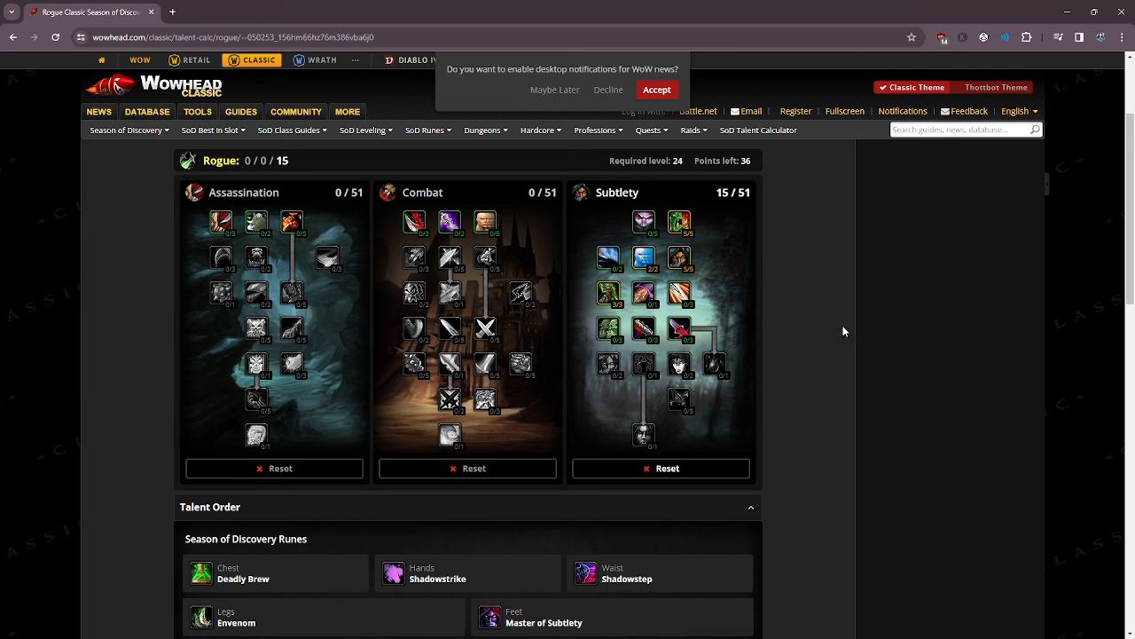
pyautogui.moveTo(809, 399)
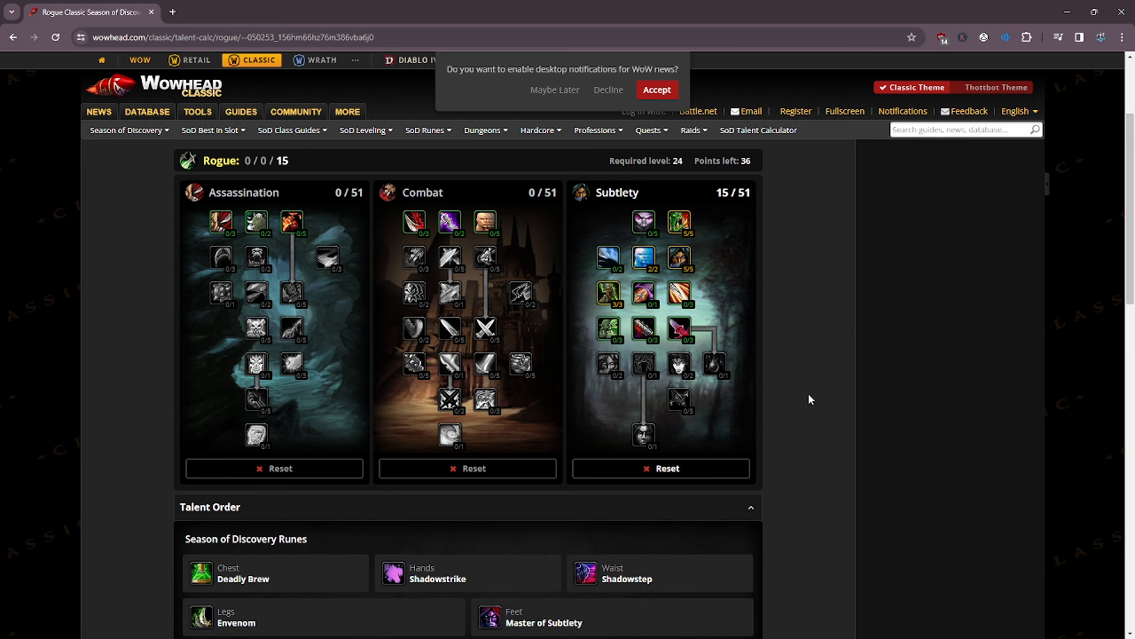
pyautogui.moveTo(678, 328)
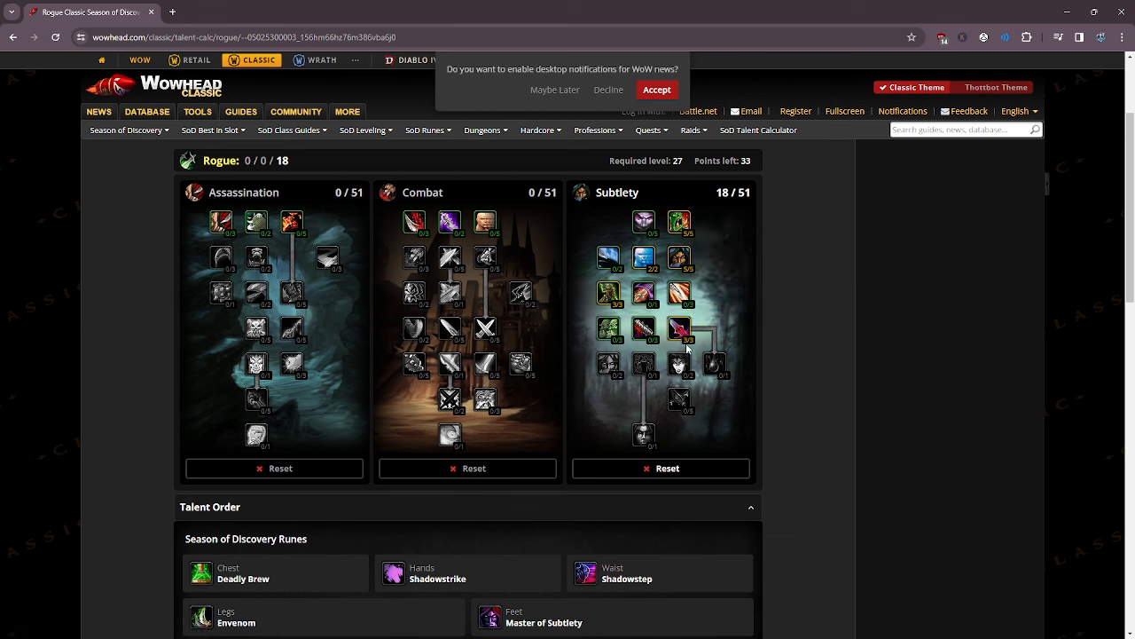
pyautogui.moveTo(678, 328)
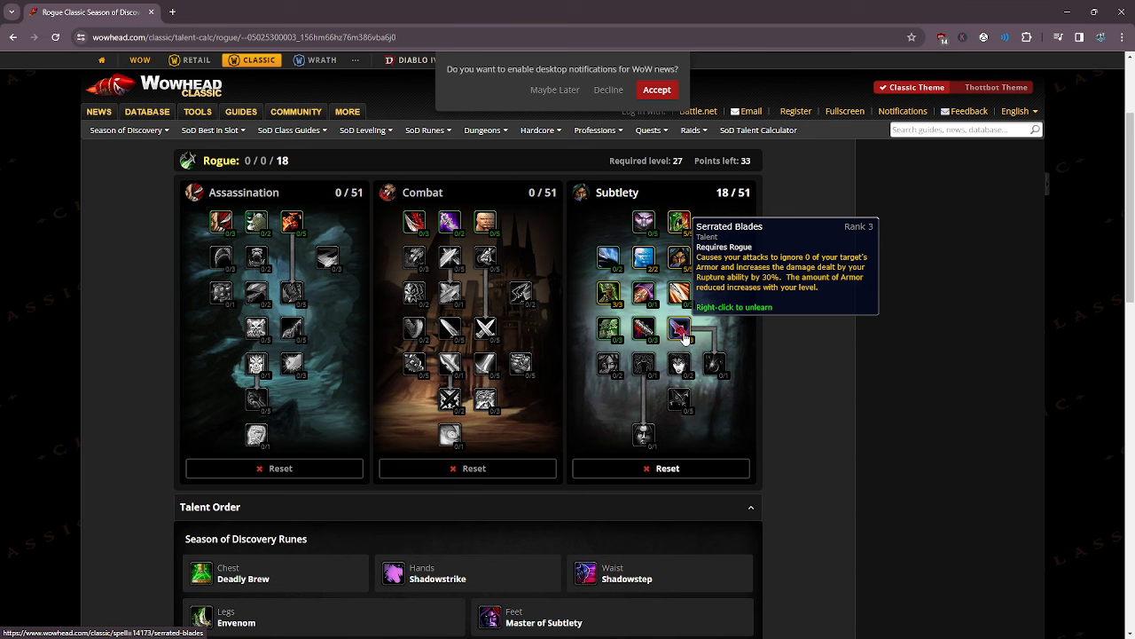
pyautogui.moveTo(333, 574)
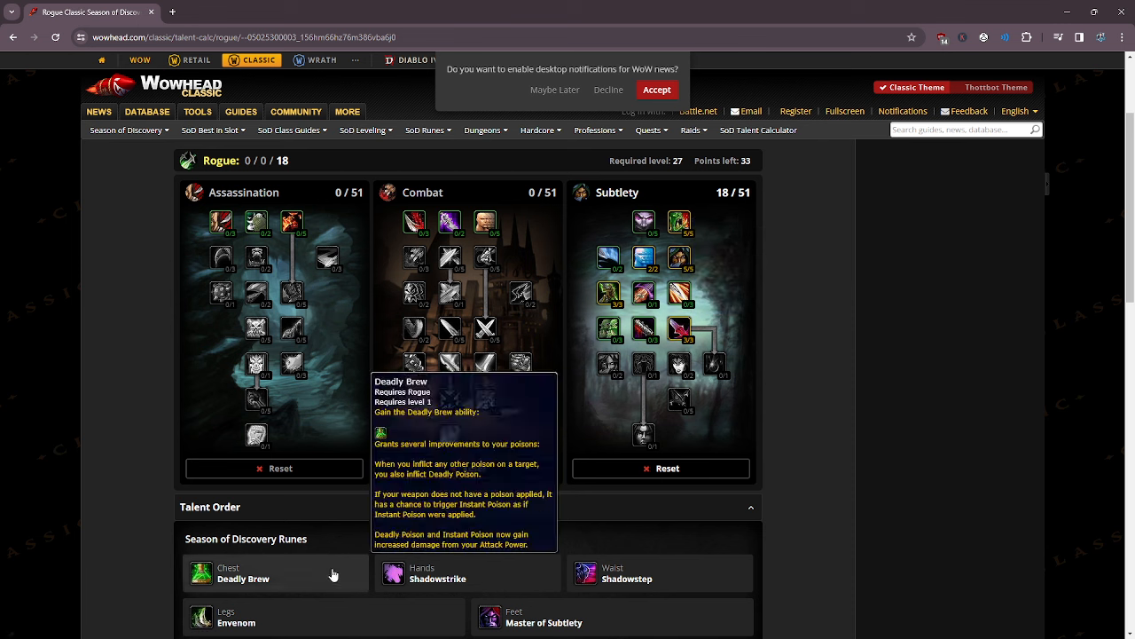
pyautogui.moveTo(680, 328)
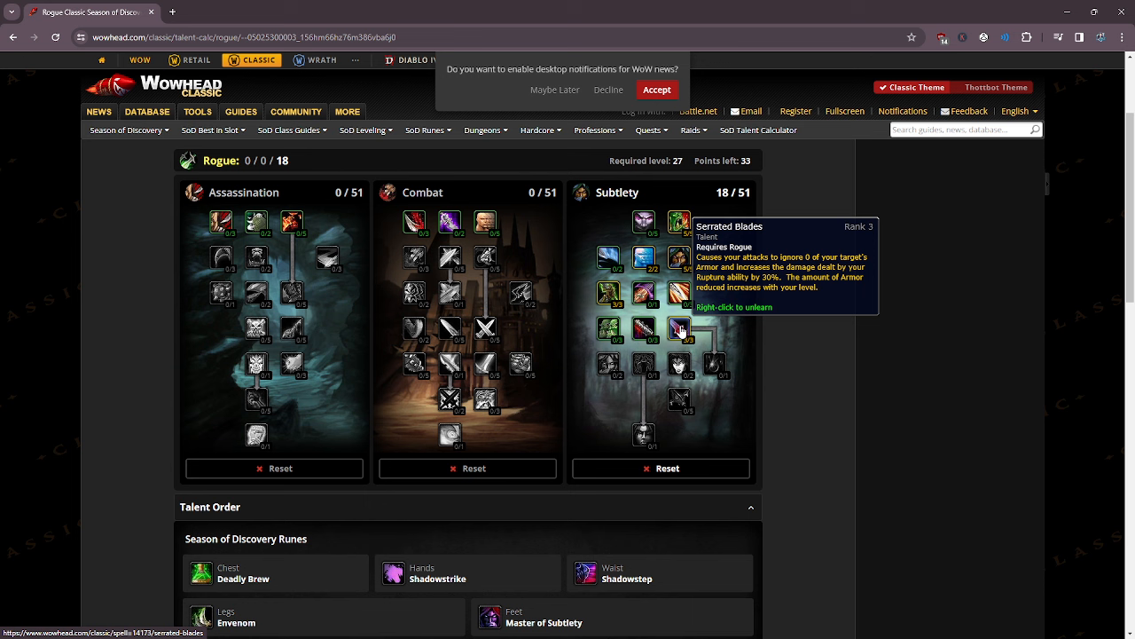
pyautogui.moveTo(921, 518)
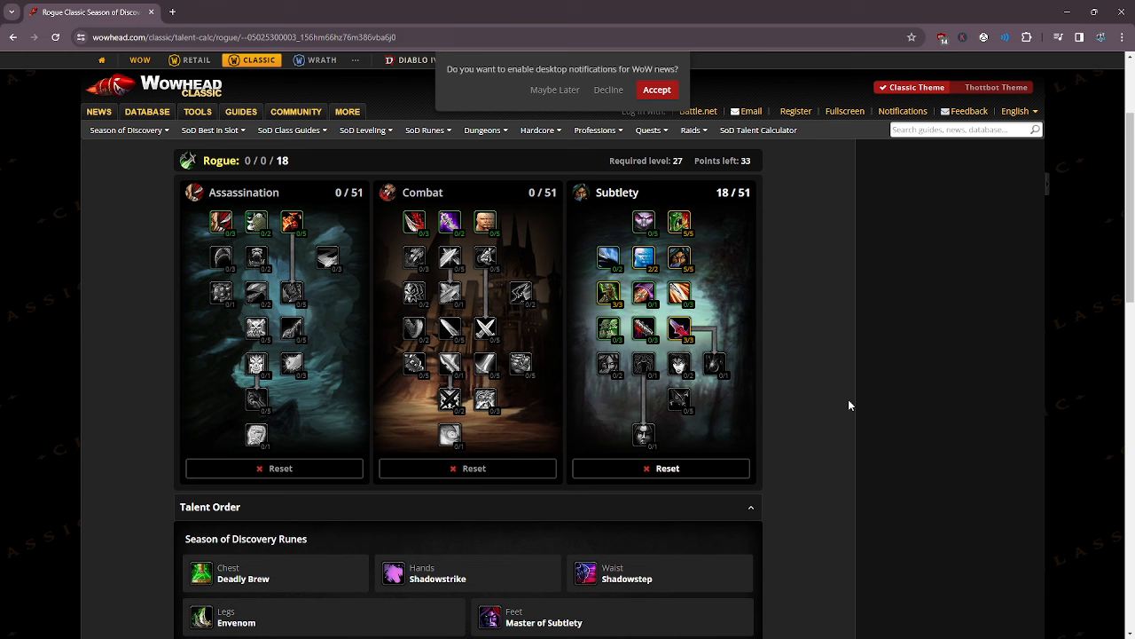
pyautogui.moveTo(670, 347)
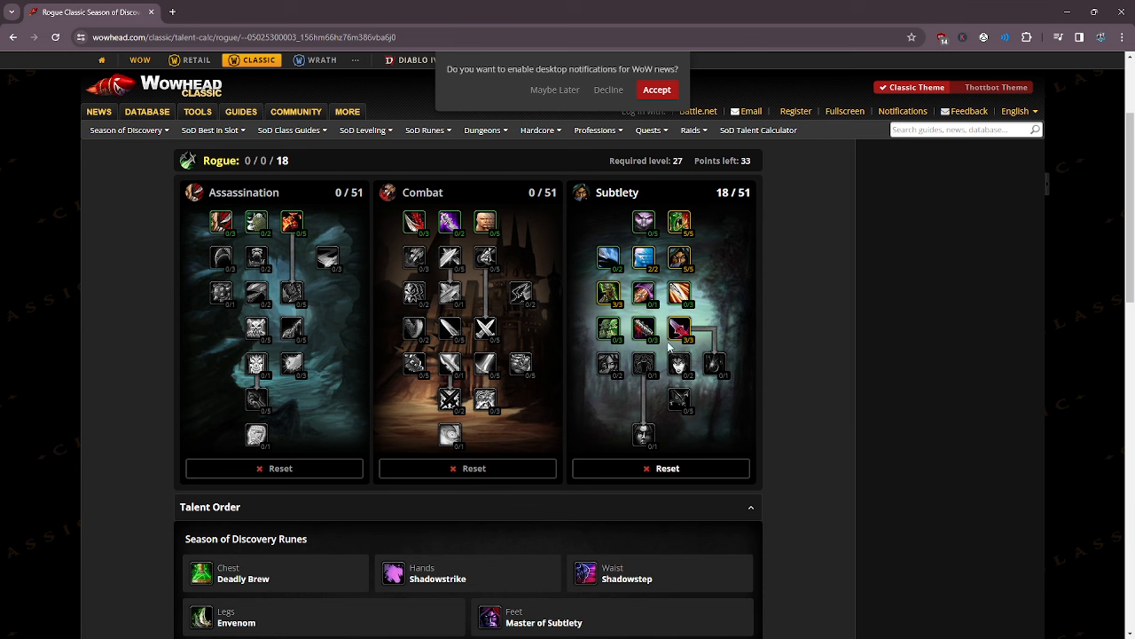
# Put two ranks into Improved Sap and learn Hemorrhage, reaching 0/0/21.
pyautogui.click(643, 328)
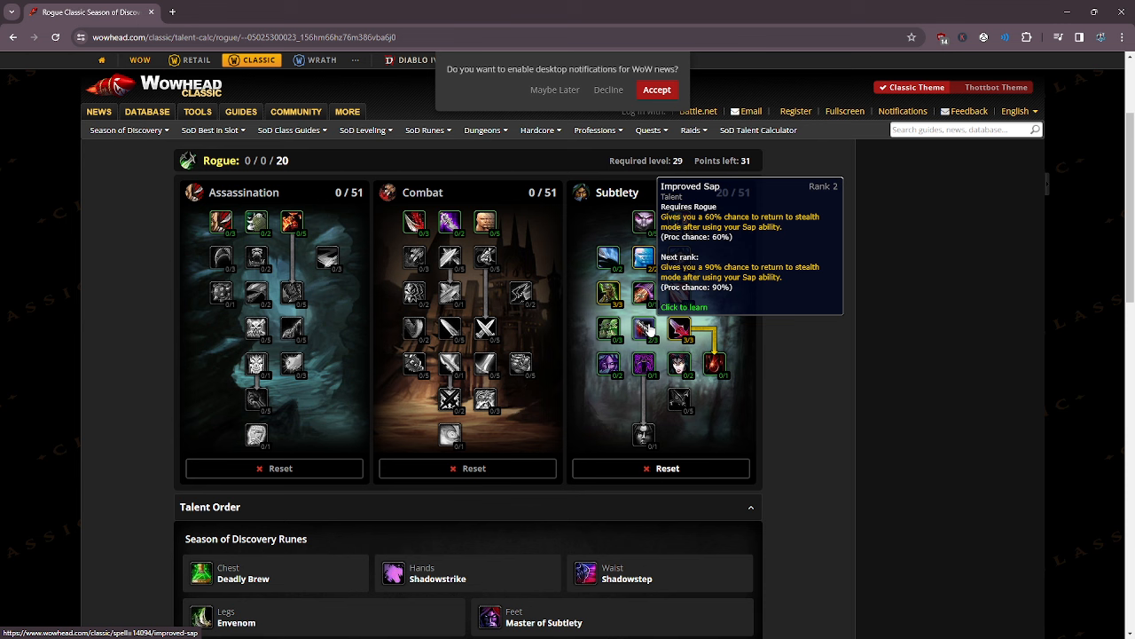
pyautogui.moveTo(935, 433)
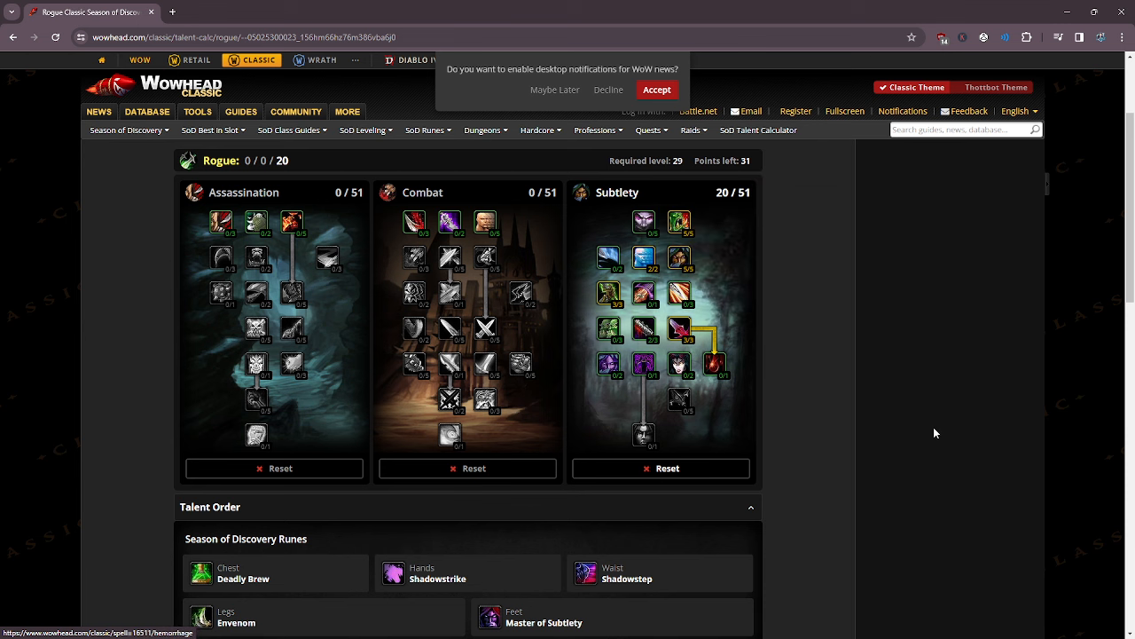
pyautogui.moveTo(643, 329)
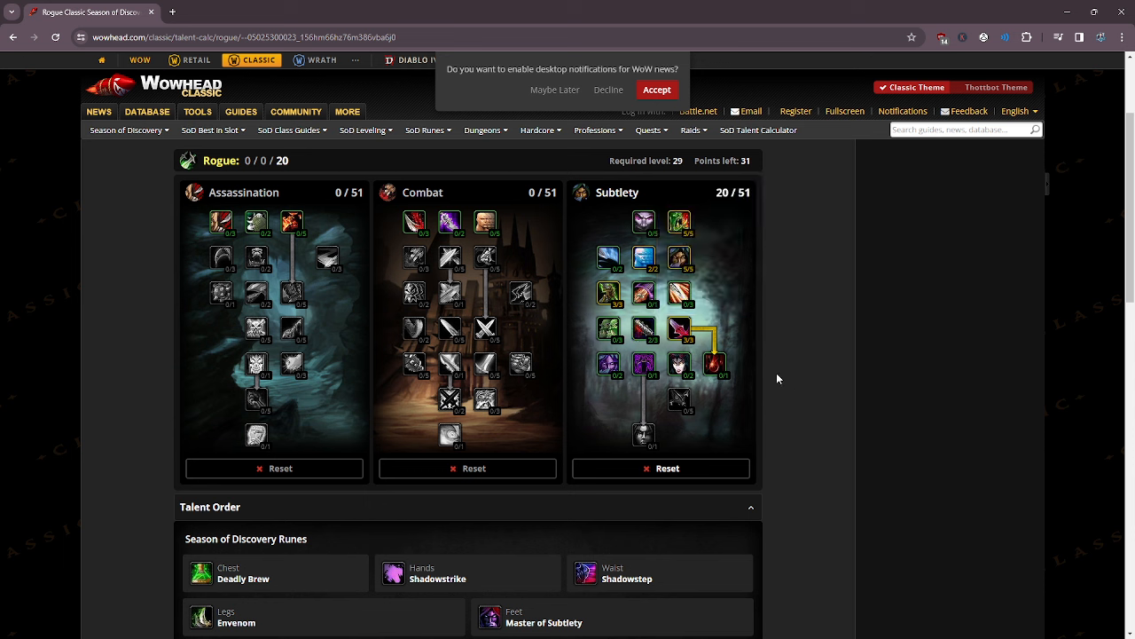
pyautogui.click(715, 364)
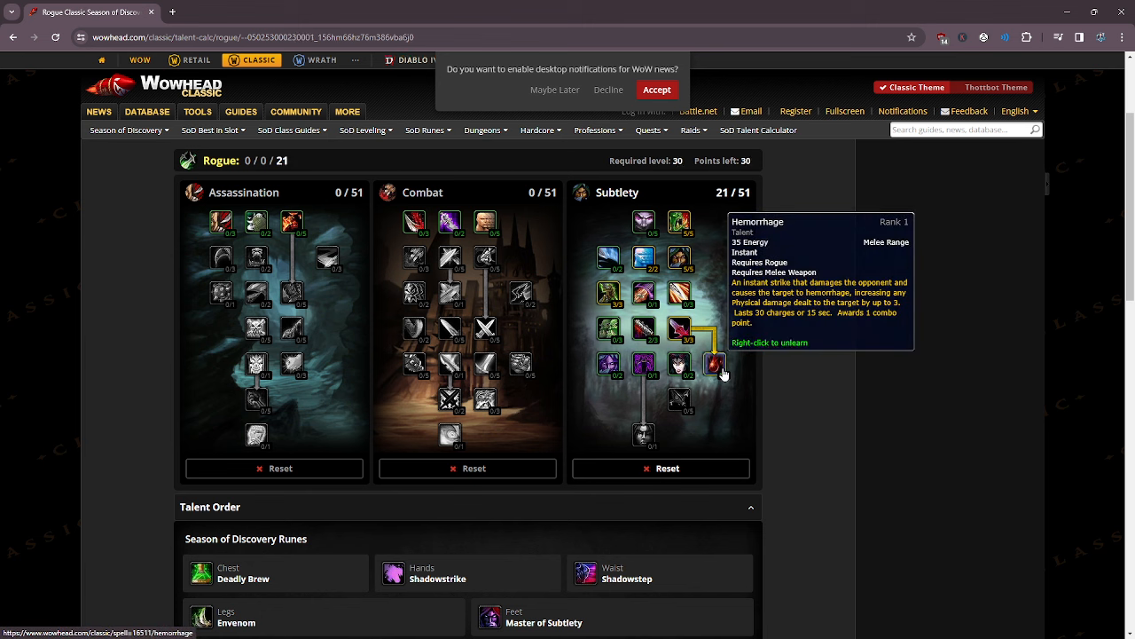
pyautogui.click(714, 363)
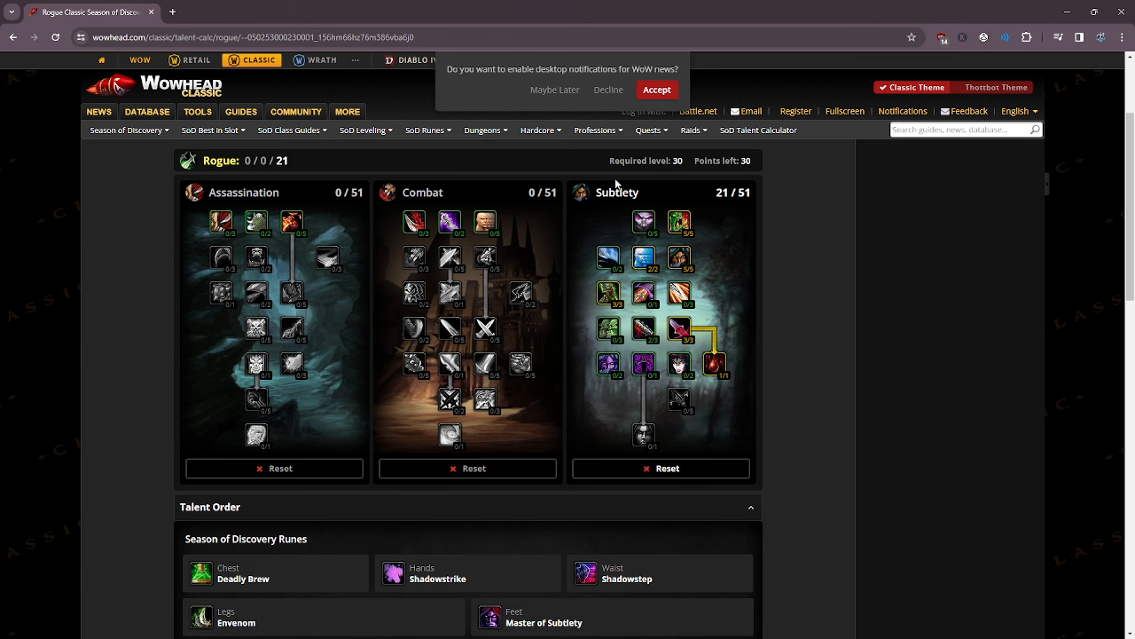
pyautogui.moveTo(871, 301)
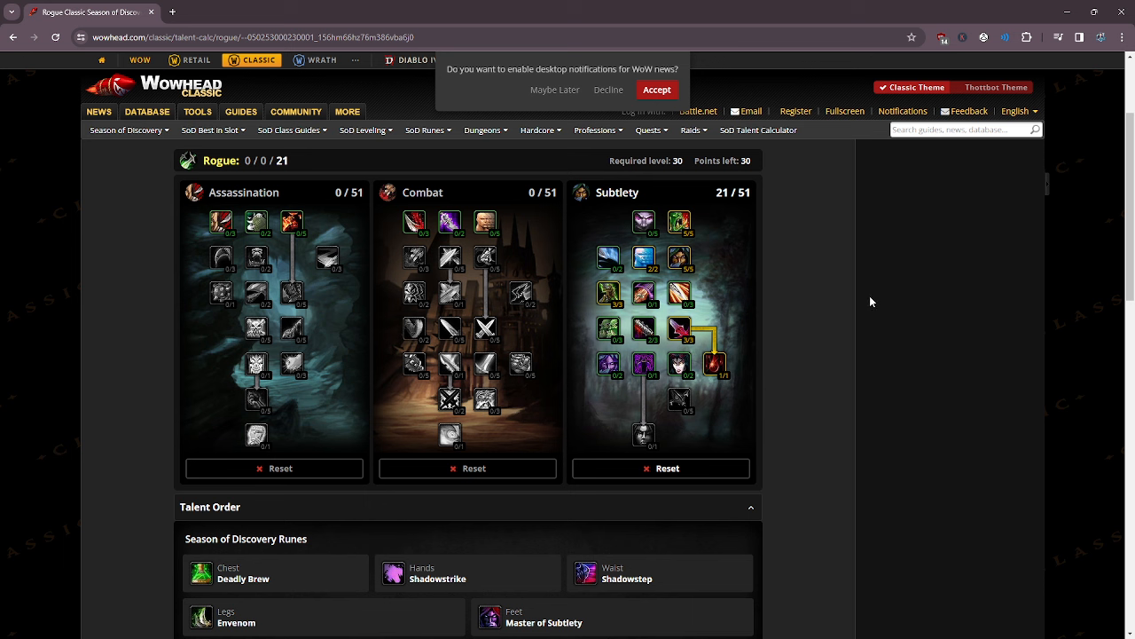
pyautogui.moveTo(839, 466)
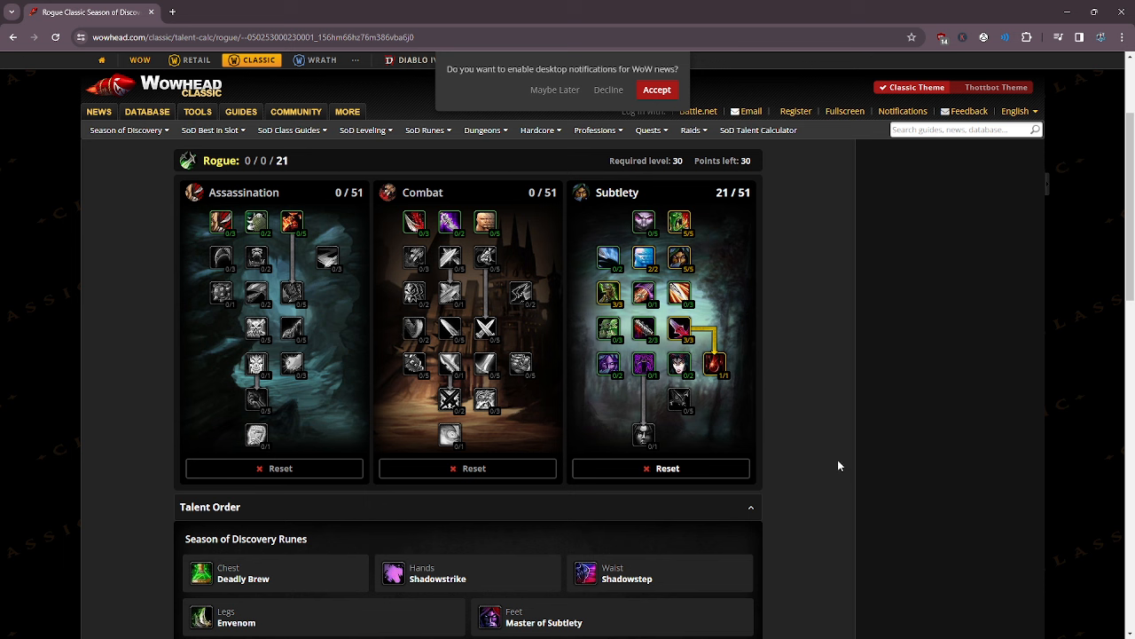
pyautogui.moveTo(887, 426)
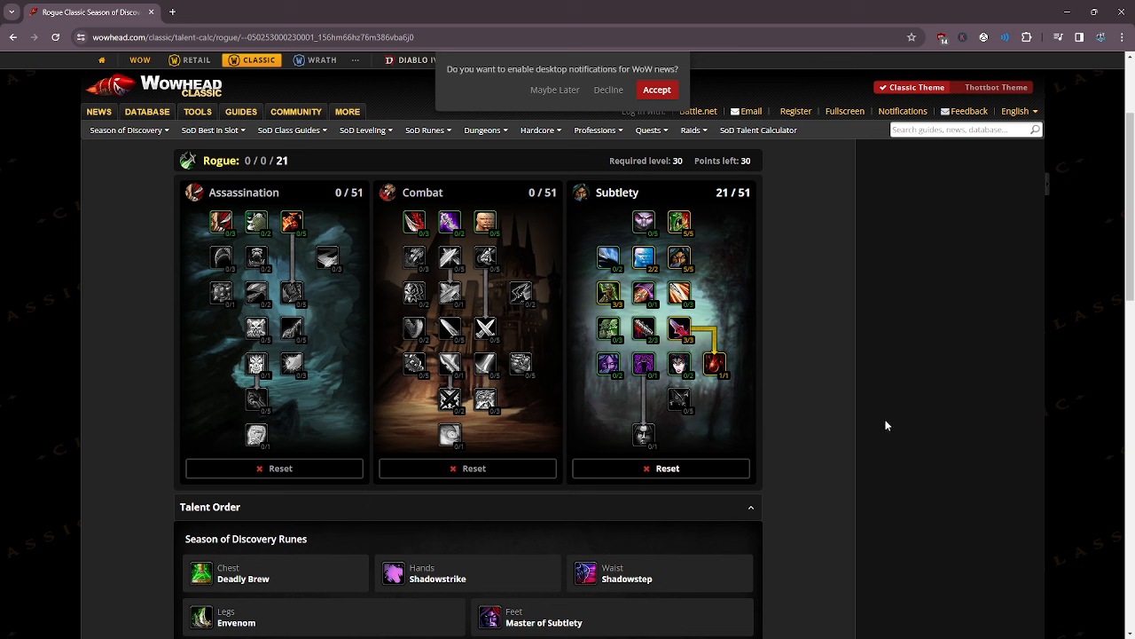
pyautogui.moveTo(657, 374)
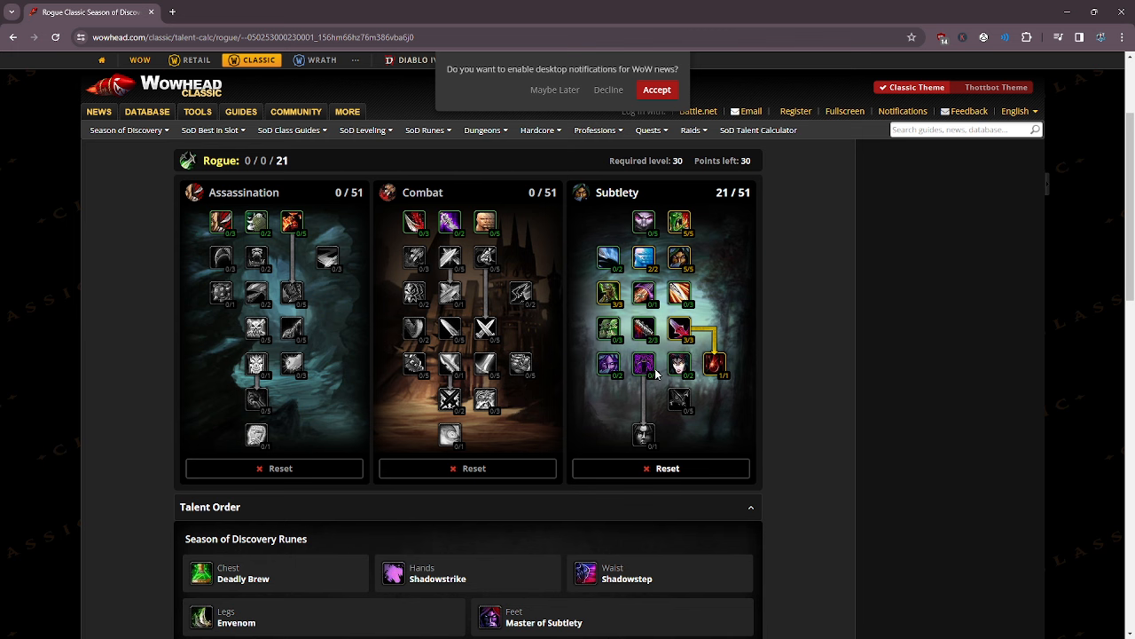
pyautogui.moveTo(643, 364)
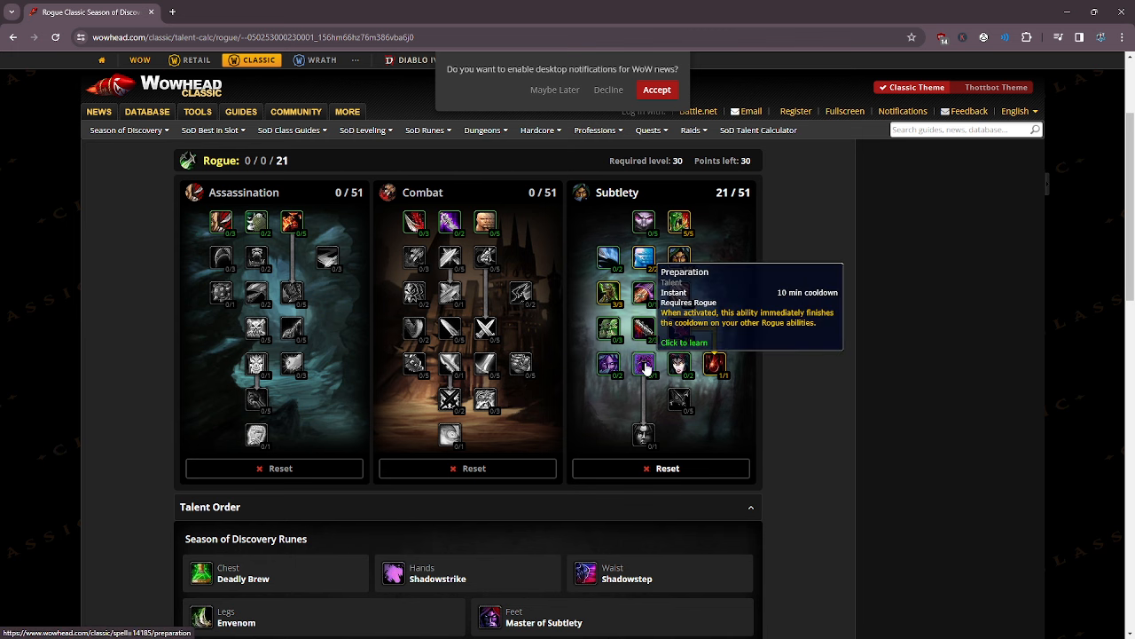
# Max Improved Sap at 3/3, learn Preparation, and add Dirty Deeds ranks.
pyautogui.click(643, 328)
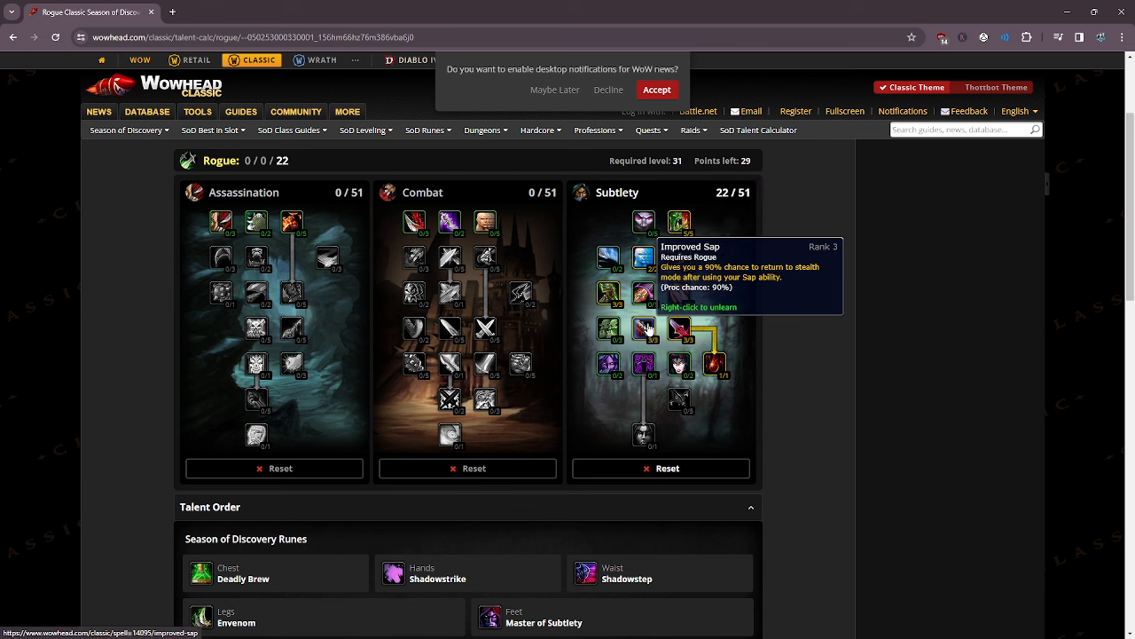
pyautogui.click(643, 364)
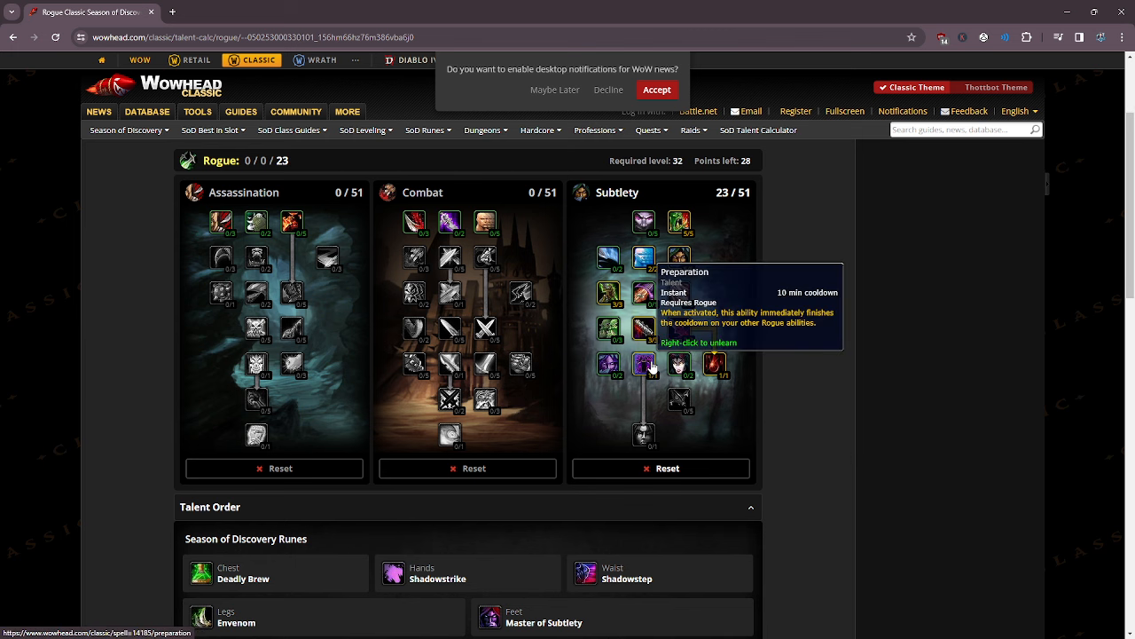
pyautogui.moveTo(832, 455)
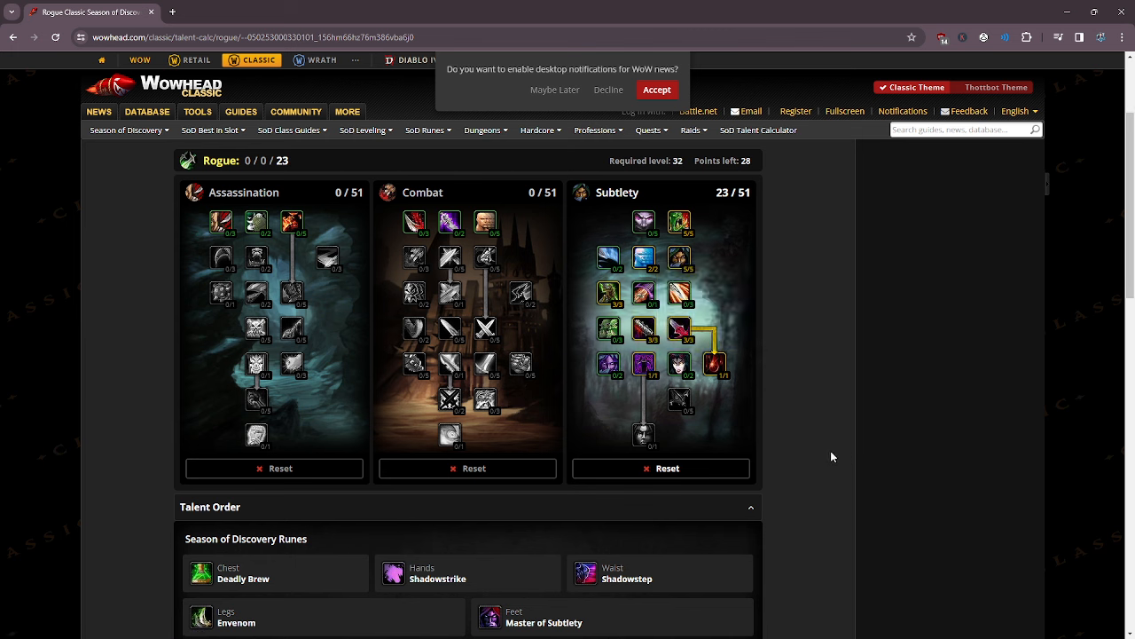
pyautogui.click(679, 364)
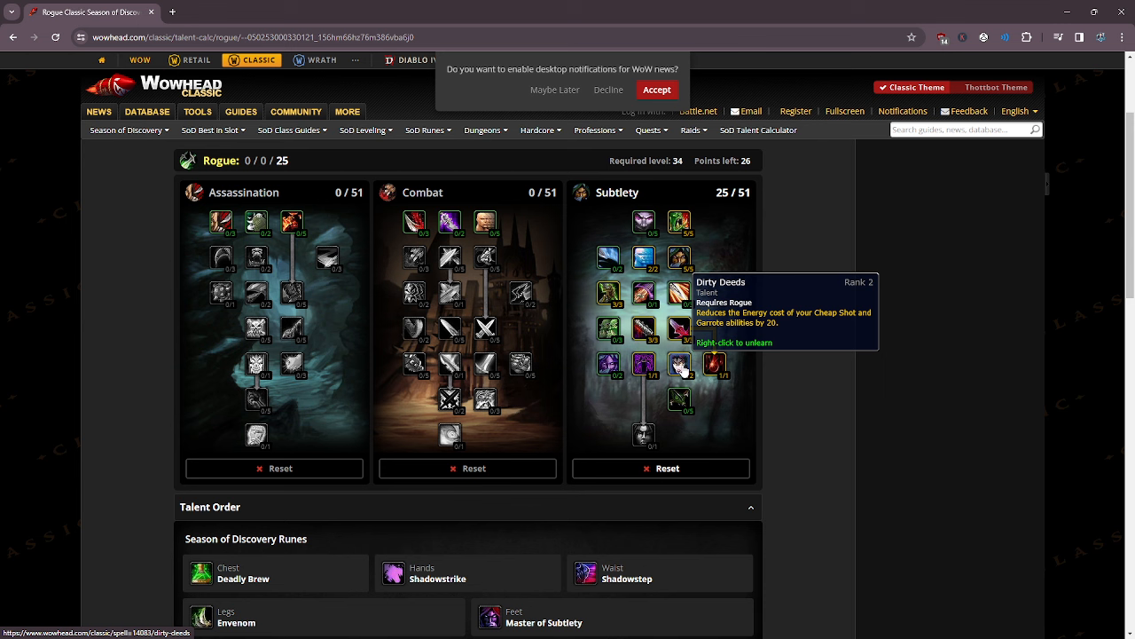
pyautogui.moveTo(849, 434)
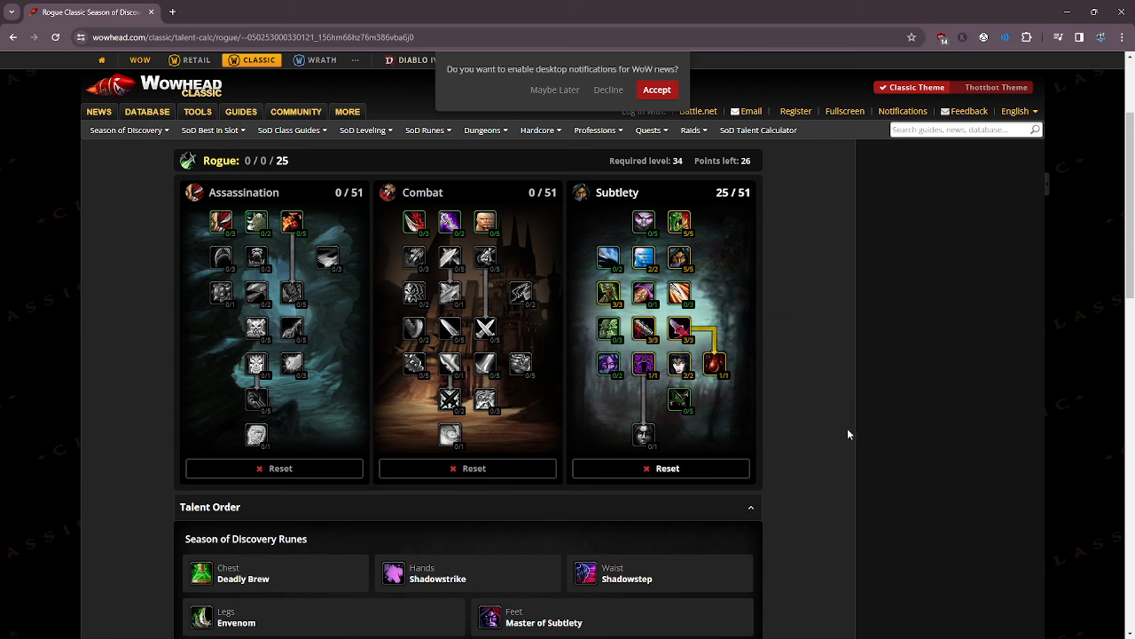
pyautogui.moveTo(862, 401)
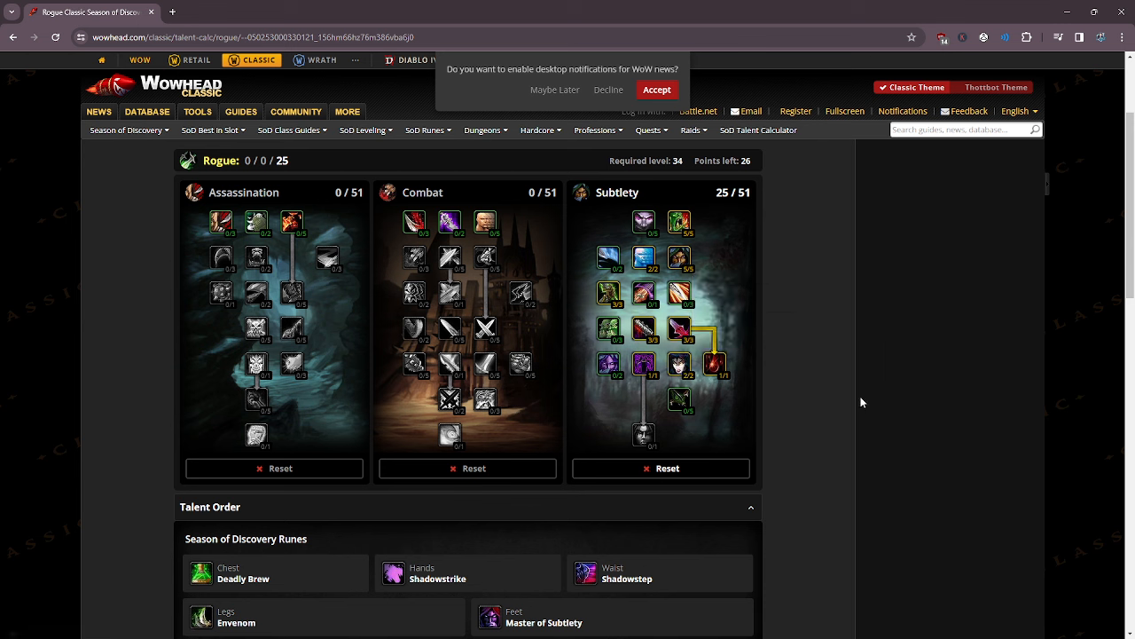
# Fill Deadliness to 5/5 and learn Premeditation for a 0/0/31 build.
pyautogui.click(681, 399)
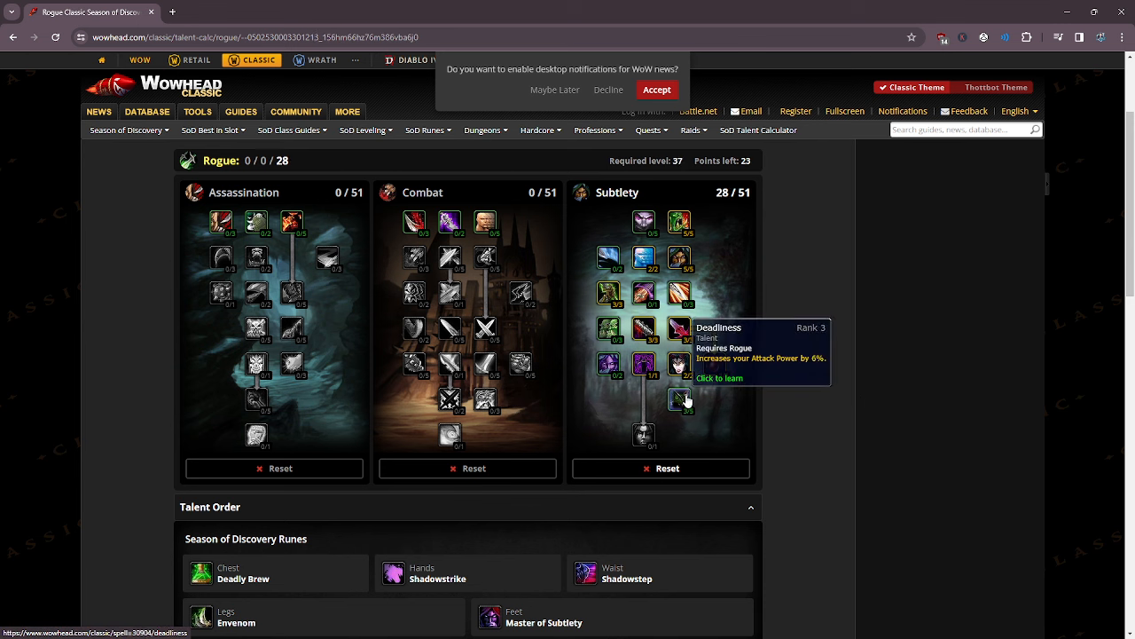
pyautogui.click(678, 399)
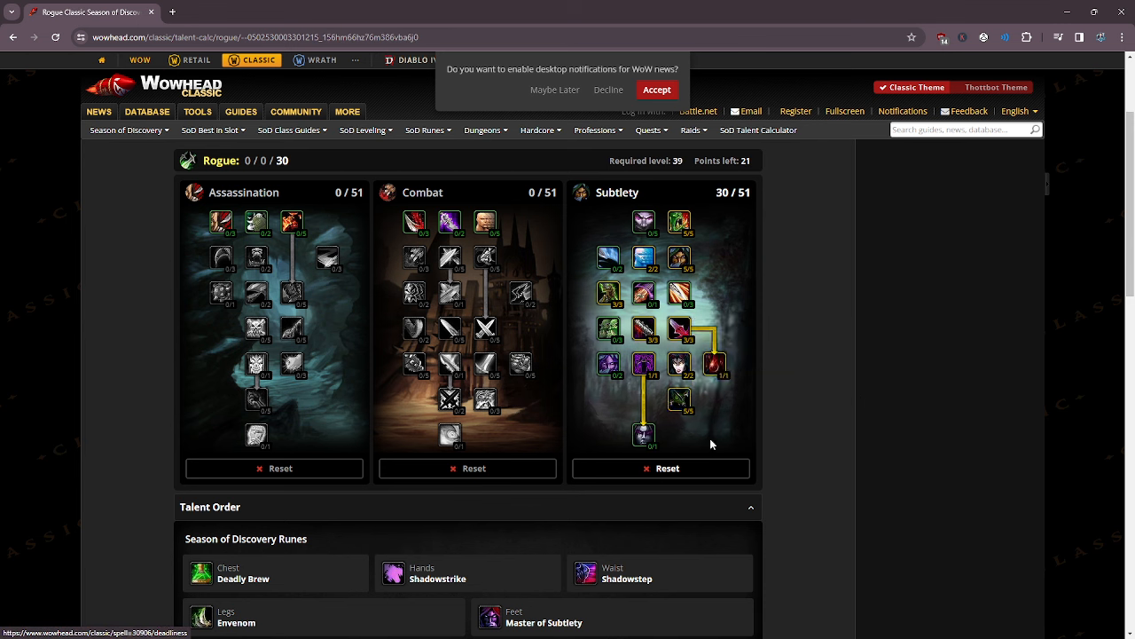
pyautogui.click(644, 434)
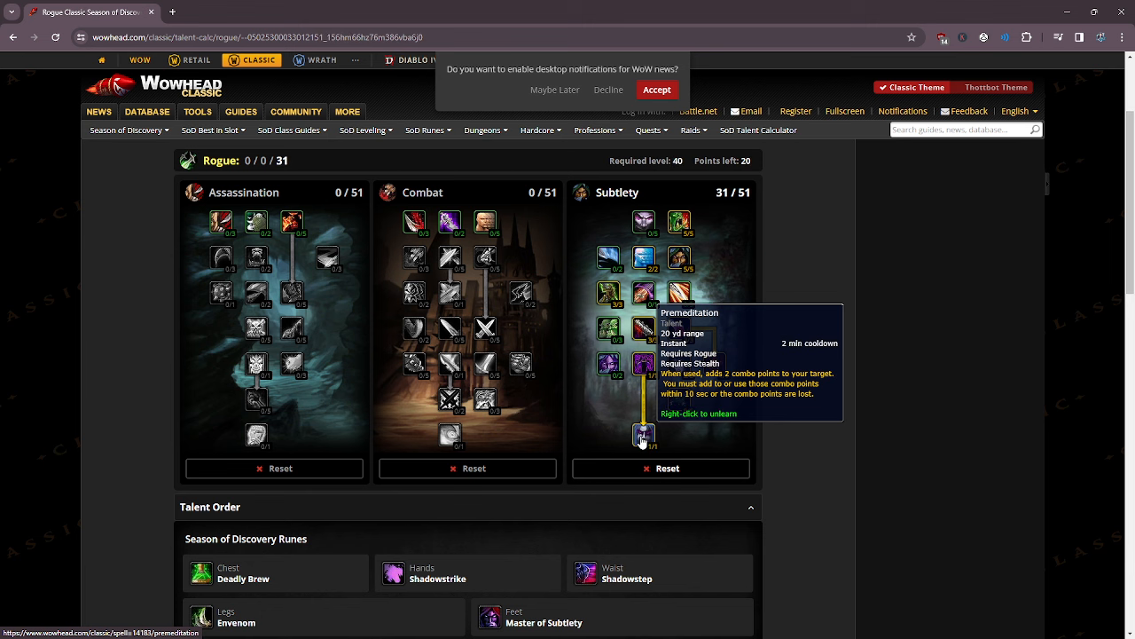
pyautogui.moveTo(679, 399)
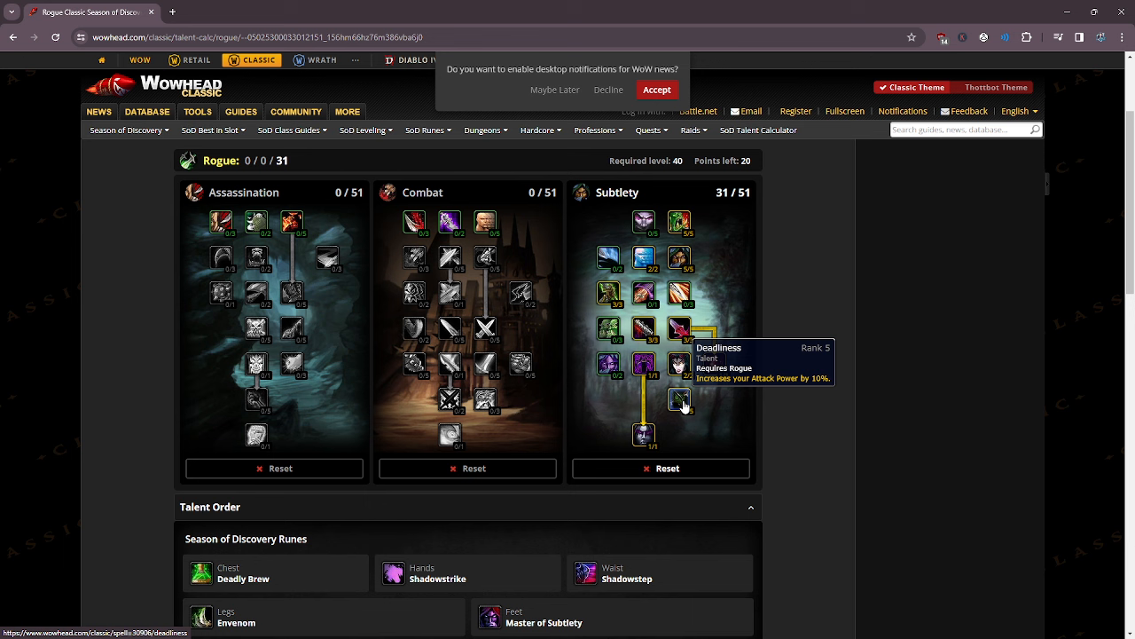
pyautogui.moveTo(643, 435)
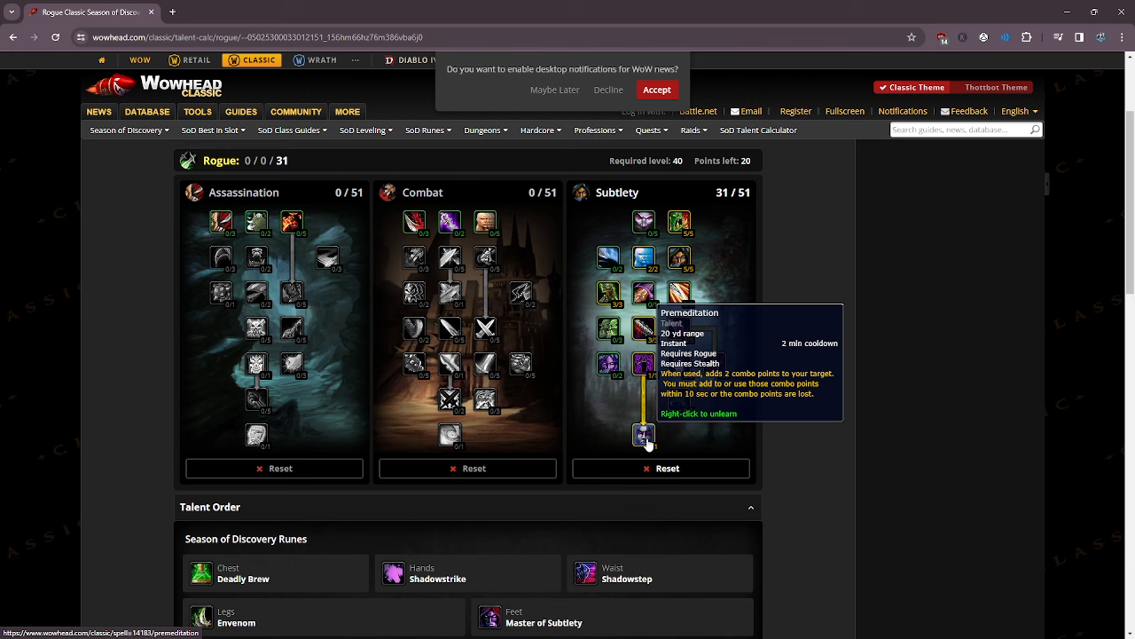
pyautogui.moveTo(641, 578)
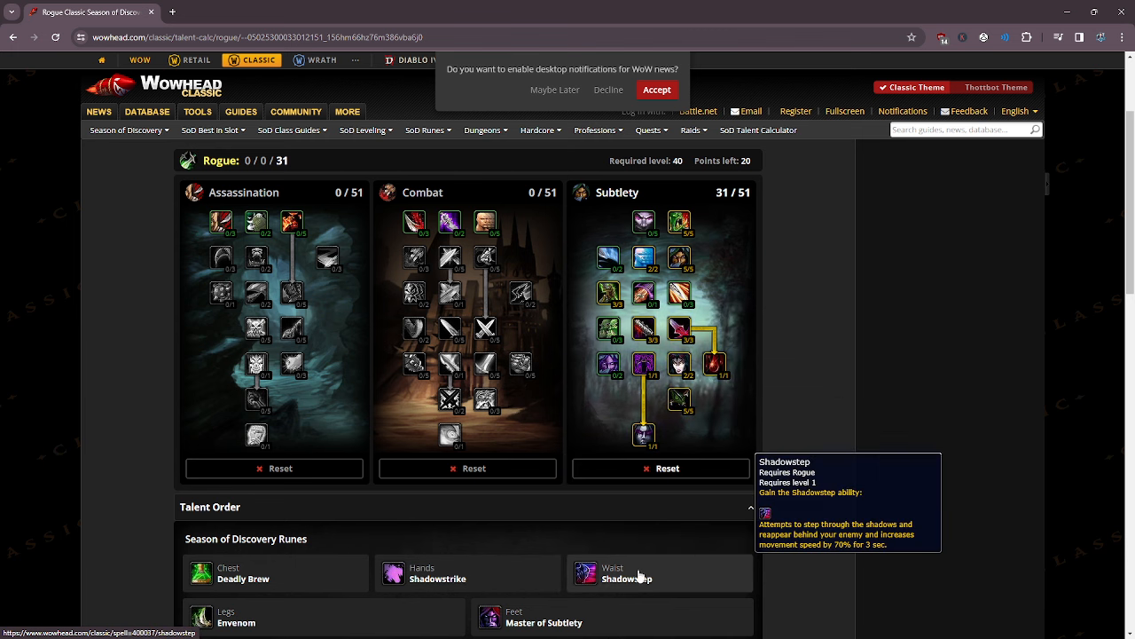
pyautogui.moveTo(643, 435)
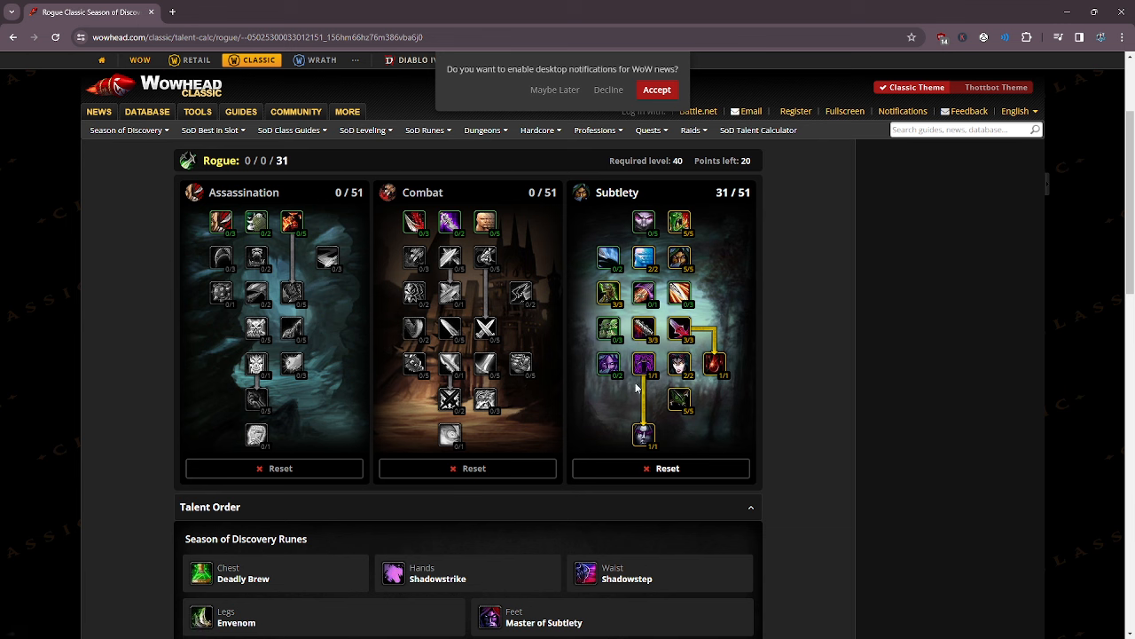
pyautogui.moveTo(608, 364)
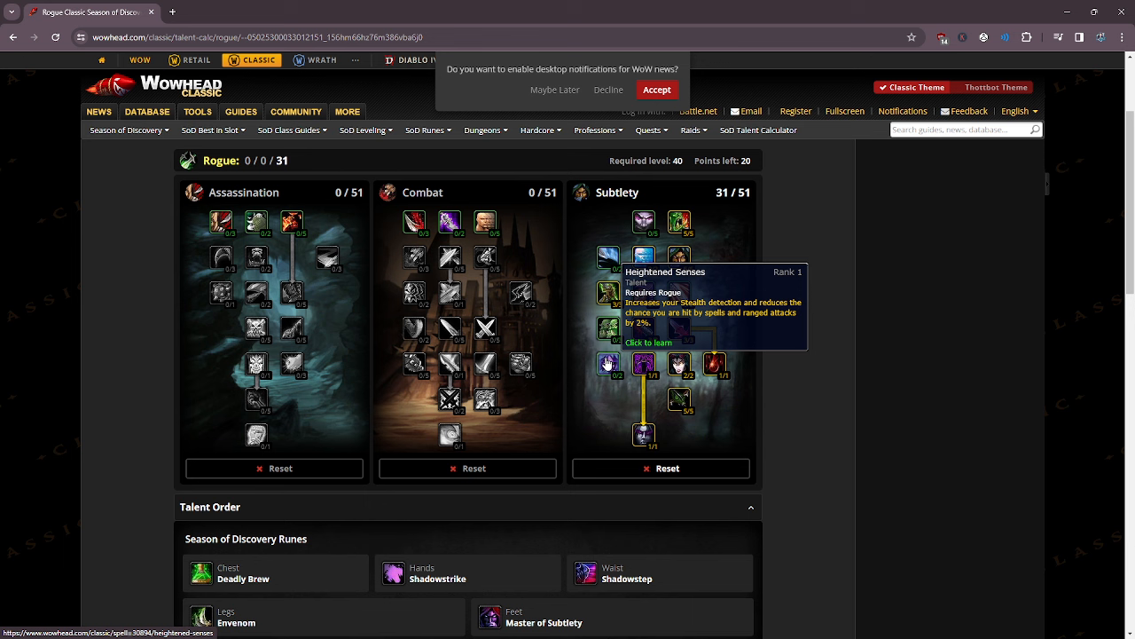
pyautogui.moveTo(644, 364)
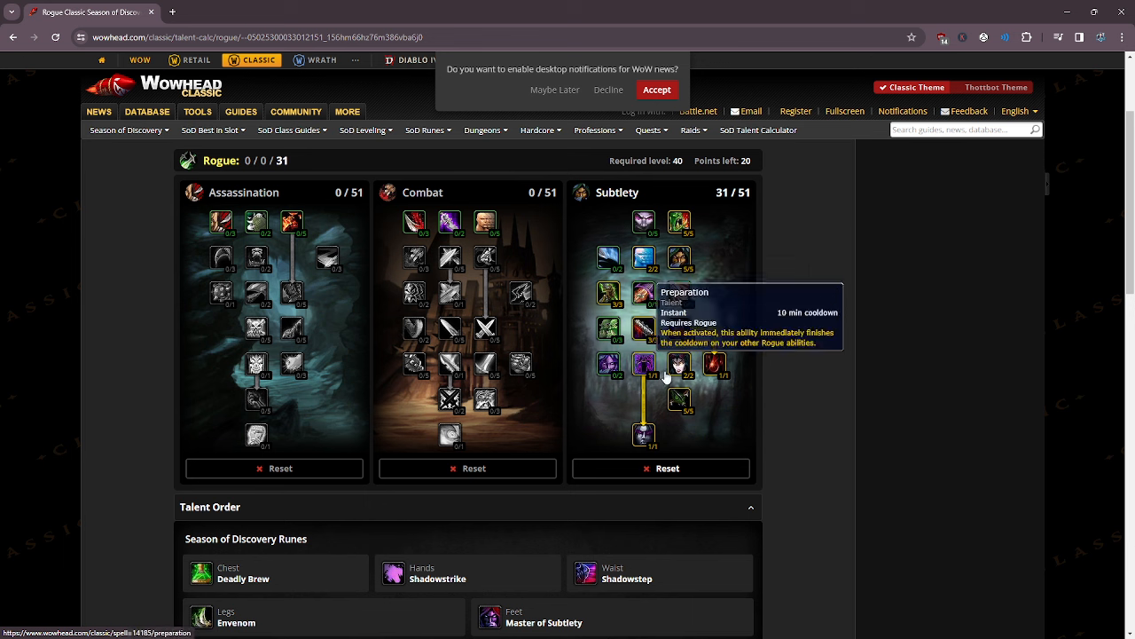
pyautogui.moveTo(822, 453)
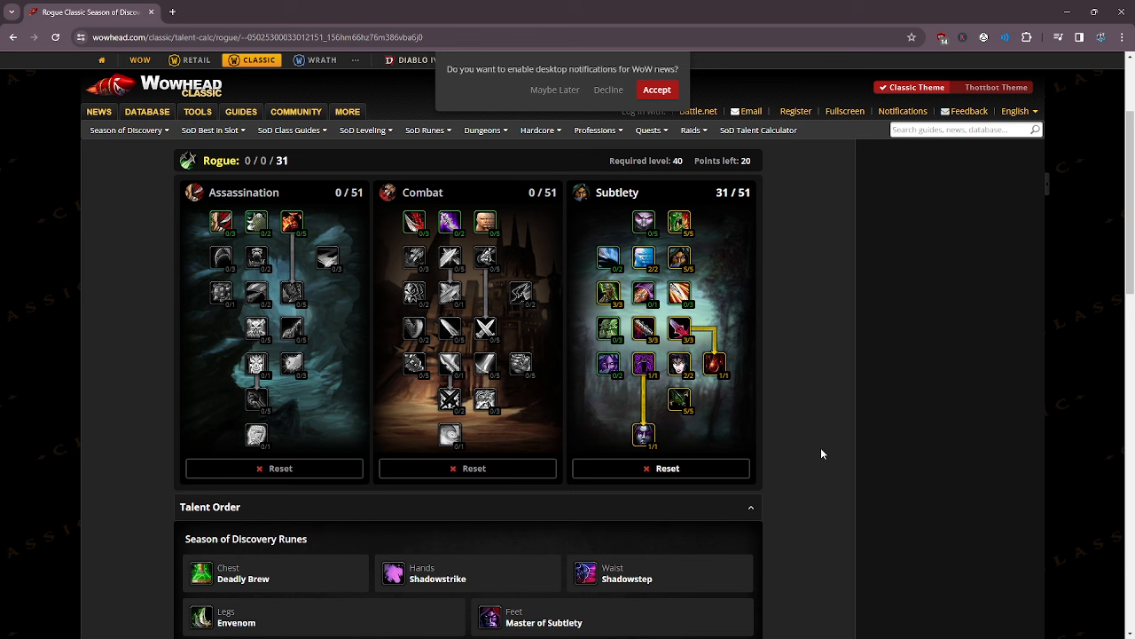
pyautogui.moveTo(787, 444)
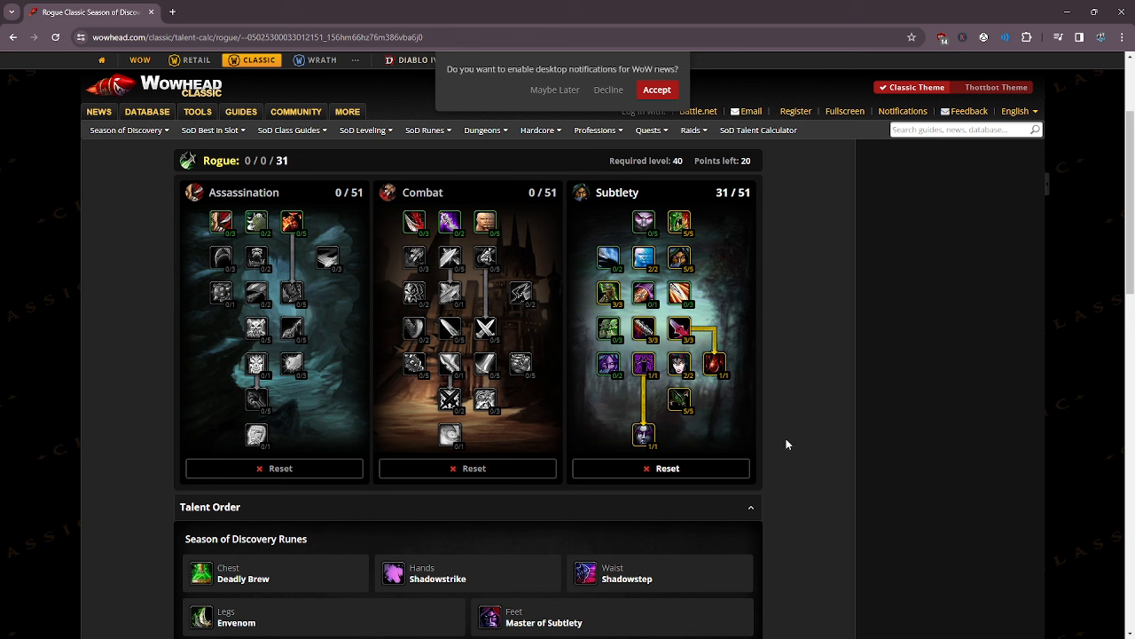
pyautogui.moveTo(860, 439)
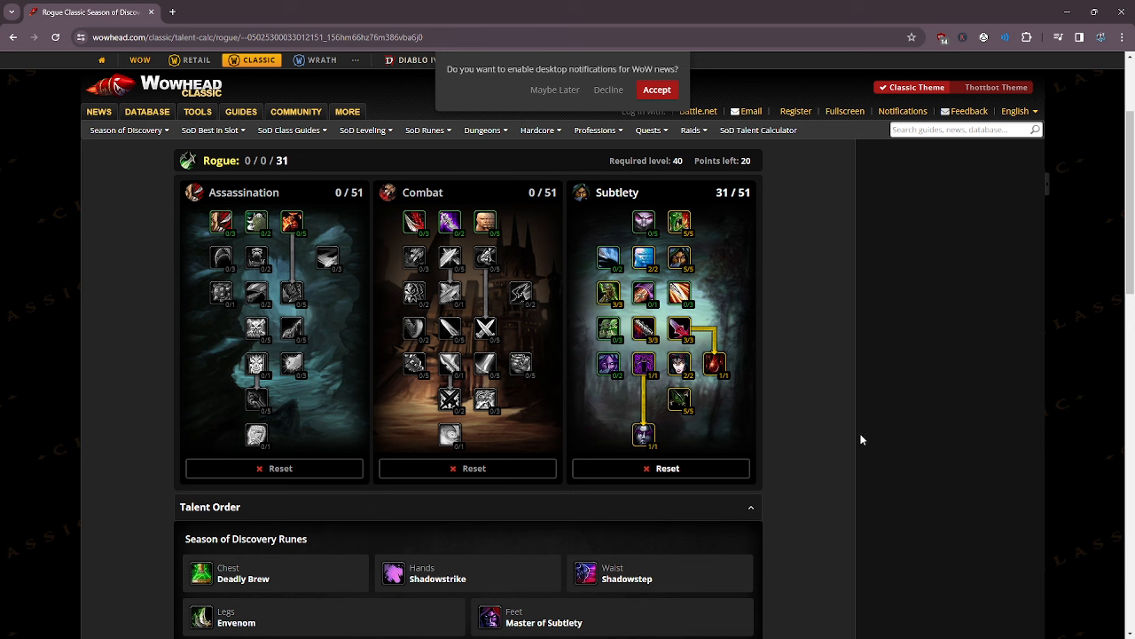
pyautogui.moveTo(694, 442)
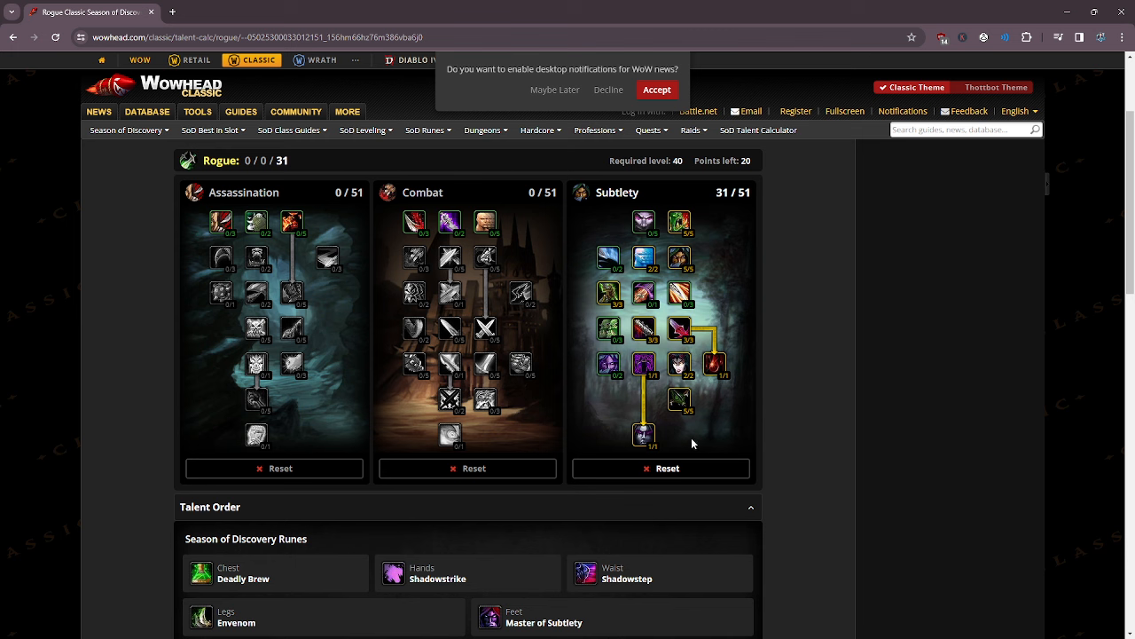
# Drop Premeditation, add three Improved Gouge ranks, and leave Deadliness at three for 0/3/28.
pyautogui.rightClick(680, 399)
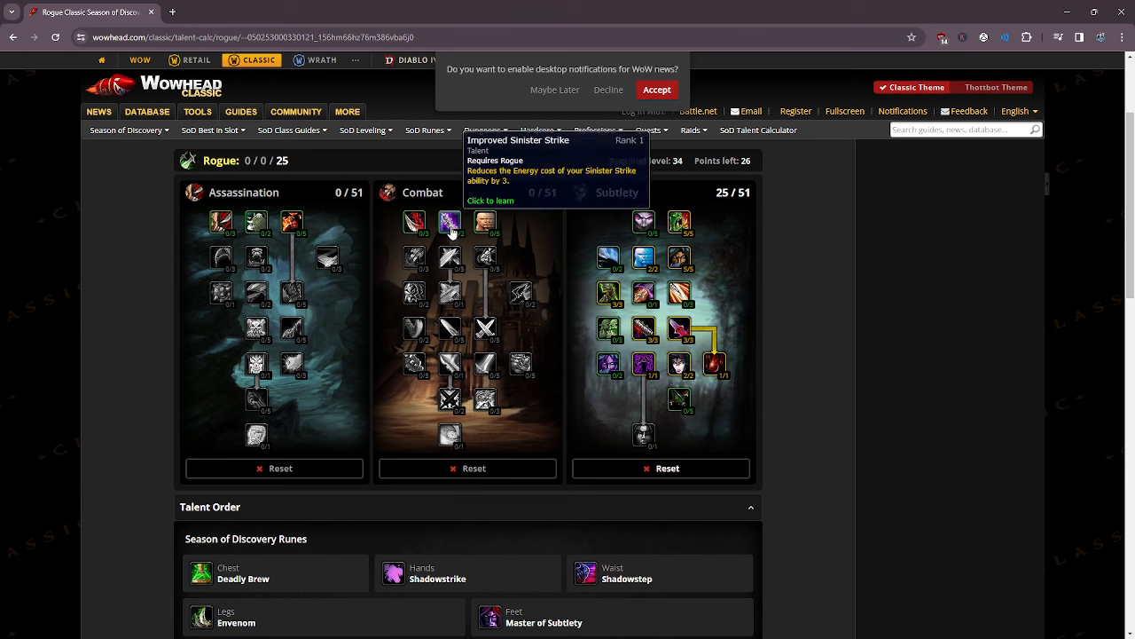
pyautogui.click(415, 221)
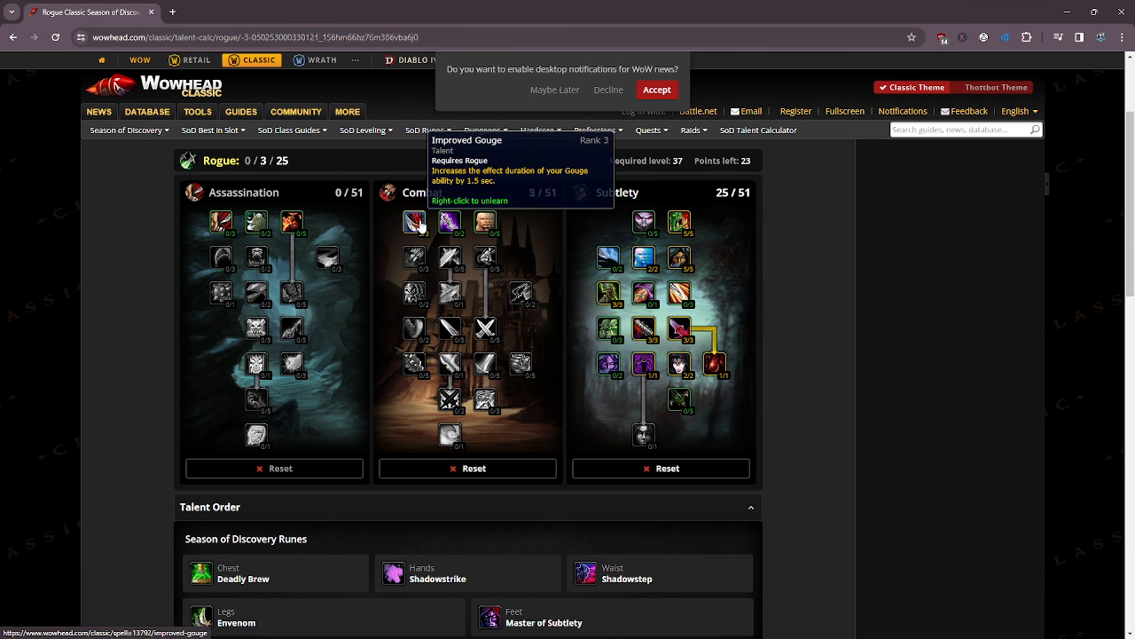
pyautogui.moveTo(679, 400)
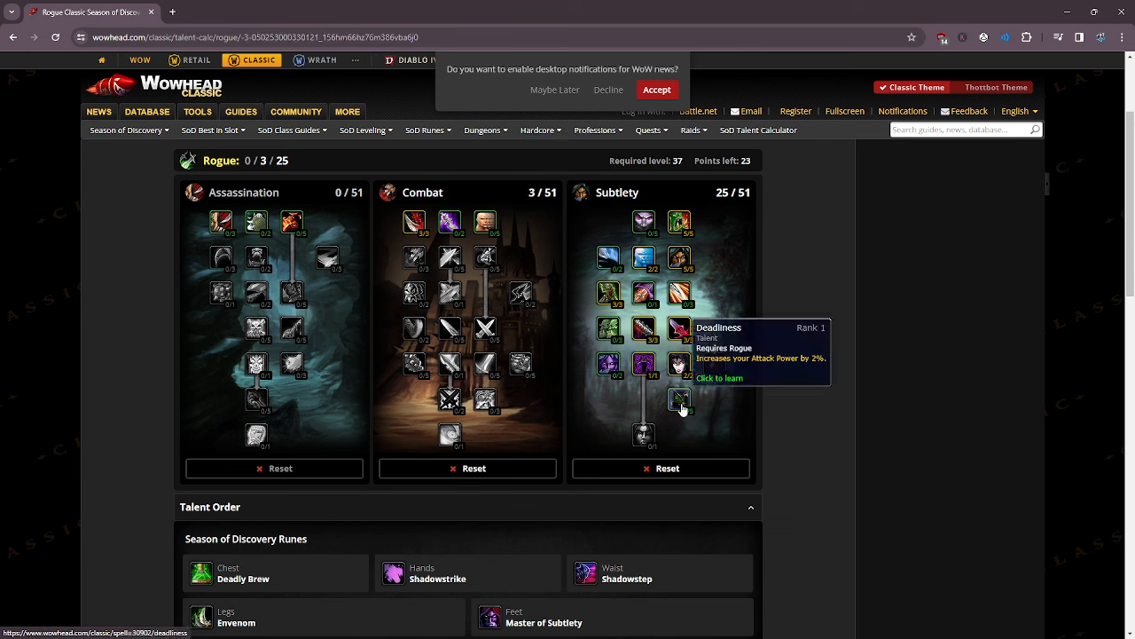
pyautogui.click(679, 399)
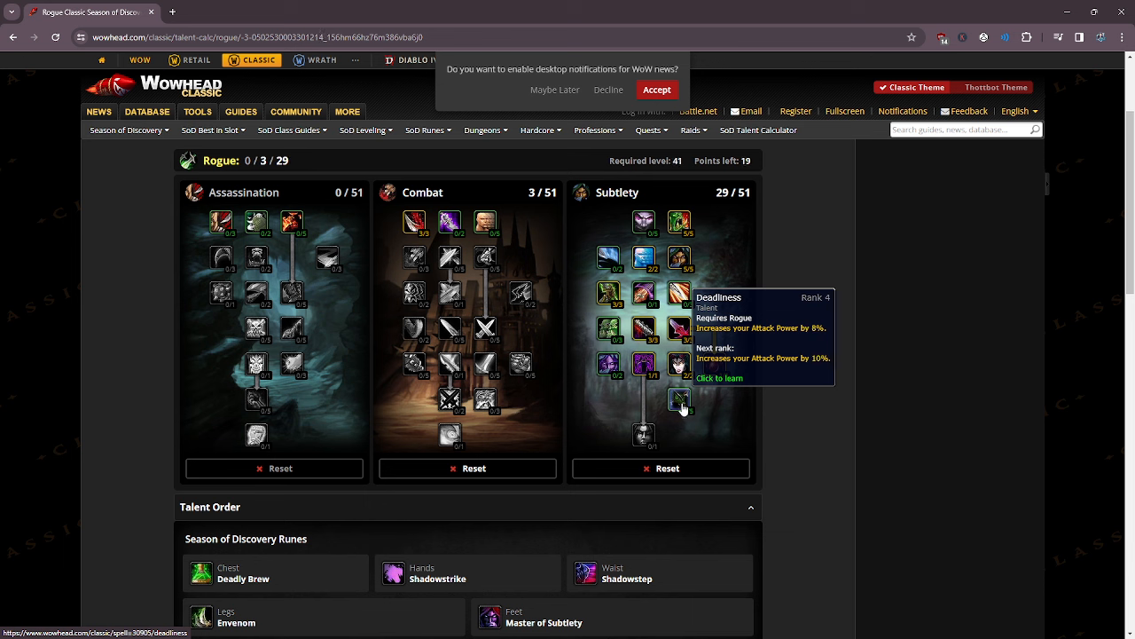
pyautogui.rightClick(678, 400)
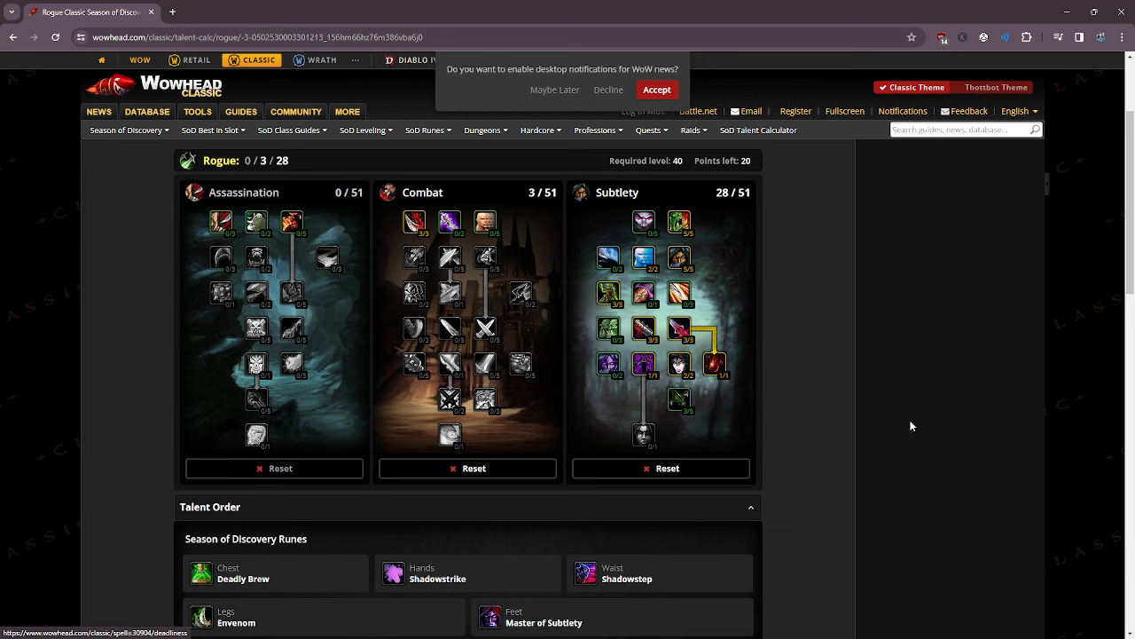
pyautogui.moveTo(450, 221)
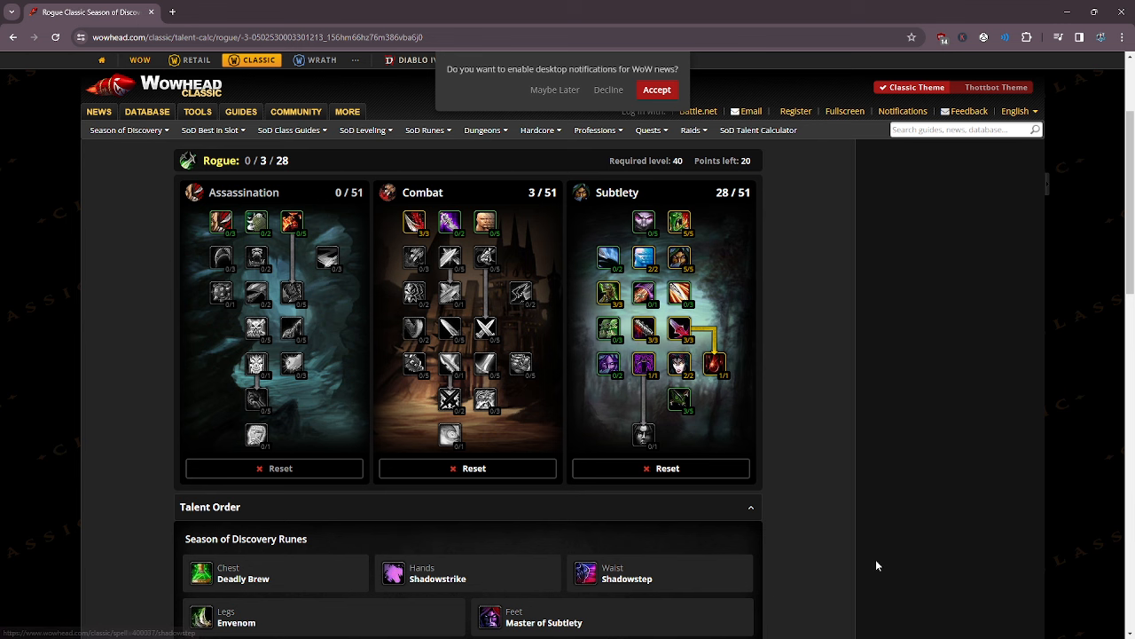
pyautogui.moveTo(415, 222)
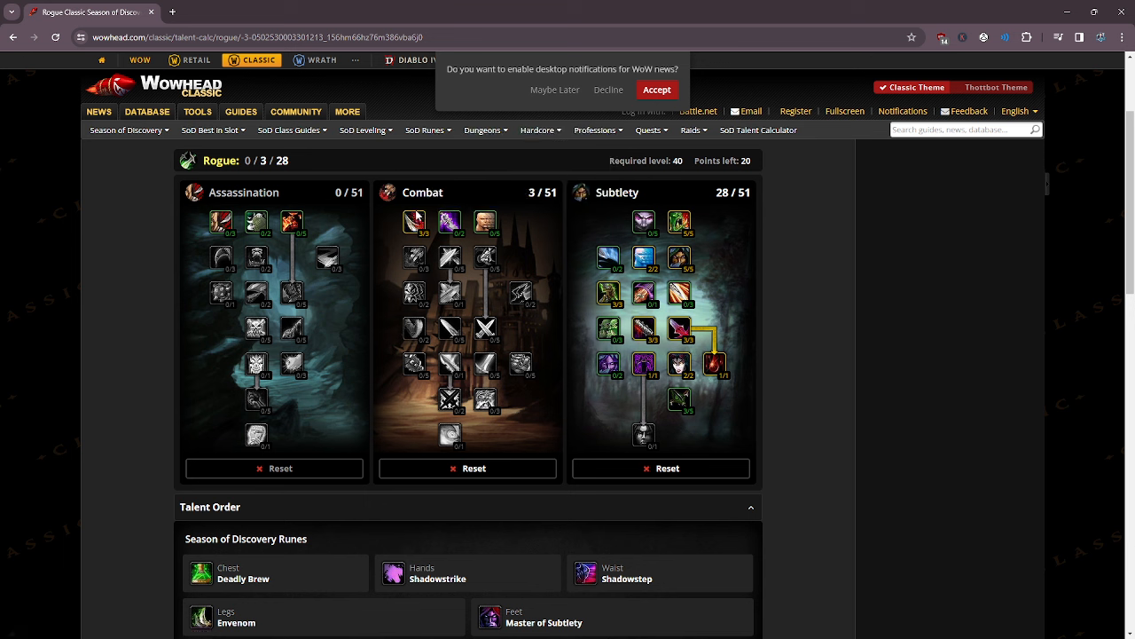
pyautogui.moveTo(772, 328)
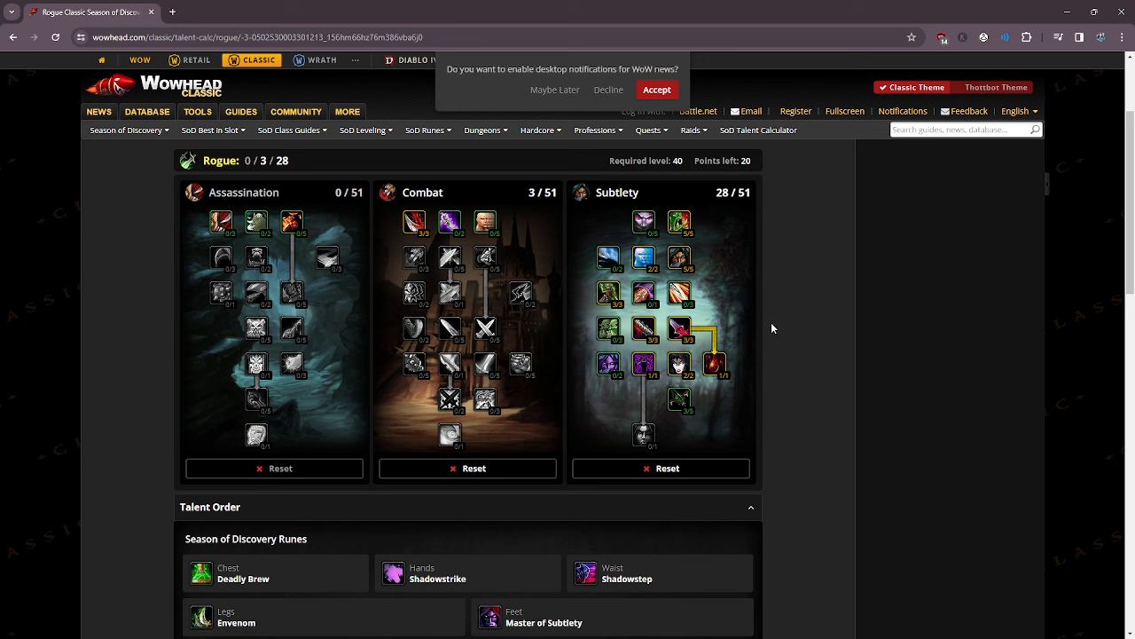
pyautogui.moveTo(930, 477)
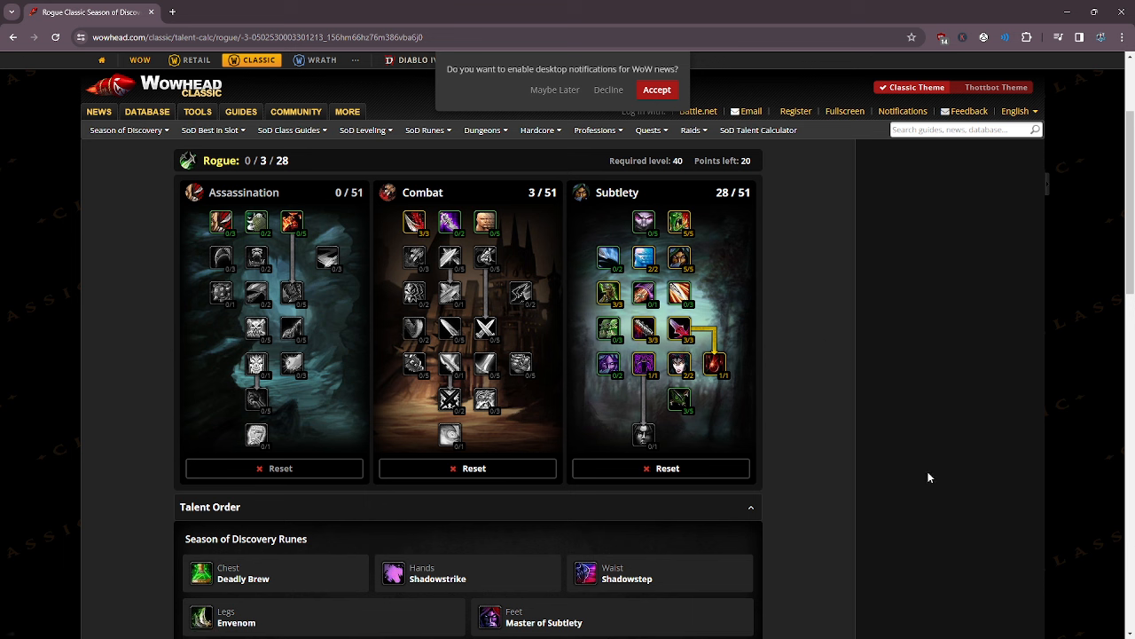
pyautogui.moveTo(680, 400)
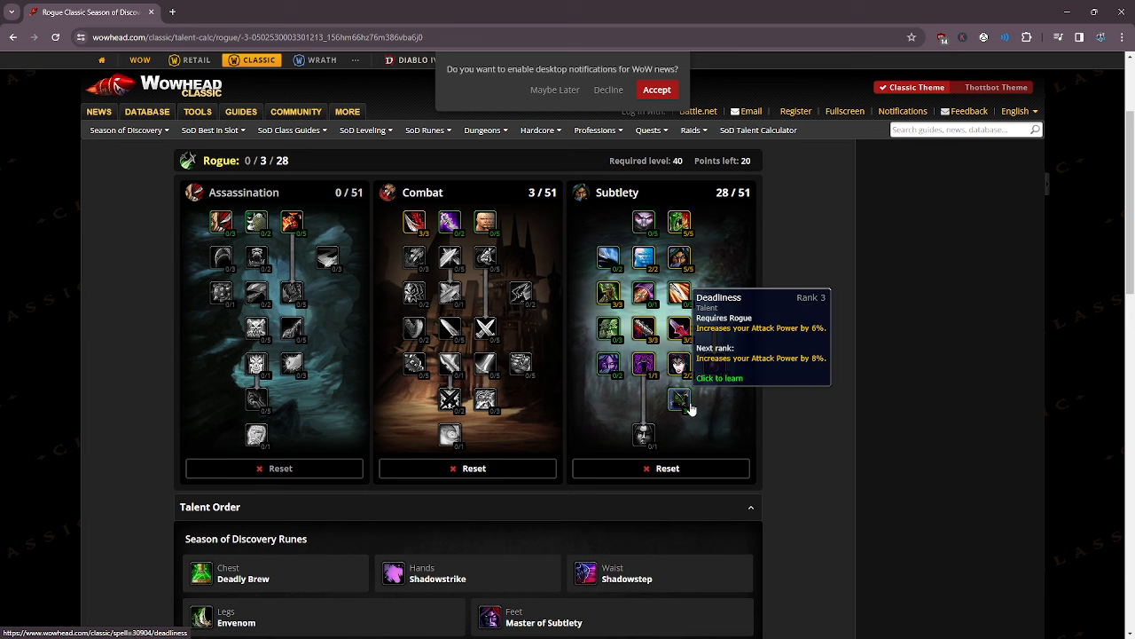
pyautogui.click(679, 400)
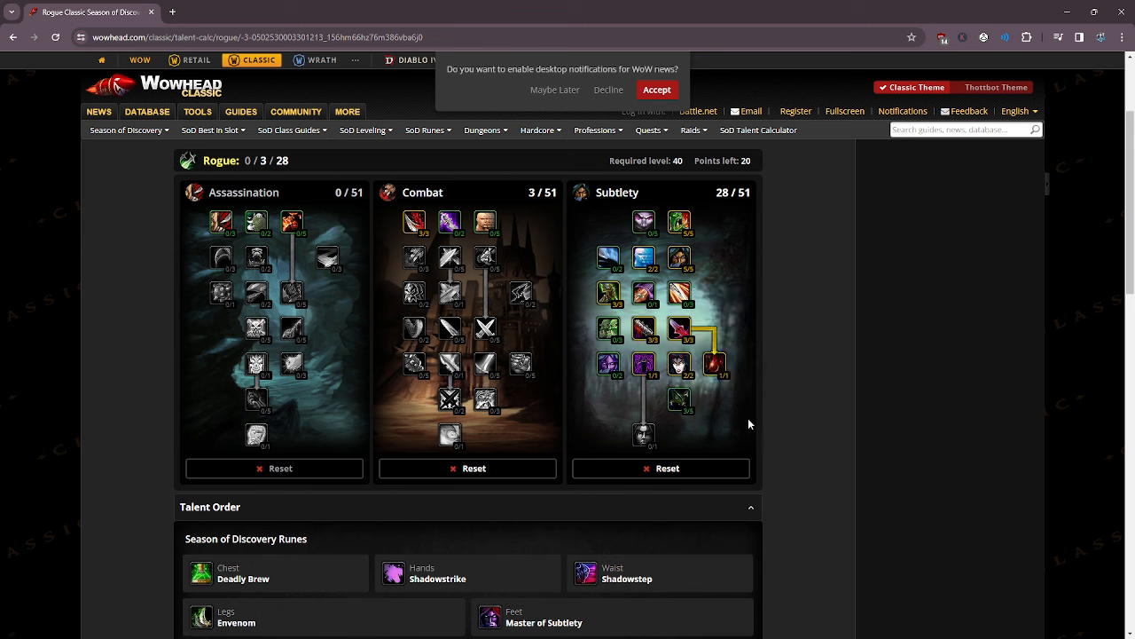
pyautogui.moveTo(876, 401)
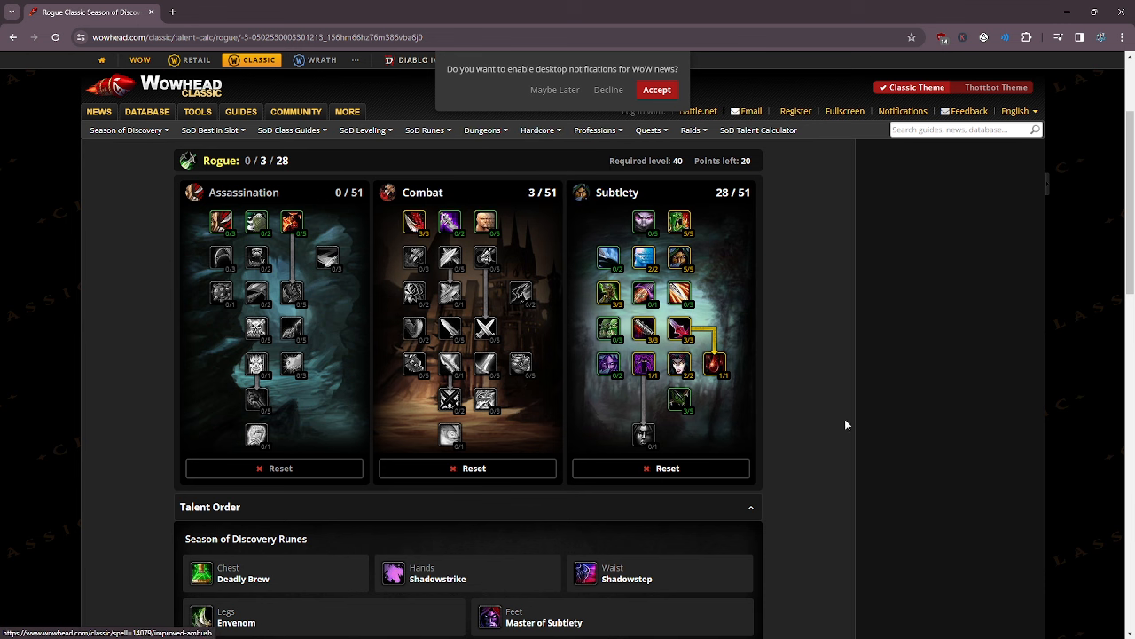
pyautogui.moveTo(485, 221)
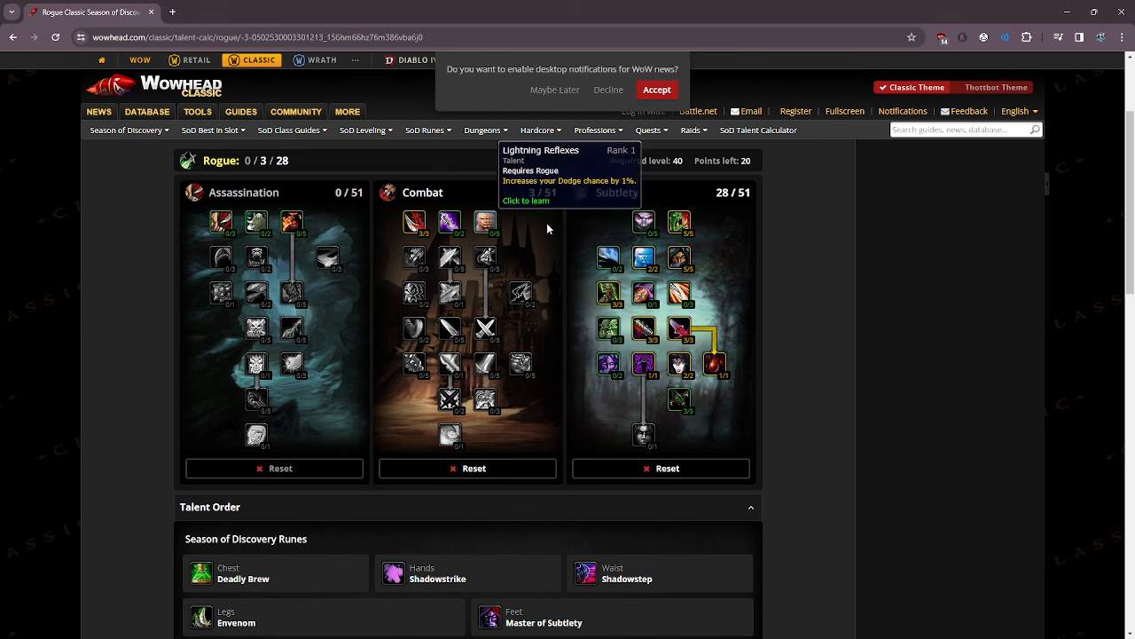
pyautogui.moveTo(1024, 466)
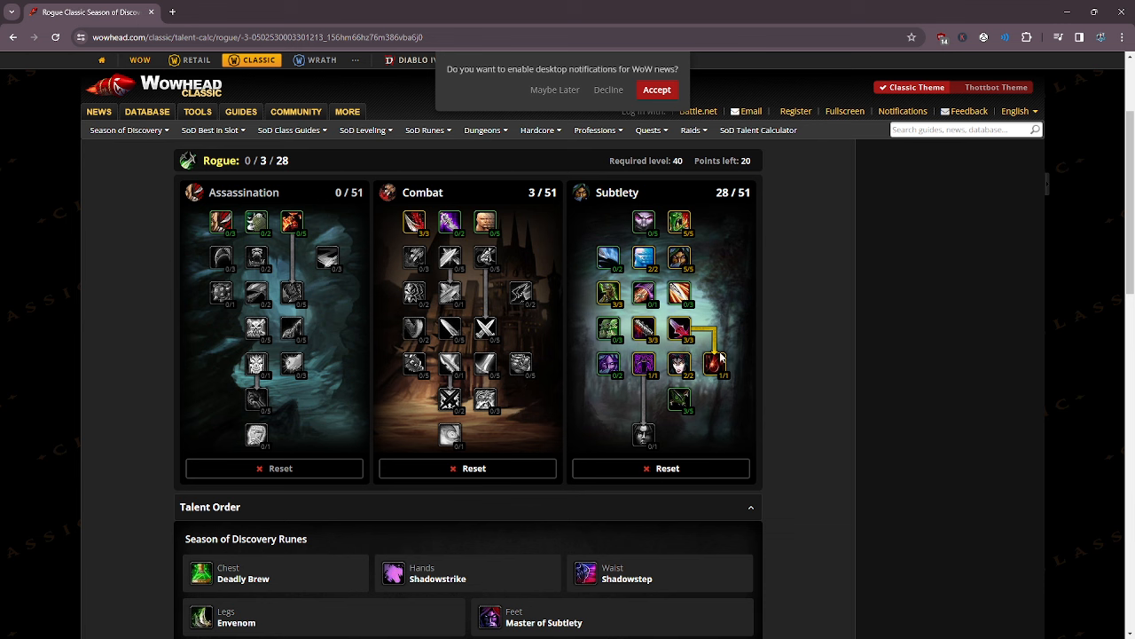
pyautogui.moveTo(679, 221)
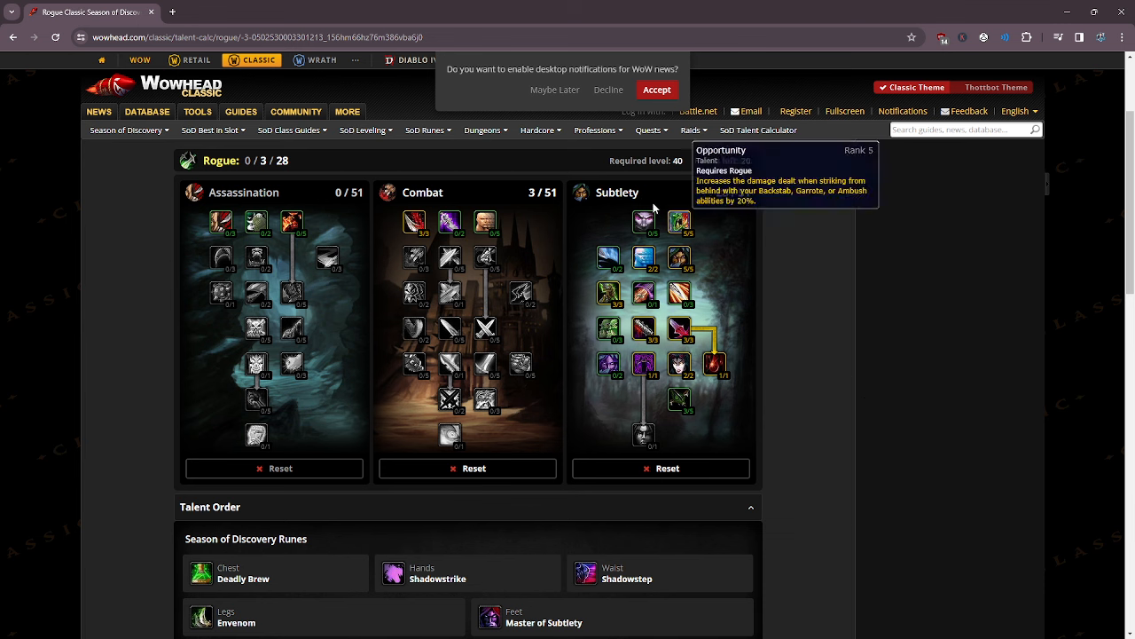
pyautogui.moveTo(679, 223)
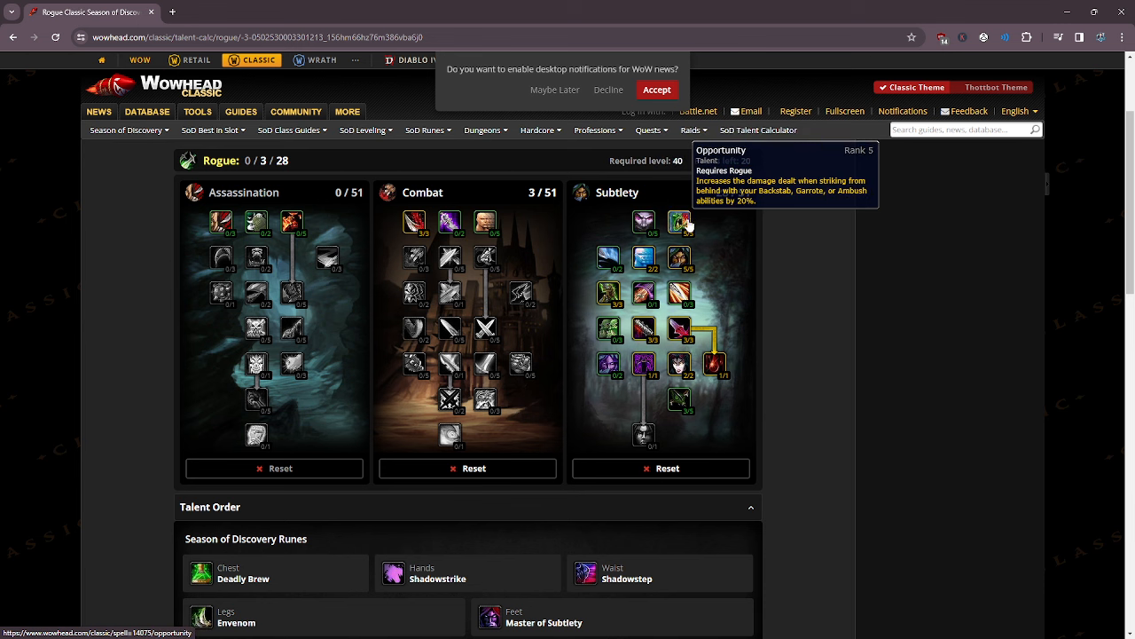
pyautogui.moveTo(679, 238)
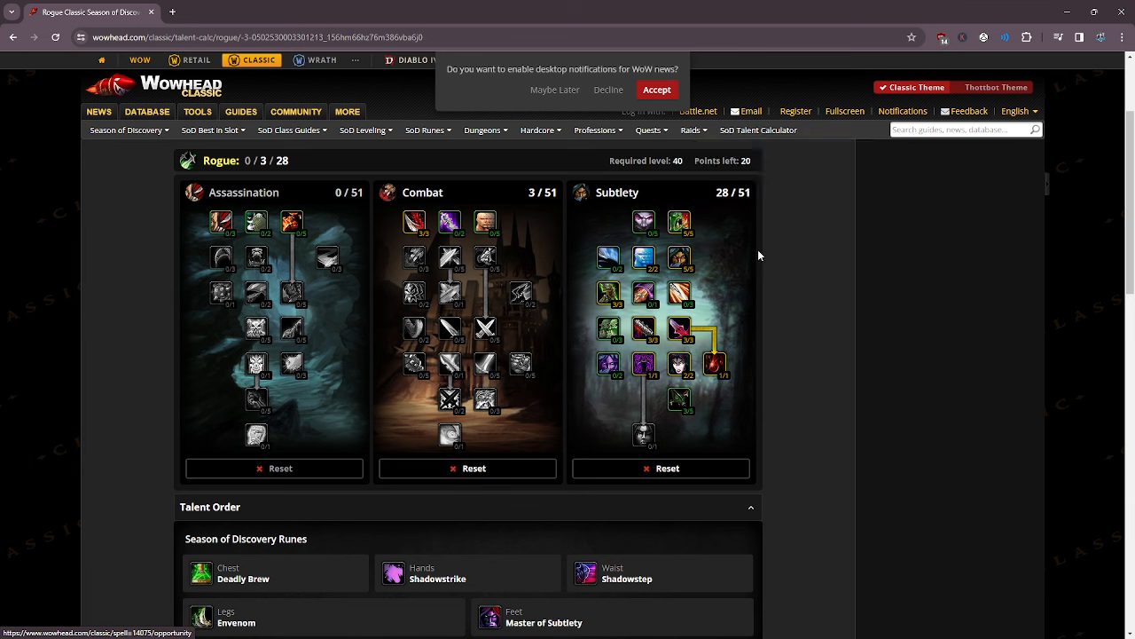
pyautogui.moveTo(679, 223)
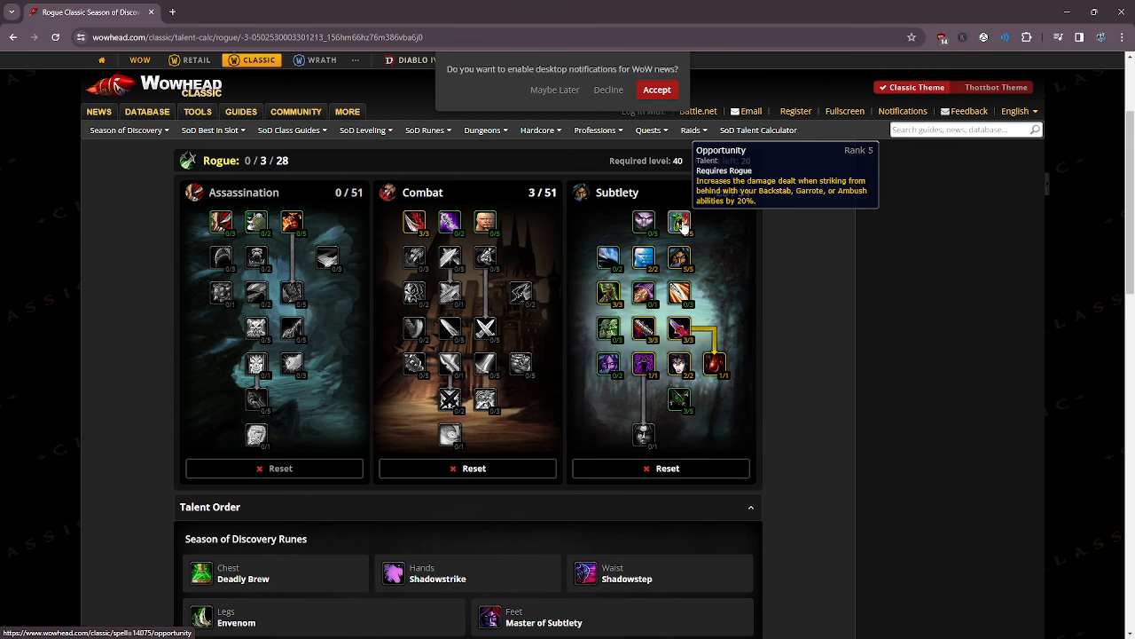
pyautogui.moveTo(644, 221)
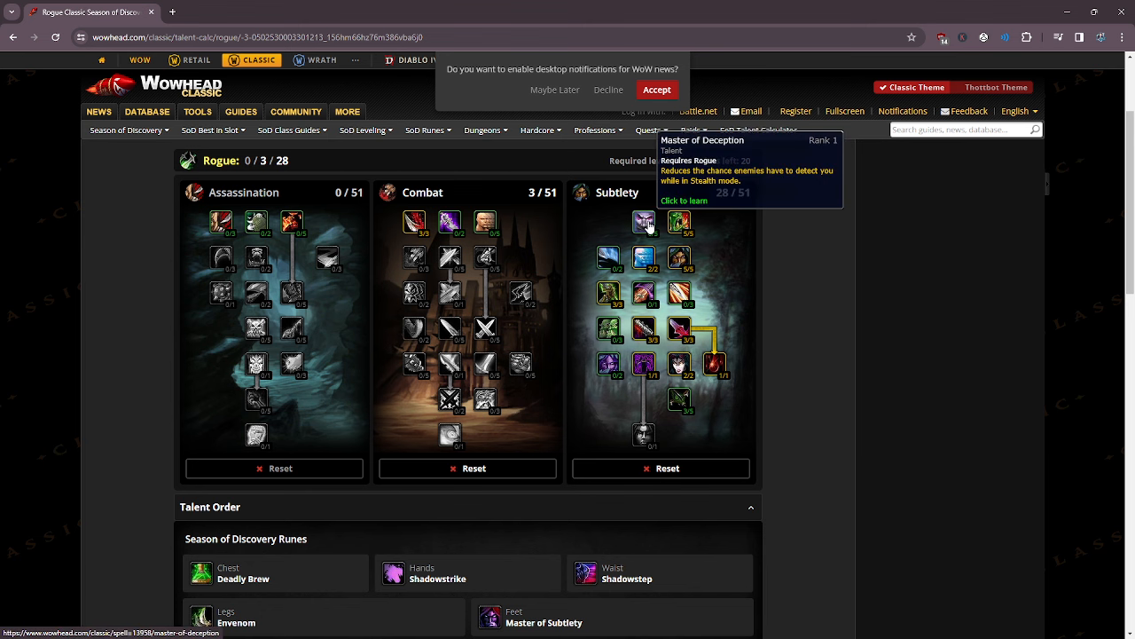
pyautogui.moveTo(852, 455)
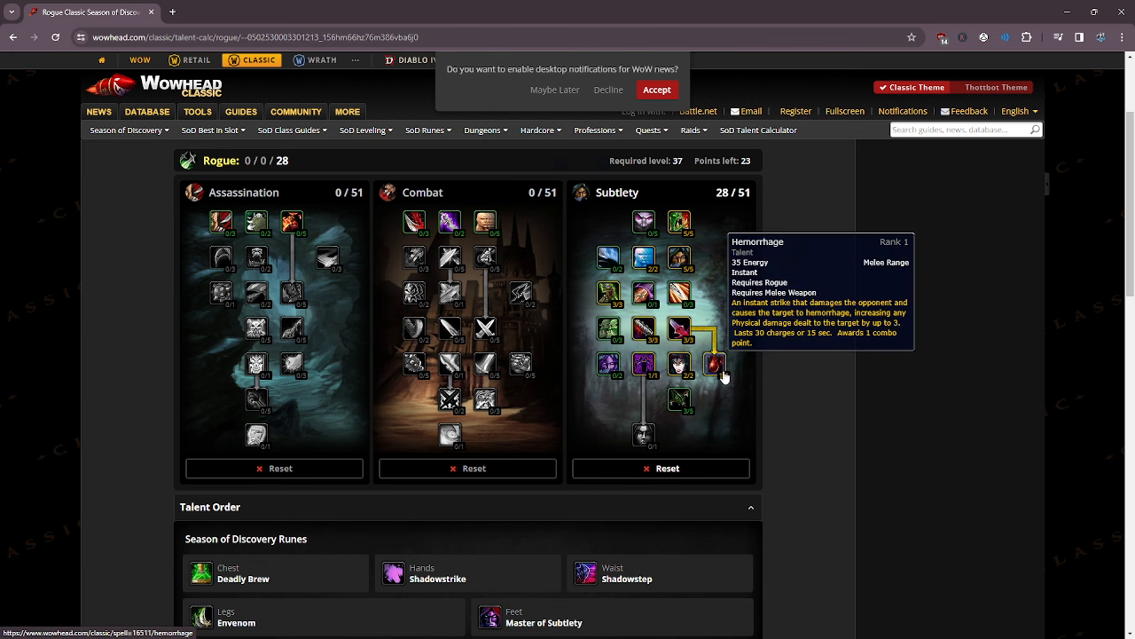
# Unlearn Hemorrhage and Dirty Deeds, then add and remove Serrated Blades points.
pyautogui.rightClick(714, 363)
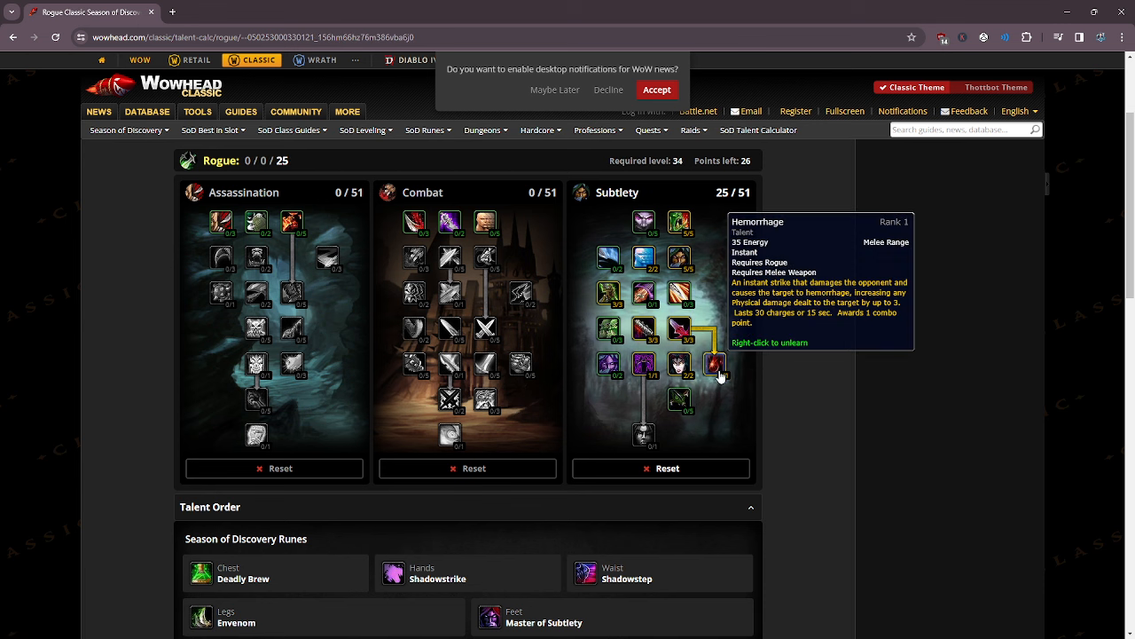
pyautogui.rightClick(714, 364)
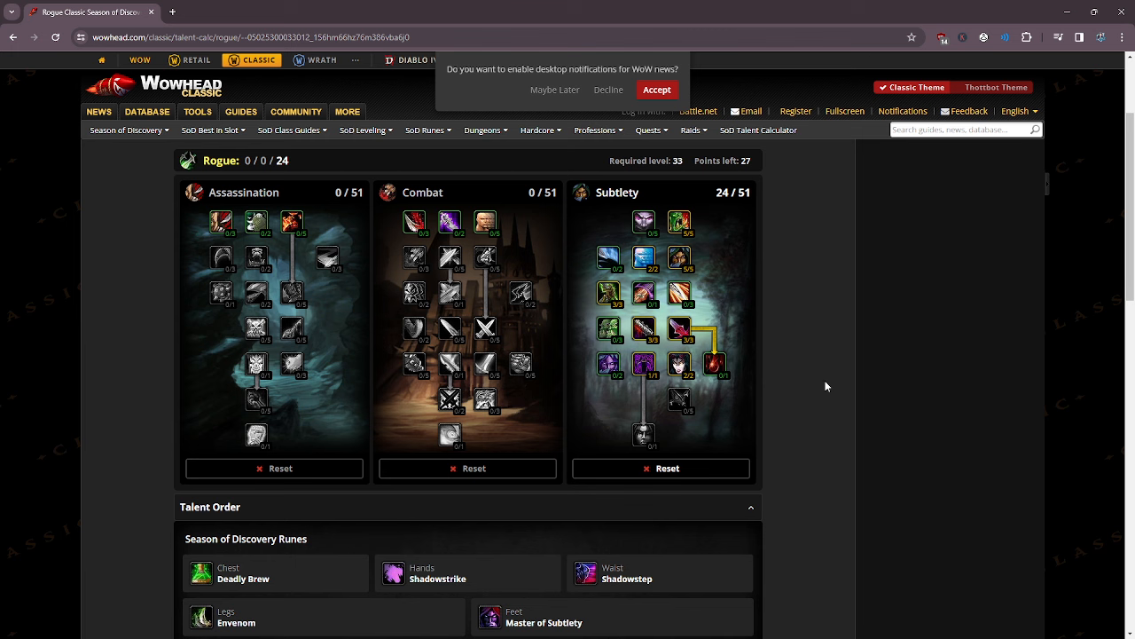
pyautogui.moveTo(679, 363)
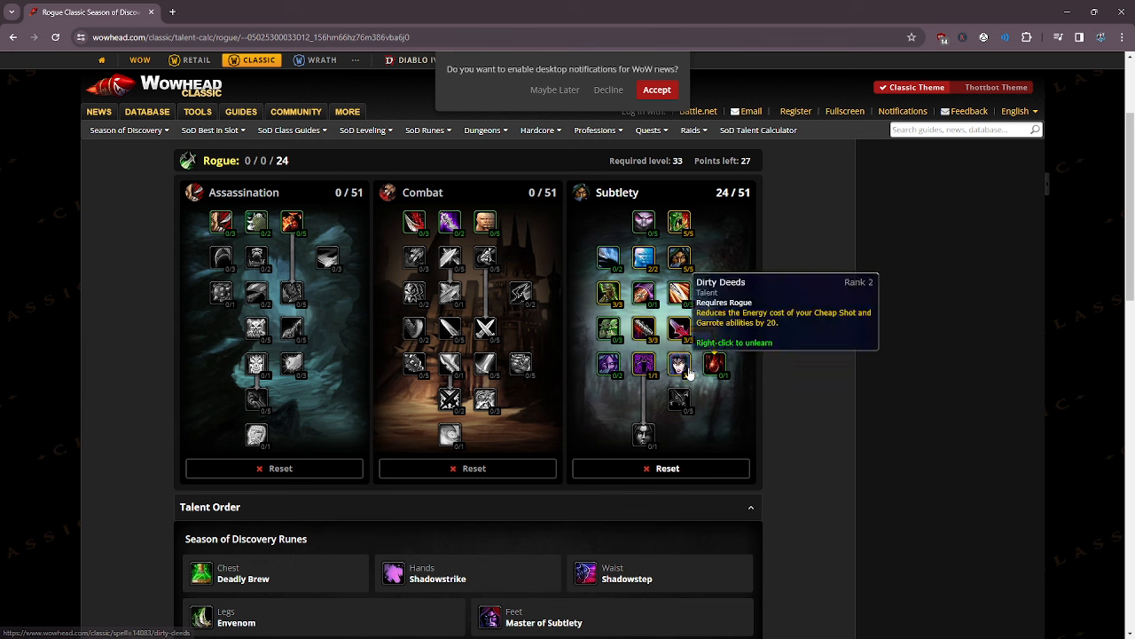
pyautogui.rightClick(679, 364)
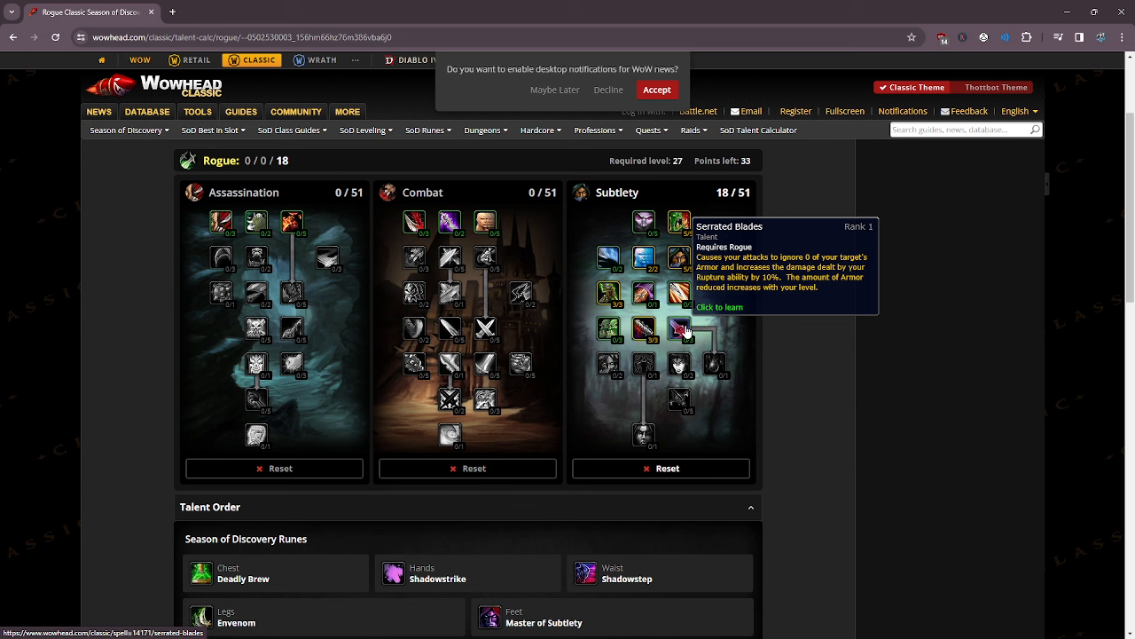
pyautogui.moveTo(680, 330)
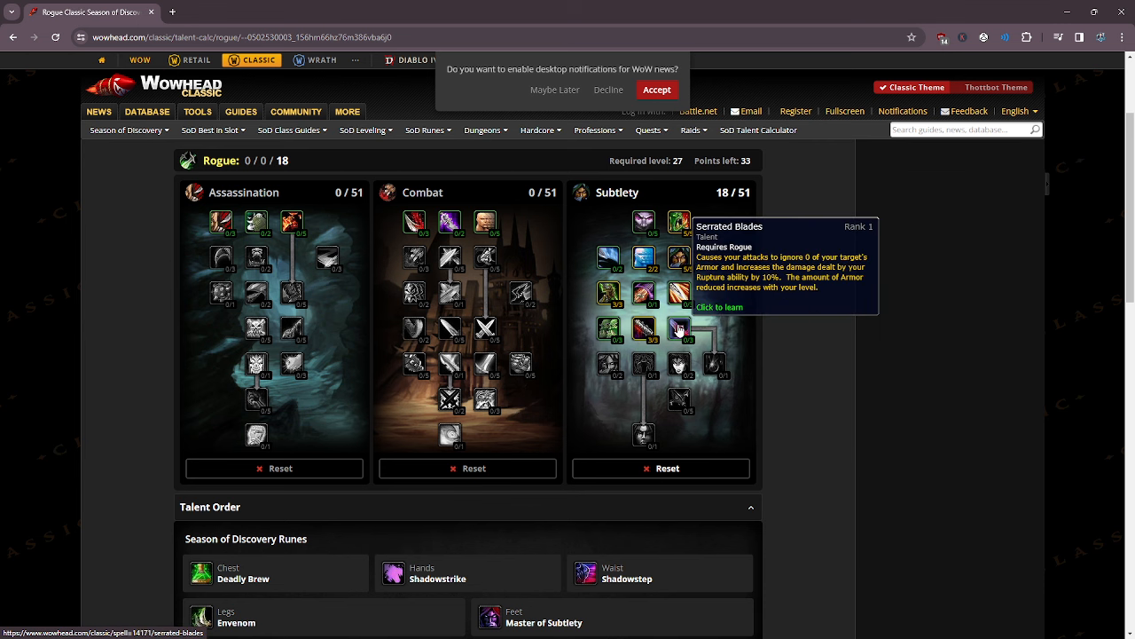
pyautogui.click(680, 328)
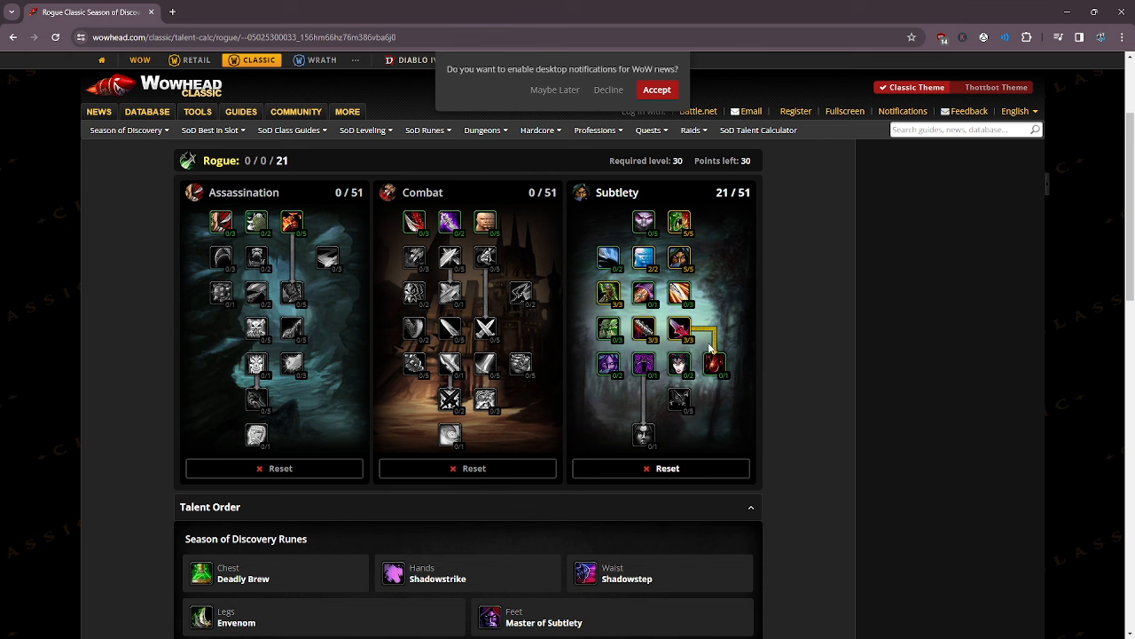
pyautogui.moveTo(679, 328)
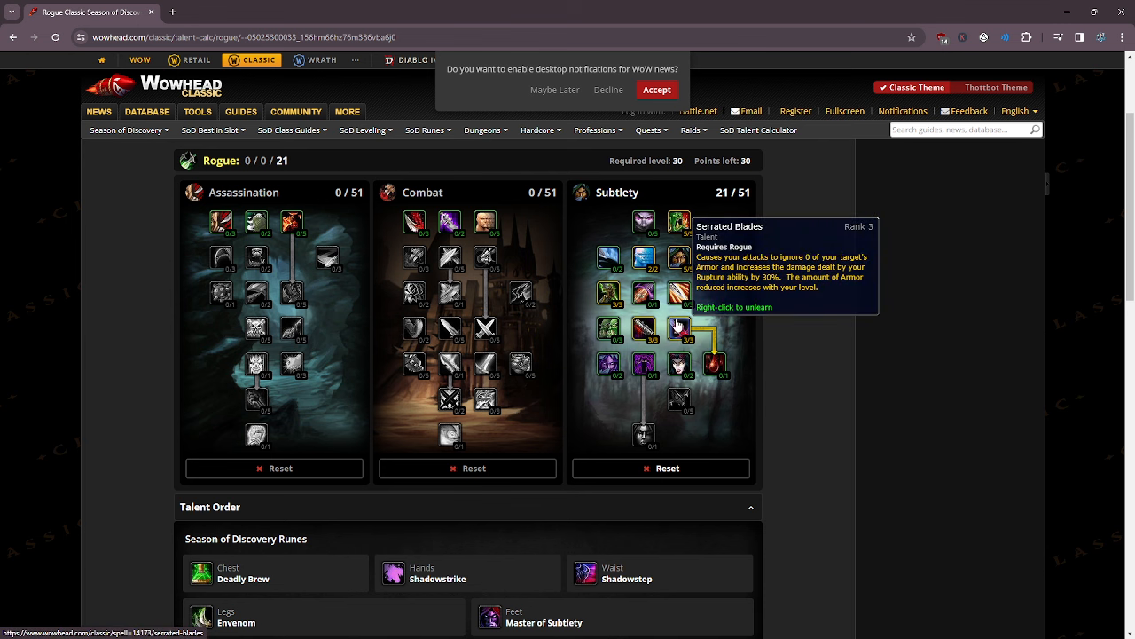
pyautogui.moveTo(680, 327)
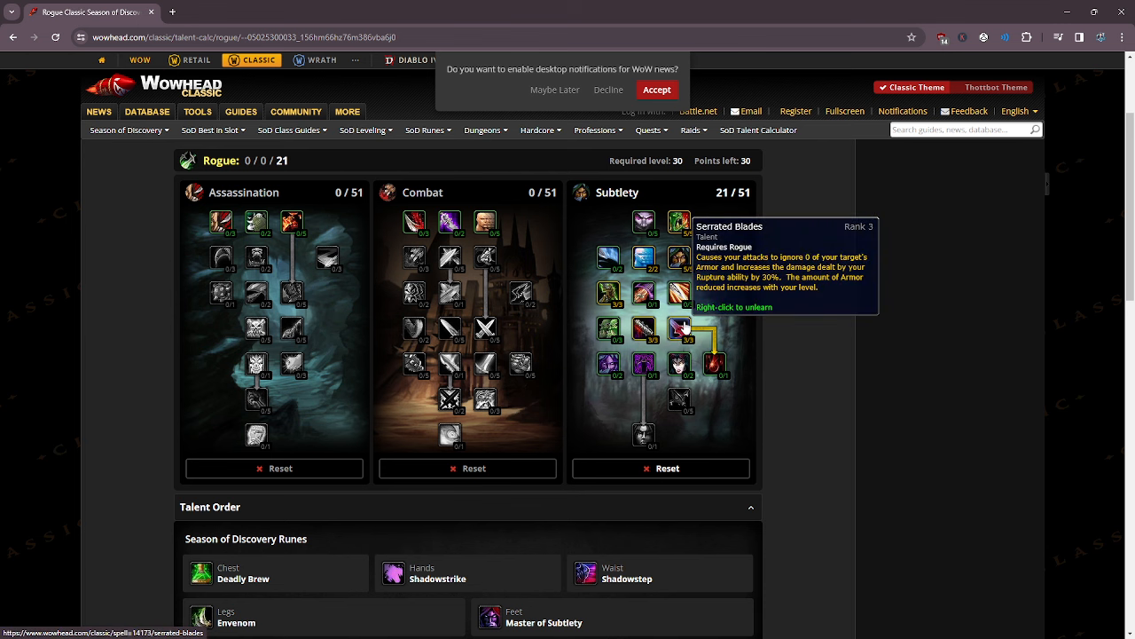
pyautogui.rightClick(679, 328)
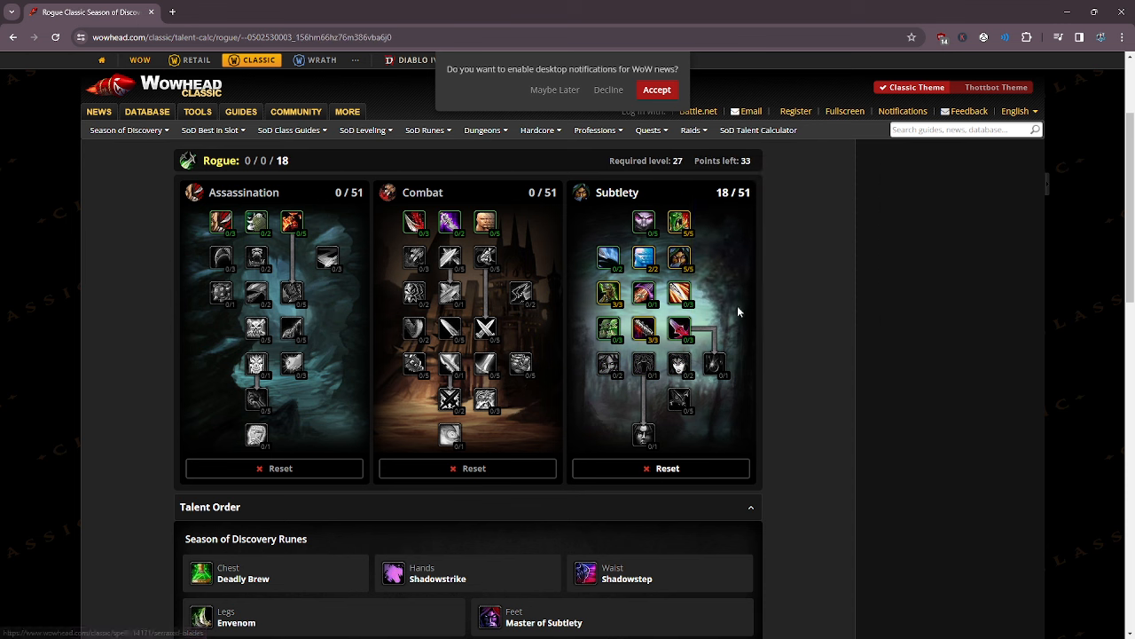
pyautogui.moveTo(679, 293)
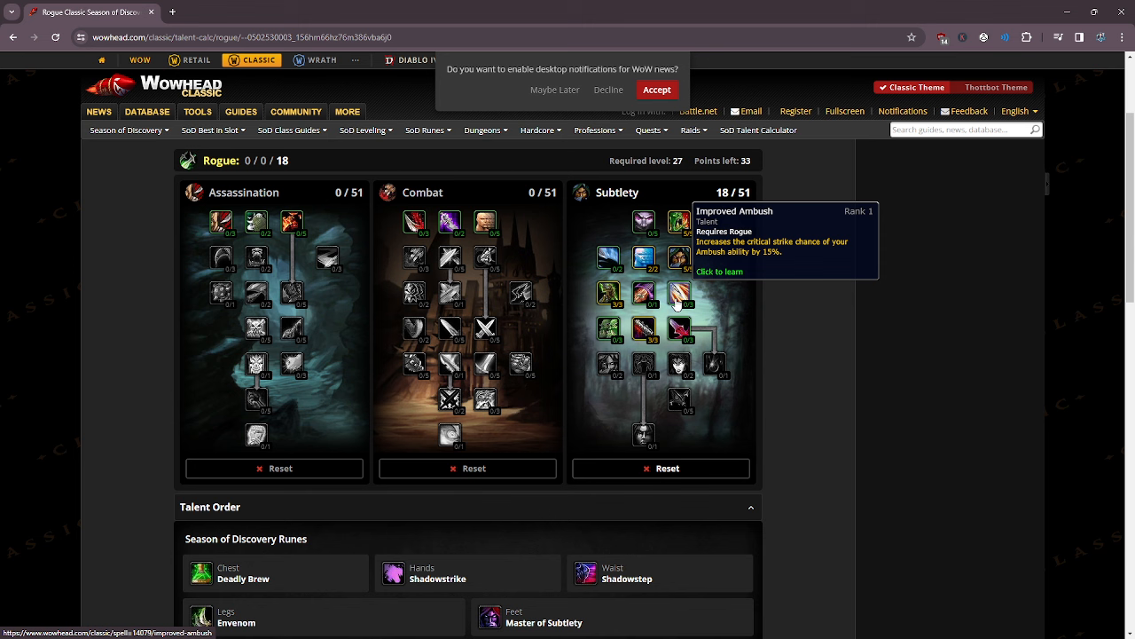
pyautogui.moveTo(643, 222)
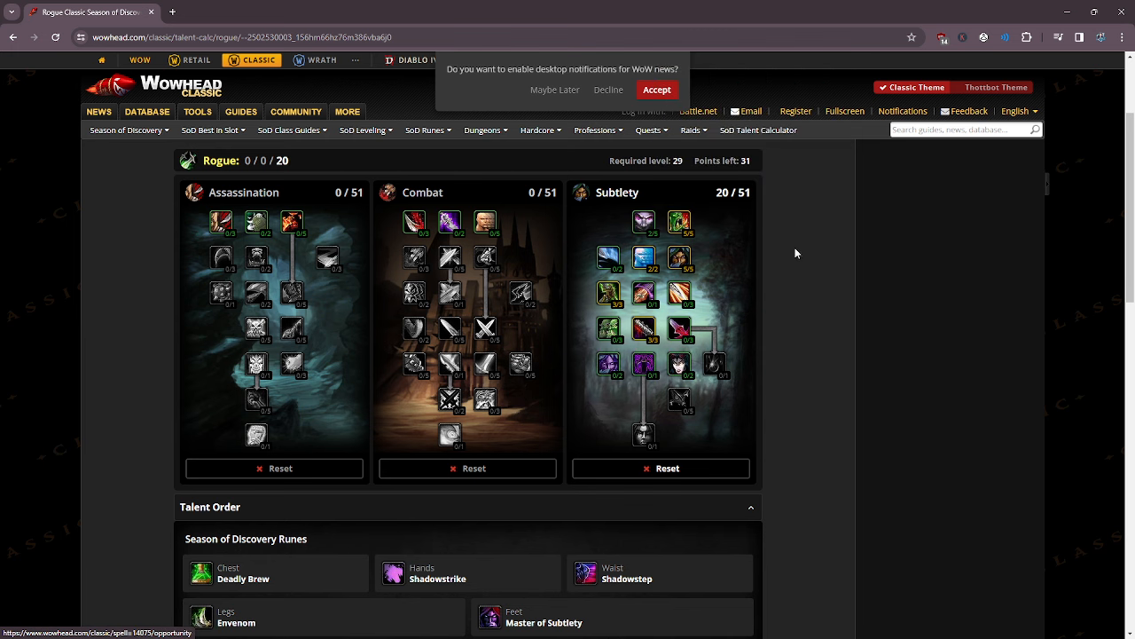
pyautogui.moveTo(585, 356)
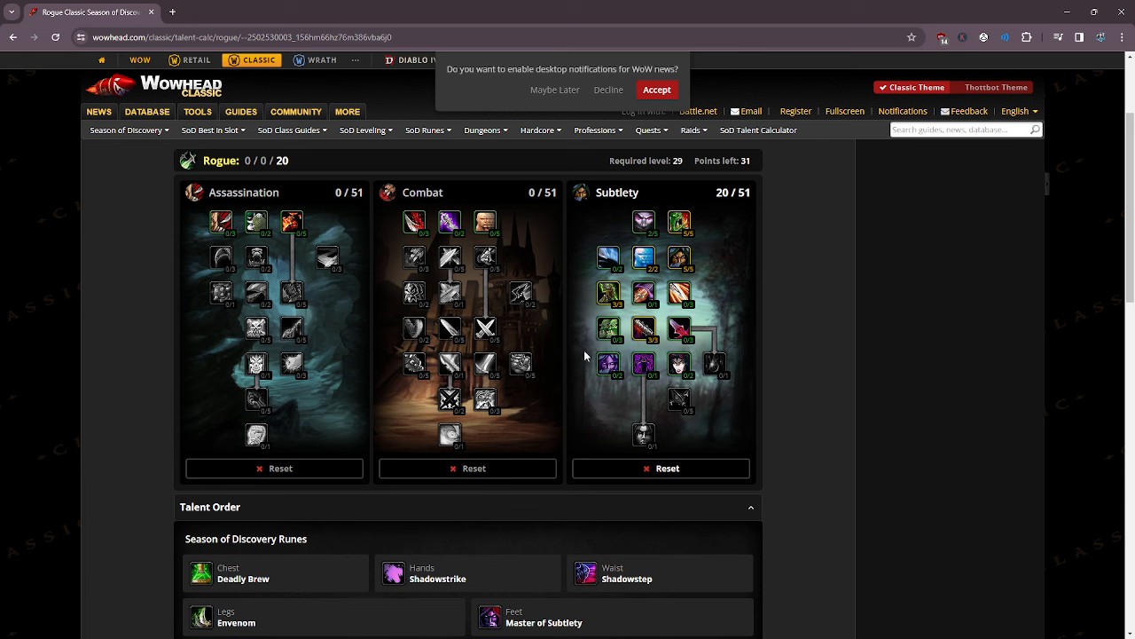
pyautogui.moveTo(678, 364)
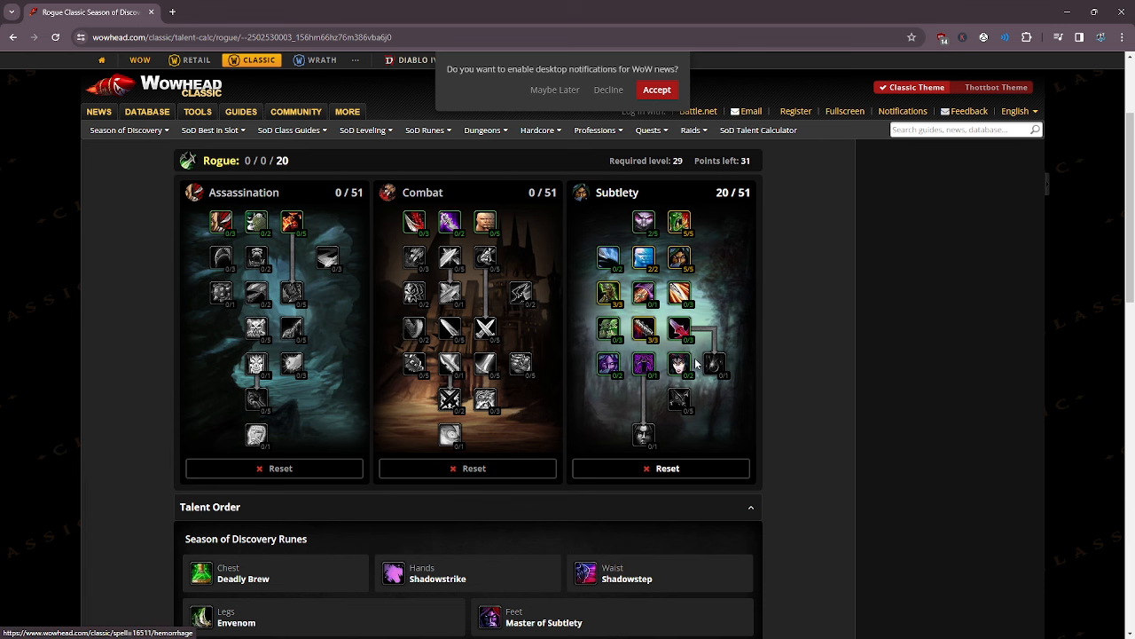
pyautogui.moveTo(413, 222)
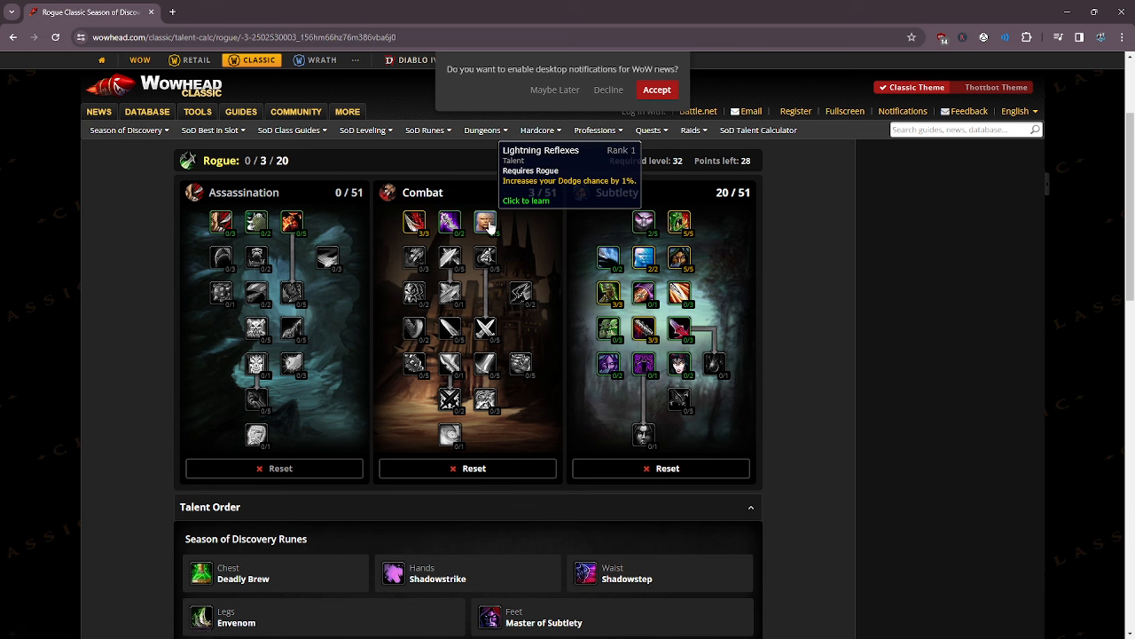
pyautogui.click(415, 256)
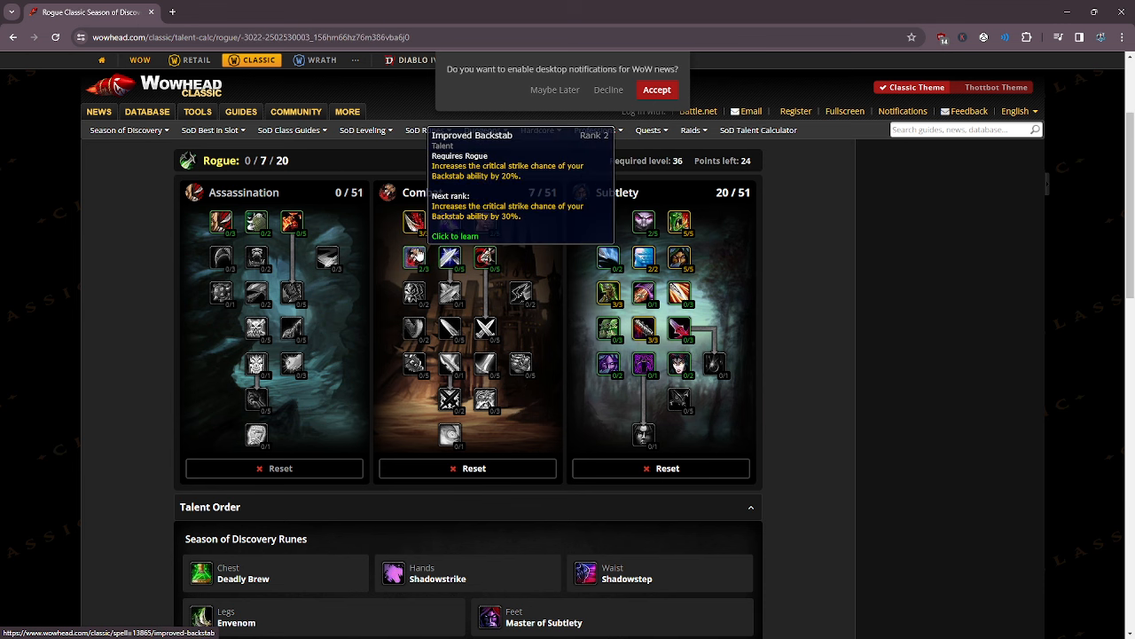
pyautogui.click(414, 256)
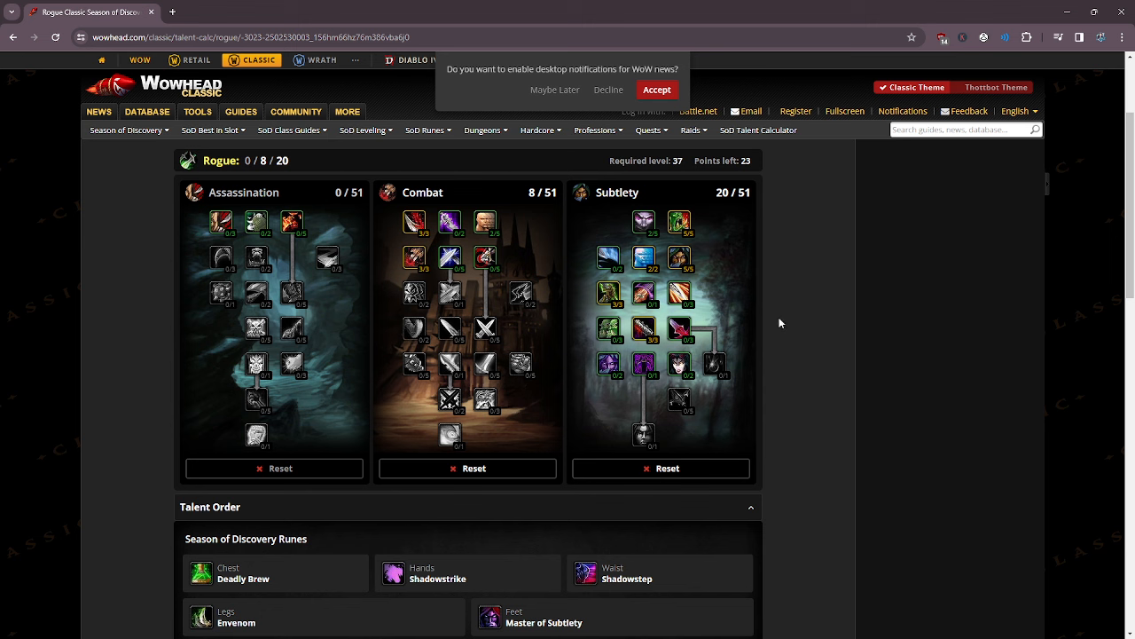
pyautogui.moveTo(644, 364)
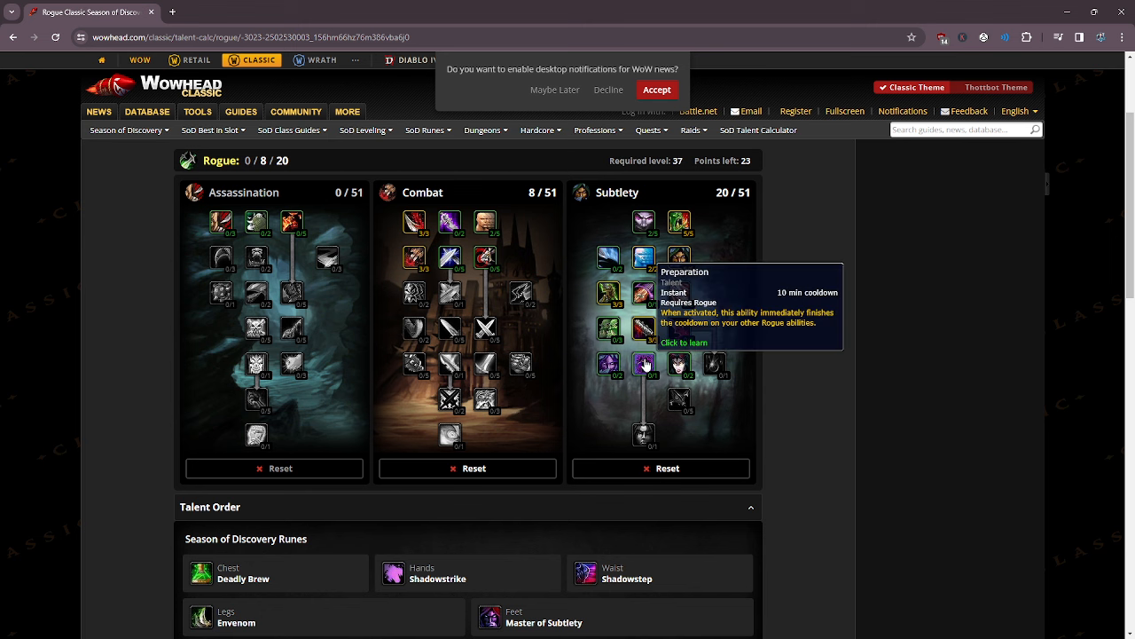
pyautogui.click(643, 364)
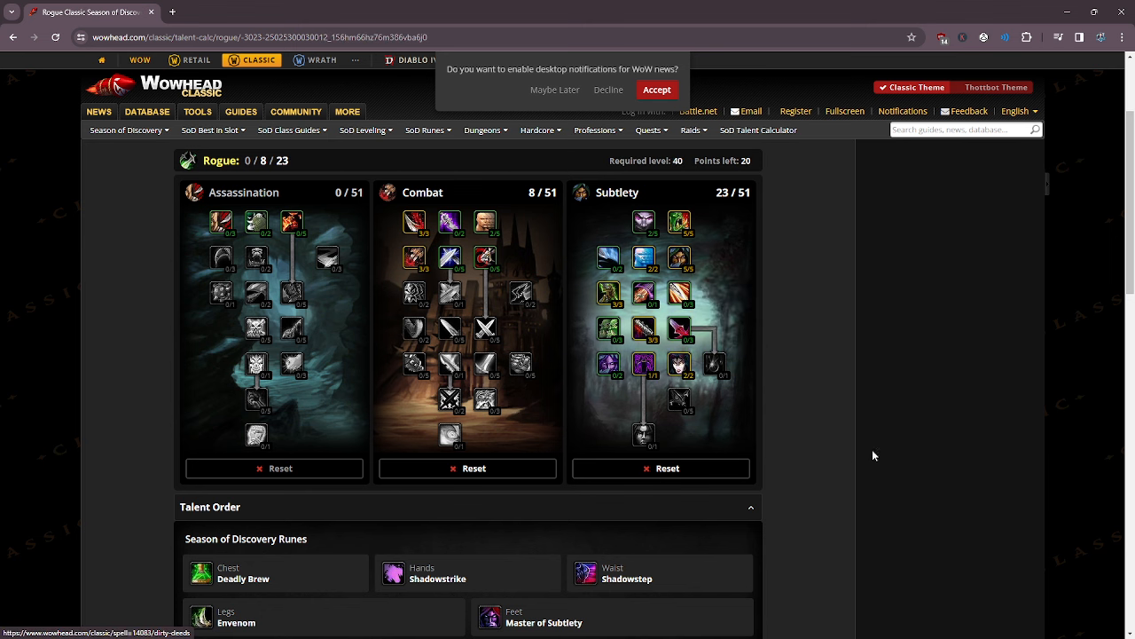
pyautogui.moveTo(734, 279)
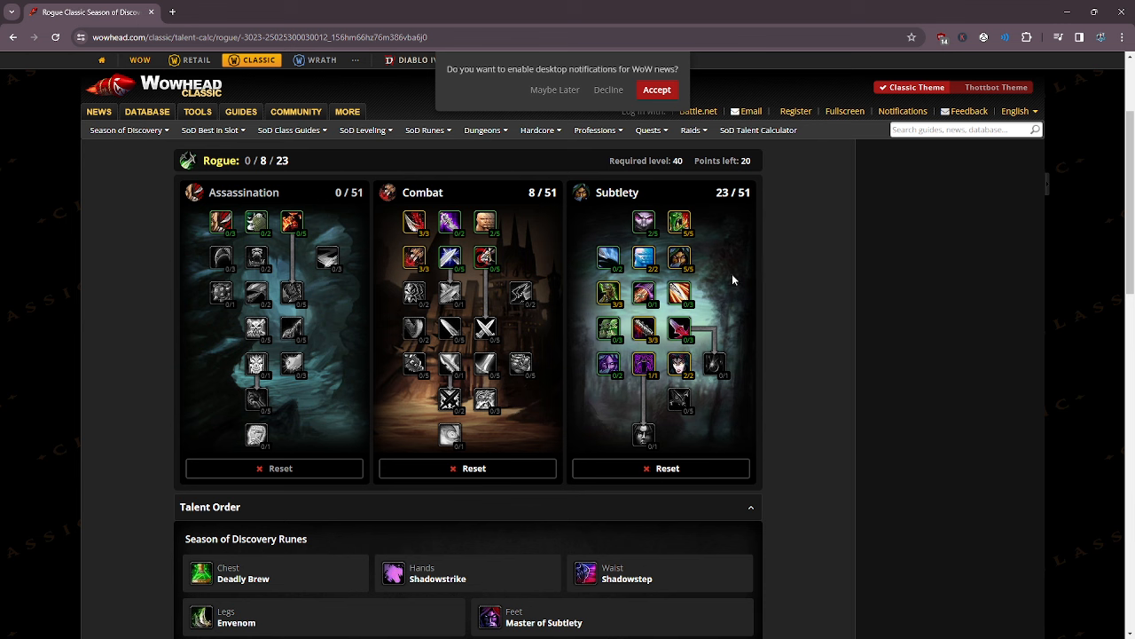
pyautogui.moveTo(760, 426)
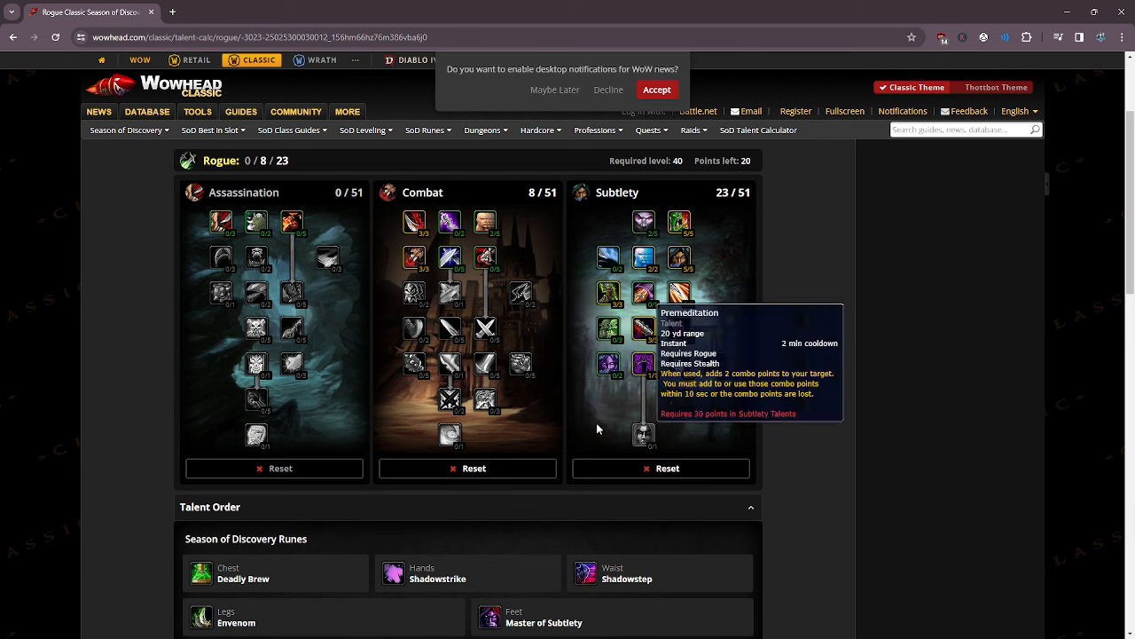
pyautogui.moveTo(708, 319)
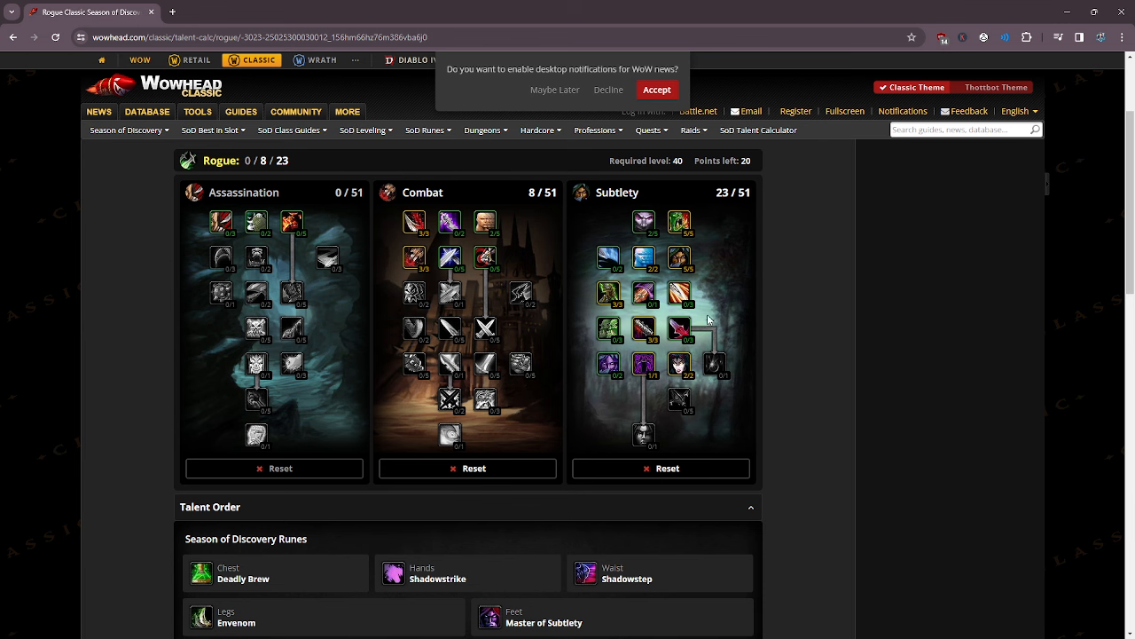
pyautogui.moveTo(759, 435)
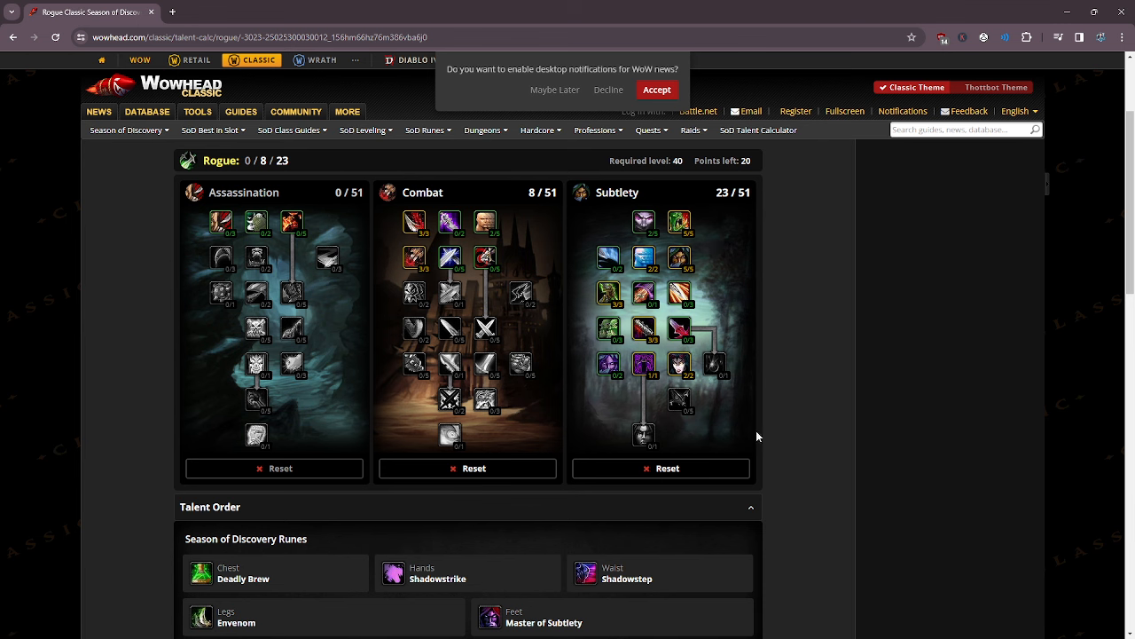
pyautogui.moveTo(774, 390)
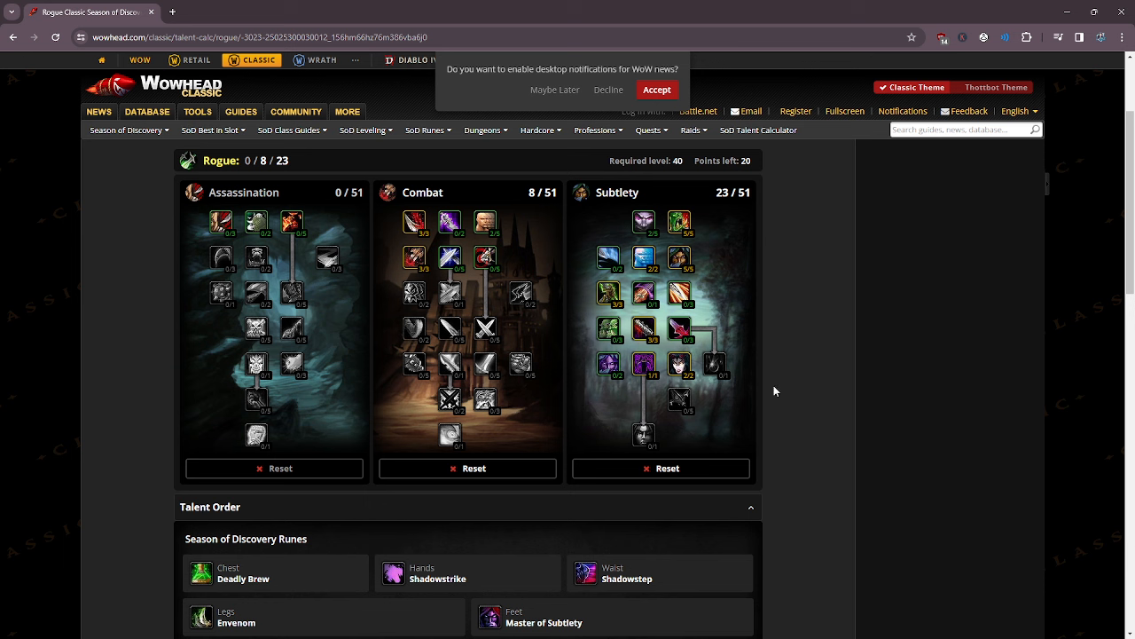
pyautogui.moveTo(778, 346)
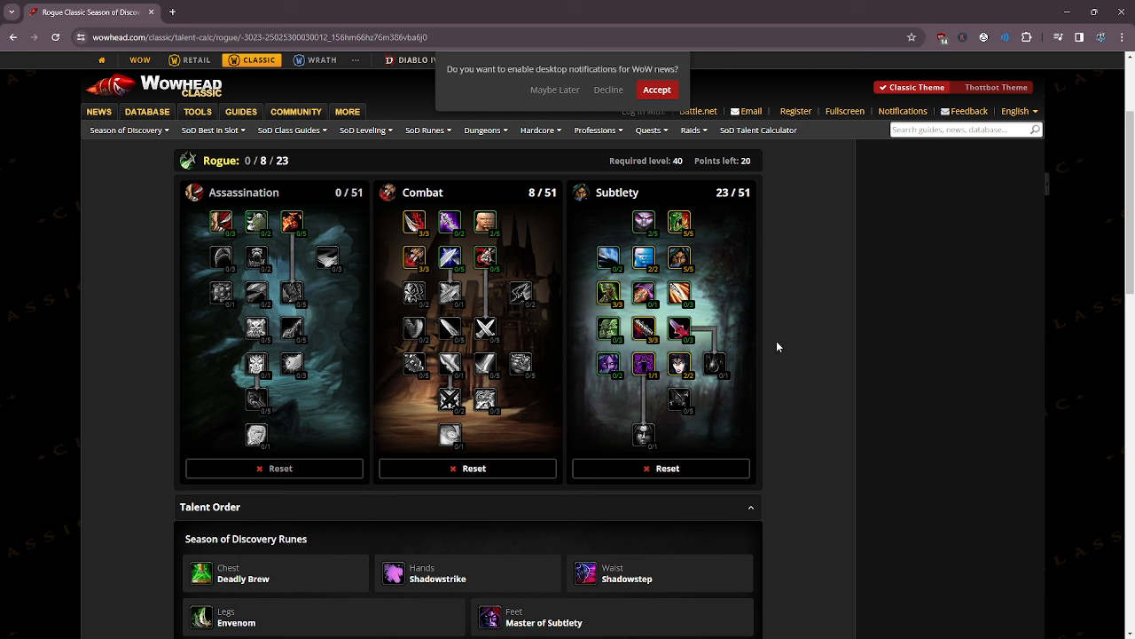
pyautogui.moveTo(744, 329)
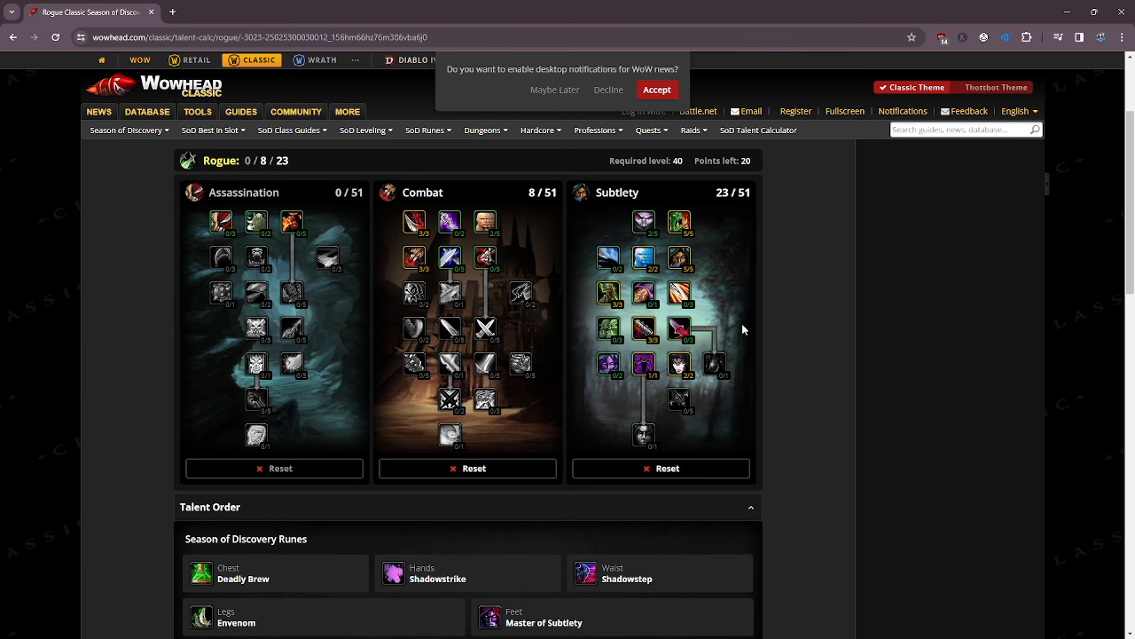
# Browse chest rune choices such as Deadly Brew, Just a Flesh Wound and Quick Draw.
pyautogui.scroll(-3)
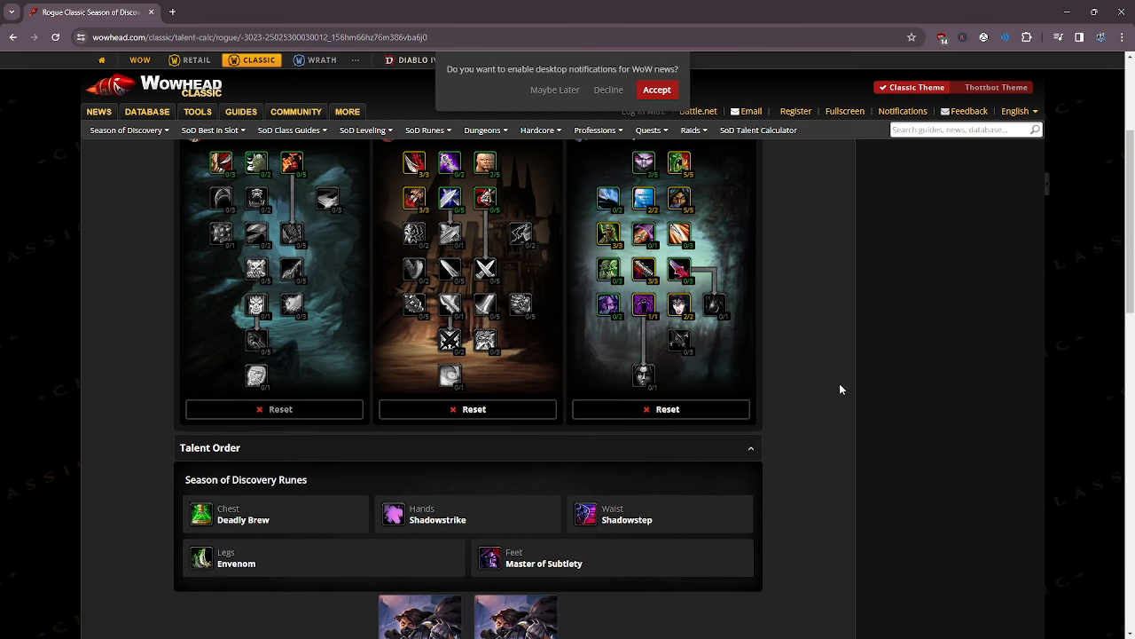
pyautogui.moveTo(611, 479)
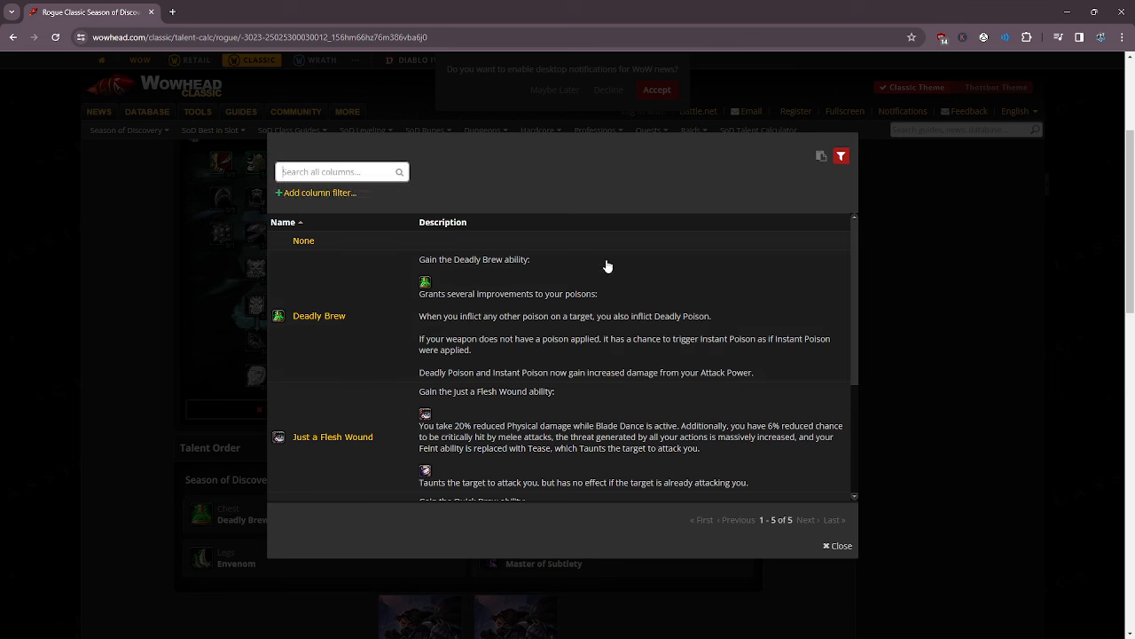
pyautogui.moveTo(485, 267)
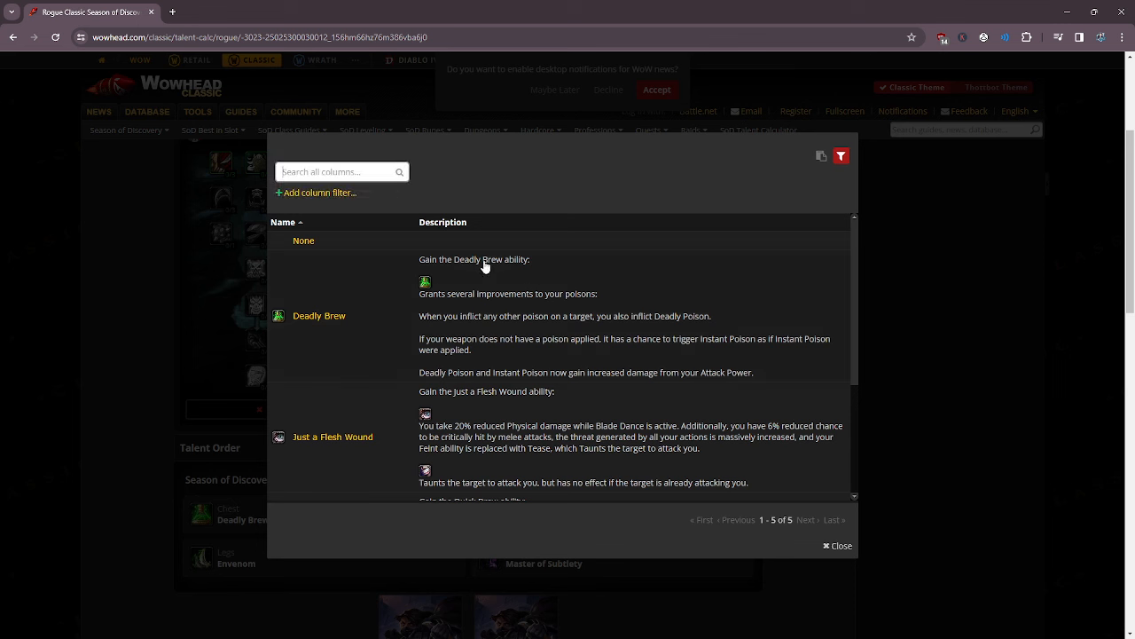
pyautogui.moveTo(557, 301)
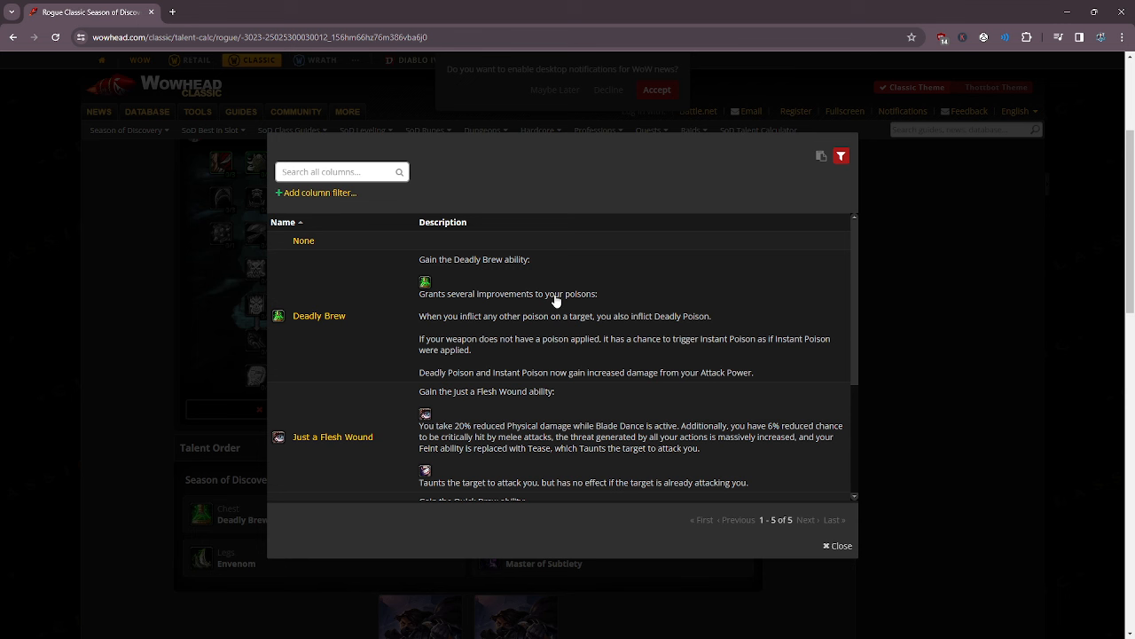
pyautogui.scroll(-3)
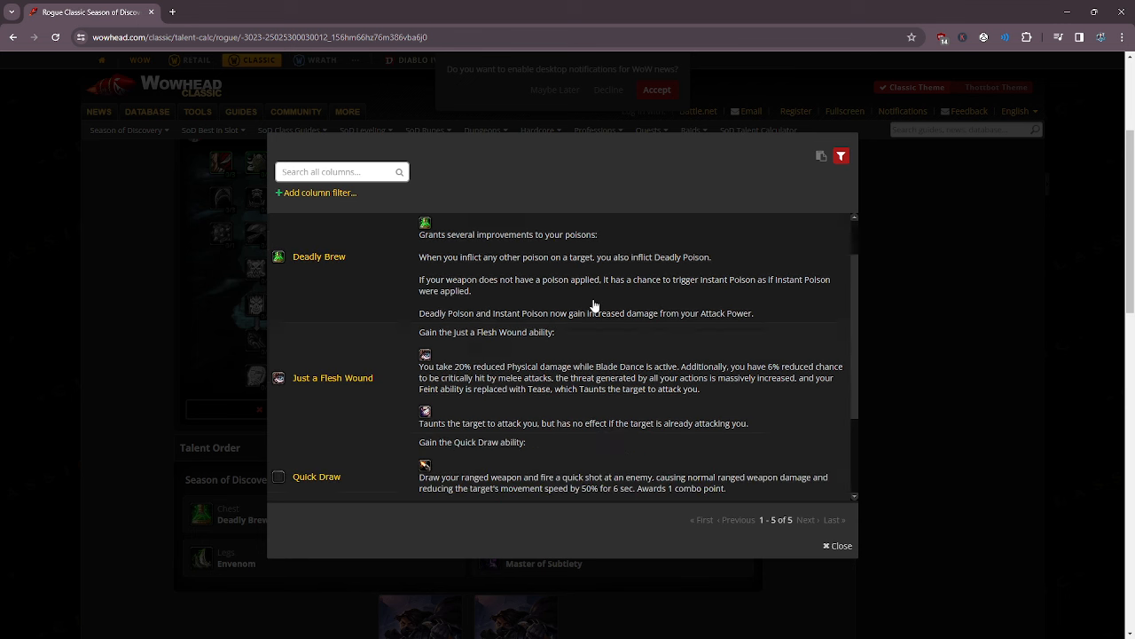
pyautogui.scroll(-3)
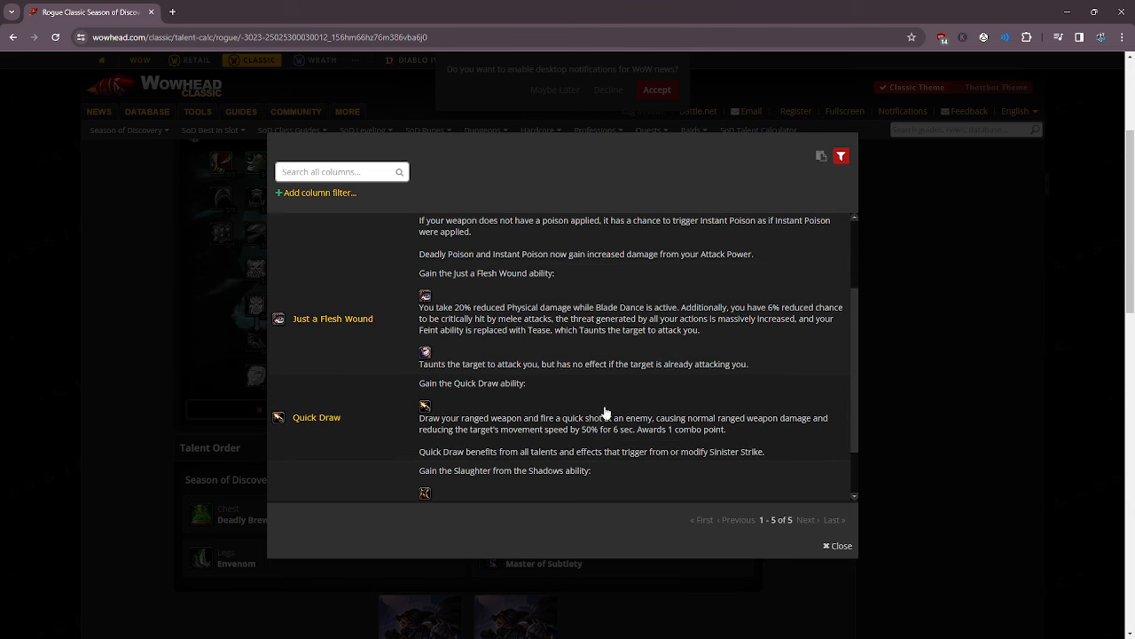
pyautogui.moveTo(592, 402)
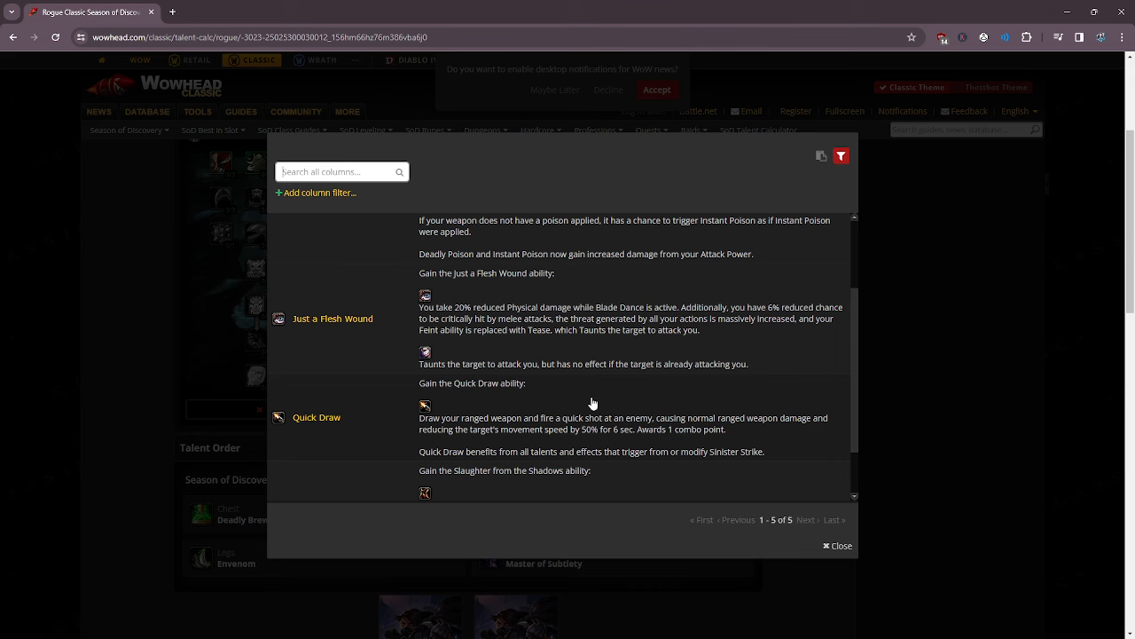
pyautogui.scroll(-3)
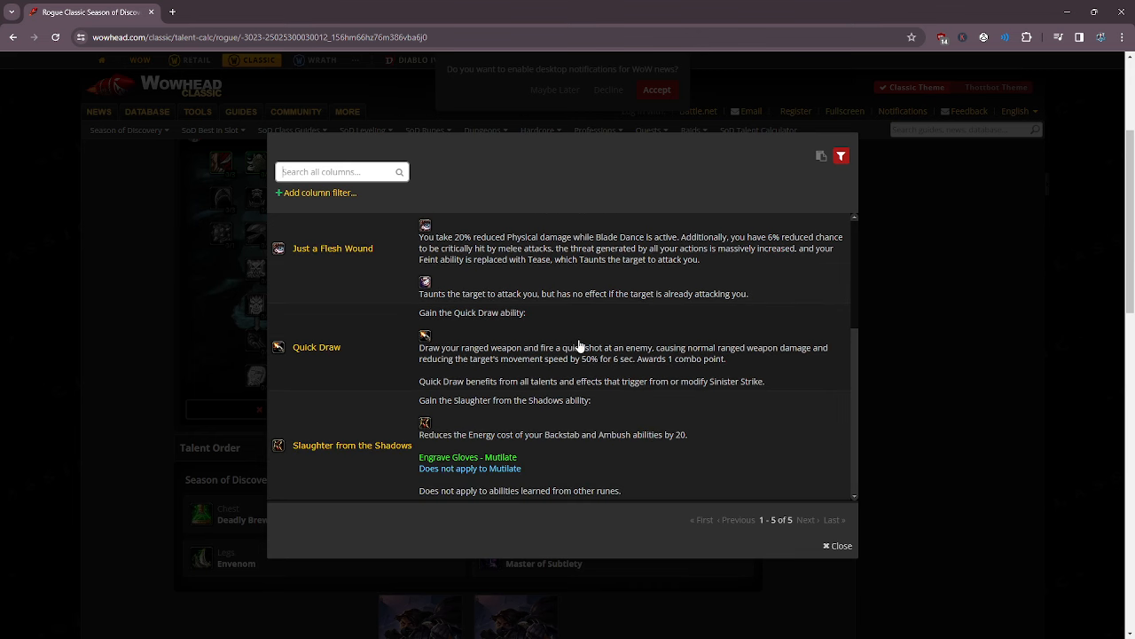
pyautogui.scroll(3)
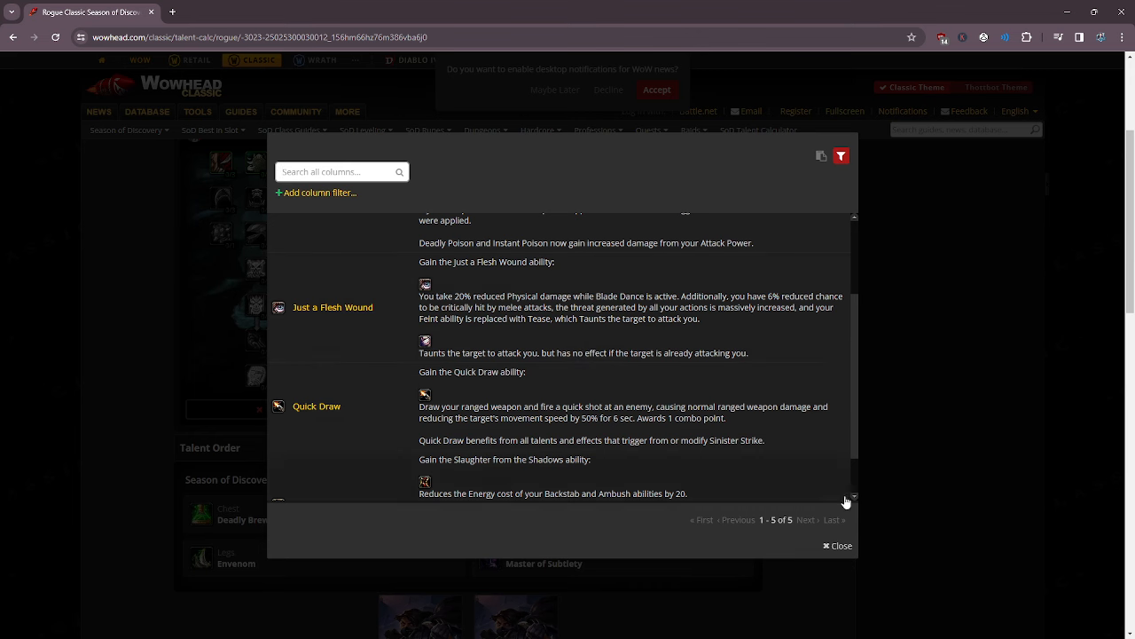
# Close chest runes, add a deeper Subtlety point, and browse hand runes like Shadowstrike.
pyautogui.click(836, 545)
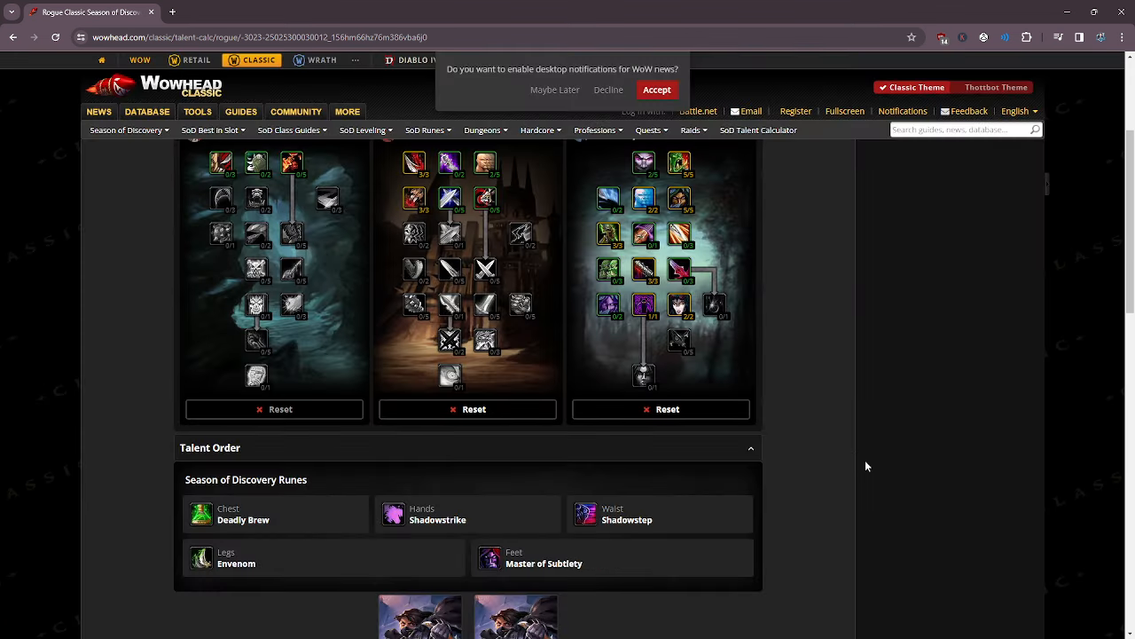
pyautogui.moveTo(414, 198)
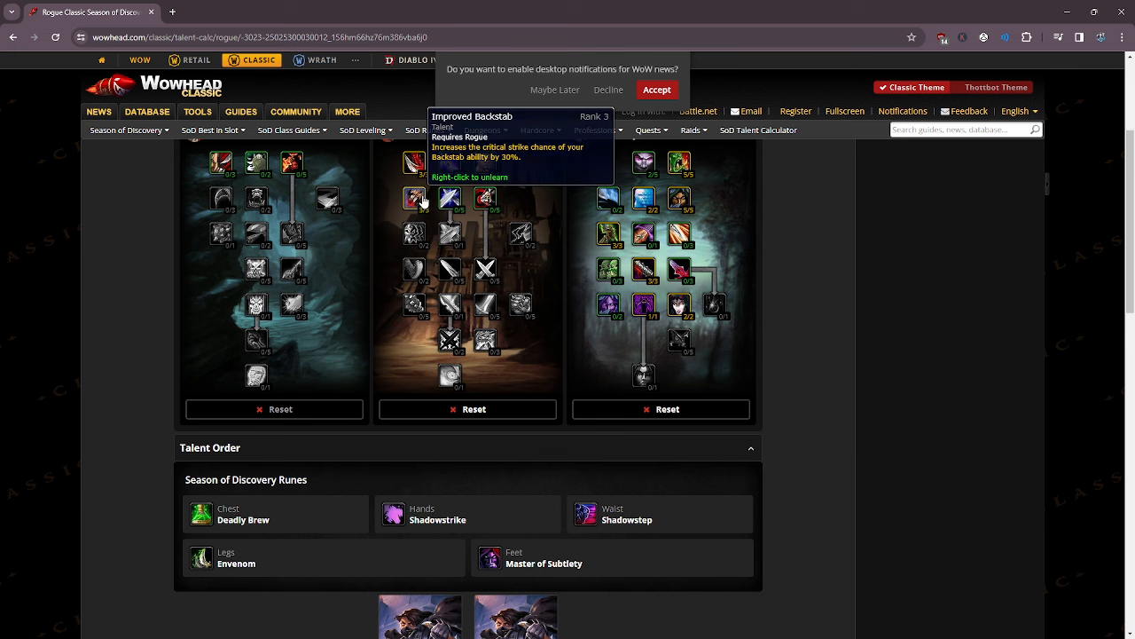
pyautogui.moveTo(714, 304)
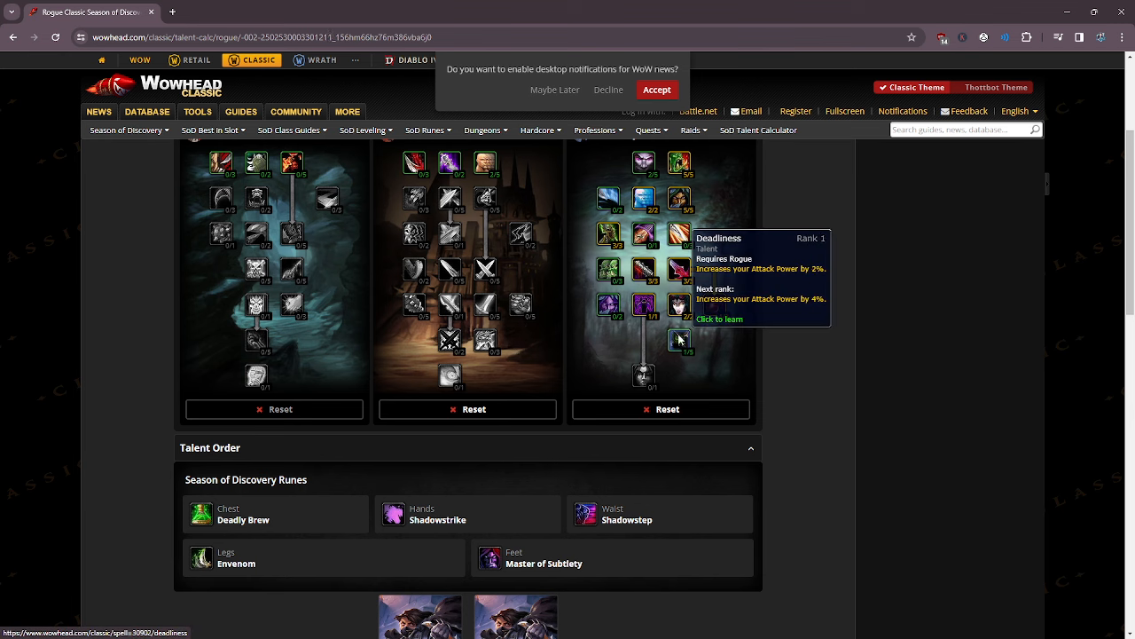
pyautogui.click(679, 340)
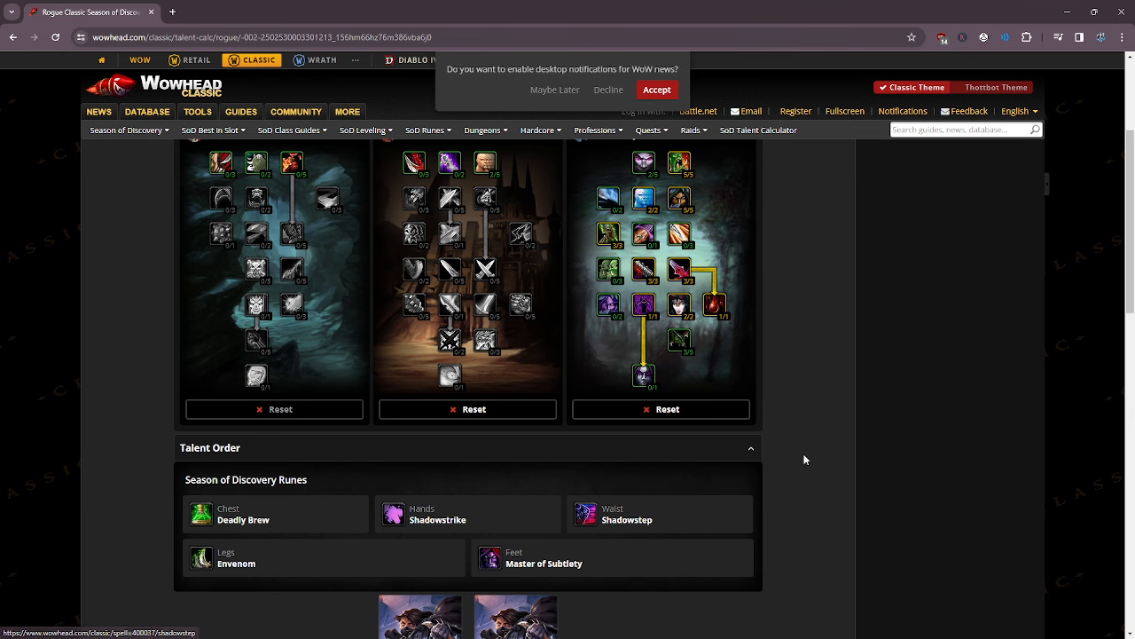
pyautogui.moveTo(394, 513)
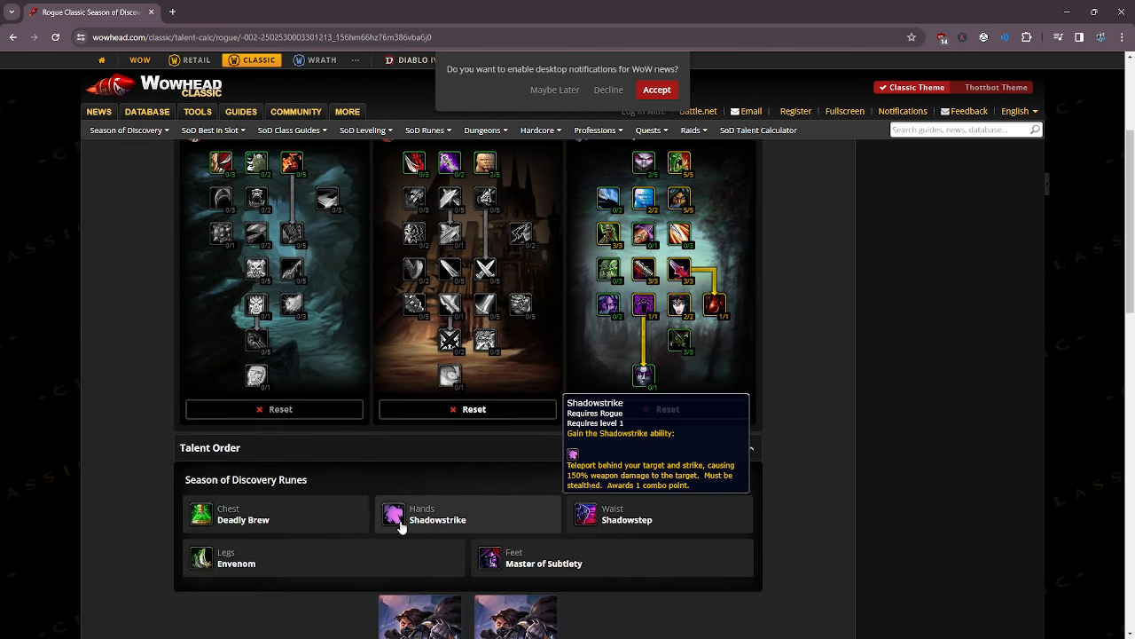
pyautogui.click(393, 514)
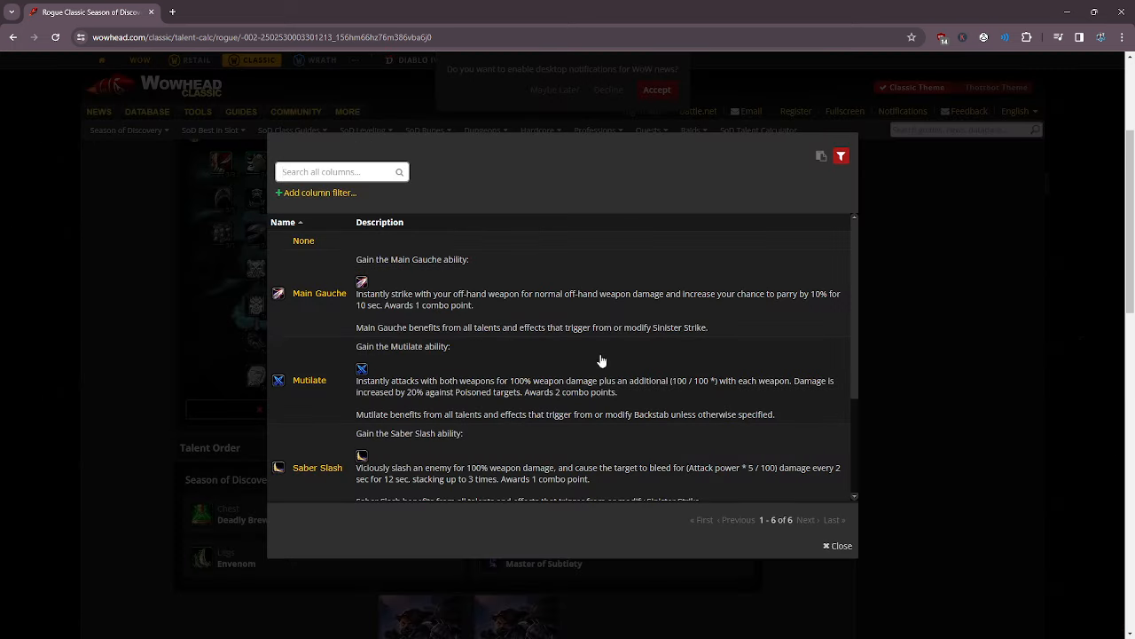
pyautogui.scroll(-3)
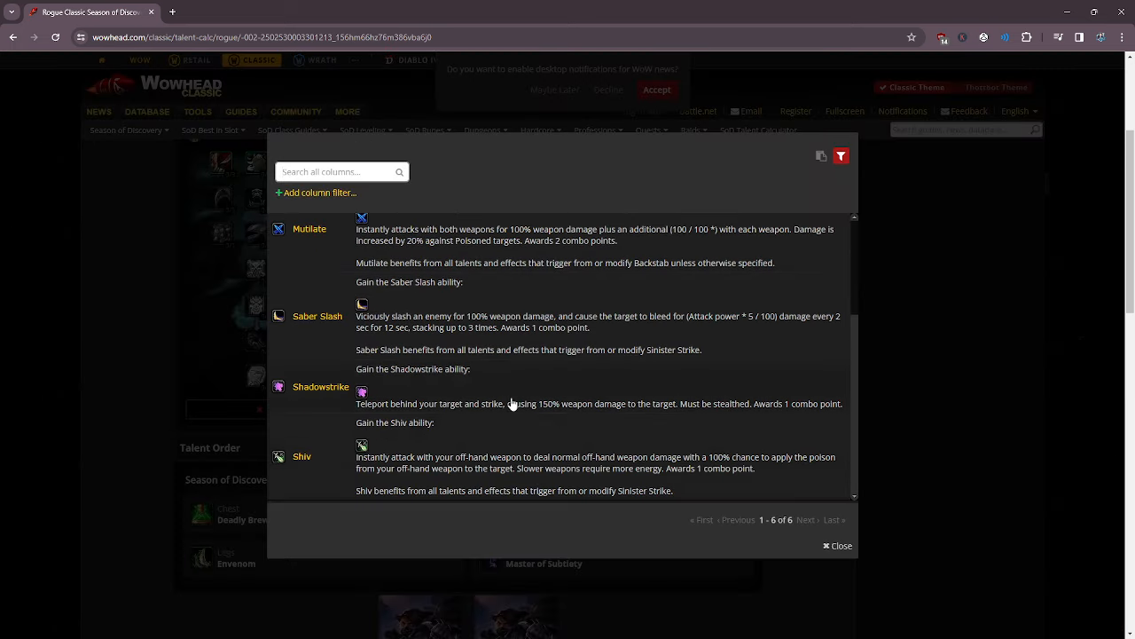
pyautogui.moveTo(599, 406)
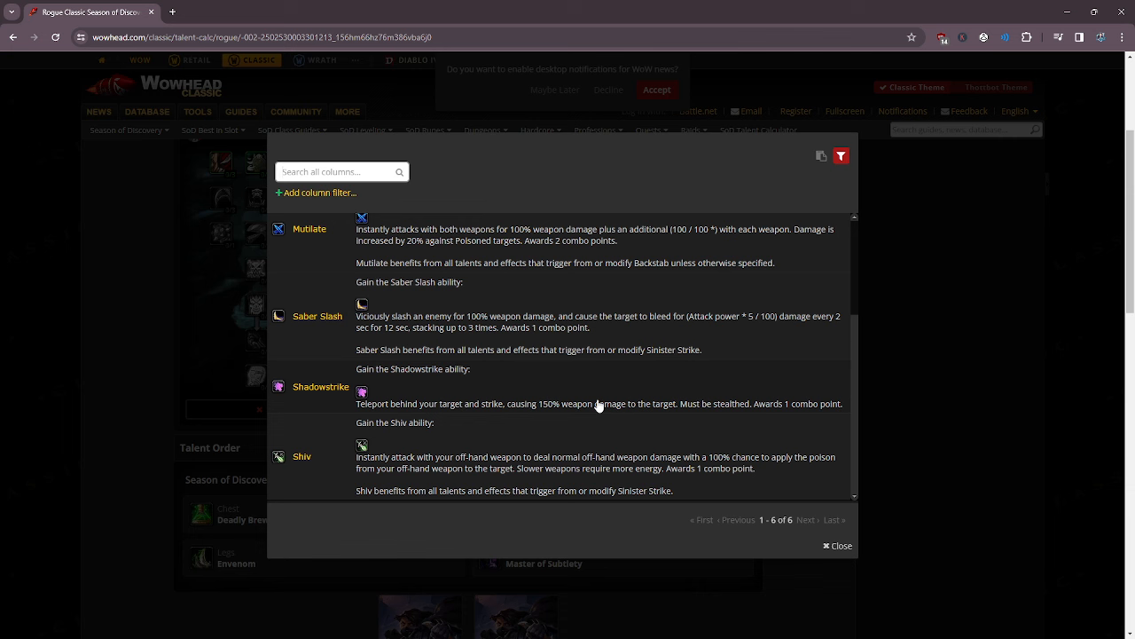
pyautogui.moveTo(508, 411)
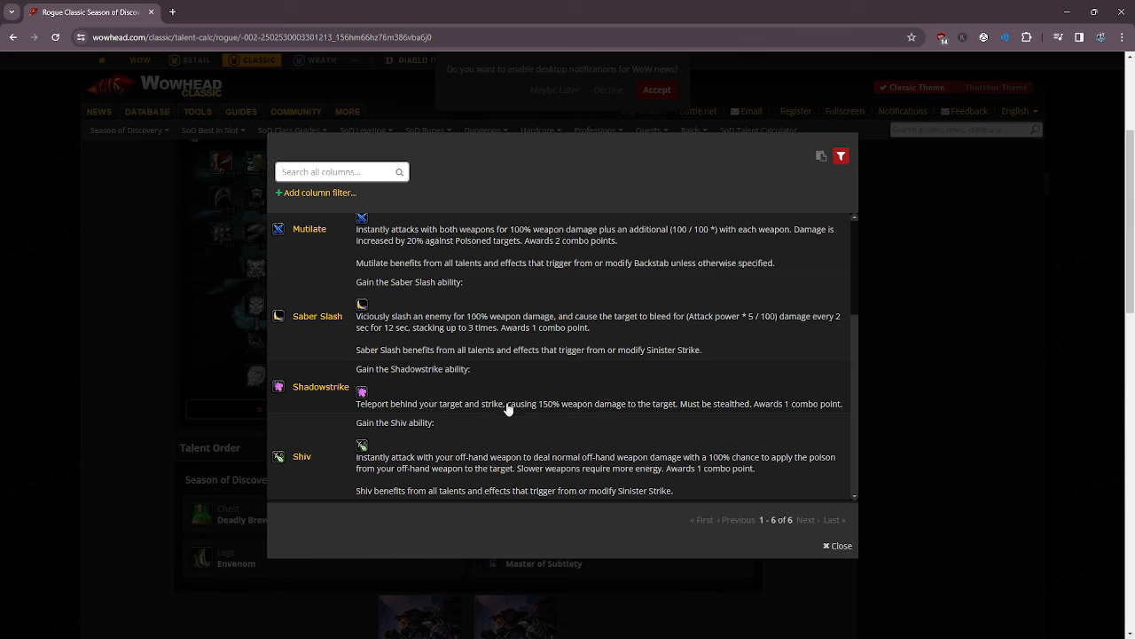
pyautogui.scroll(3)
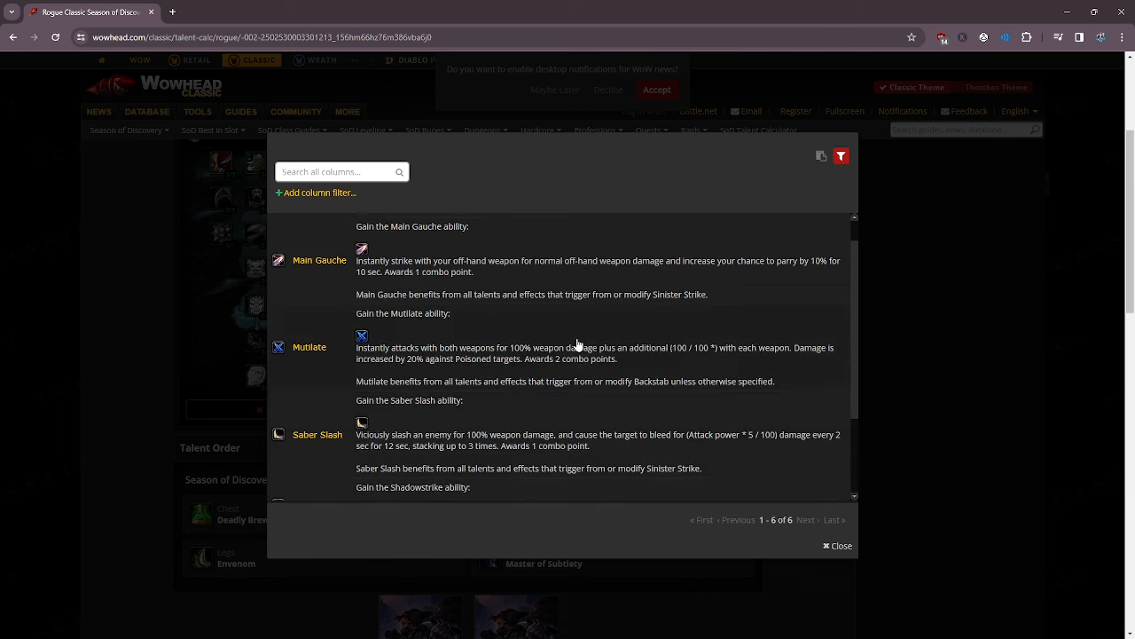
pyautogui.scroll(-3)
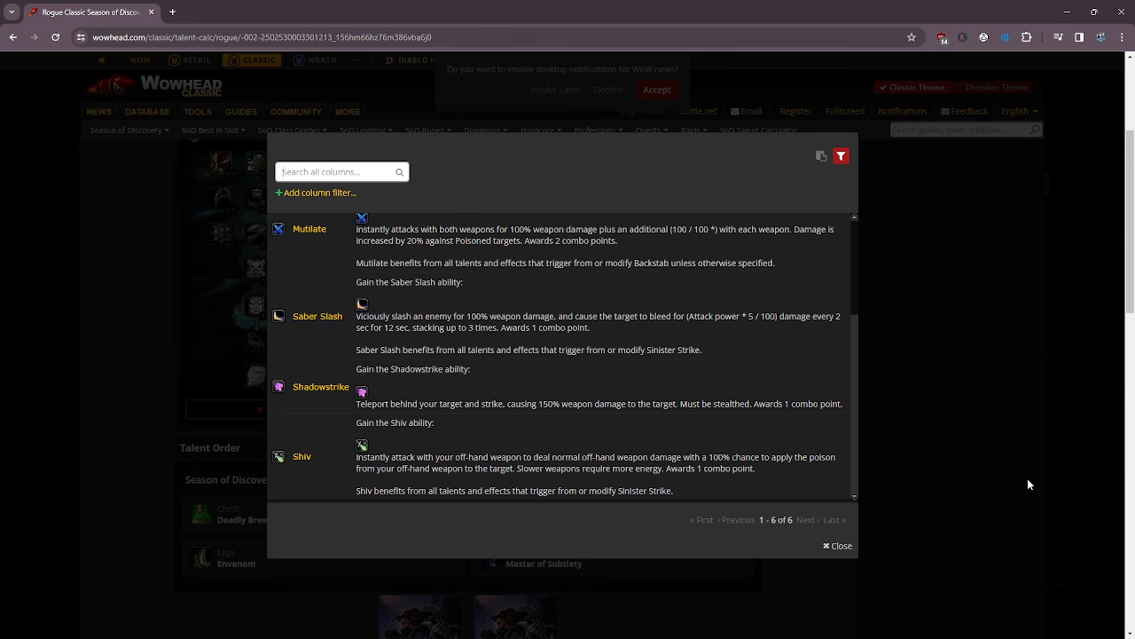
pyautogui.moveTo(768, 550)
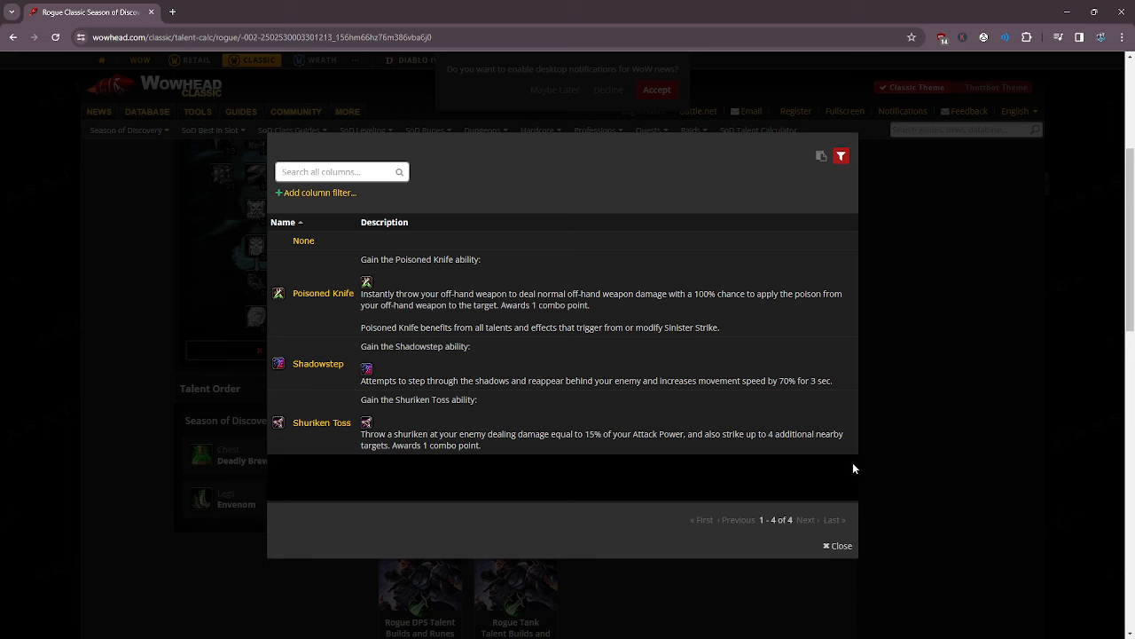
pyautogui.moveTo(641, 428)
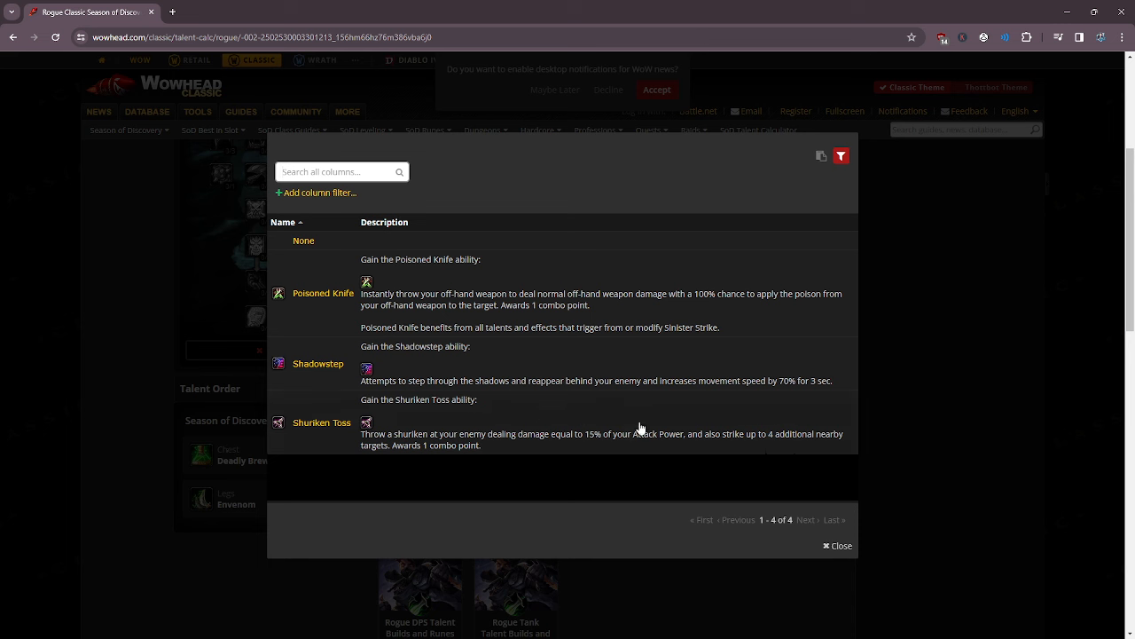
pyautogui.moveTo(840, 435)
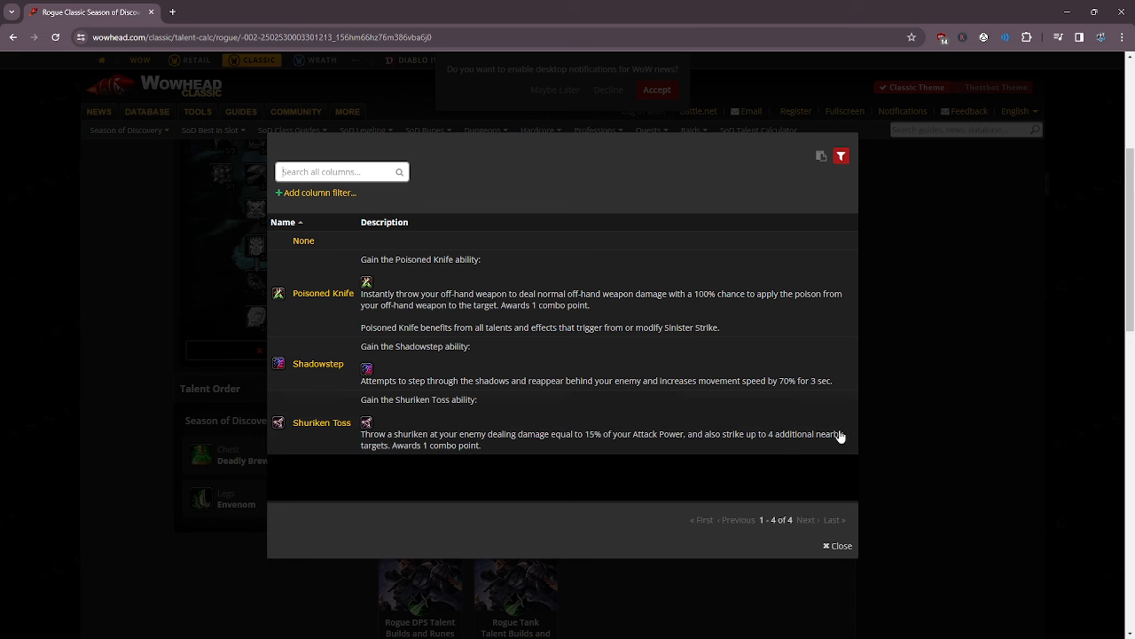
pyautogui.moveTo(907, 439)
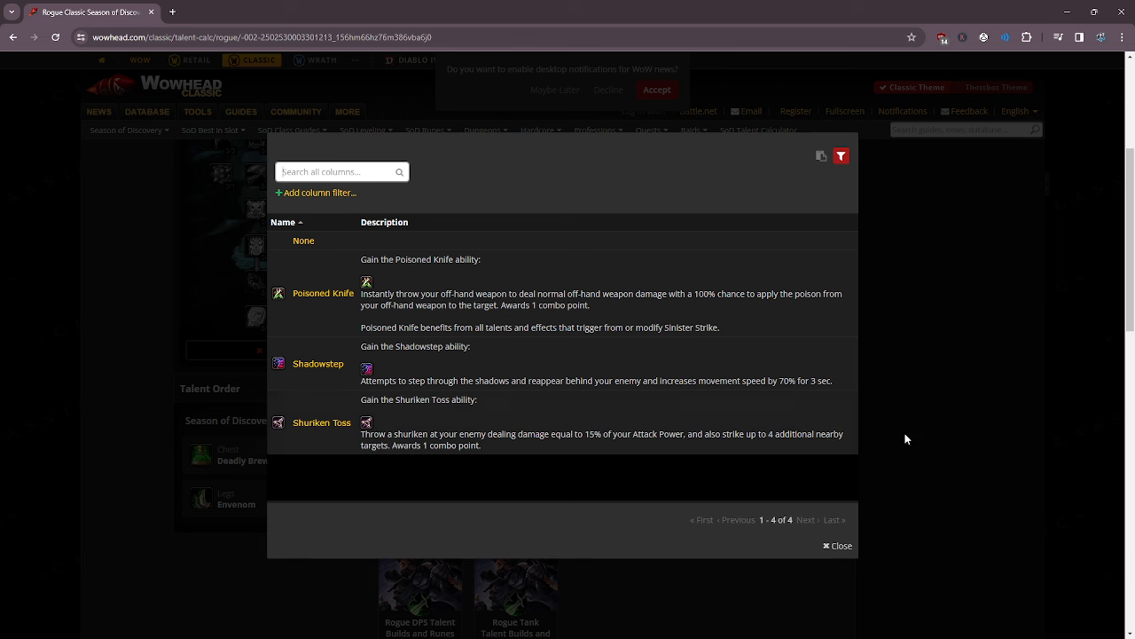
pyautogui.moveTo(618, 299)
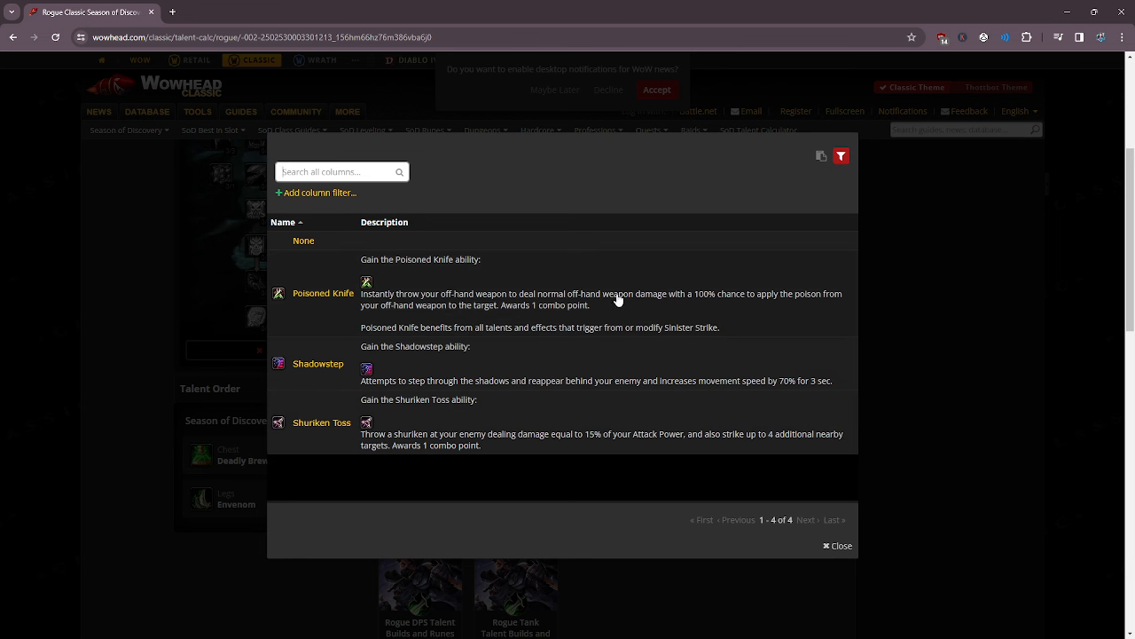
pyautogui.moveTo(790, 333)
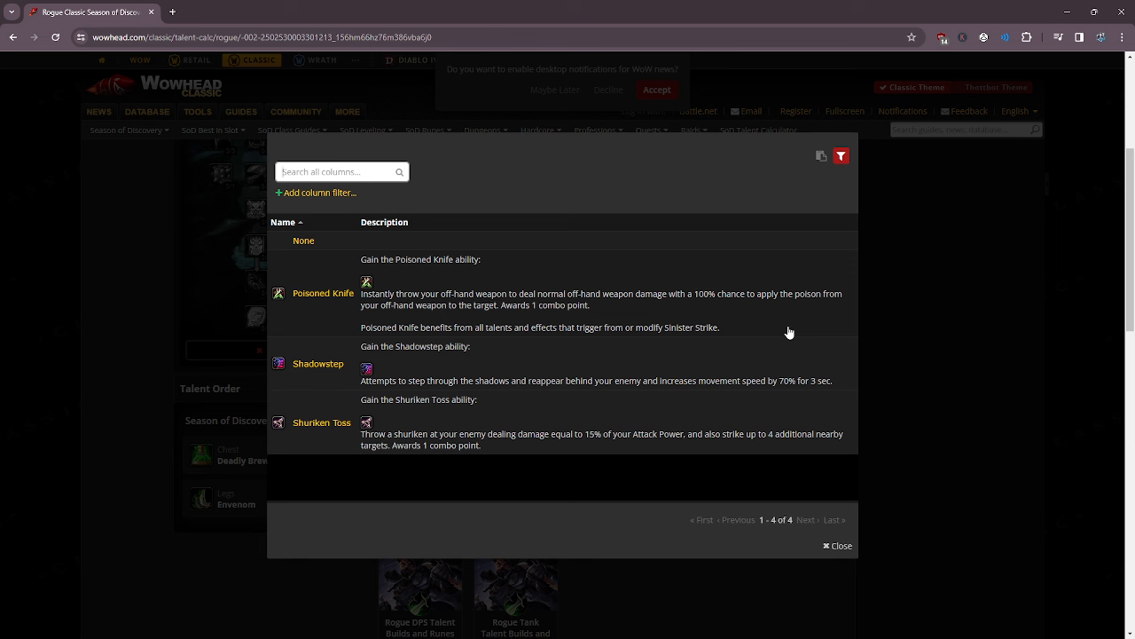
pyautogui.moveTo(788, 315)
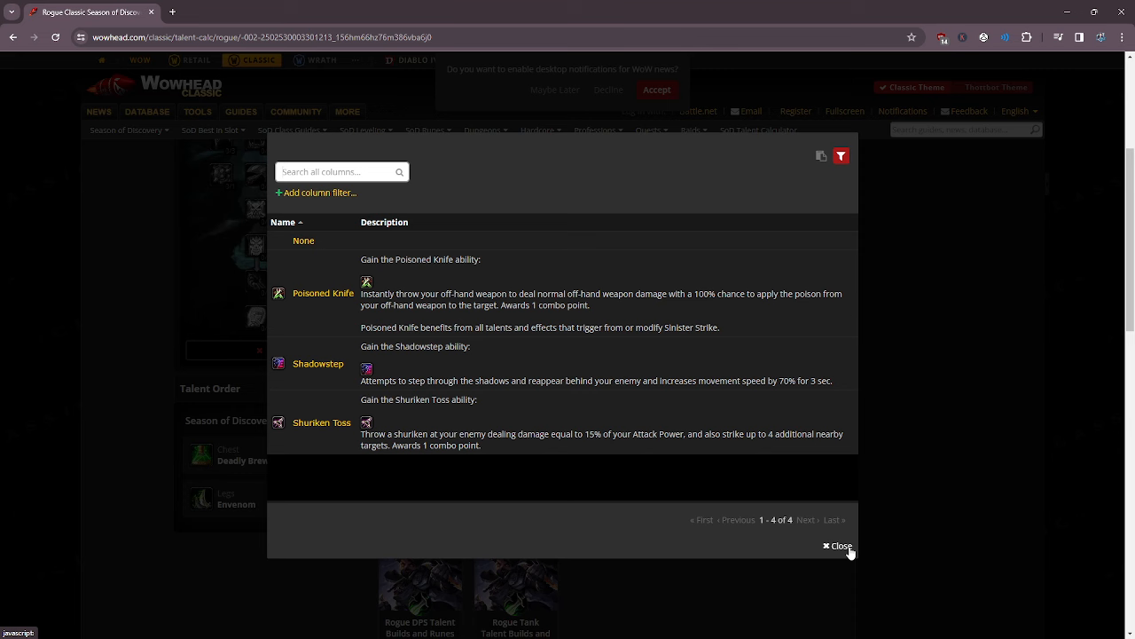
# Close the rune picker, keeping Shadowstep as the waist rune.
pyautogui.click(837, 546)
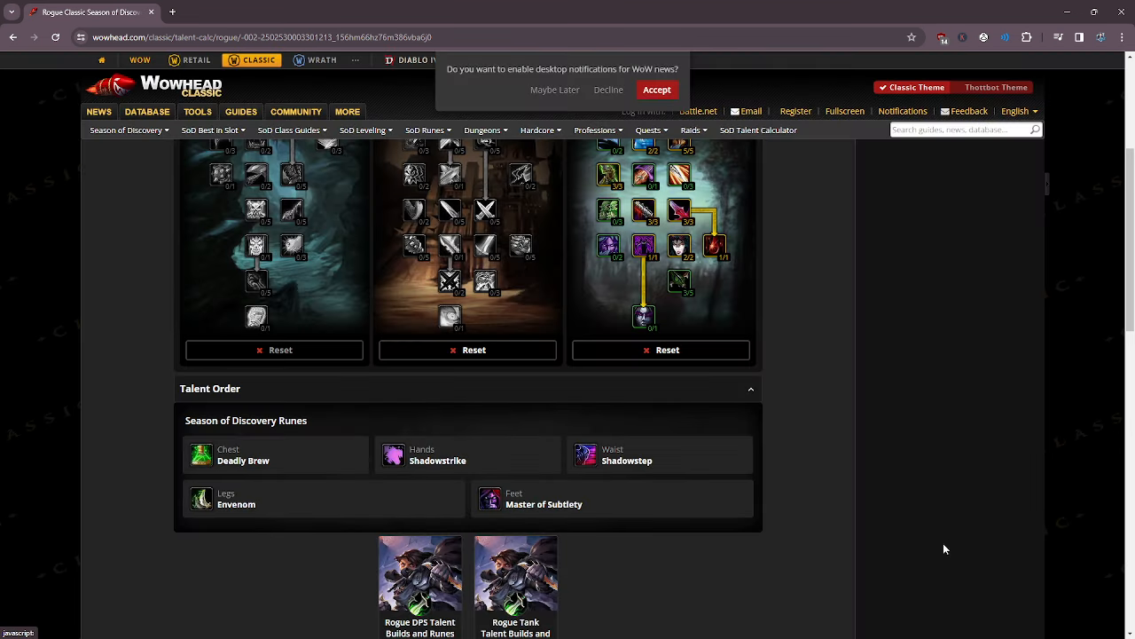
pyautogui.moveTo(697, 456)
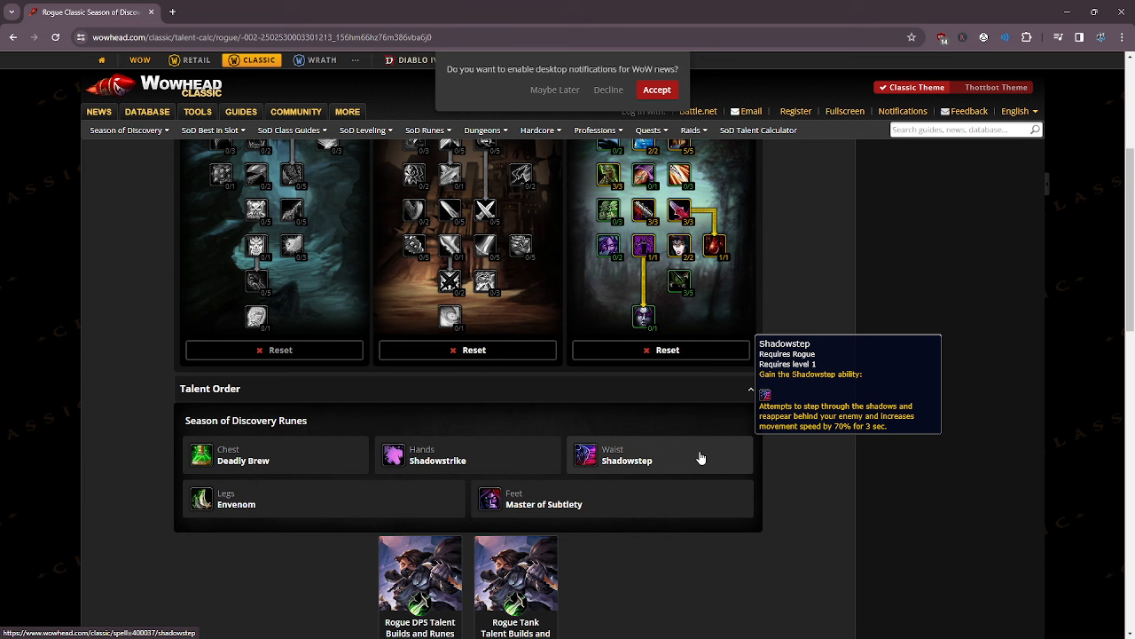
pyautogui.moveTo(661, 462)
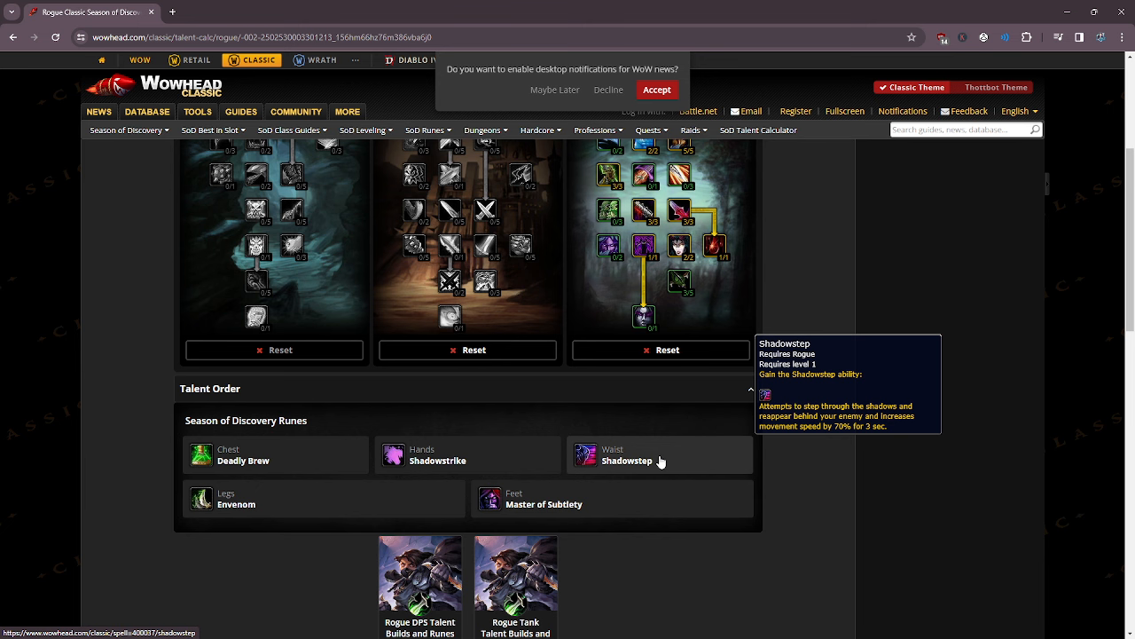
pyautogui.moveTo(856, 502)
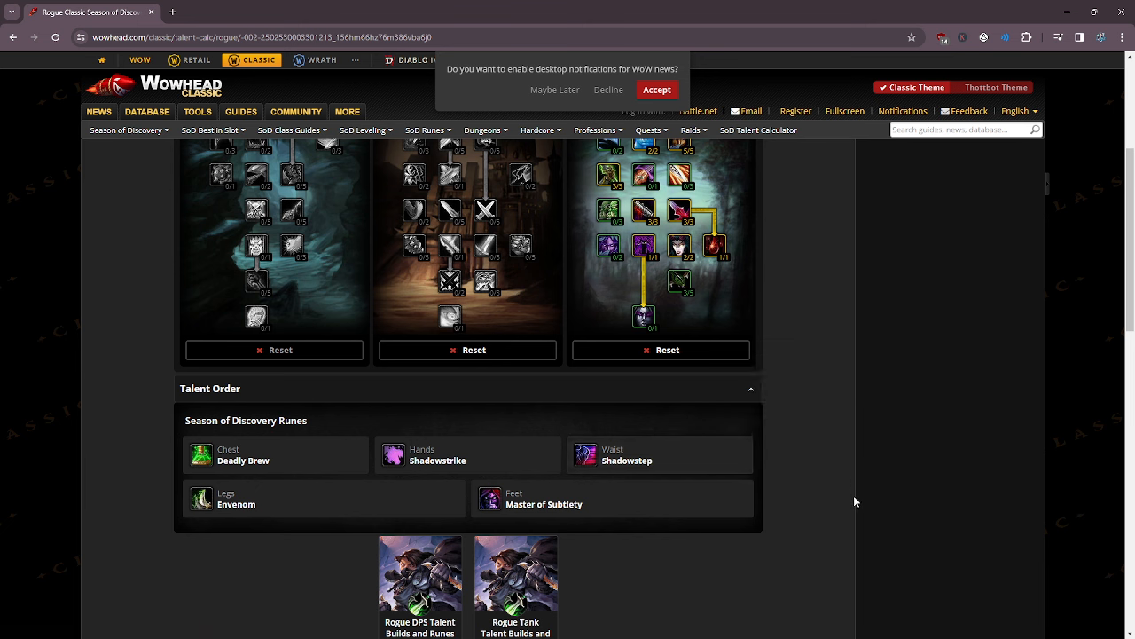
pyautogui.moveTo(236, 498)
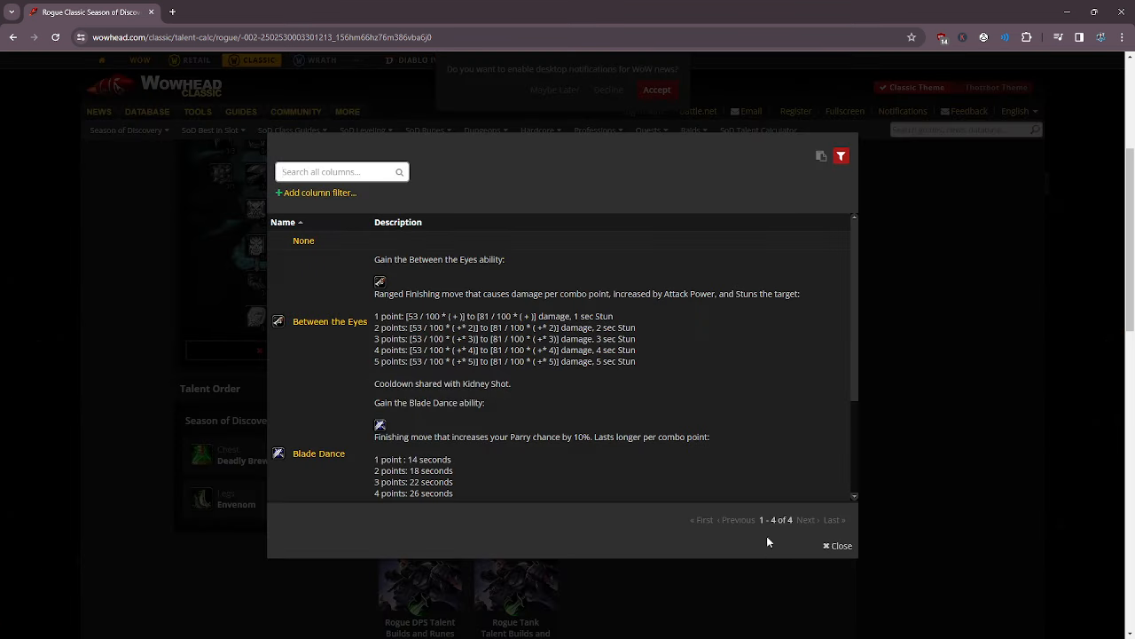
# Scroll the legs rune list down to Envenom's description.
pyautogui.scroll(-3)
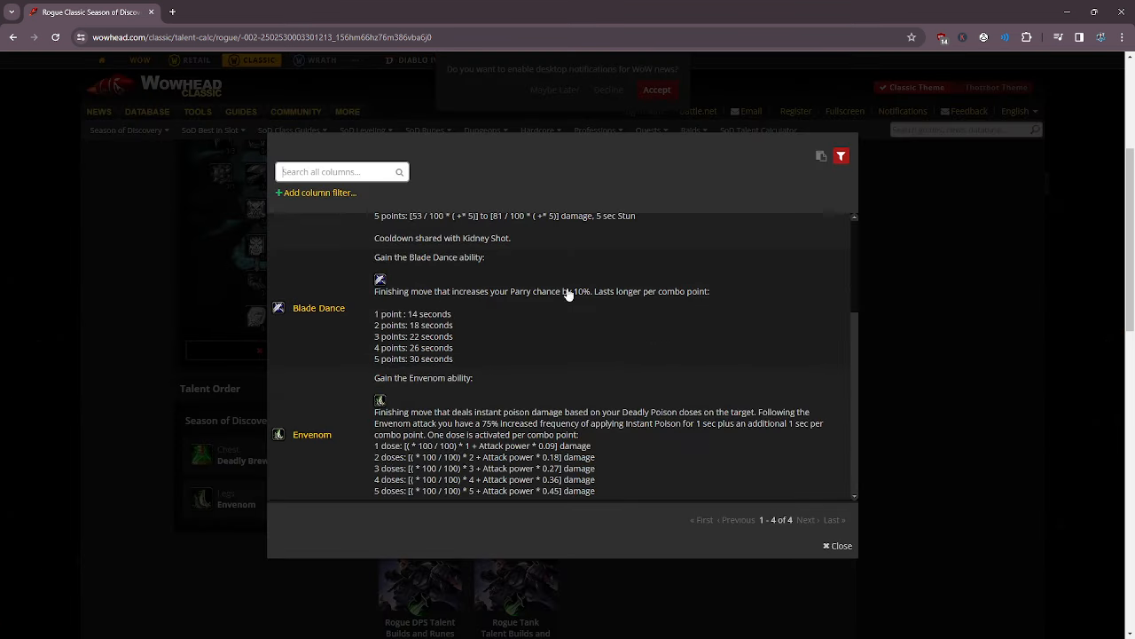
pyautogui.moveTo(708, 445)
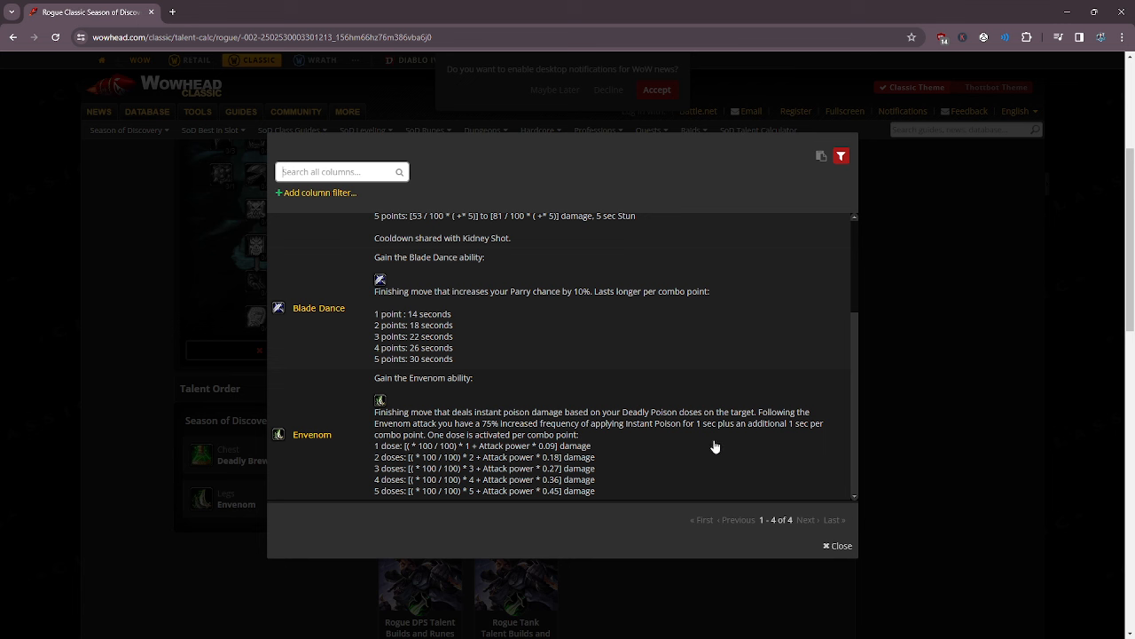
pyautogui.moveTo(672, 451)
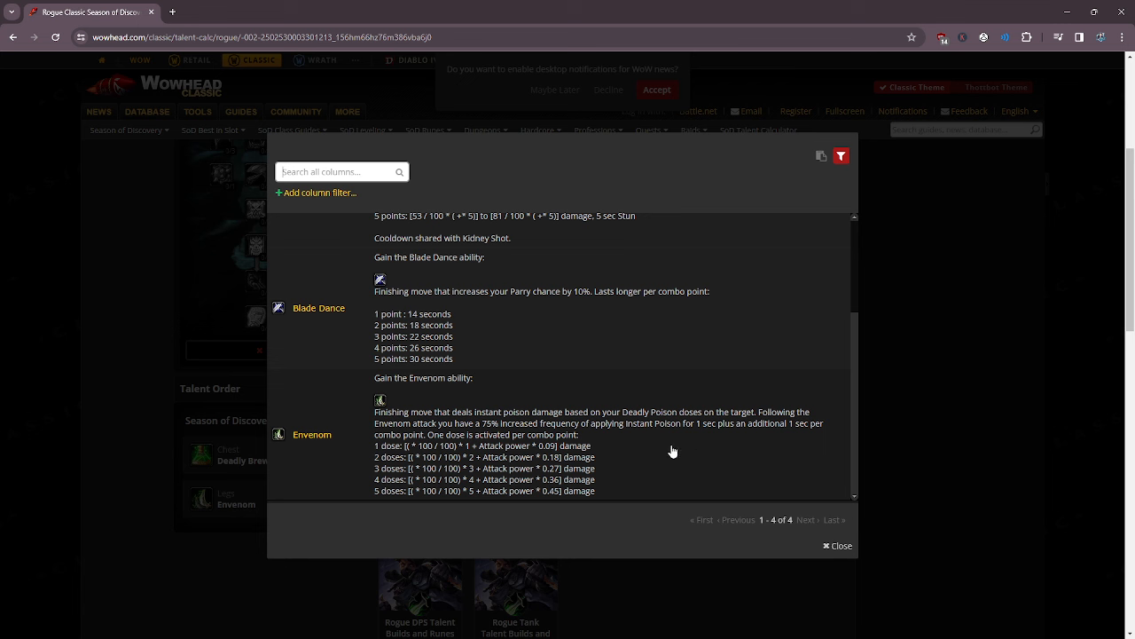
pyautogui.moveTo(687, 456)
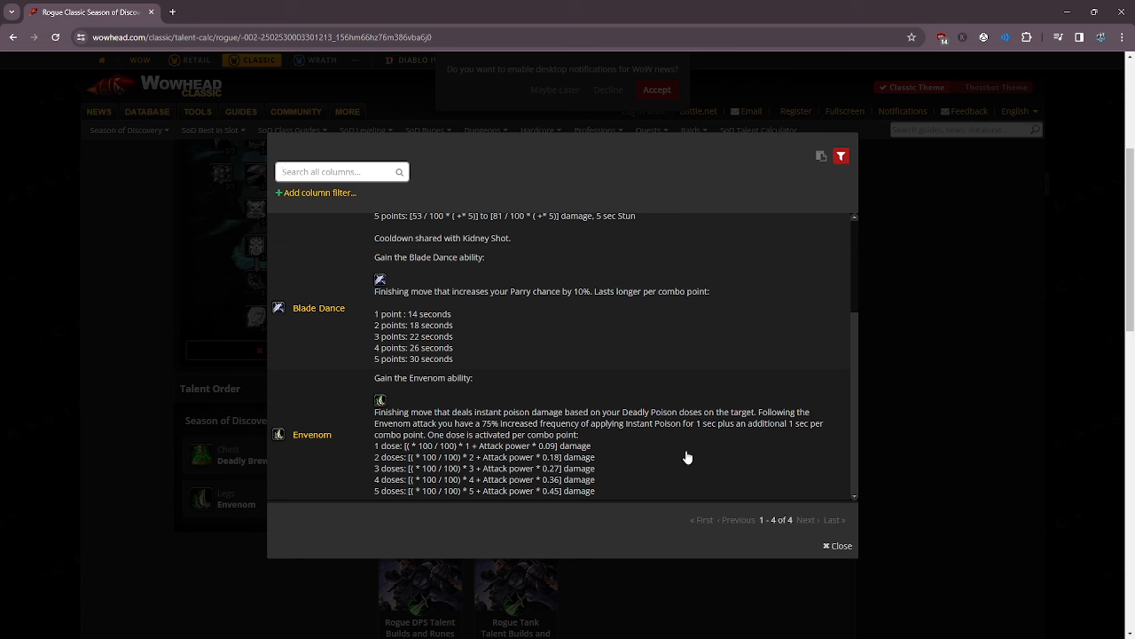
pyautogui.moveTo(661, 355)
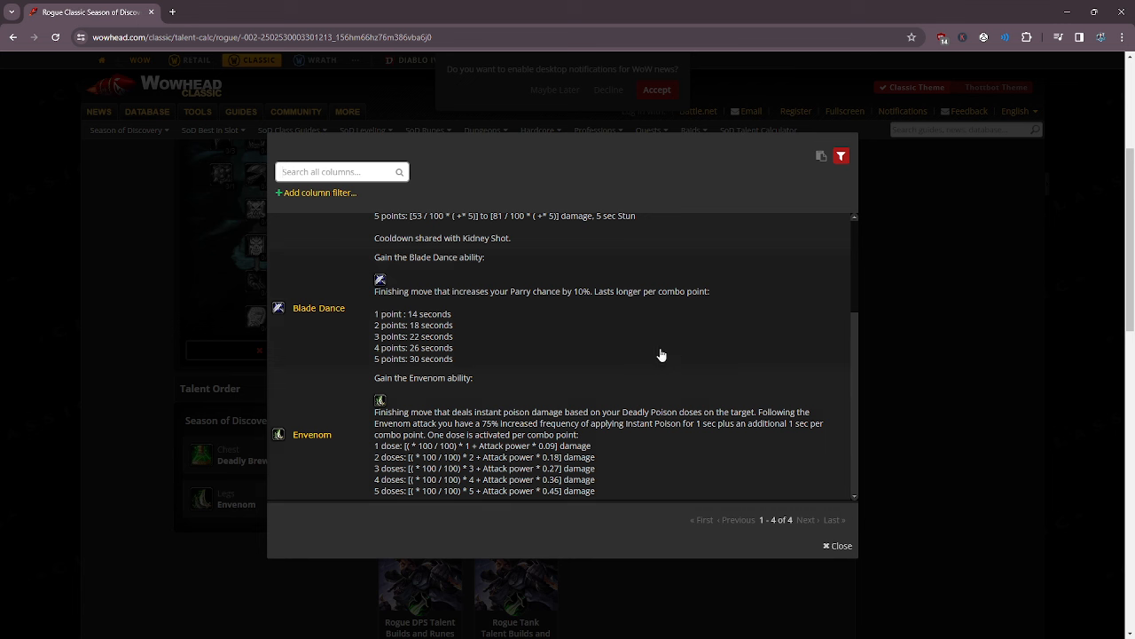
pyautogui.moveTo(714, 492)
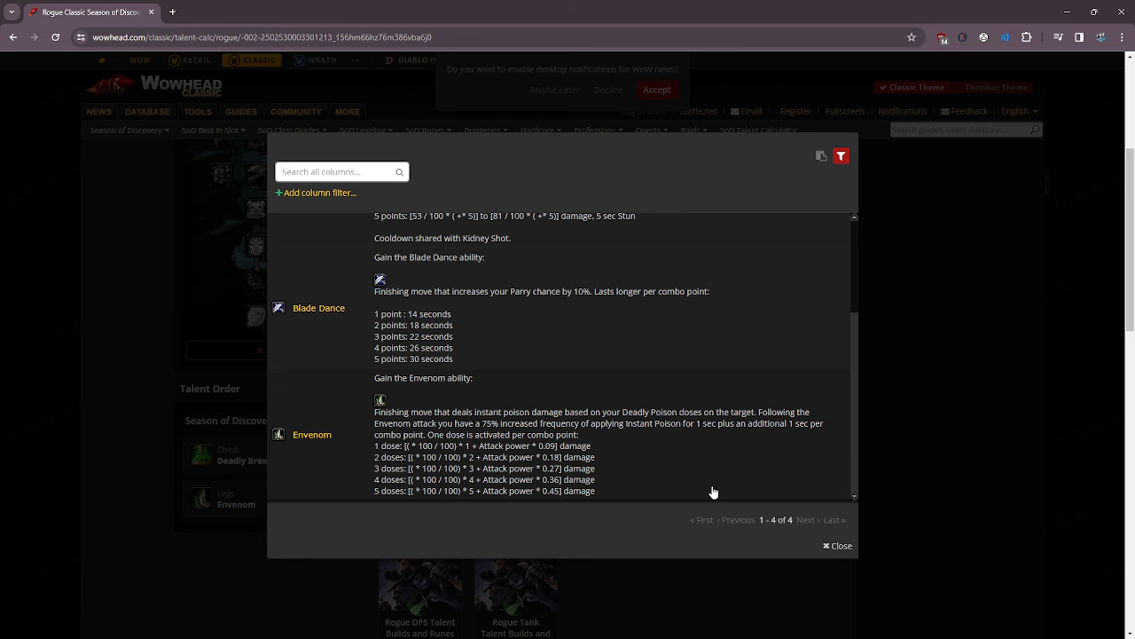
pyautogui.moveTo(705, 423)
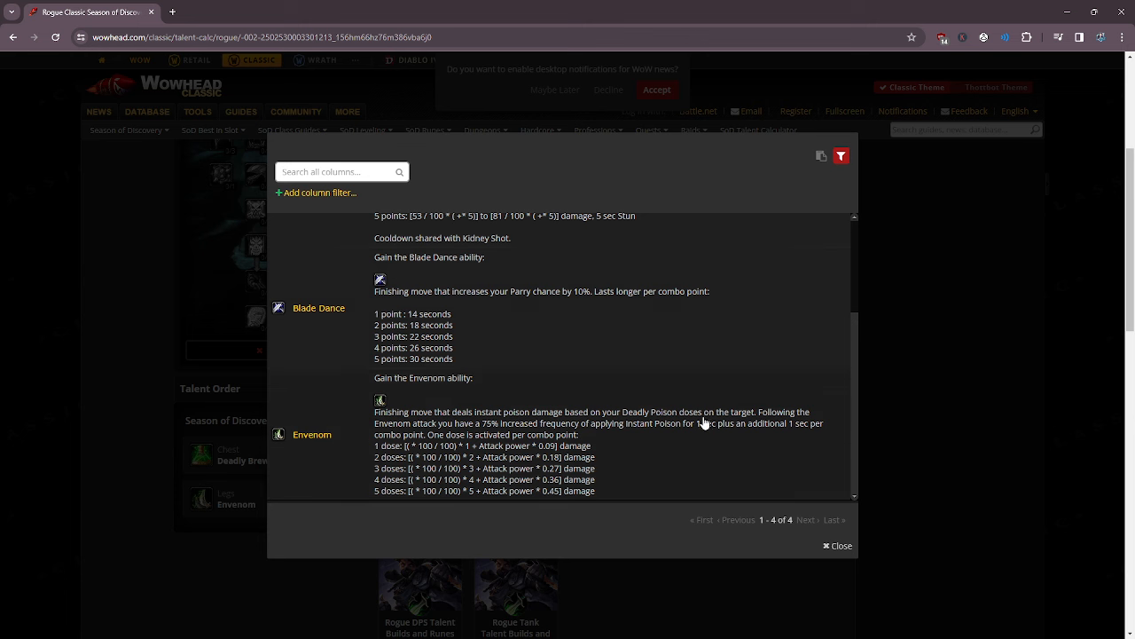
pyautogui.moveTo(697, 455)
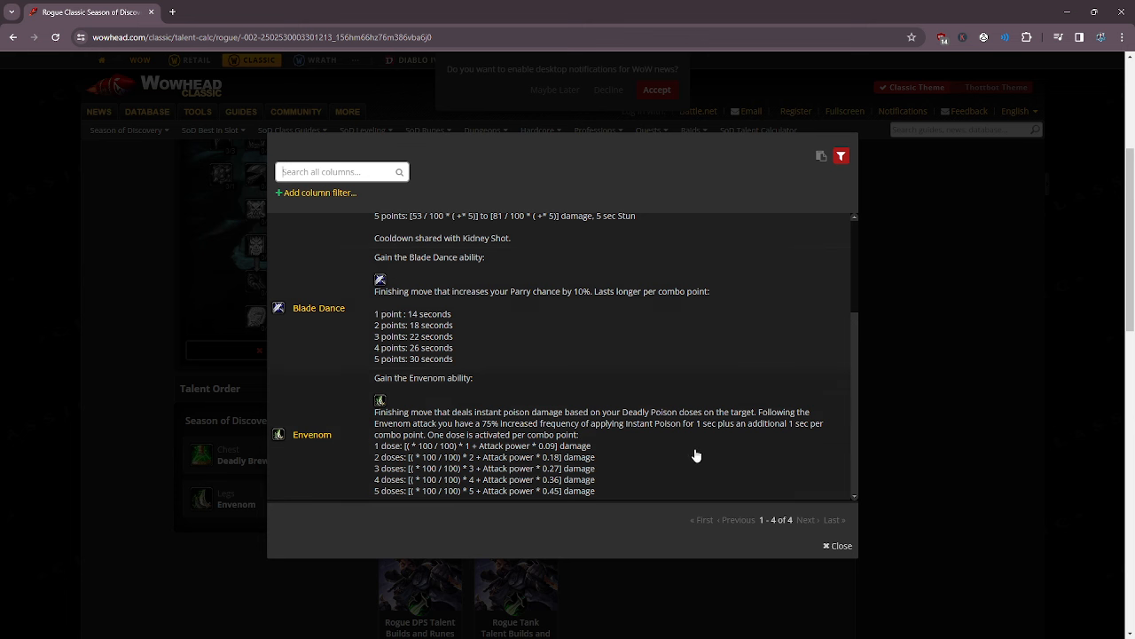
pyautogui.moveTo(707, 475)
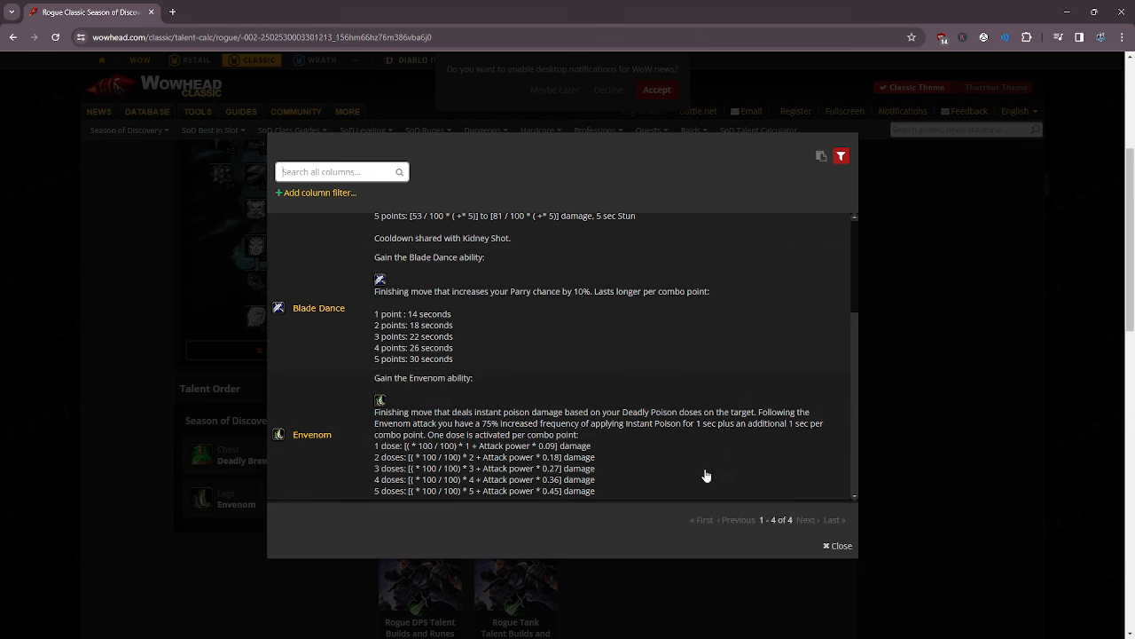
pyautogui.moveTo(602, 477)
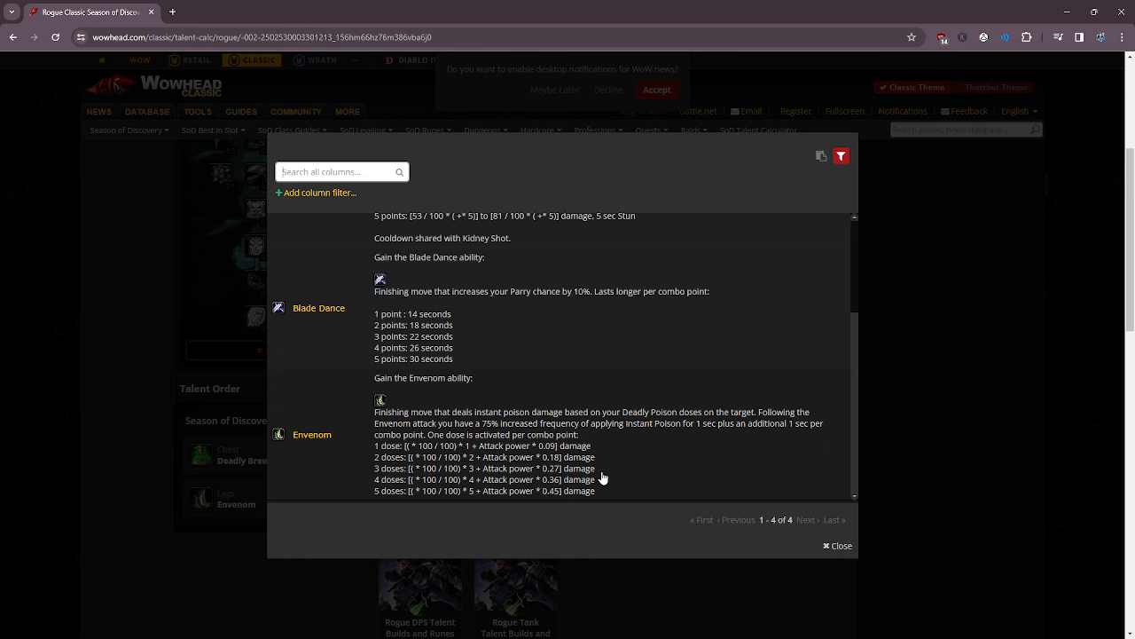
pyautogui.moveTo(700, 444)
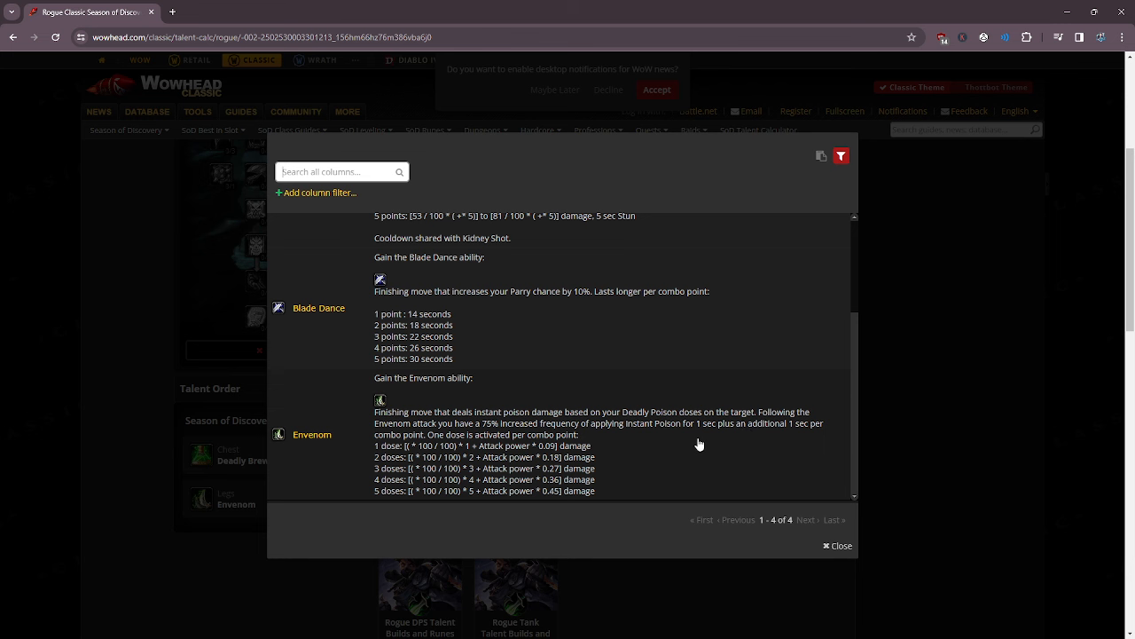
pyautogui.moveTo(697, 367)
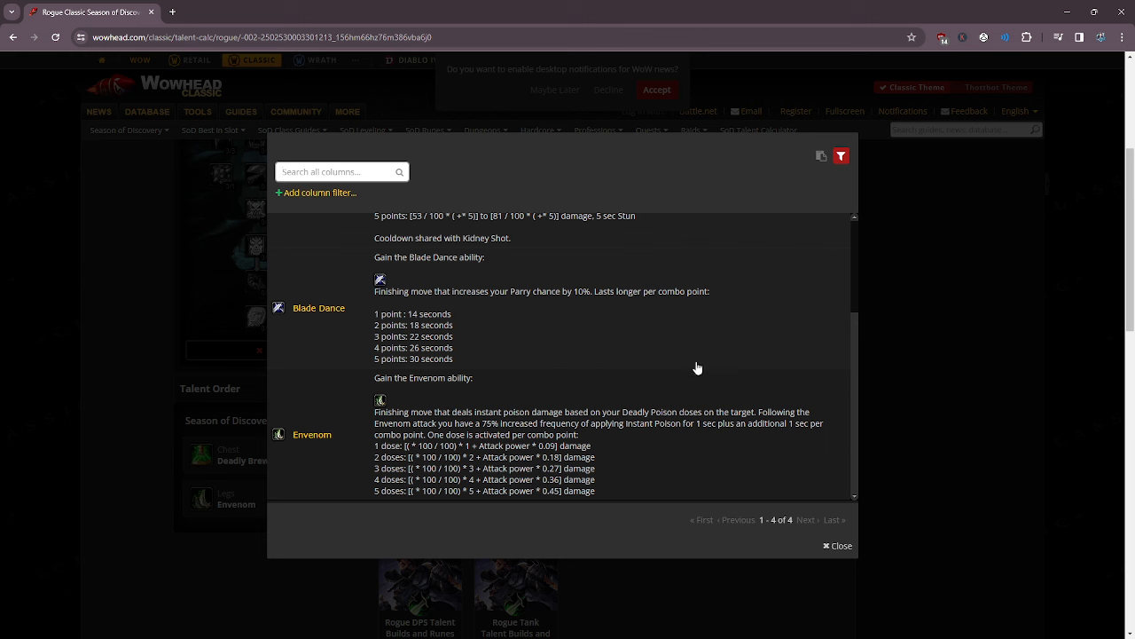
pyautogui.moveTo(564, 393)
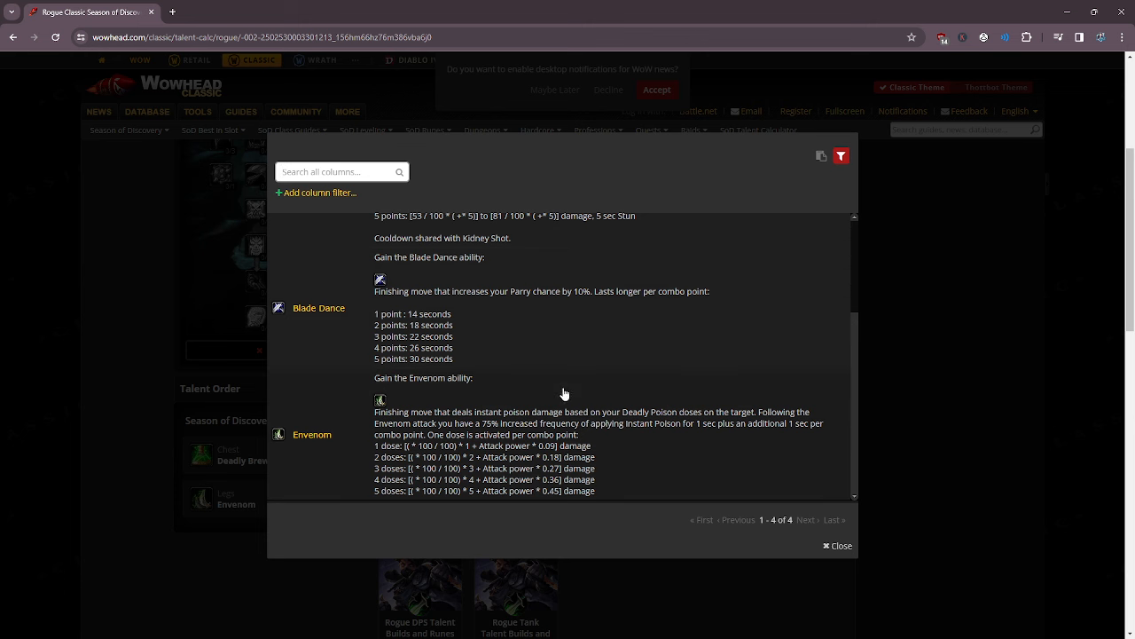
pyautogui.scroll(3)
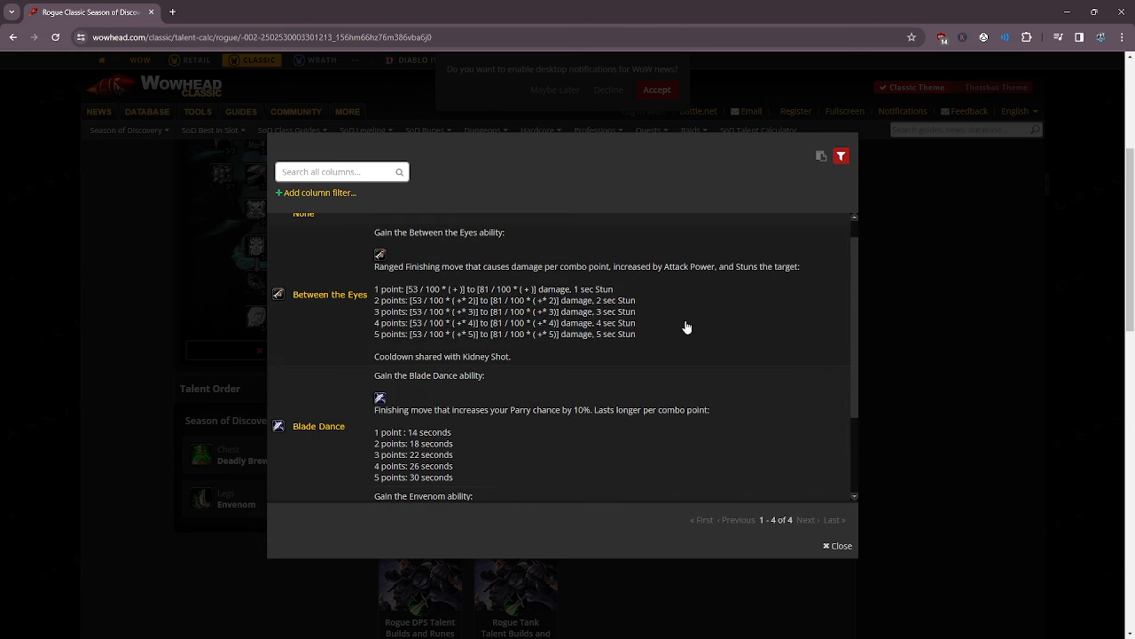
pyautogui.moveTo(737, 306)
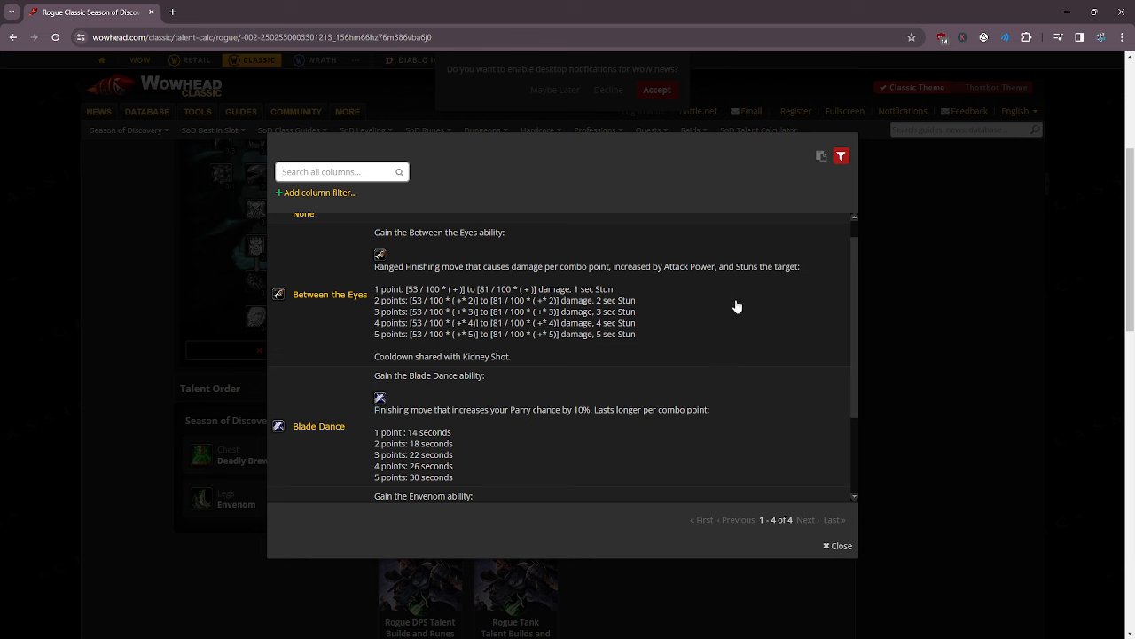
pyautogui.moveTo(743, 307)
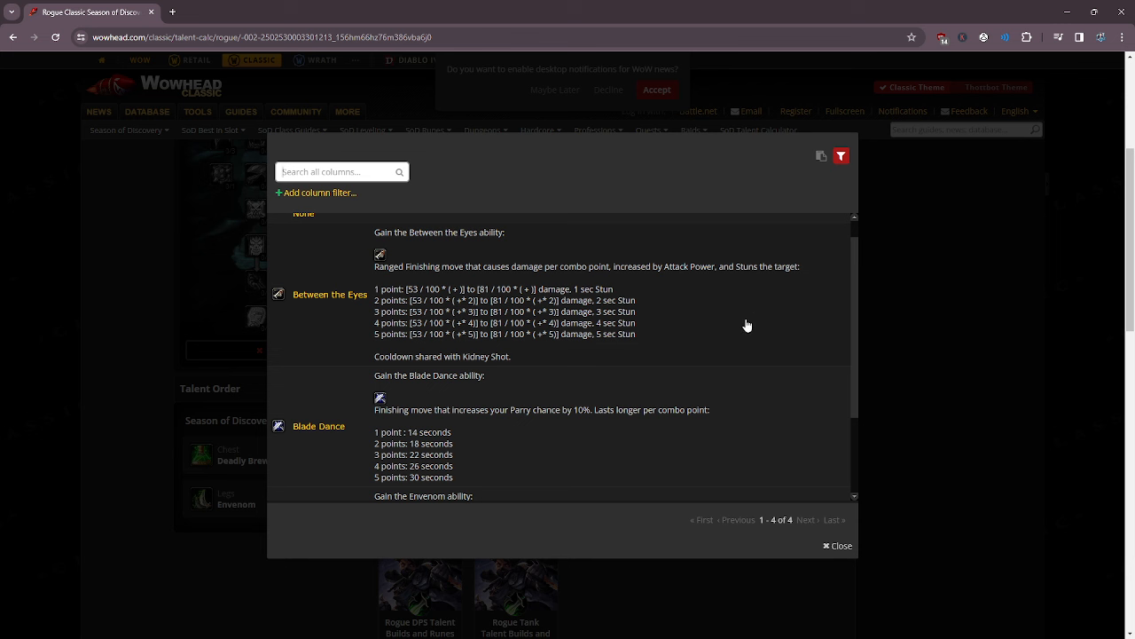
pyautogui.moveTo(660, 313)
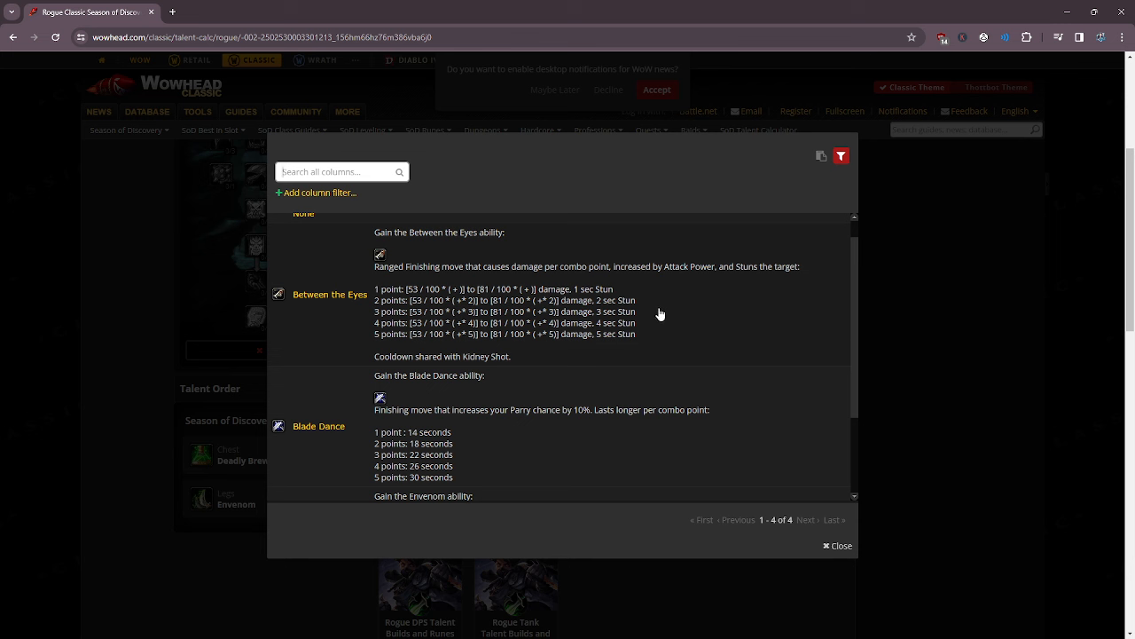
pyautogui.moveTo(741, 308)
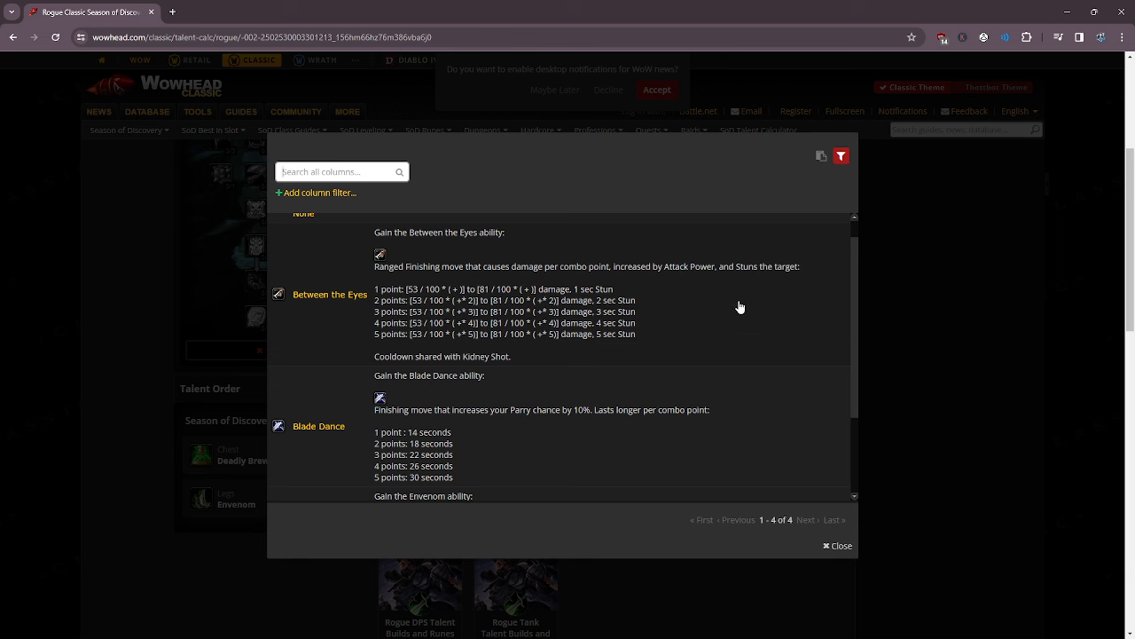
pyautogui.moveTo(489, 393)
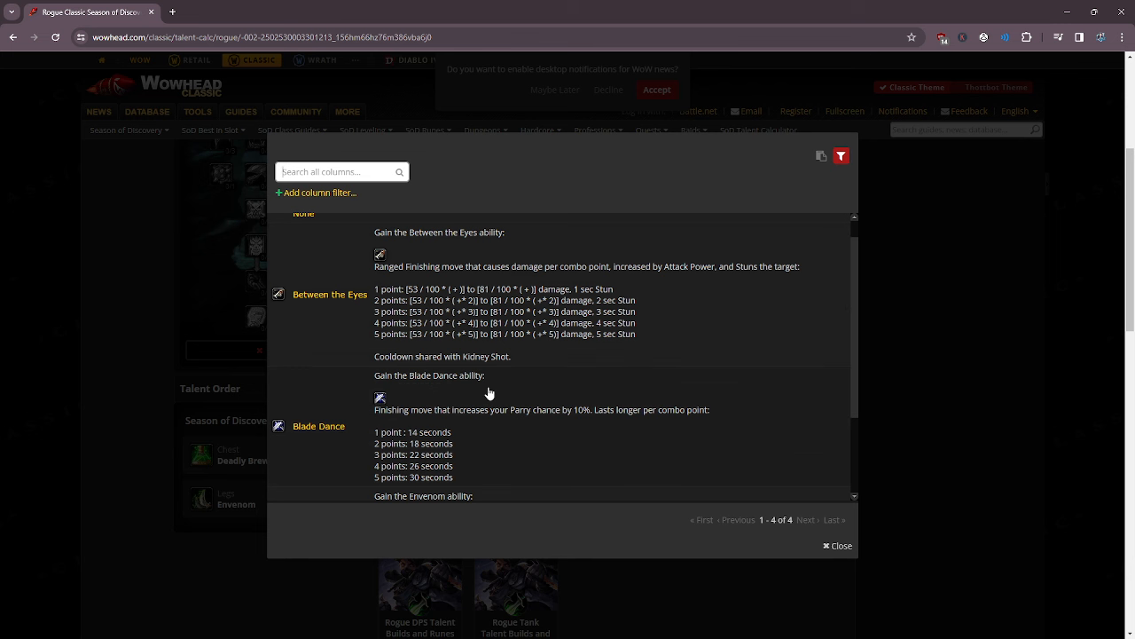
pyautogui.moveTo(495, 364)
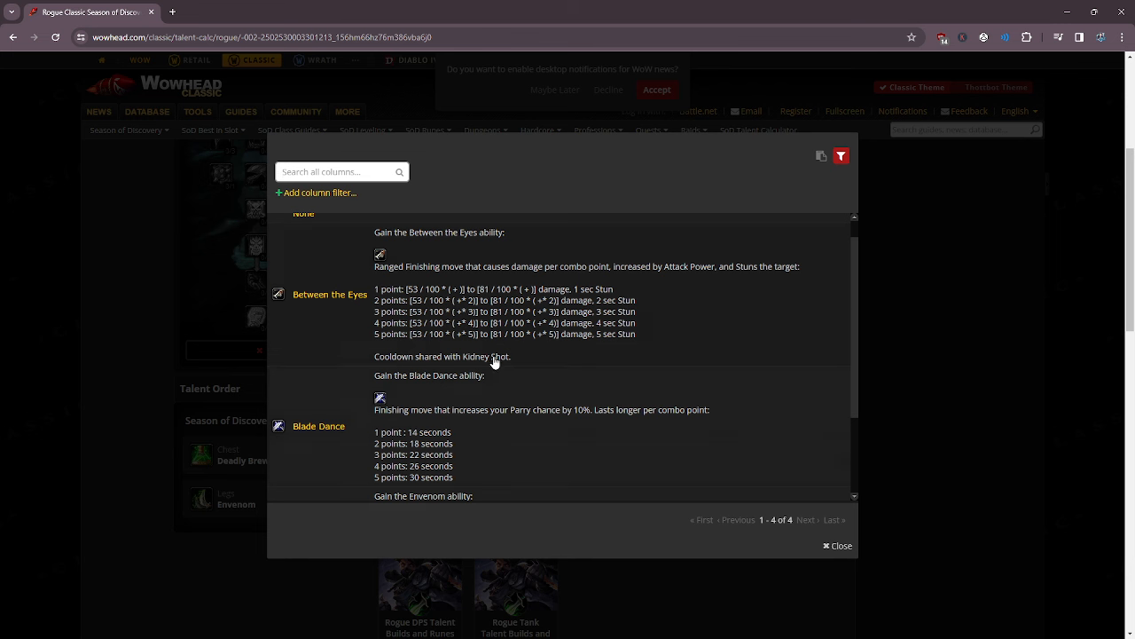
pyautogui.moveTo(740, 437)
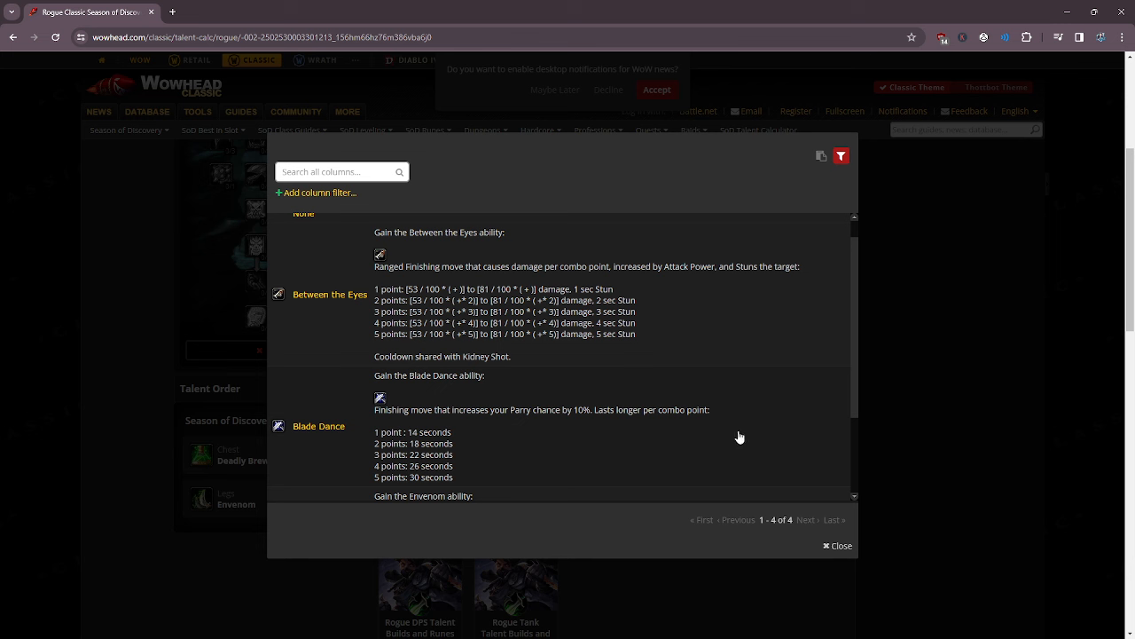
pyautogui.moveTo(734, 377)
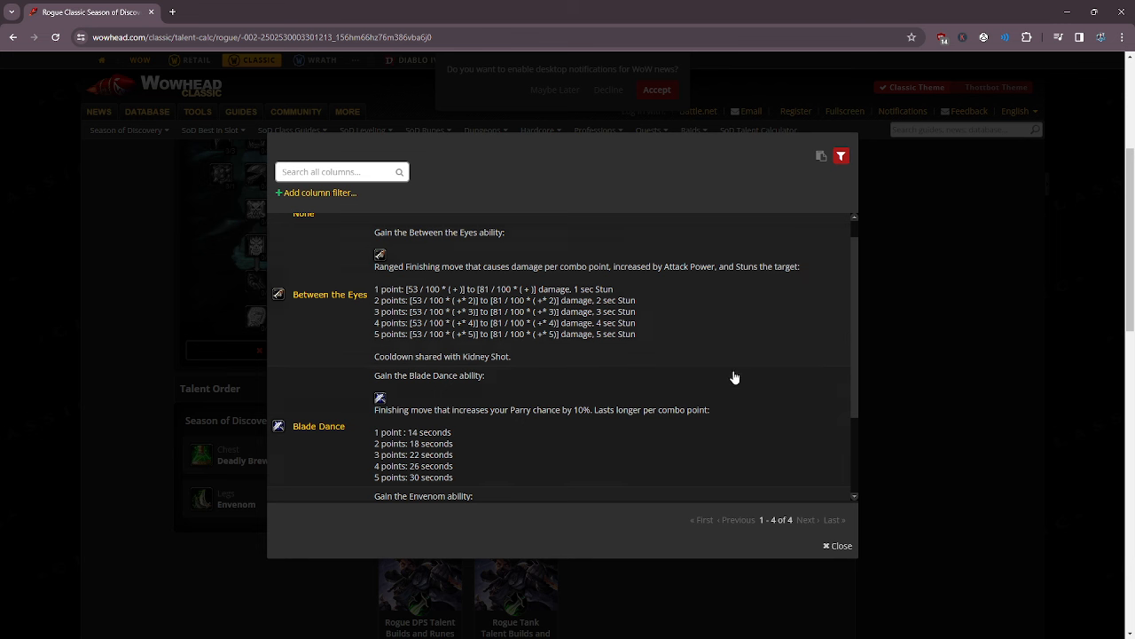
pyautogui.moveTo(684, 271)
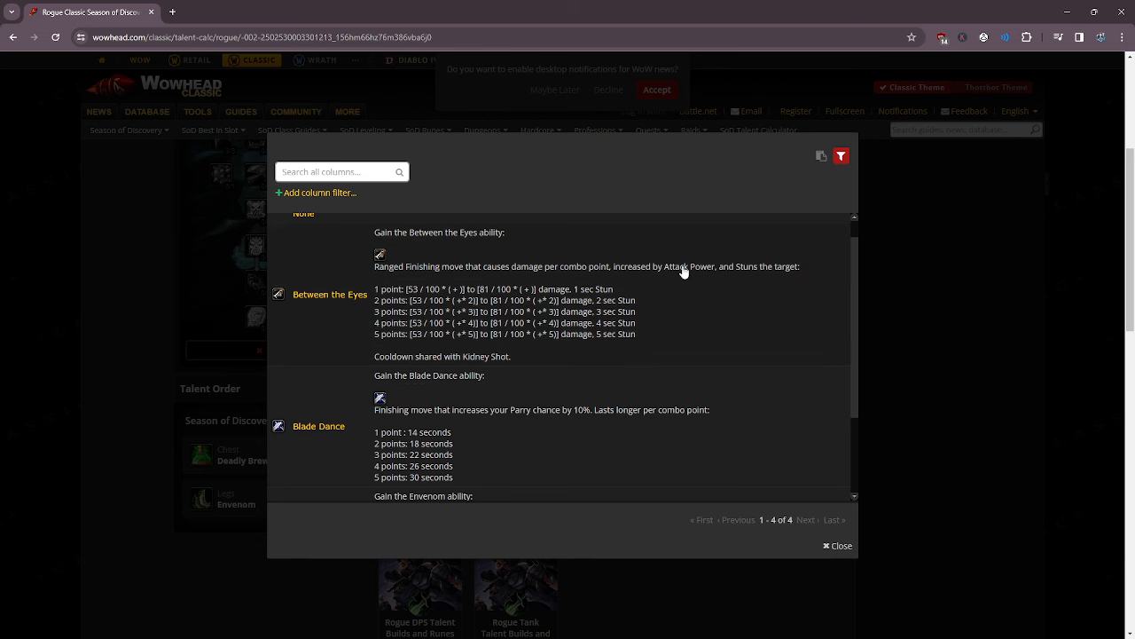
pyautogui.moveTo(690, 333)
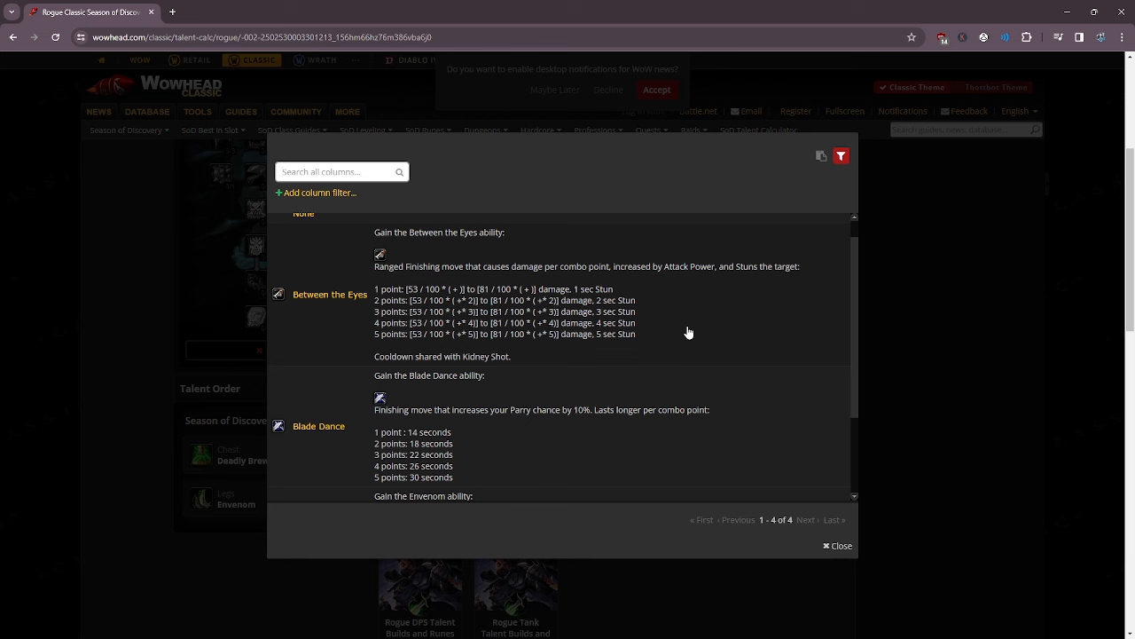
pyautogui.moveTo(722, 248)
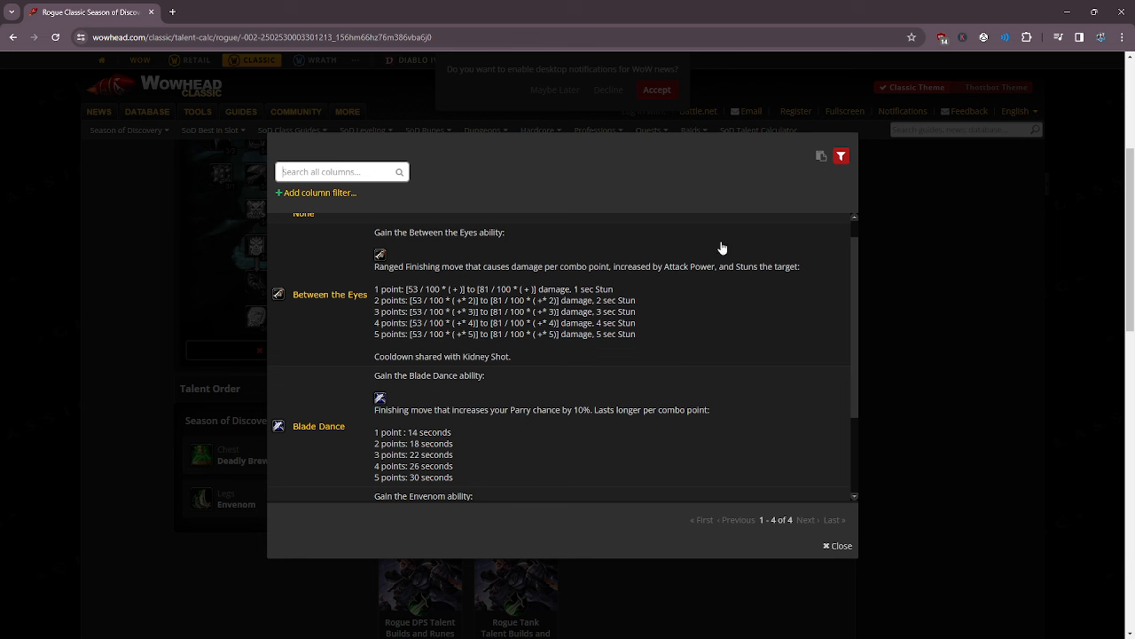
pyautogui.moveTo(630, 333)
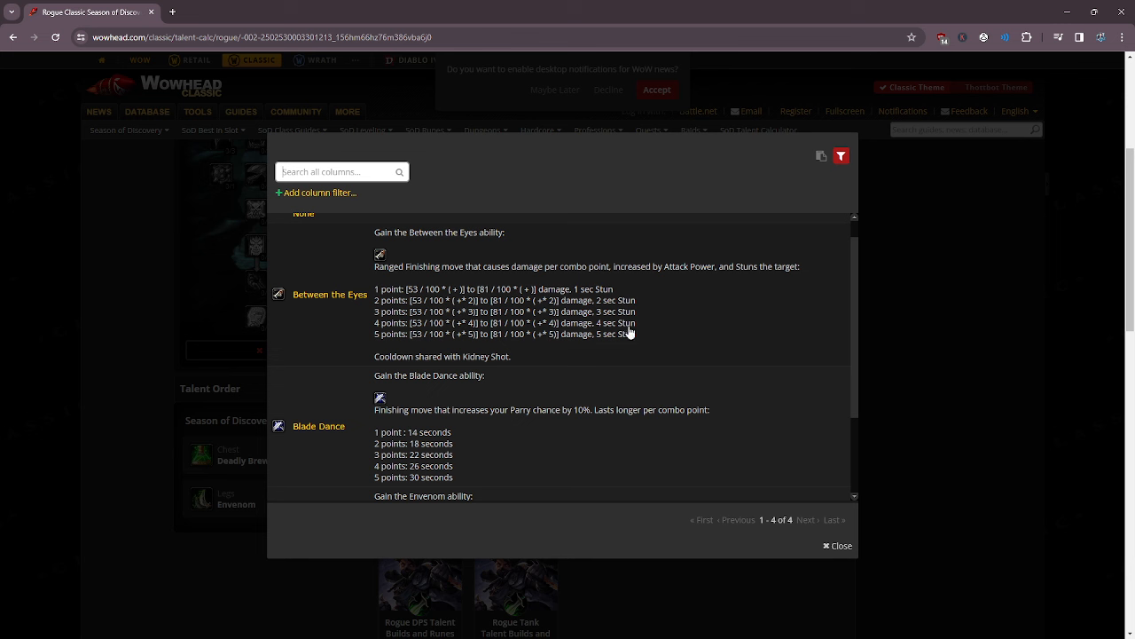
pyautogui.moveTo(810, 364)
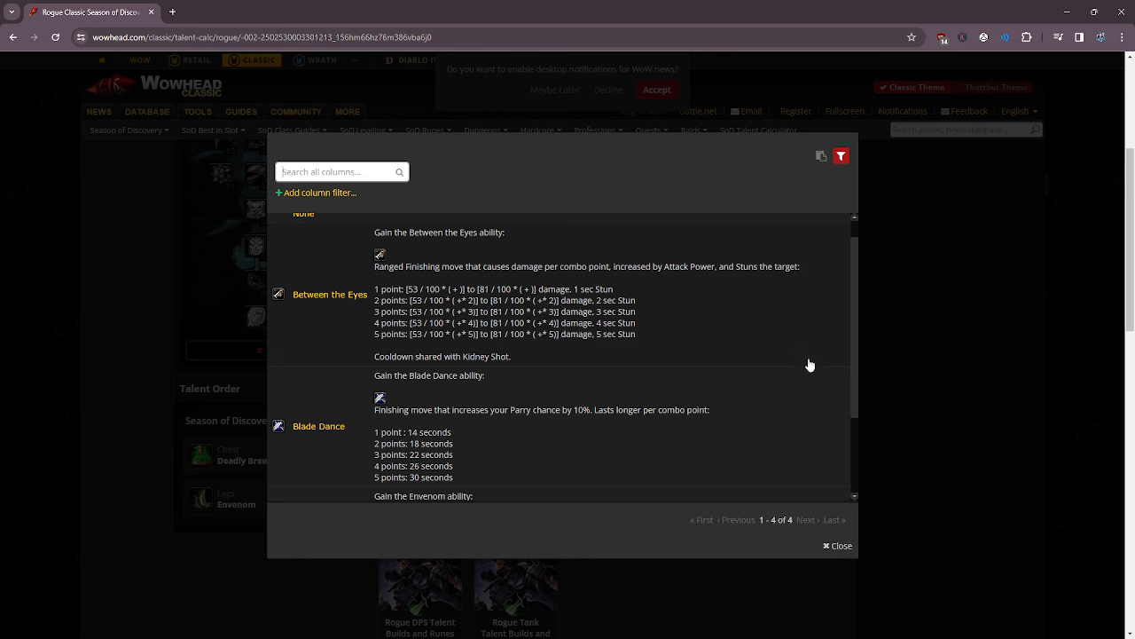
pyautogui.moveTo(721, 341)
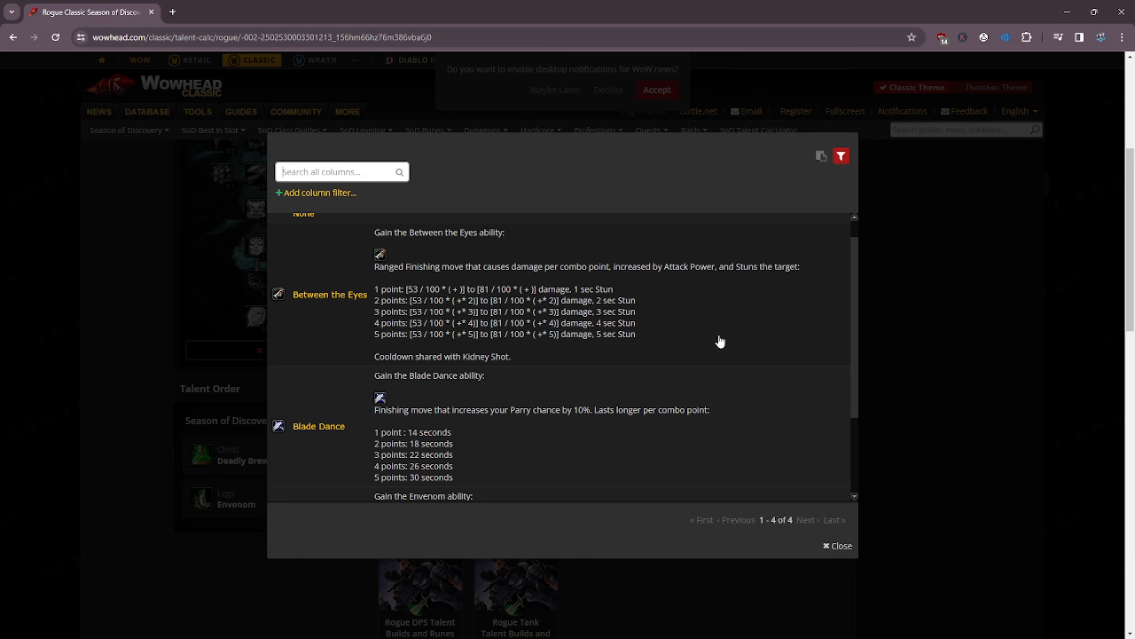
pyautogui.moveTo(767, 378)
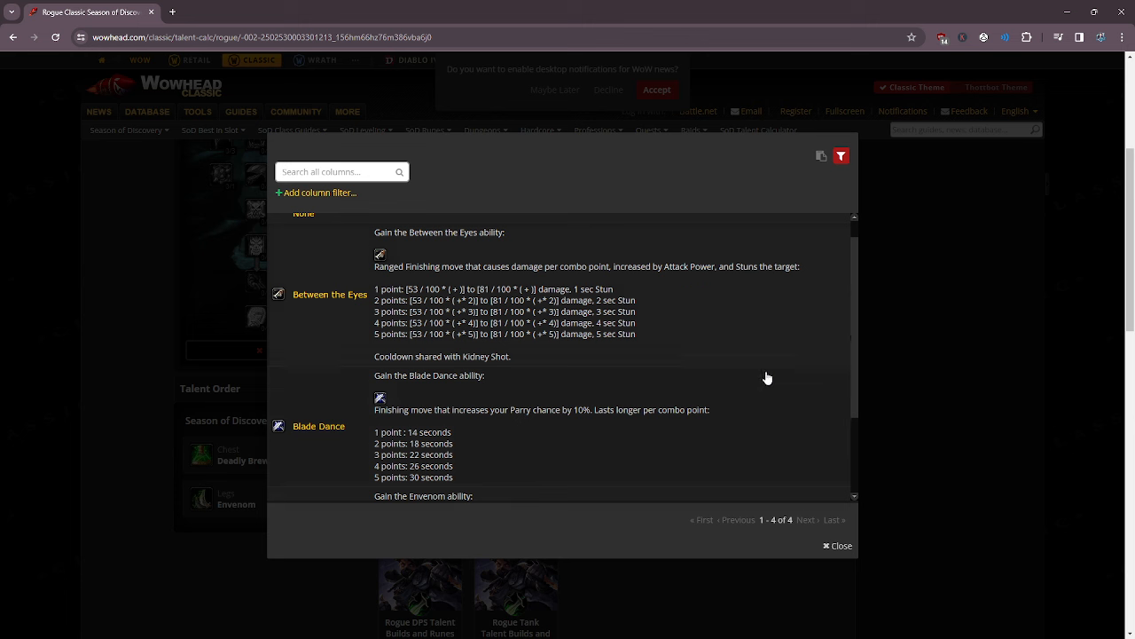
pyautogui.moveTo(705, 300)
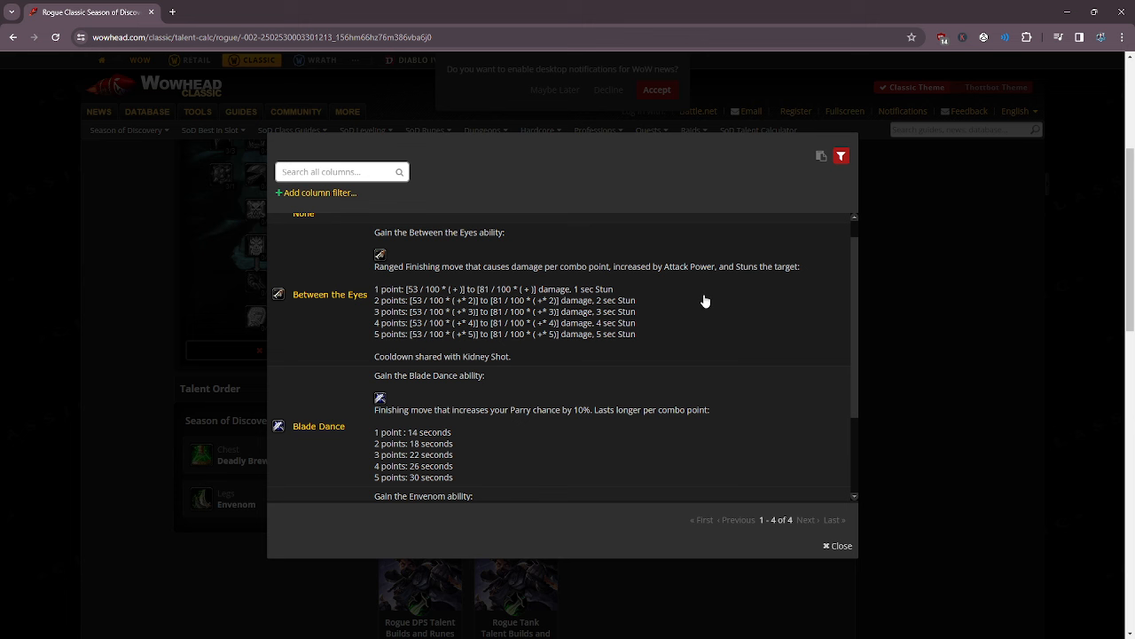
# Scroll the legs rune list to show Envenom's poison-dose damage details.
pyautogui.scroll(-3)
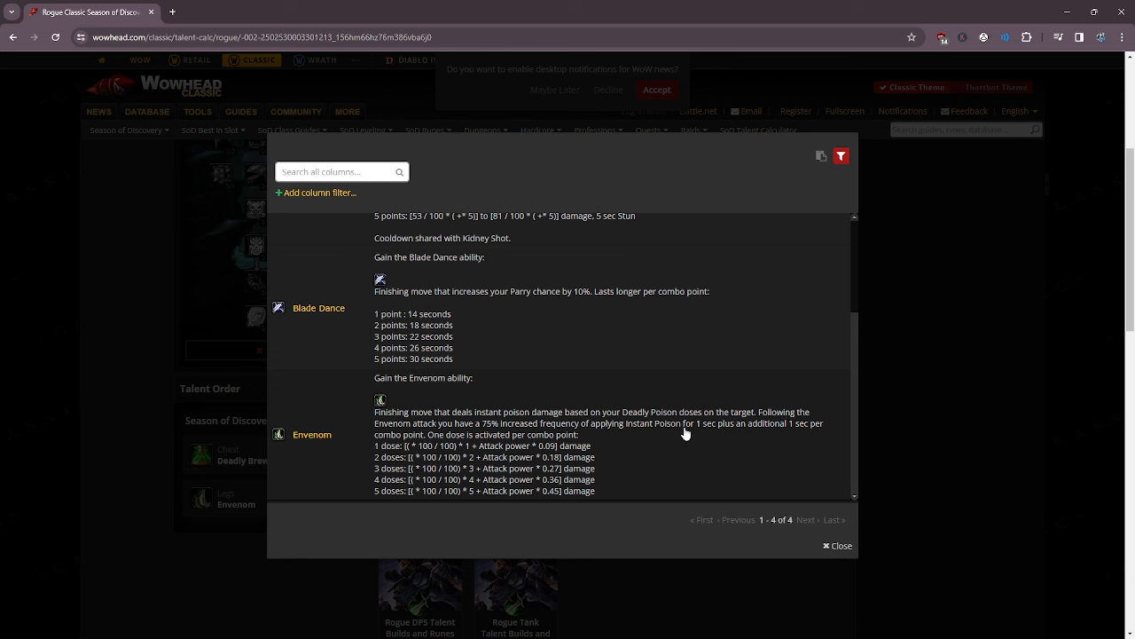
pyautogui.moveTo(736, 441)
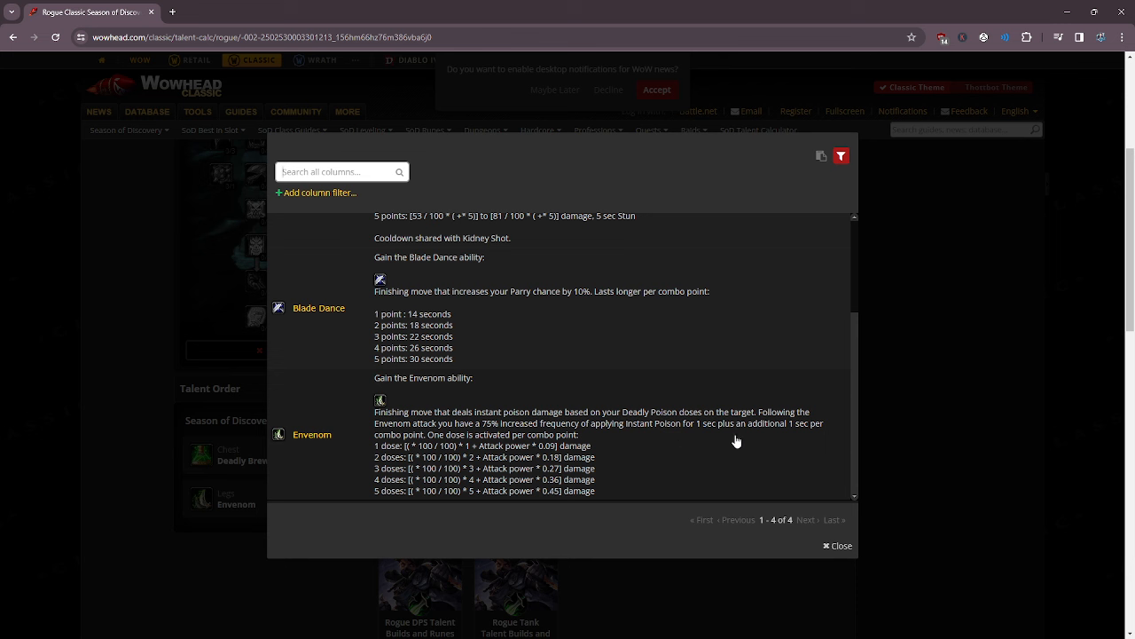
pyautogui.moveTo(840, 545)
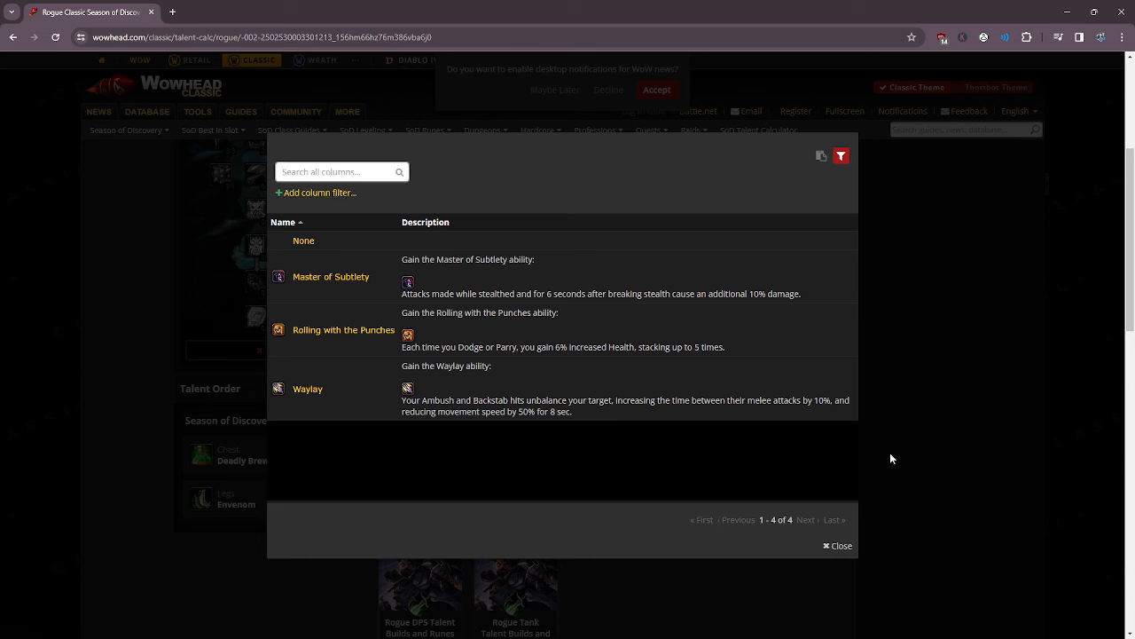
pyautogui.moveTo(752, 396)
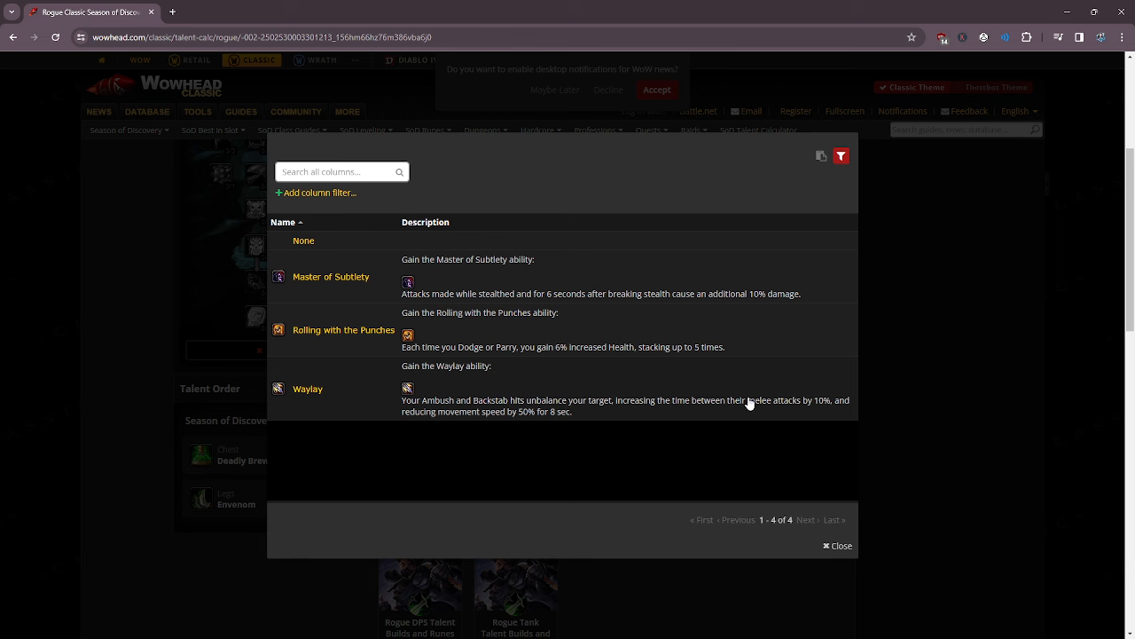
pyautogui.moveTo(740, 398)
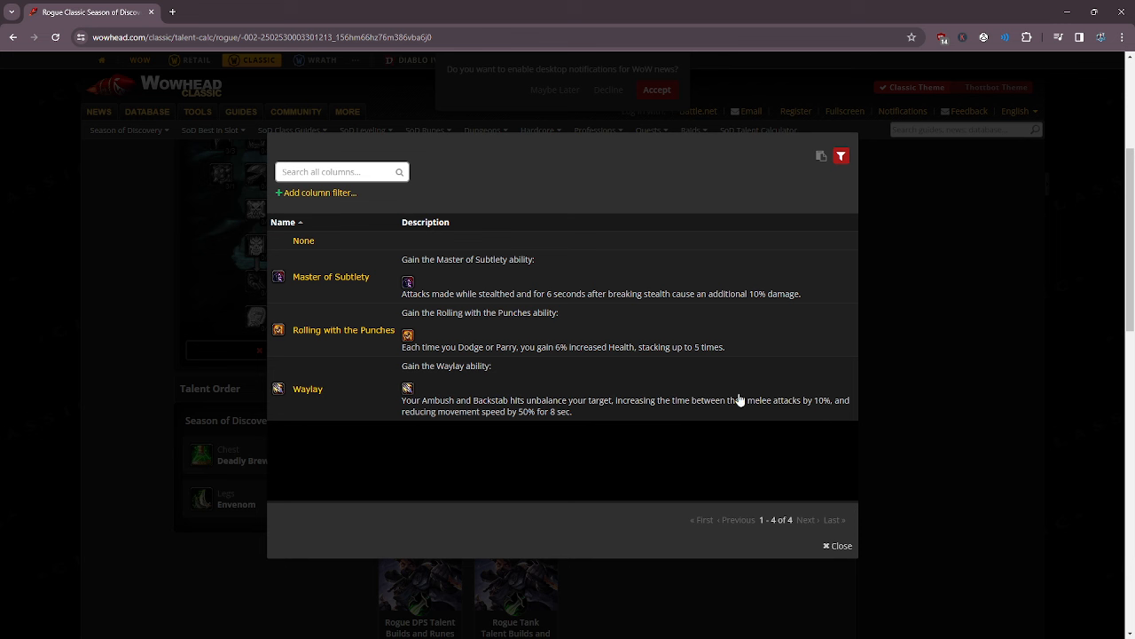
pyautogui.moveTo(617, 392)
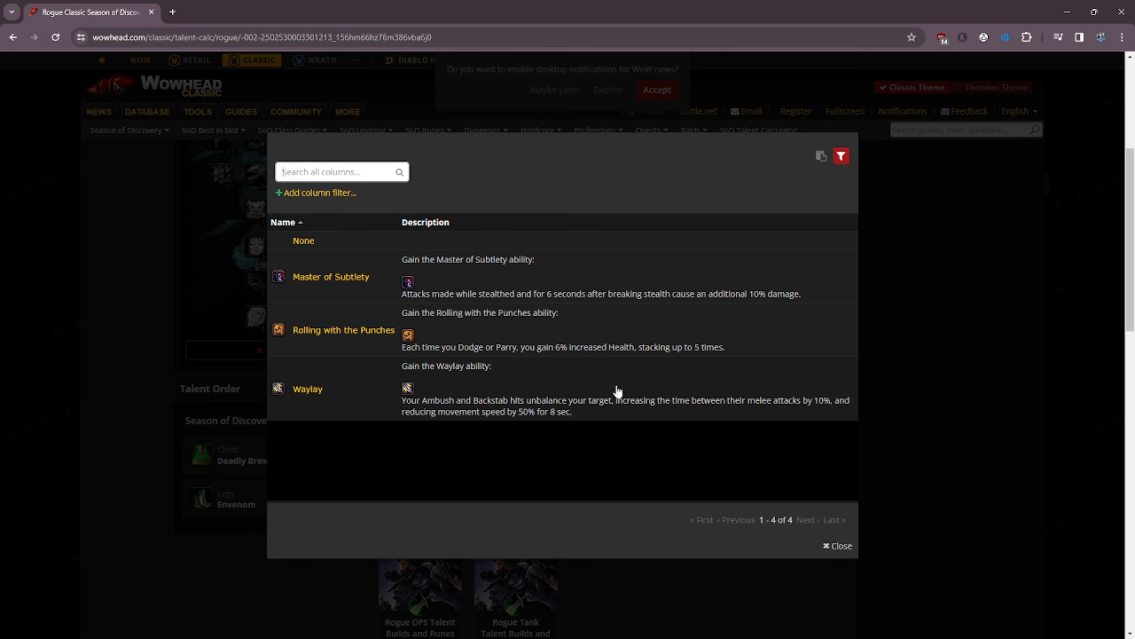
pyautogui.moveTo(636, 403)
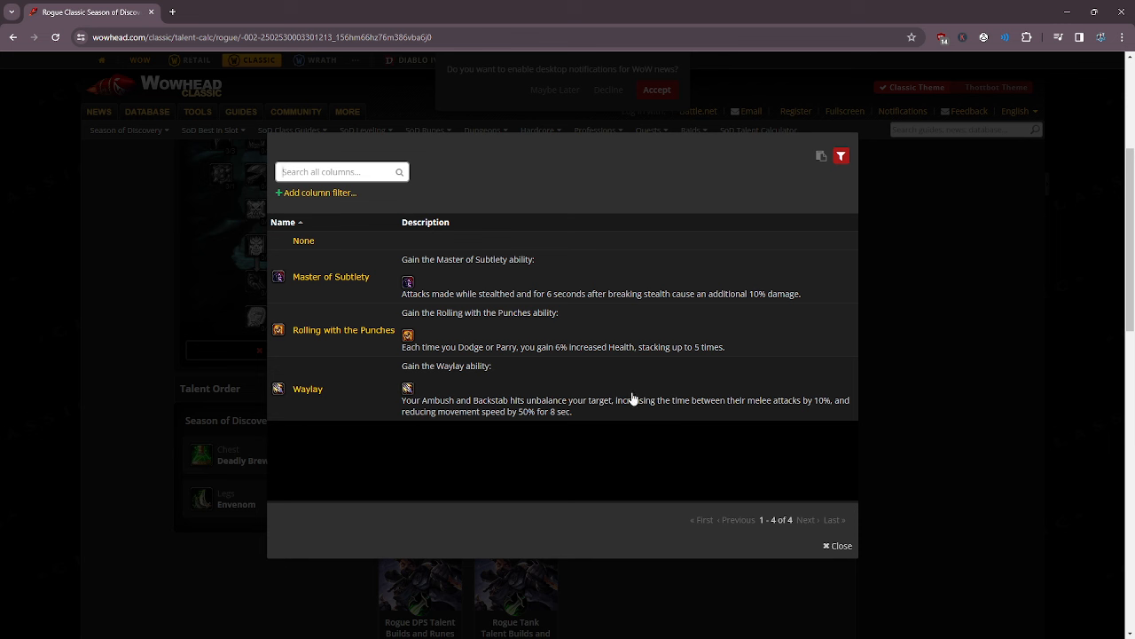
pyautogui.moveTo(831, 400)
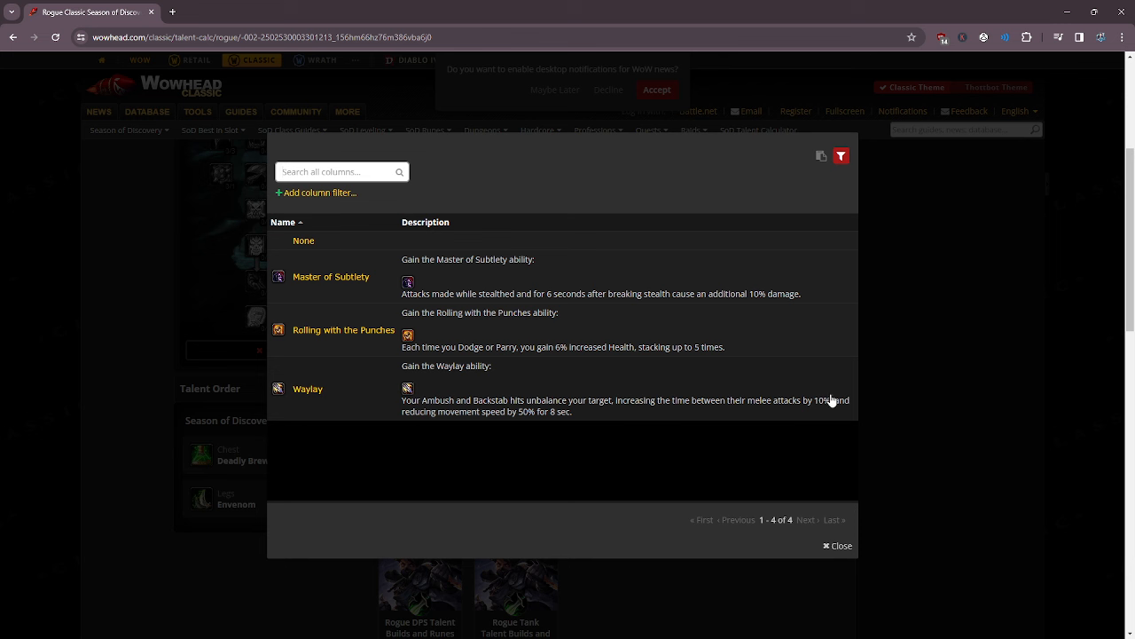
pyautogui.moveTo(680, 280)
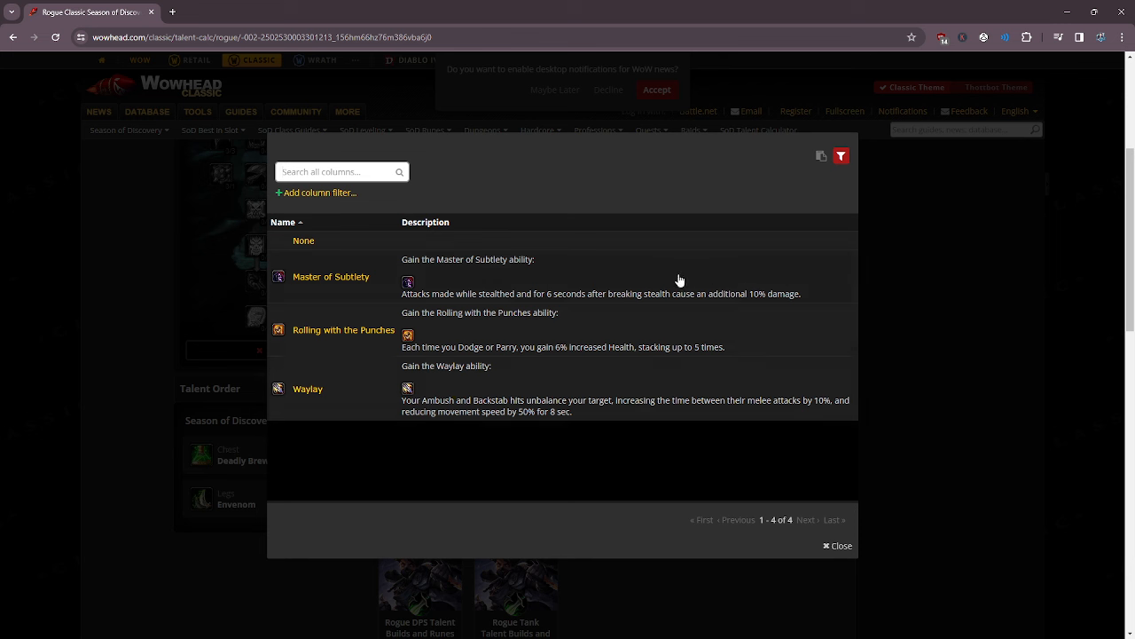
pyautogui.moveTo(723, 278)
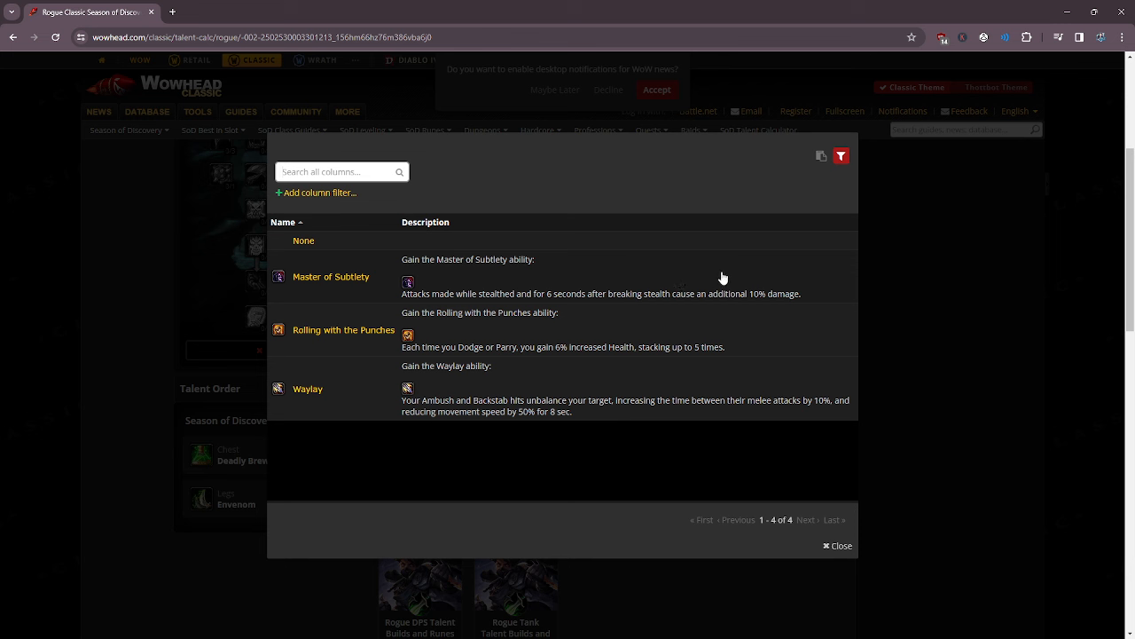
pyautogui.moveTo(742, 278)
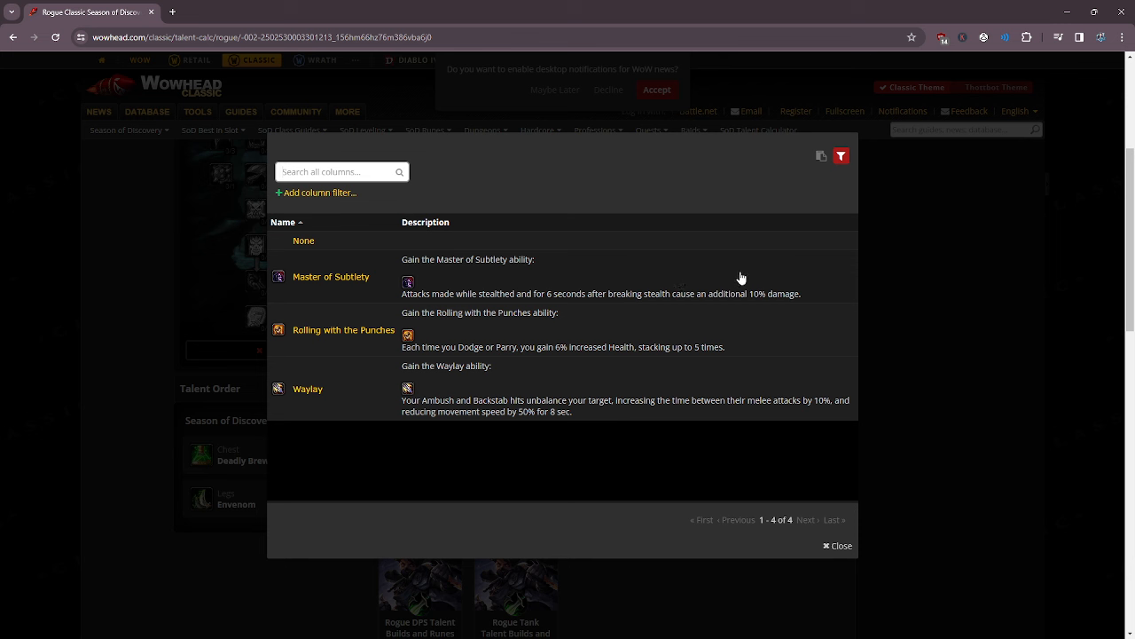
pyautogui.moveTo(780, 276)
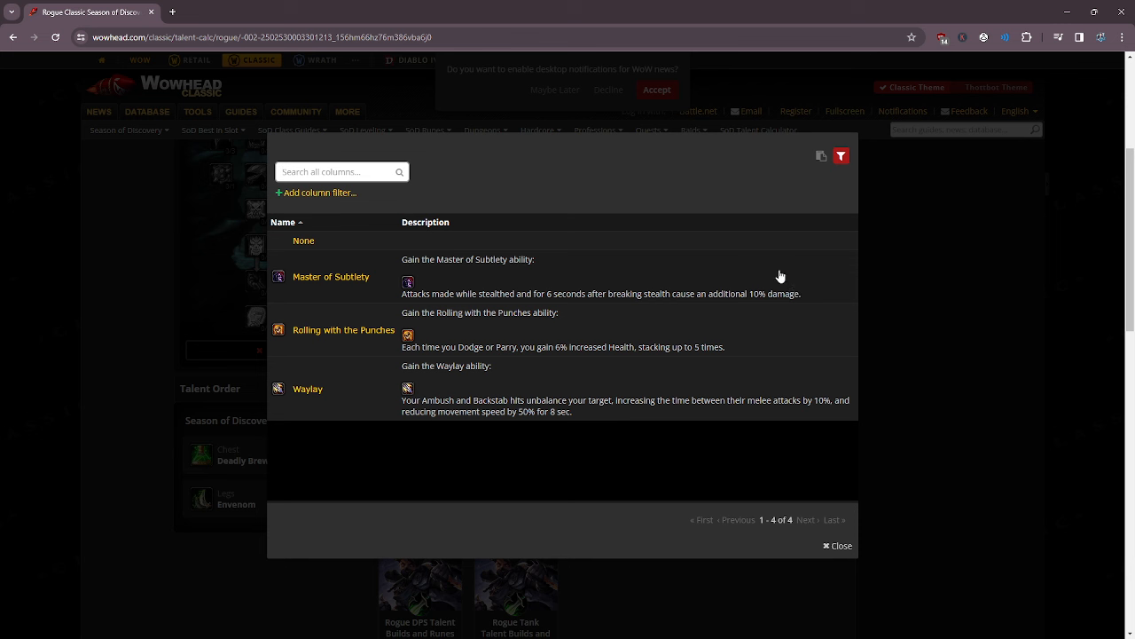
pyautogui.moveTo(796, 281)
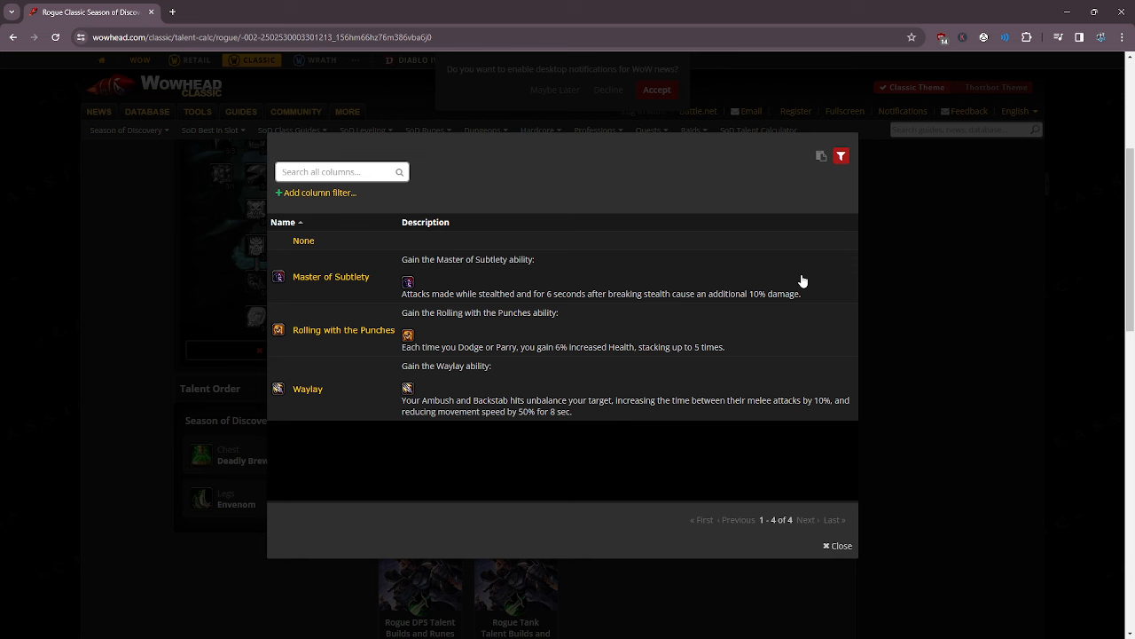
pyautogui.moveTo(784, 311)
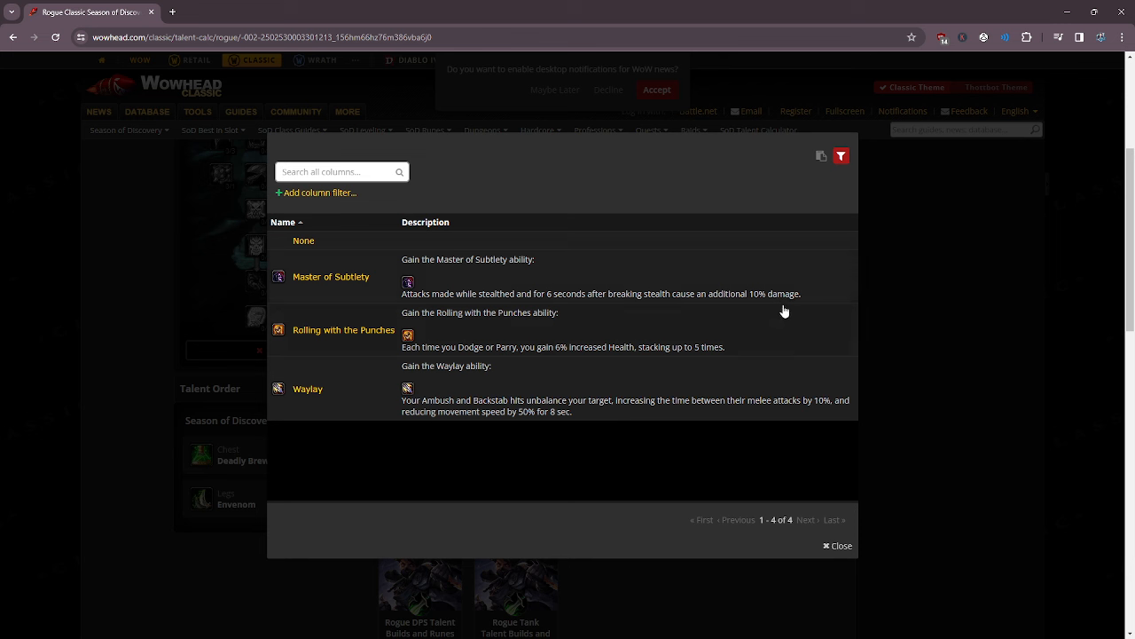
pyautogui.moveTo(817, 328)
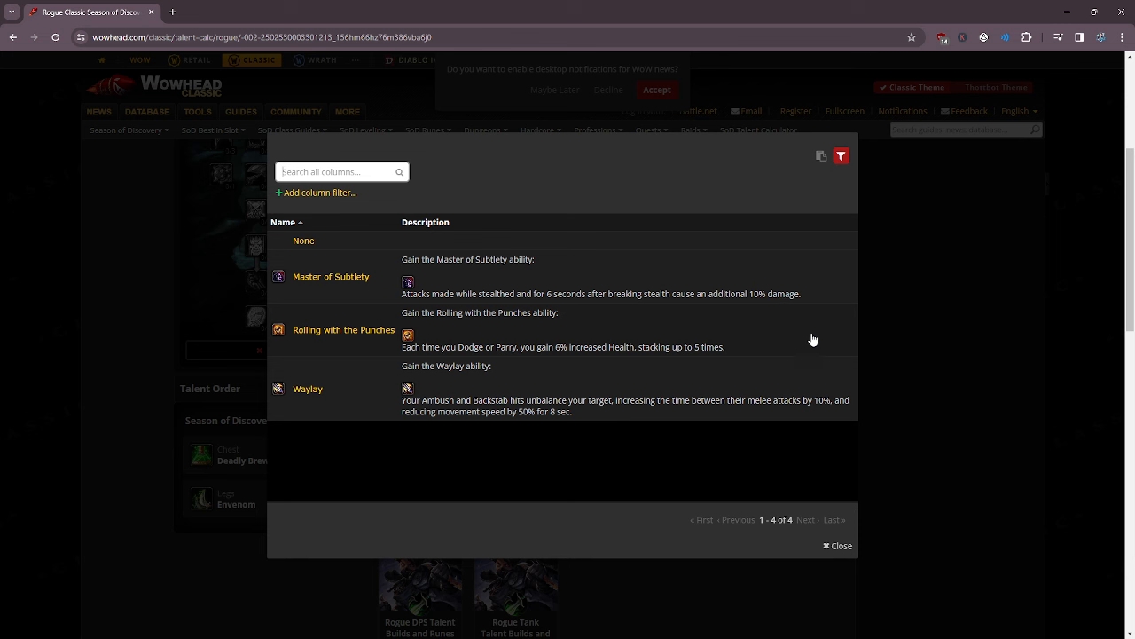
pyautogui.moveTo(755, 325)
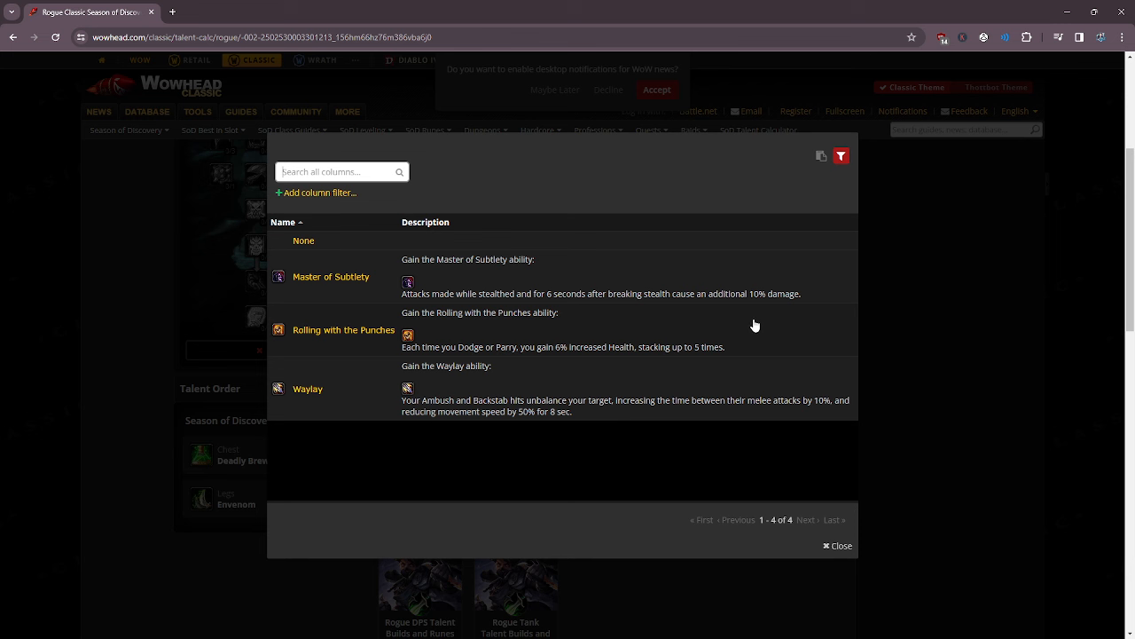
pyautogui.moveTo(748, 336)
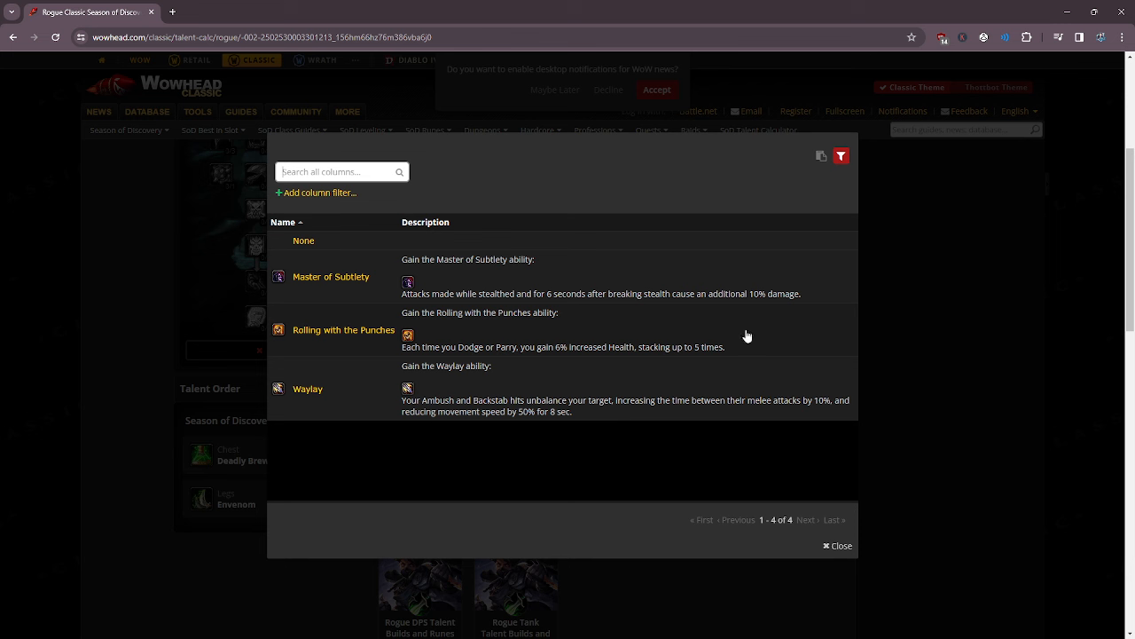
pyautogui.moveTo(752, 324)
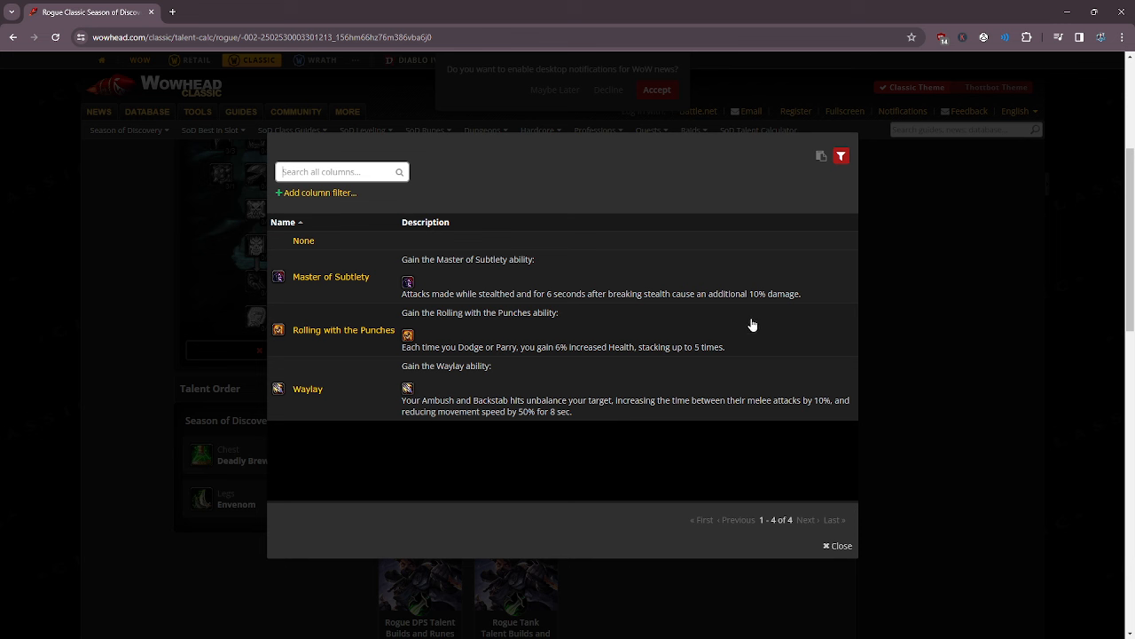
pyautogui.moveTo(761, 335)
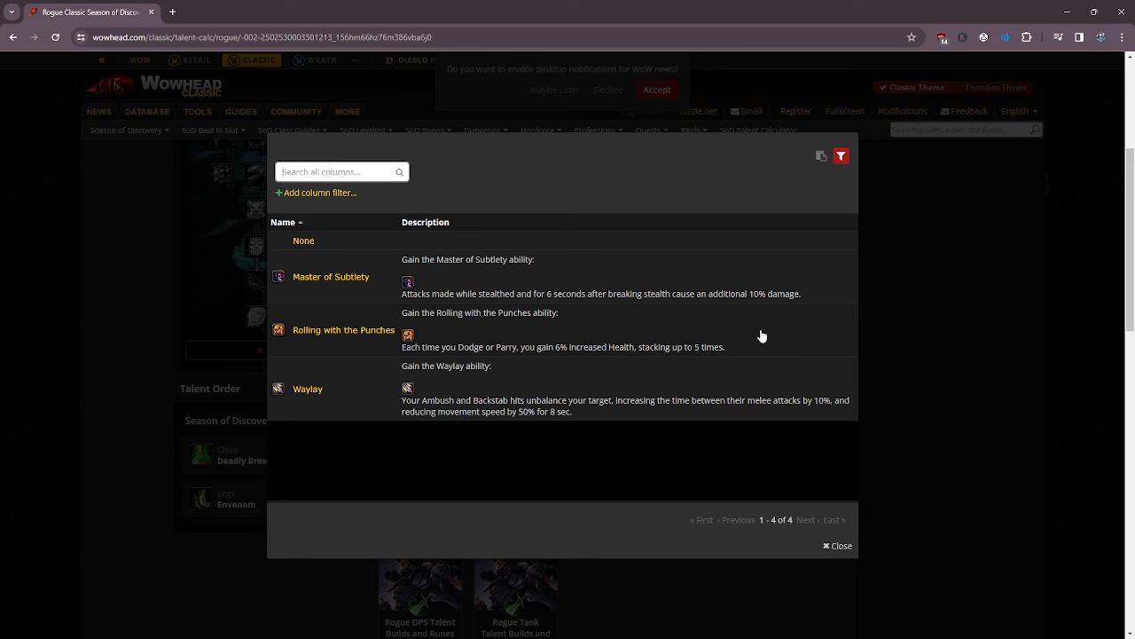
pyautogui.moveTo(713, 280)
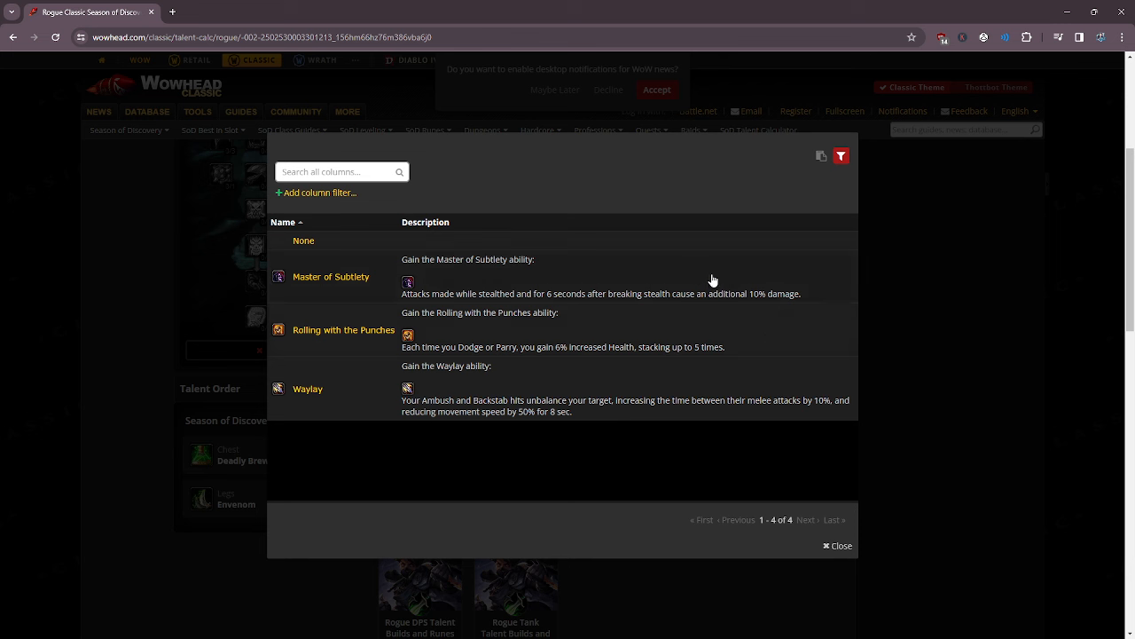
pyautogui.moveTo(810, 301)
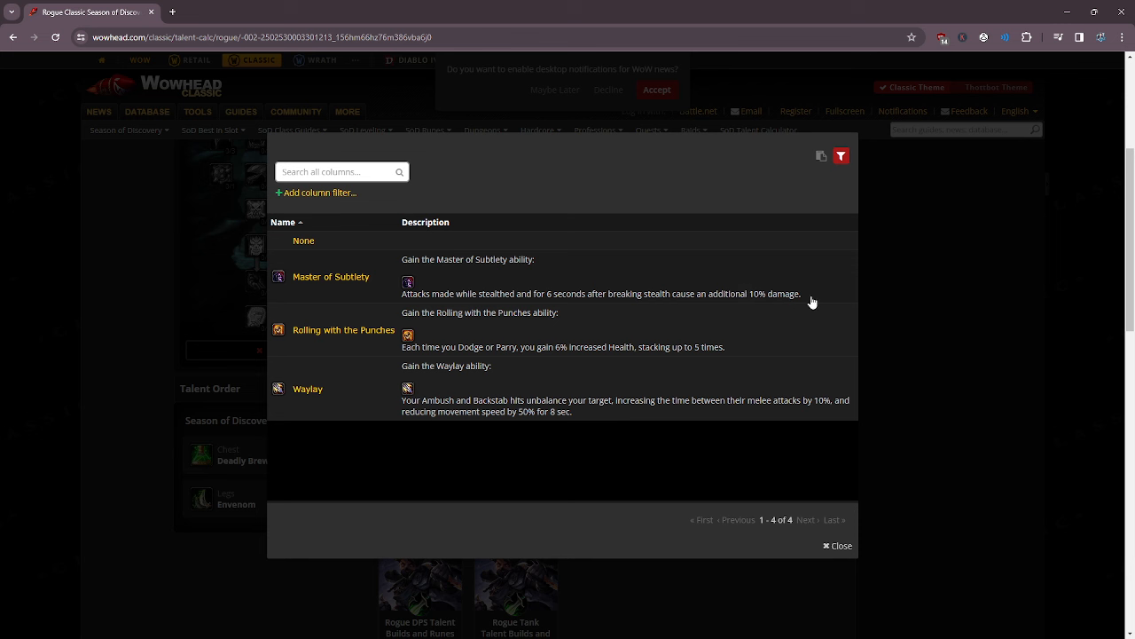
pyautogui.moveTo(1087, 369)
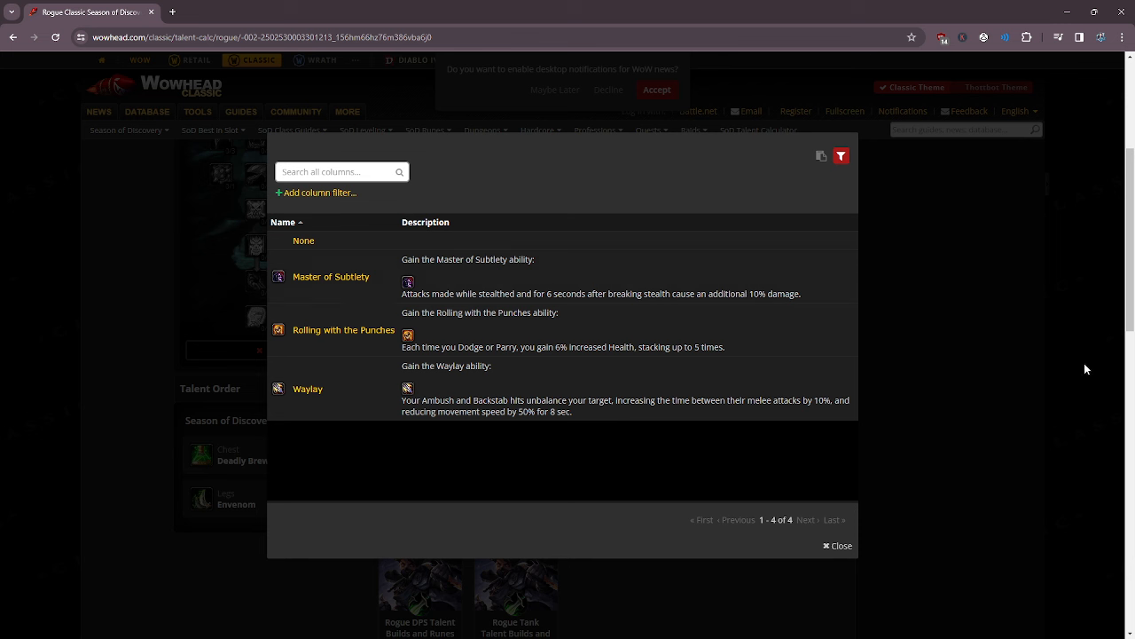
pyautogui.moveTo(958, 447)
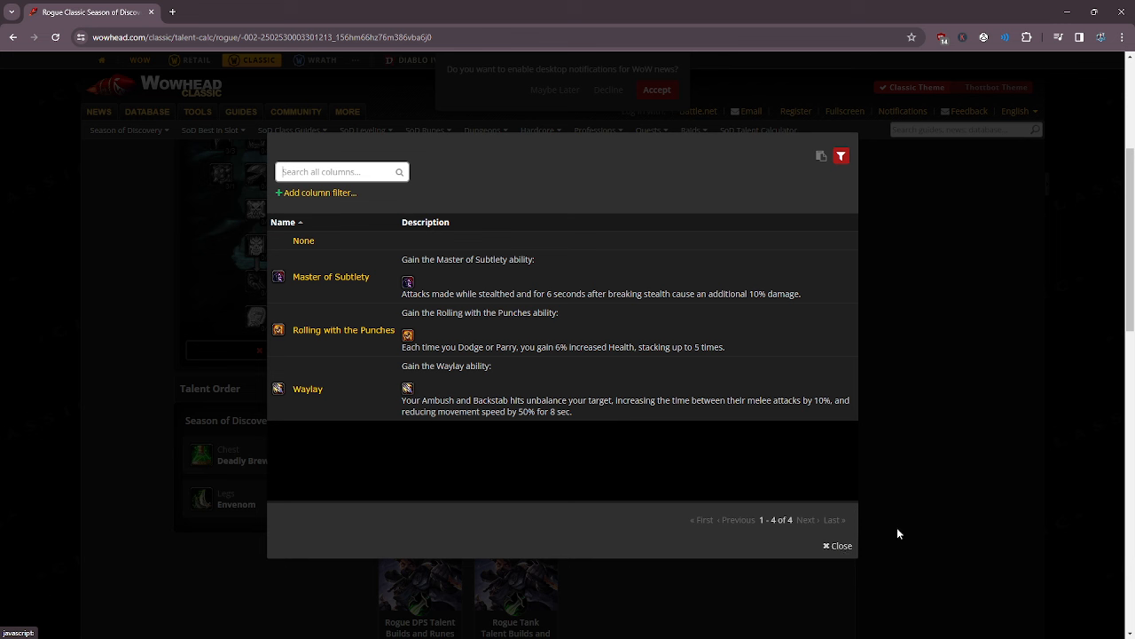
pyautogui.moveTo(705, 334)
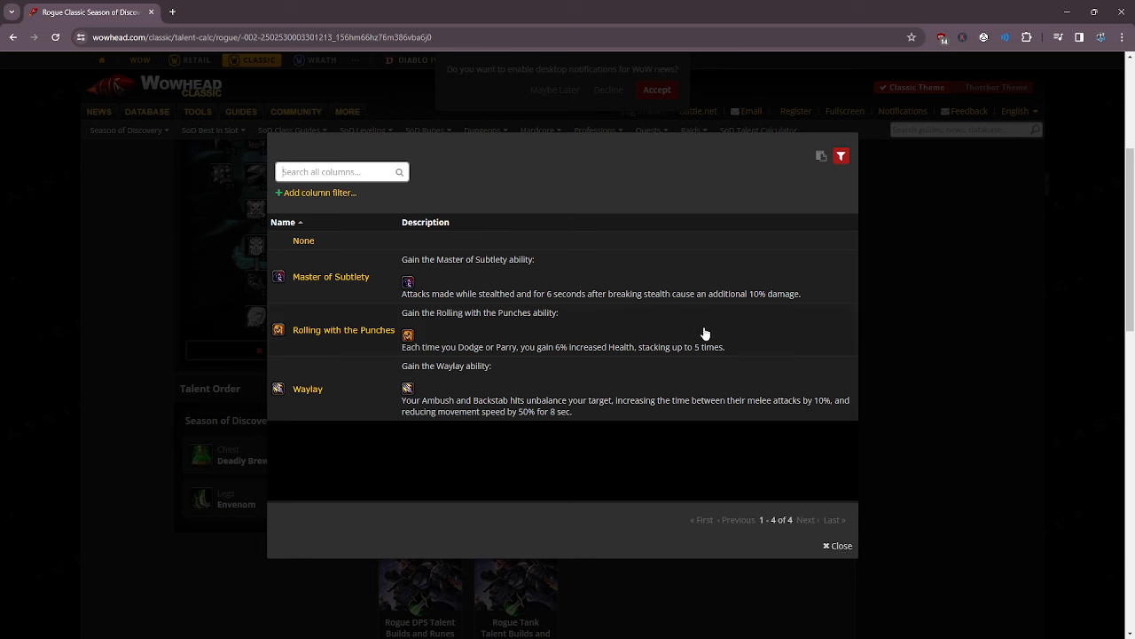
pyautogui.moveTo(831, 546)
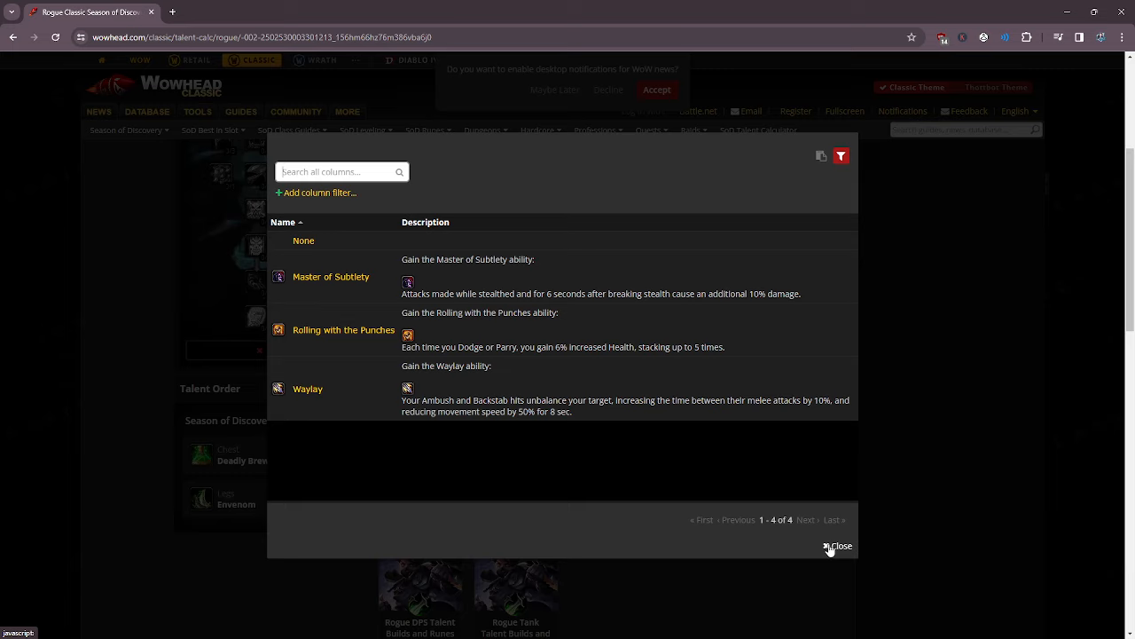
pyautogui.click(836, 545)
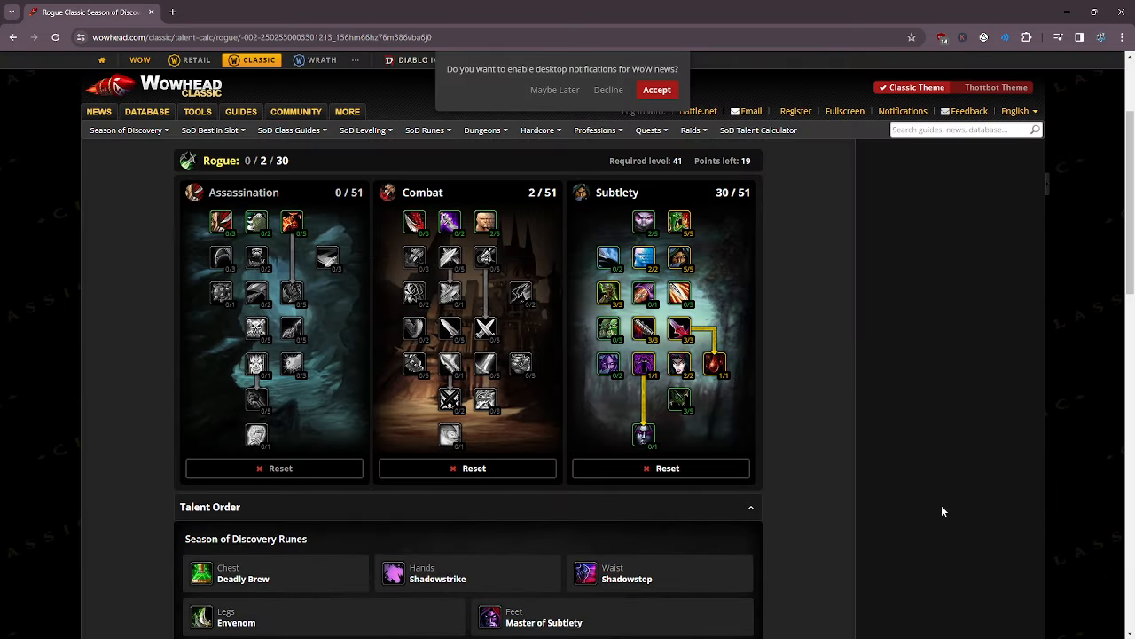
pyautogui.moveTo(796, 439)
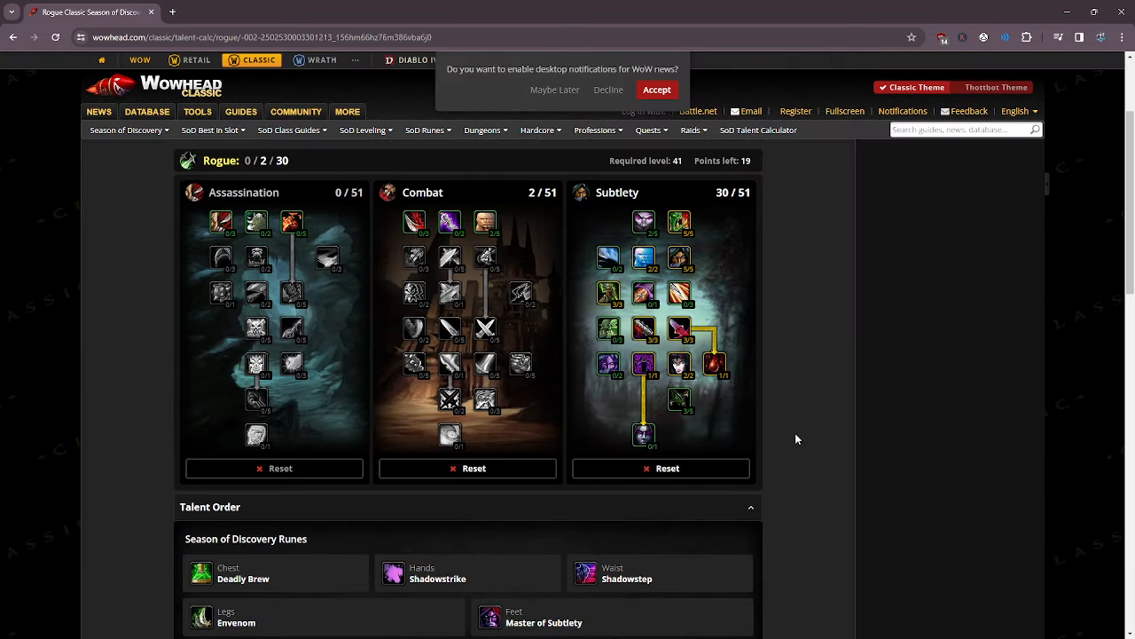
pyautogui.moveTo(764, 426)
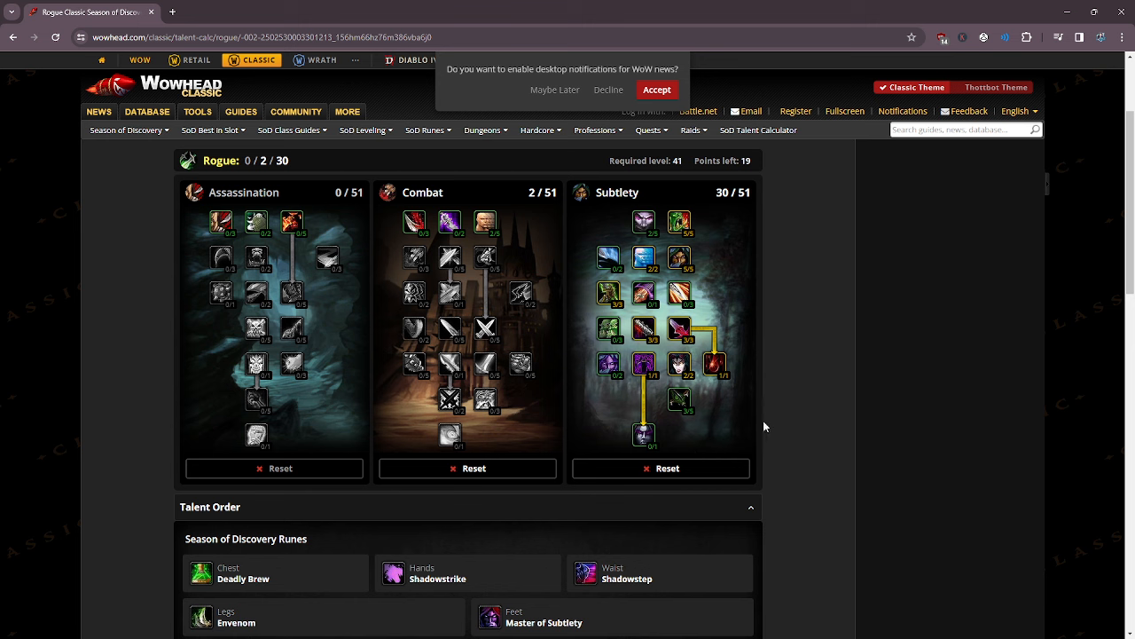
pyautogui.moveTo(485, 222)
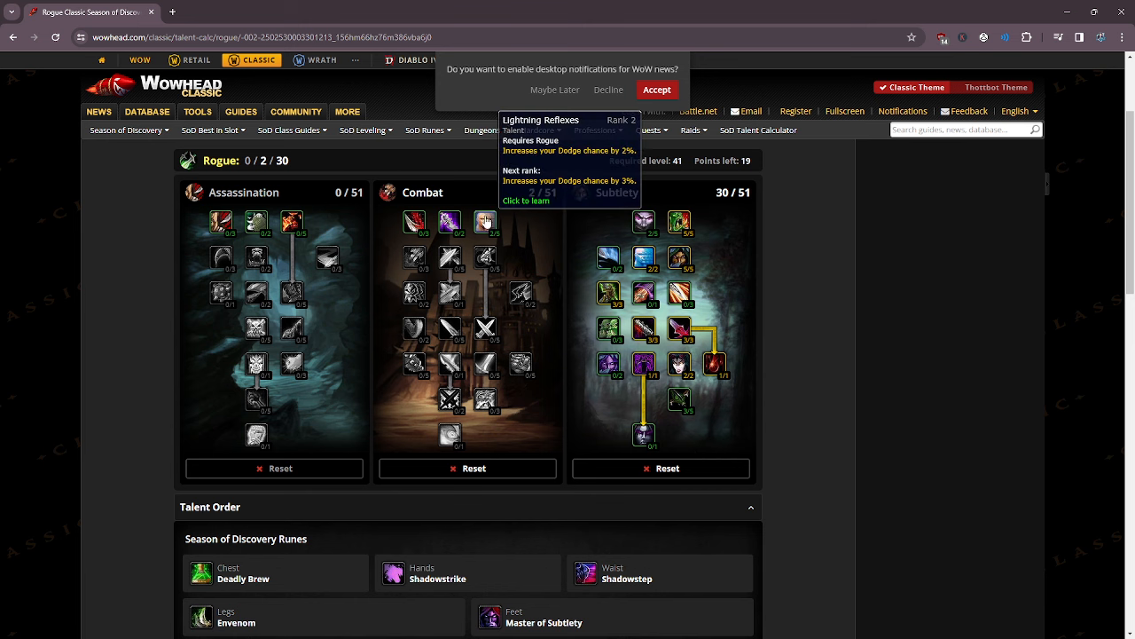
# Move the two Combat points into Premeditation for a 0/0/31 Subtlety build.
pyautogui.click(486, 222)
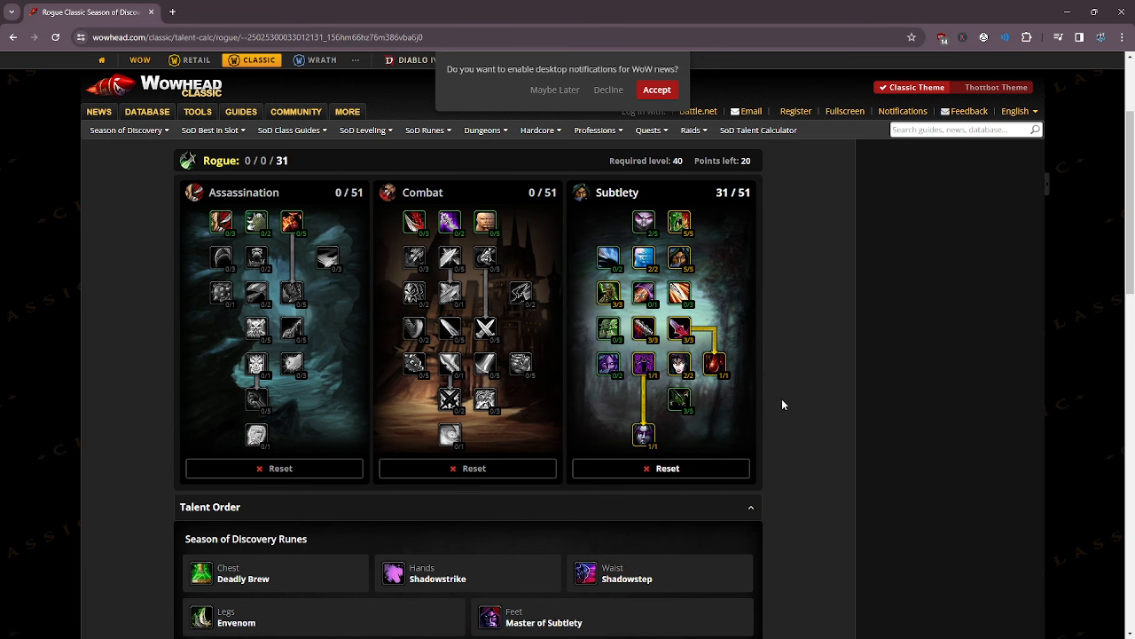
pyautogui.moveTo(798, 430)
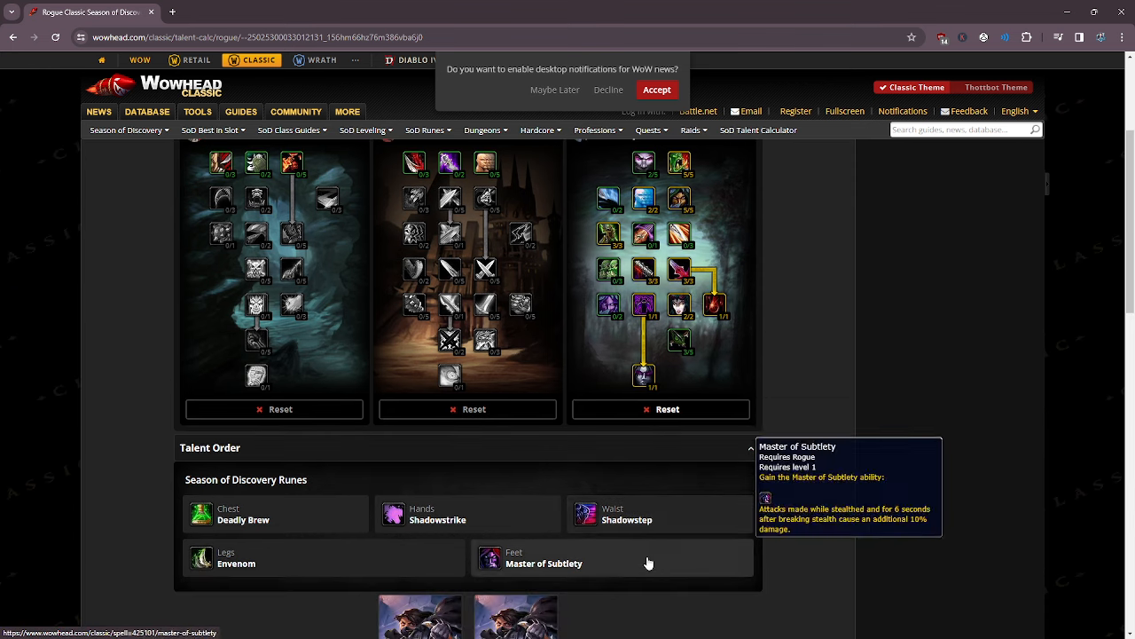
pyautogui.moveTo(817, 463)
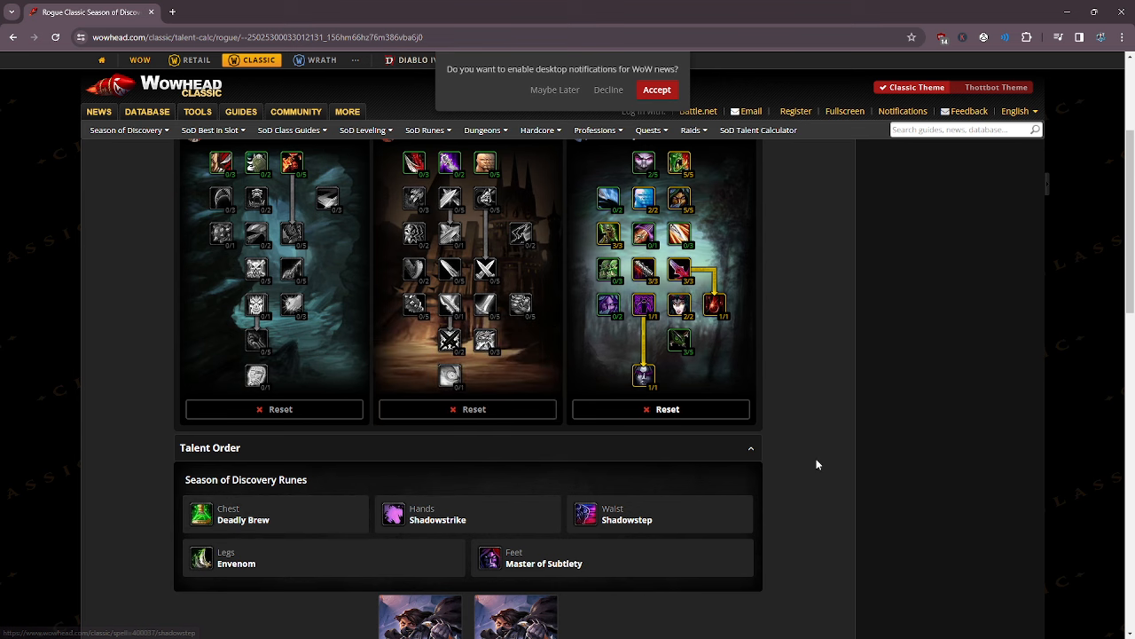
pyautogui.scroll(3)
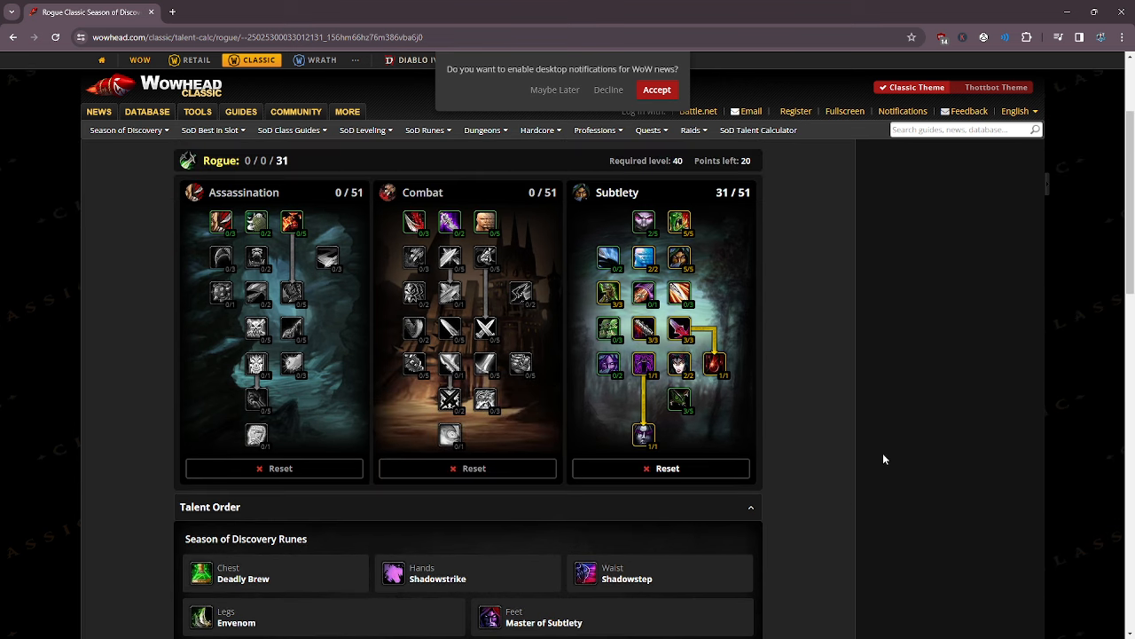
pyautogui.moveTo(825, 457)
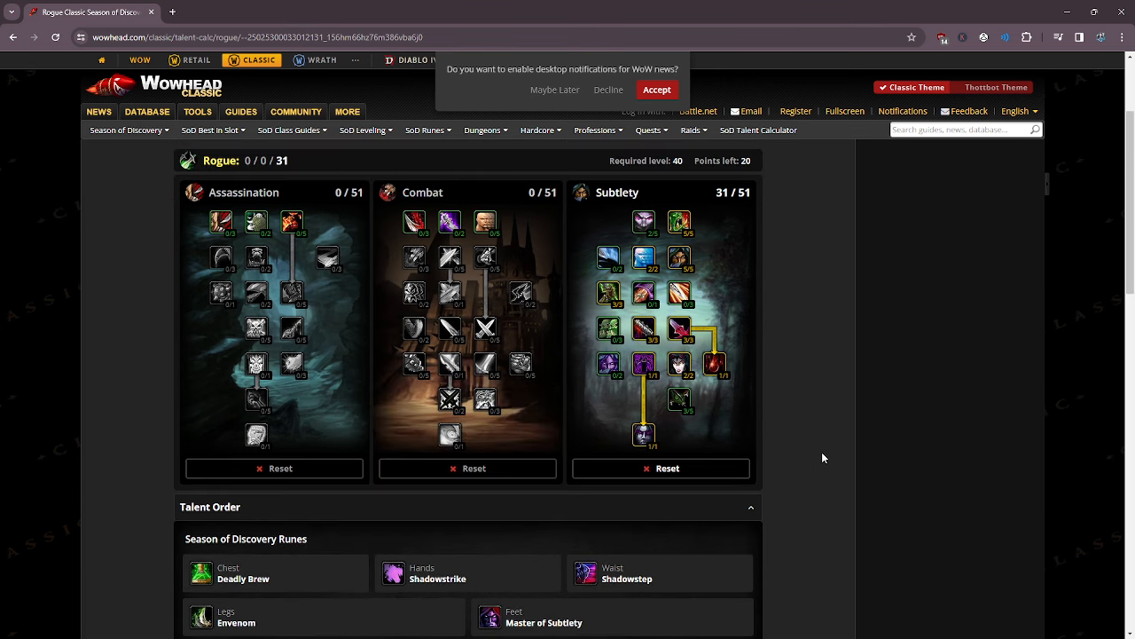
pyautogui.moveTo(808, 376)
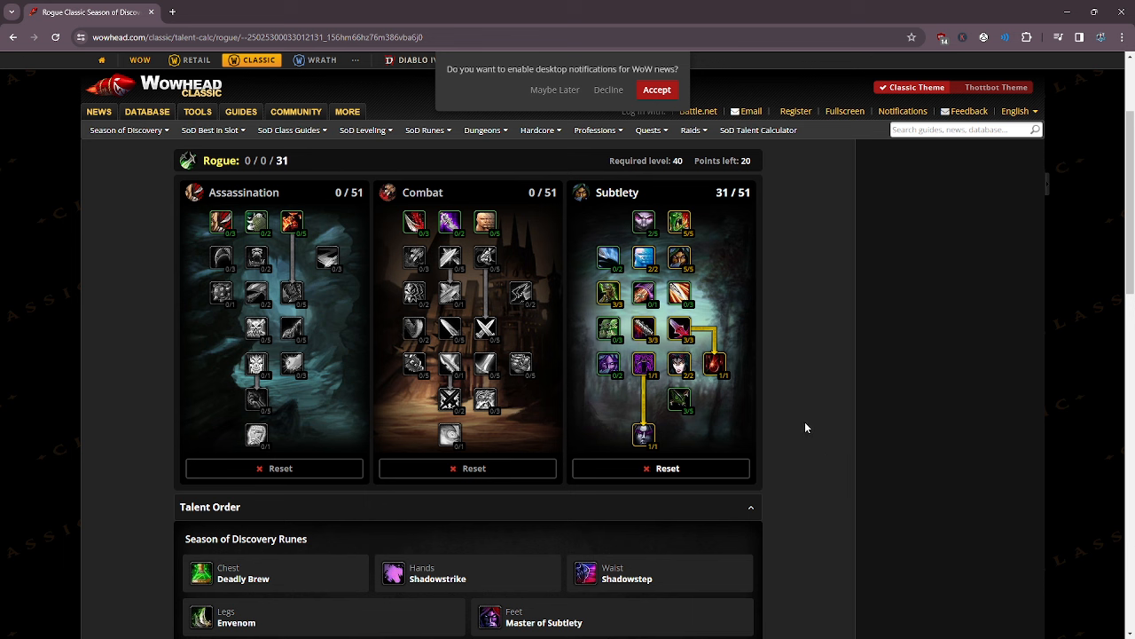
pyautogui.moveTo(922, 373)
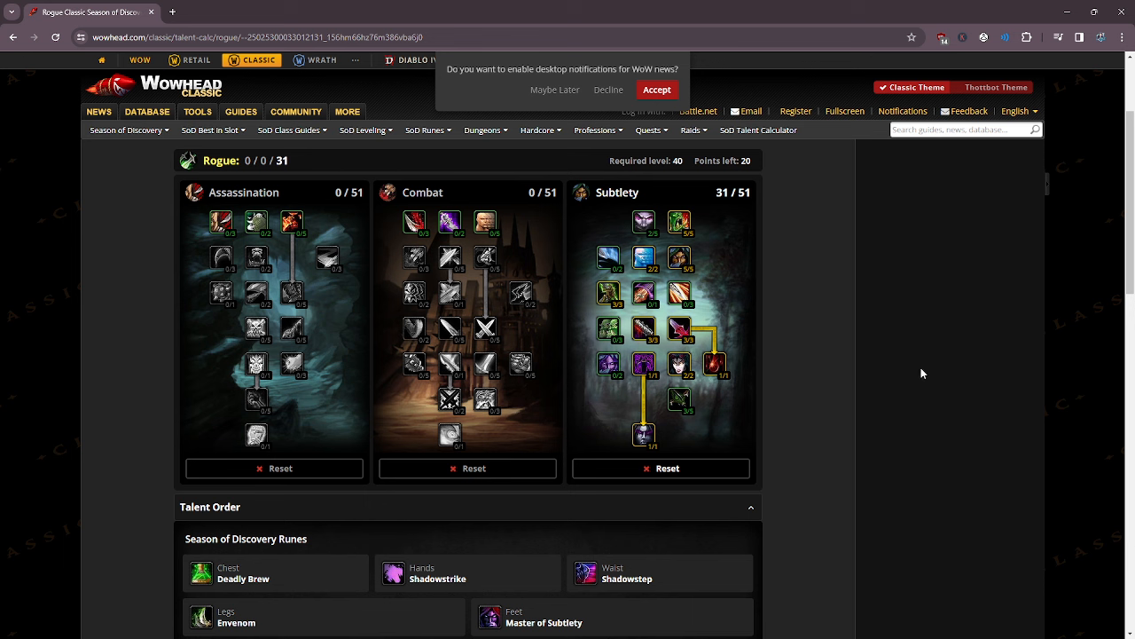
pyautogui.moveTo(906, 395)
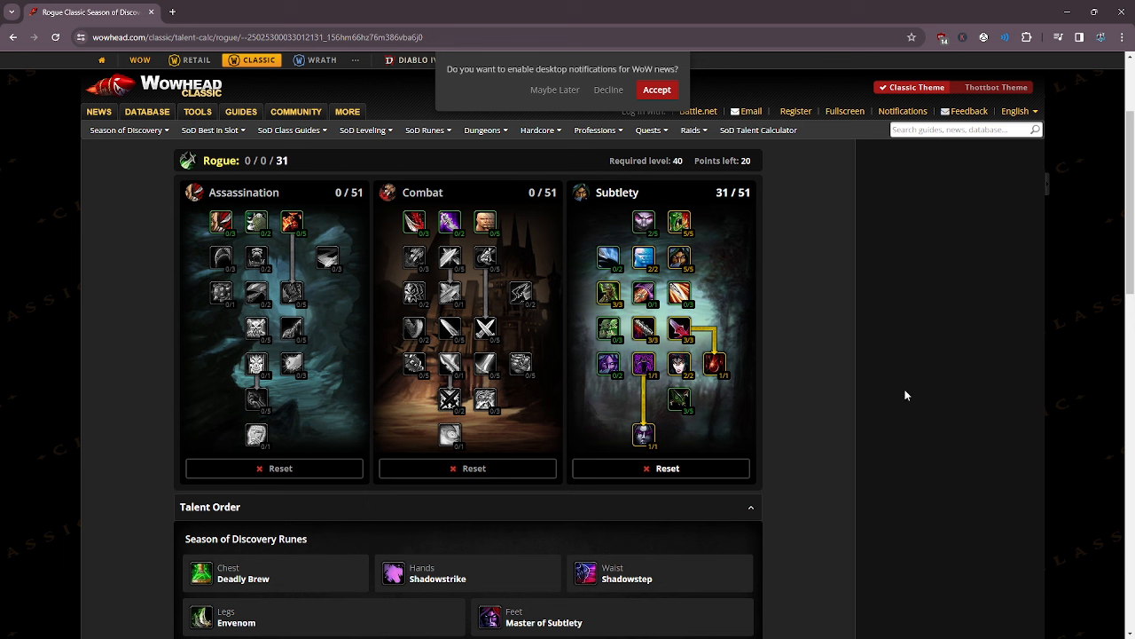
pyautogui.moveTo(810, 325)
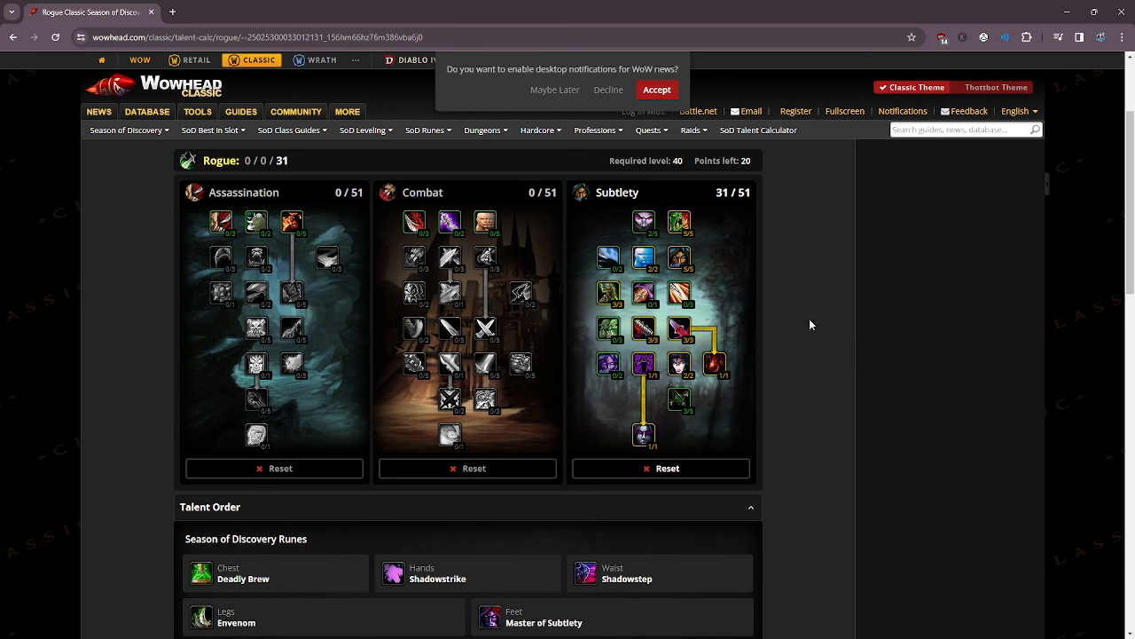
pyautogui.moveTo(691, 324)
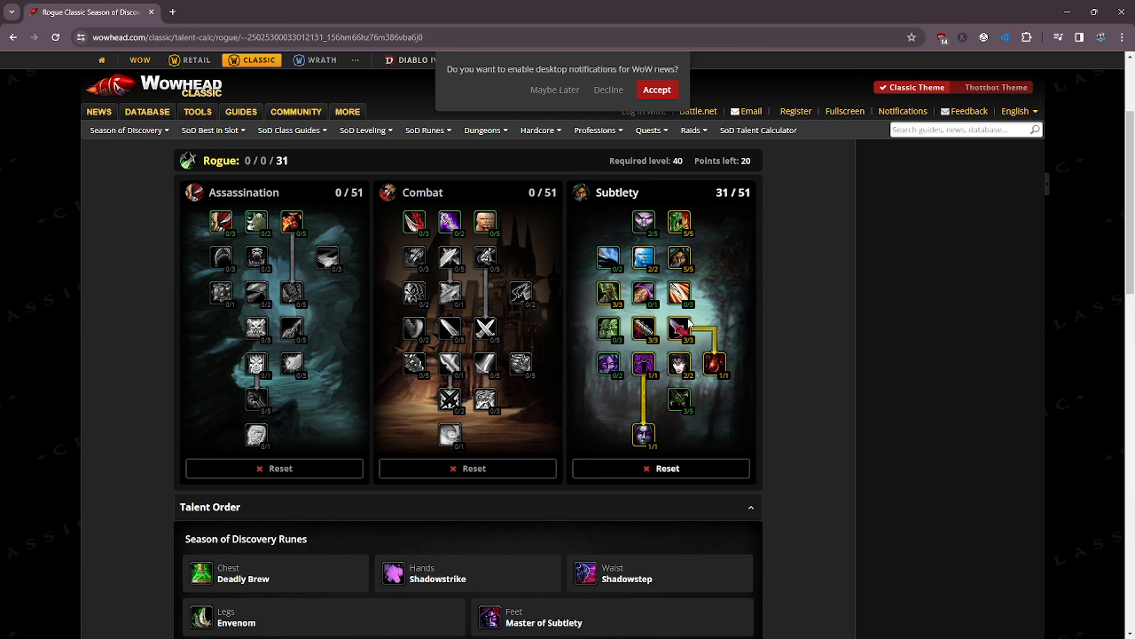
pyautogui.moveTo(722, 357)
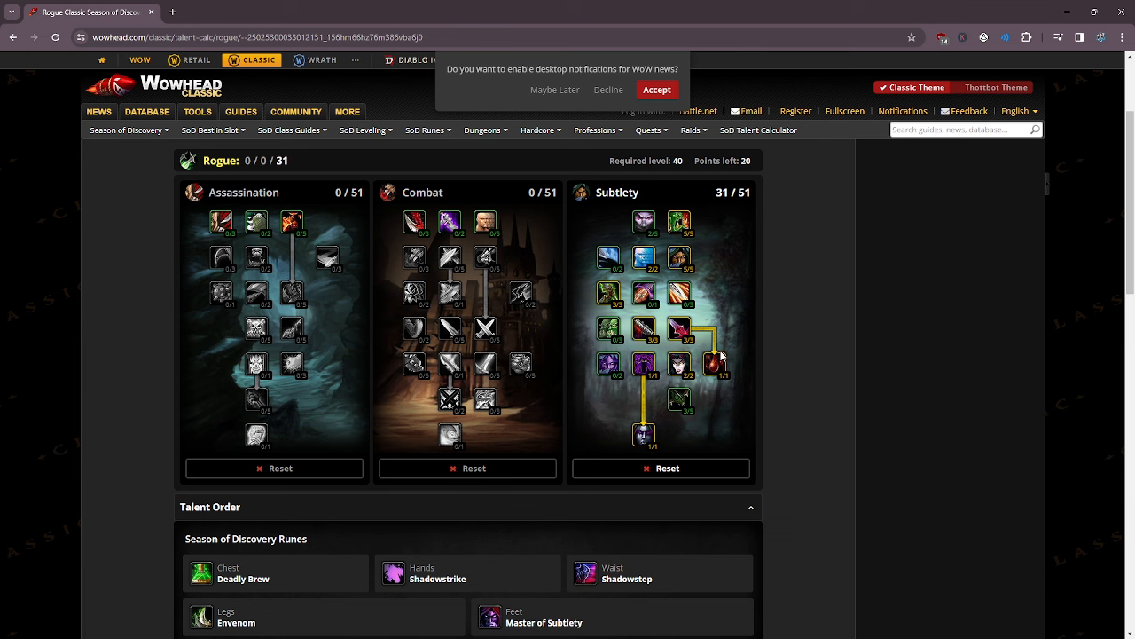
pyautogui.moveTo(785, 398)
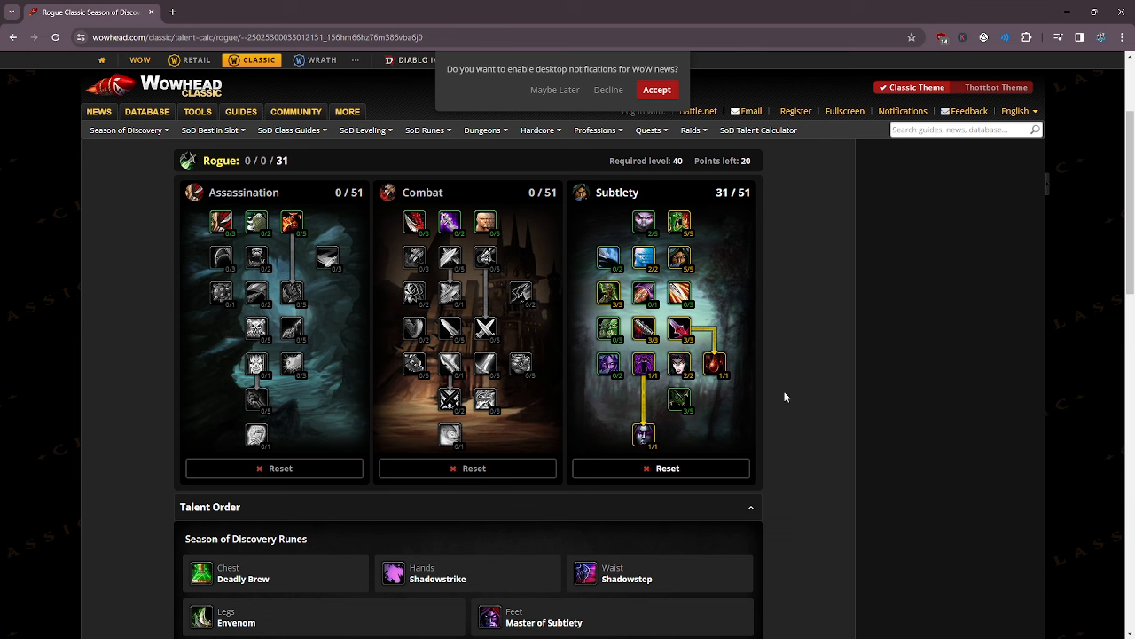
pyautogui.moveTo(779, 410)
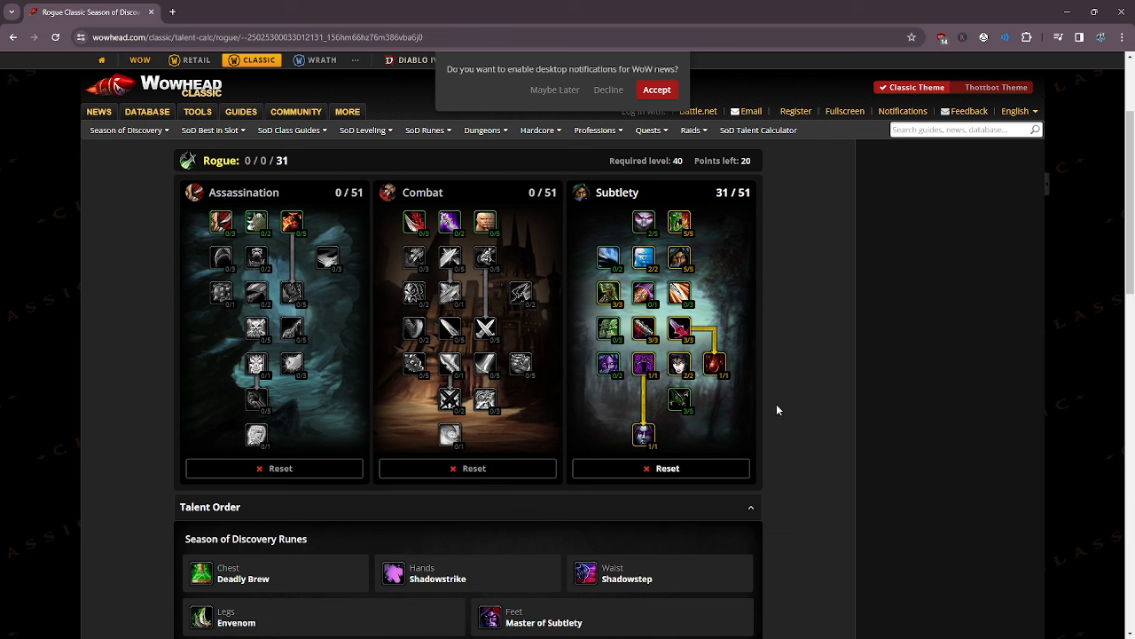
pyautogui.moveTo(848, 478)
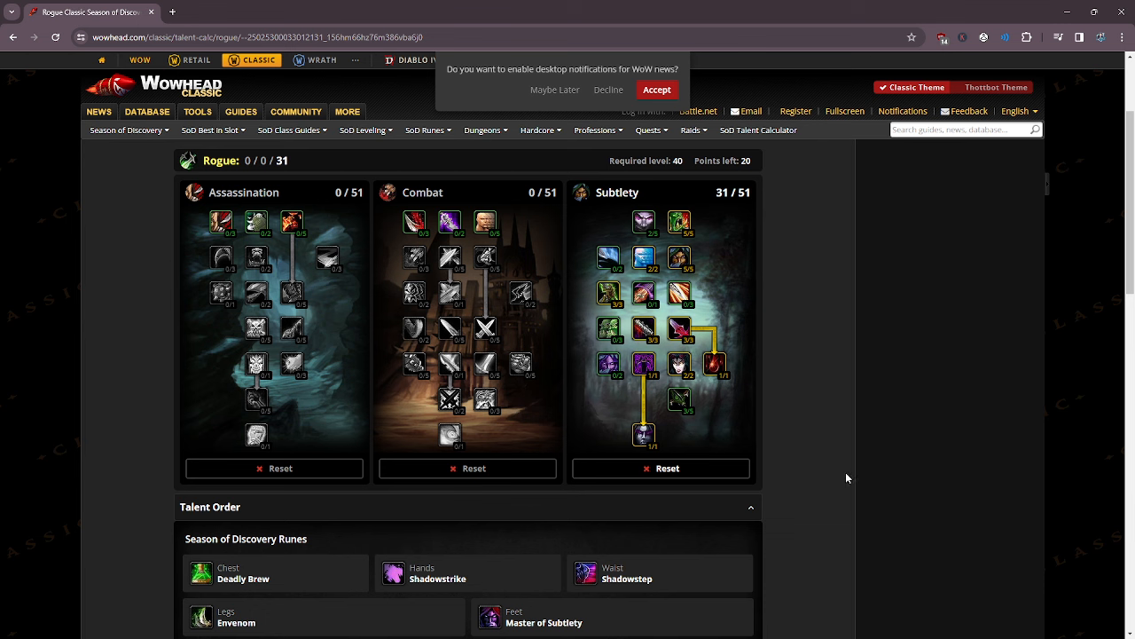
pyautogui.moveTo(872, 471)
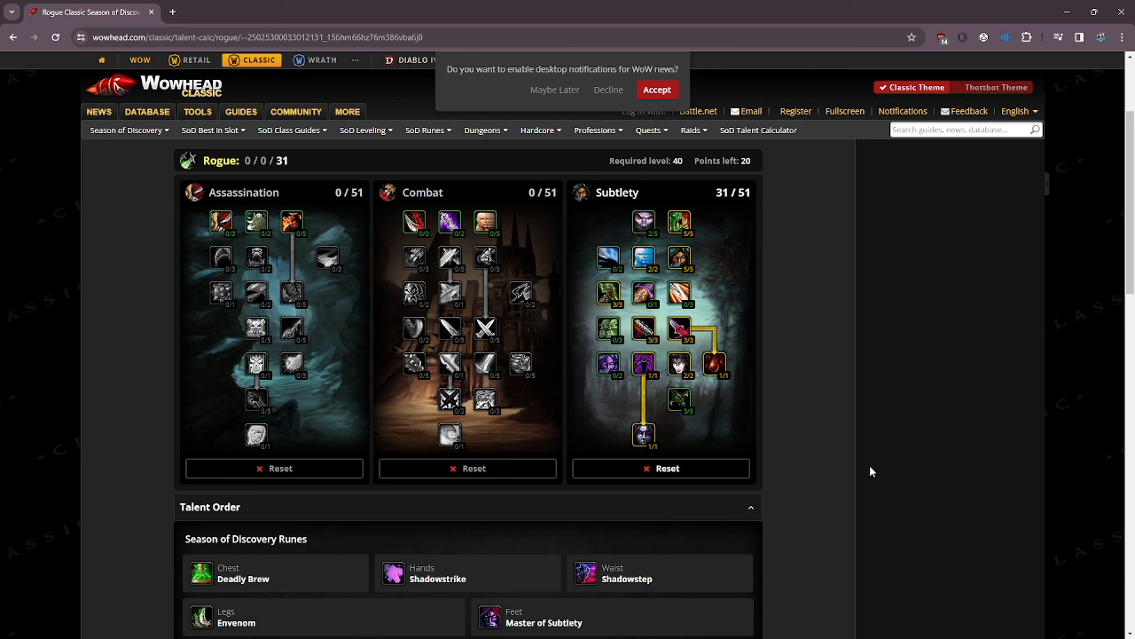
pyautogui.moveTo(827, 489)
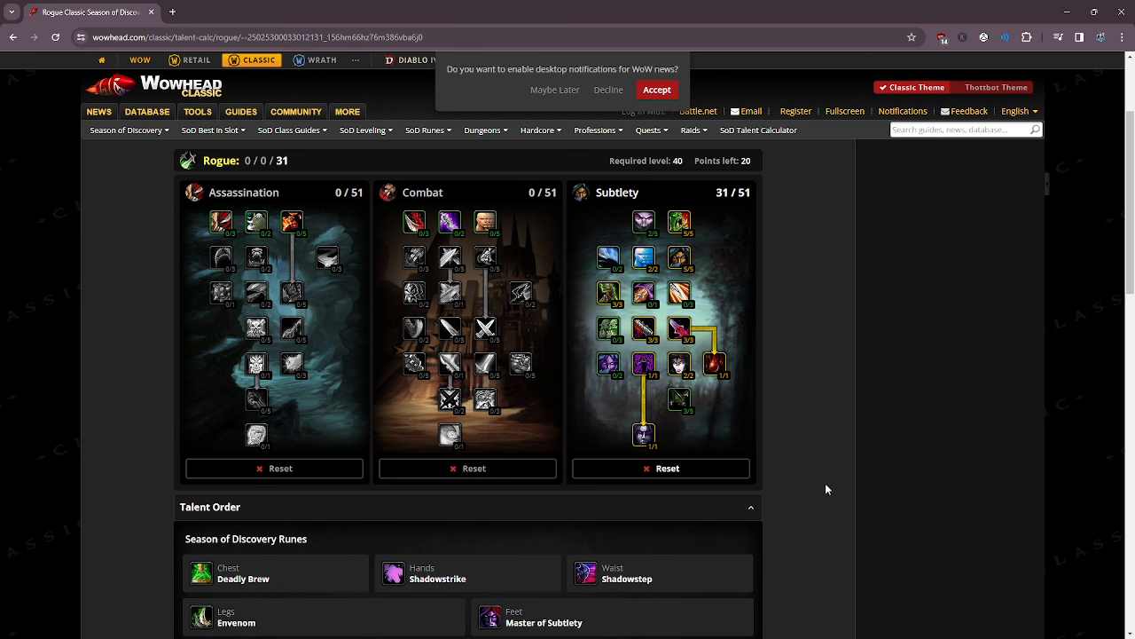
pyautogui.moveTo(885, 461)
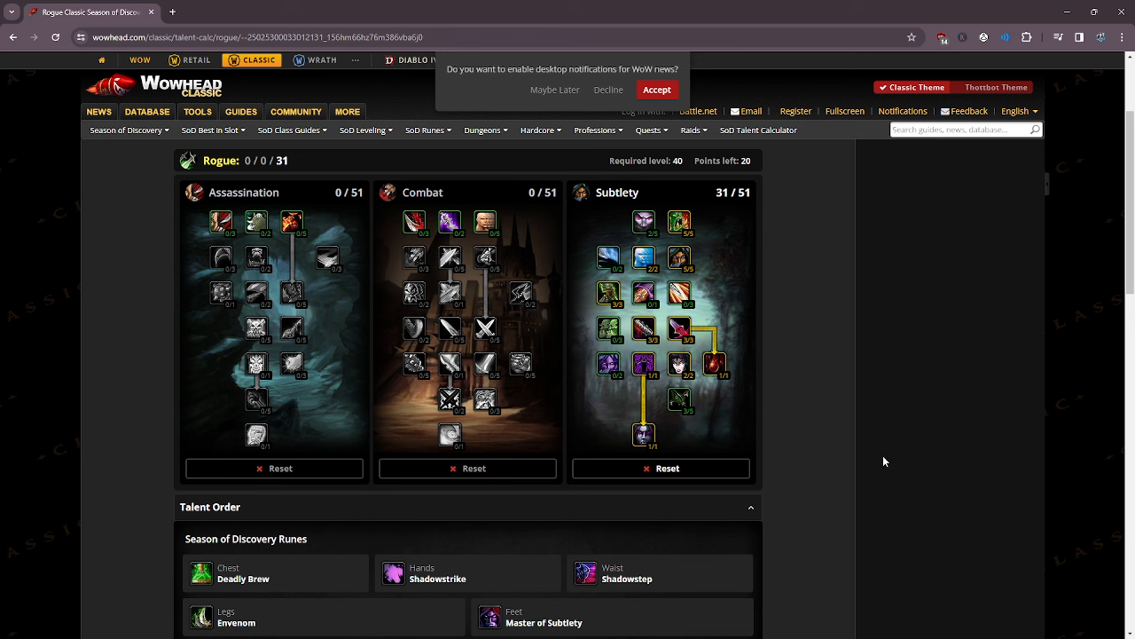
pyautogui.moveTo(909, 456)
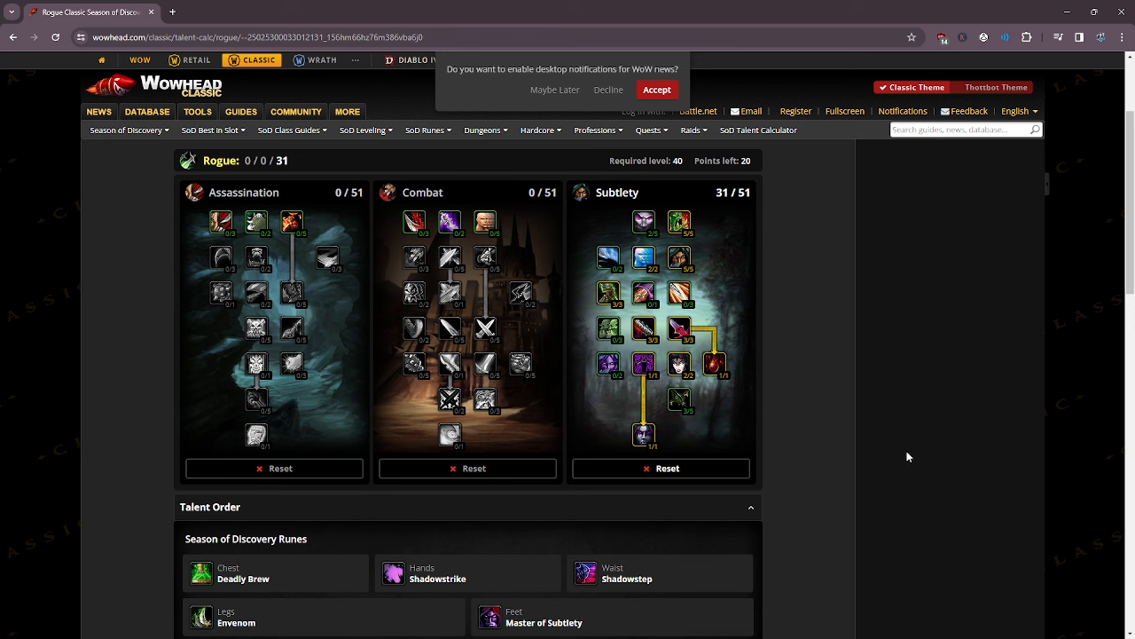
pyautogui.moveTo(841, 422)
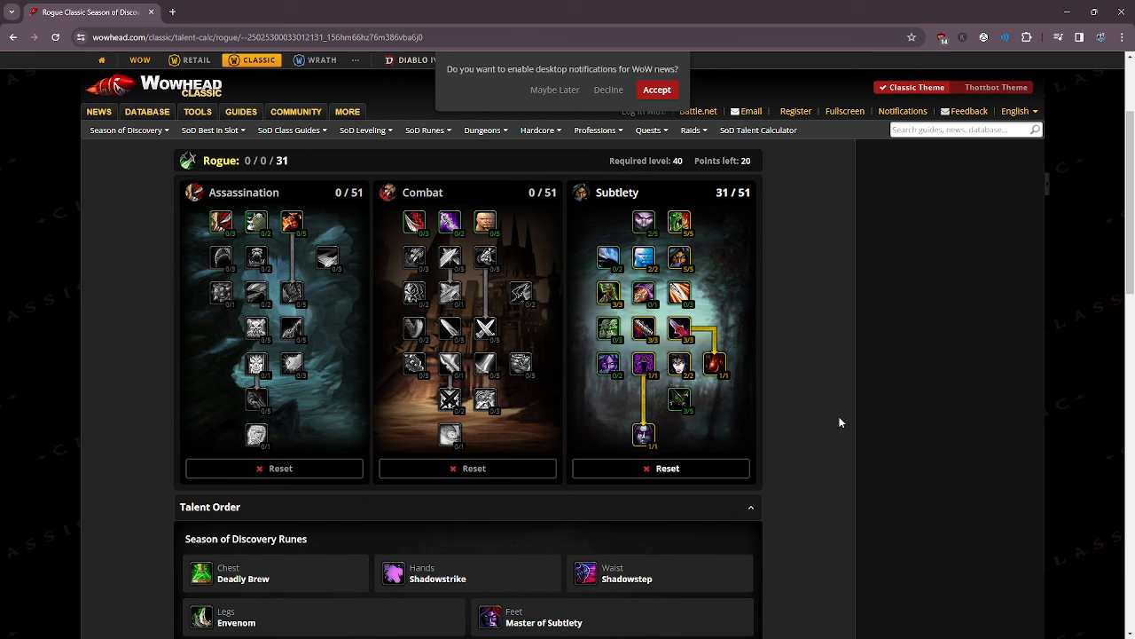
pyautogui.moveTo(816, 392)
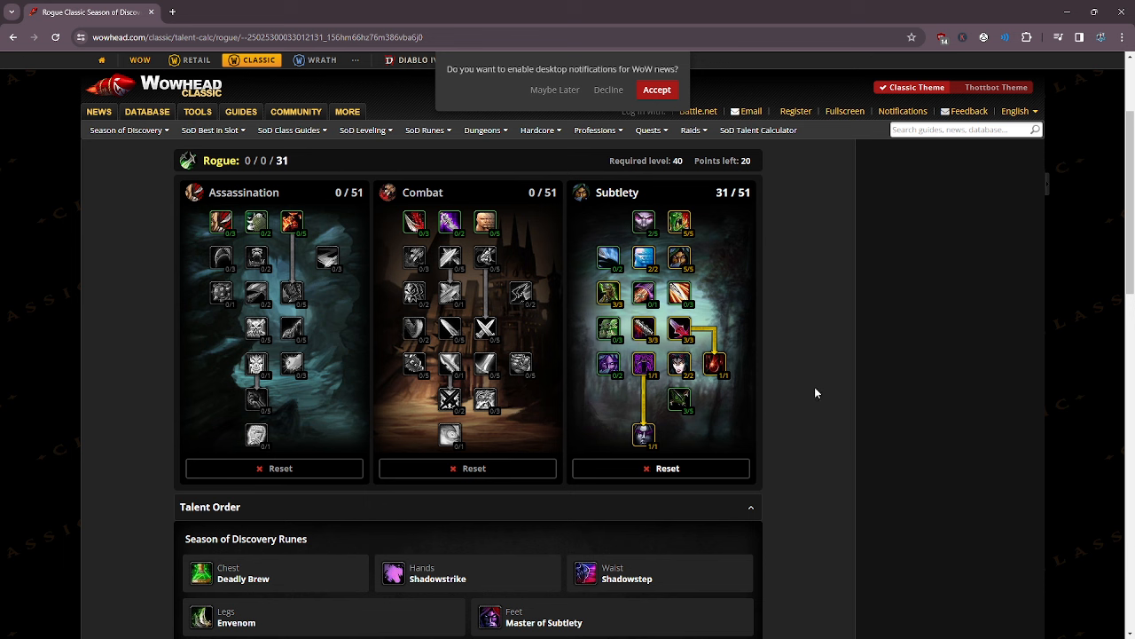
pyautogui.moveTo(821, 396)
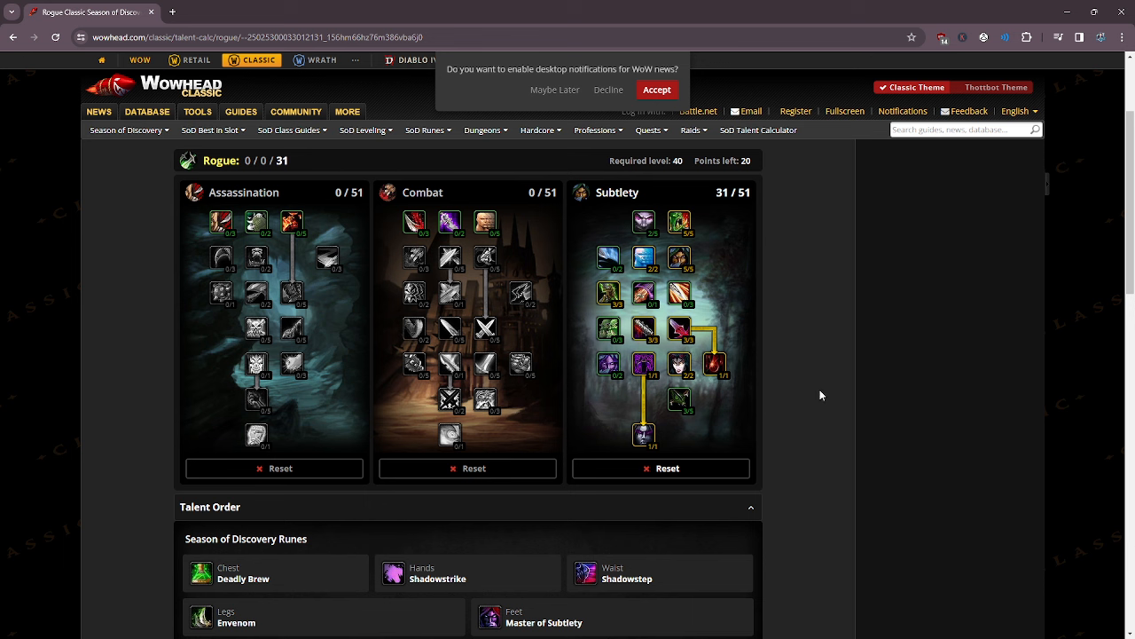
pyautogui.moveTo(860, 406)
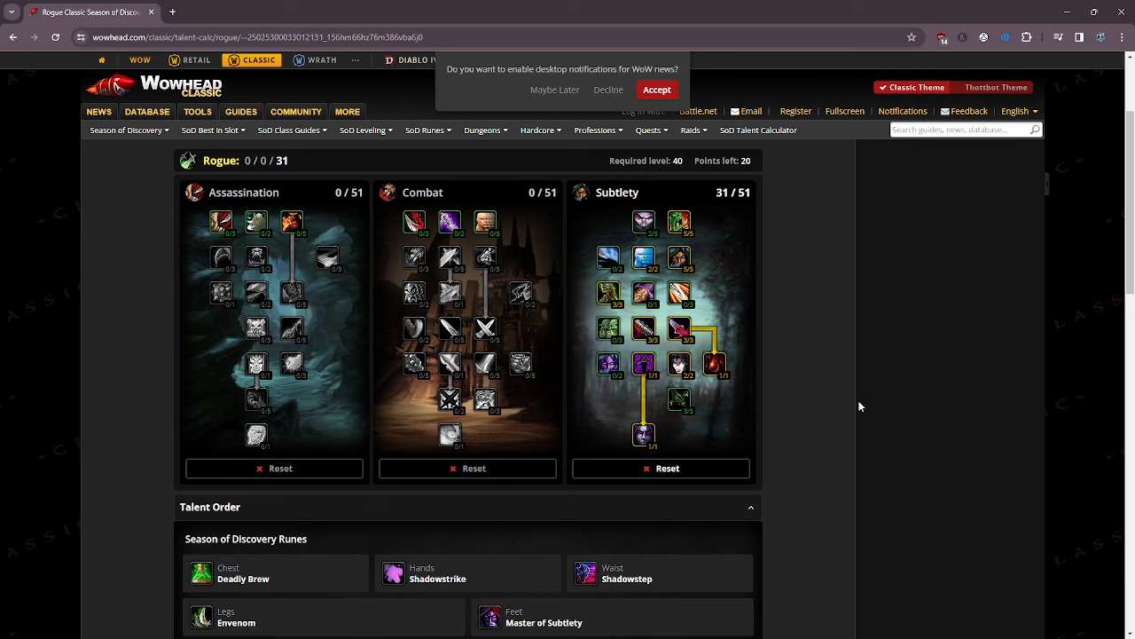
pyautogui.moveTo(832, 399)
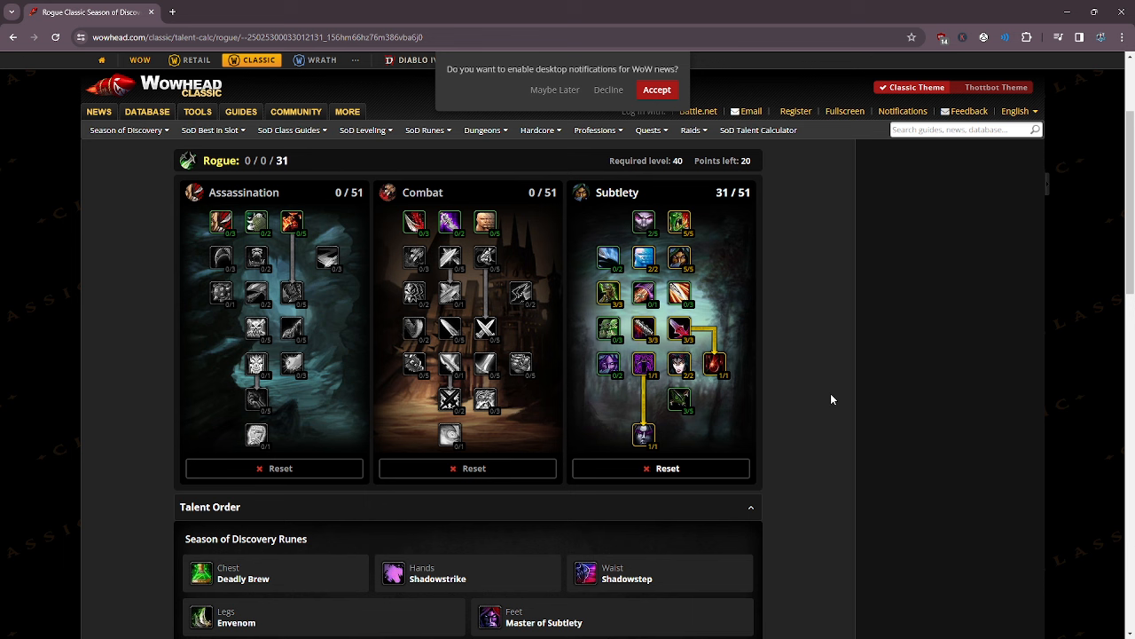
pyautogui.moveTo(836, 431)
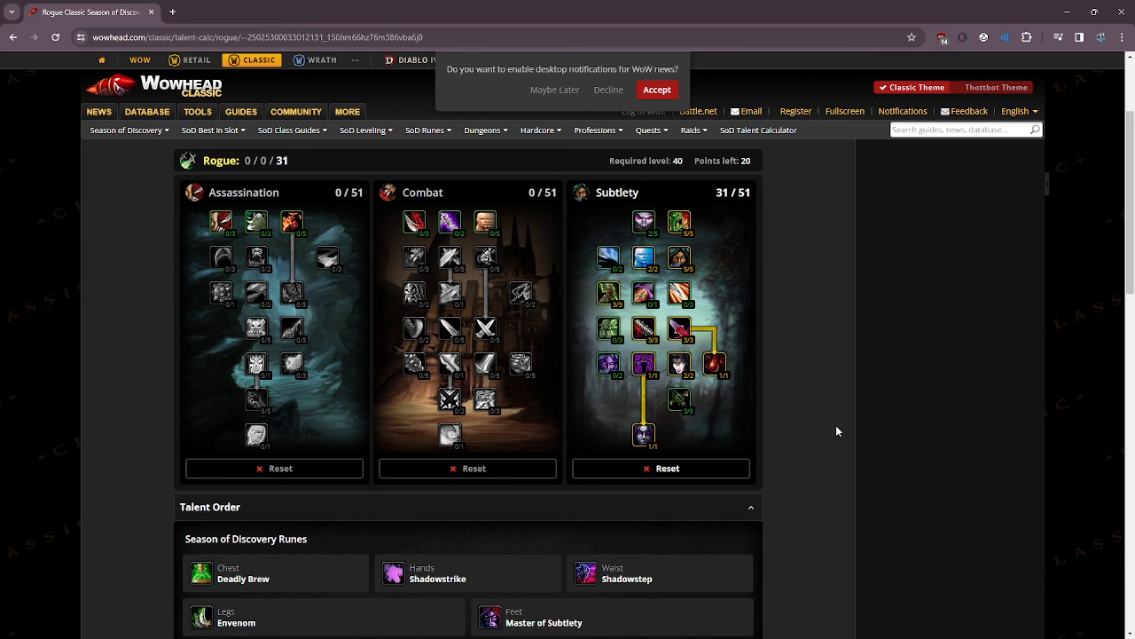